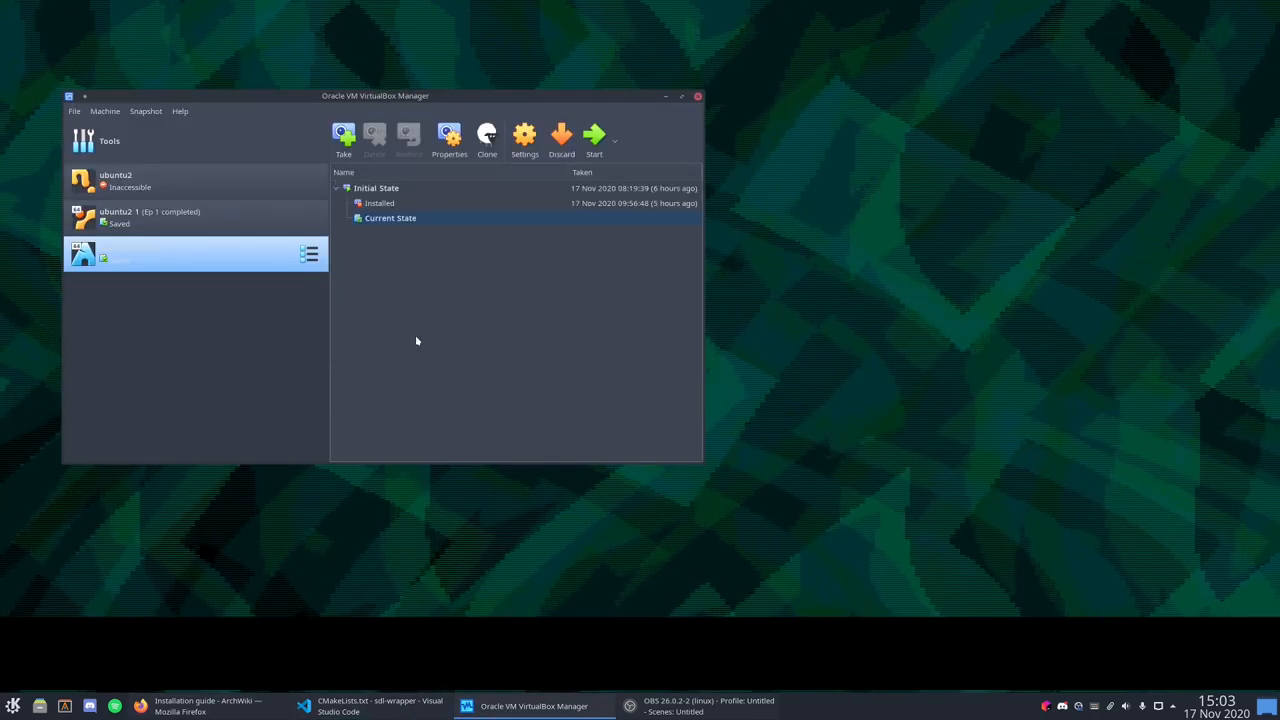
mouse_move(619, 275)
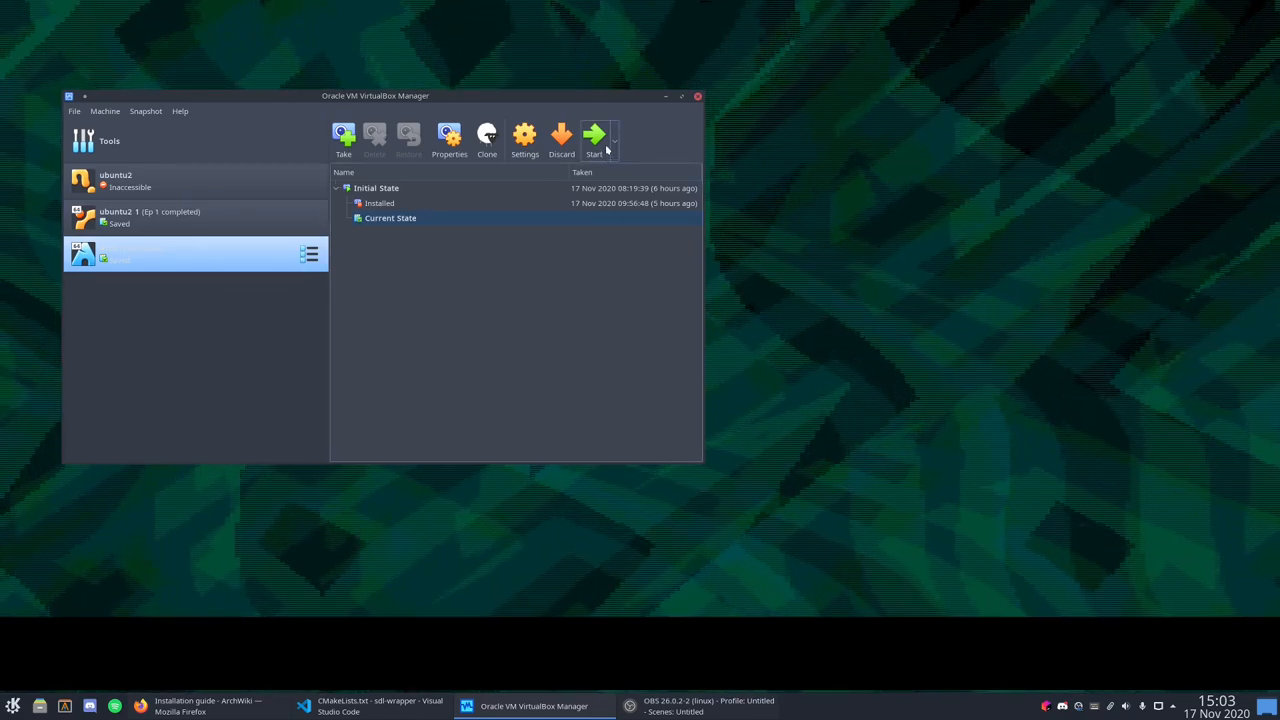
mouse_move(595, 135)
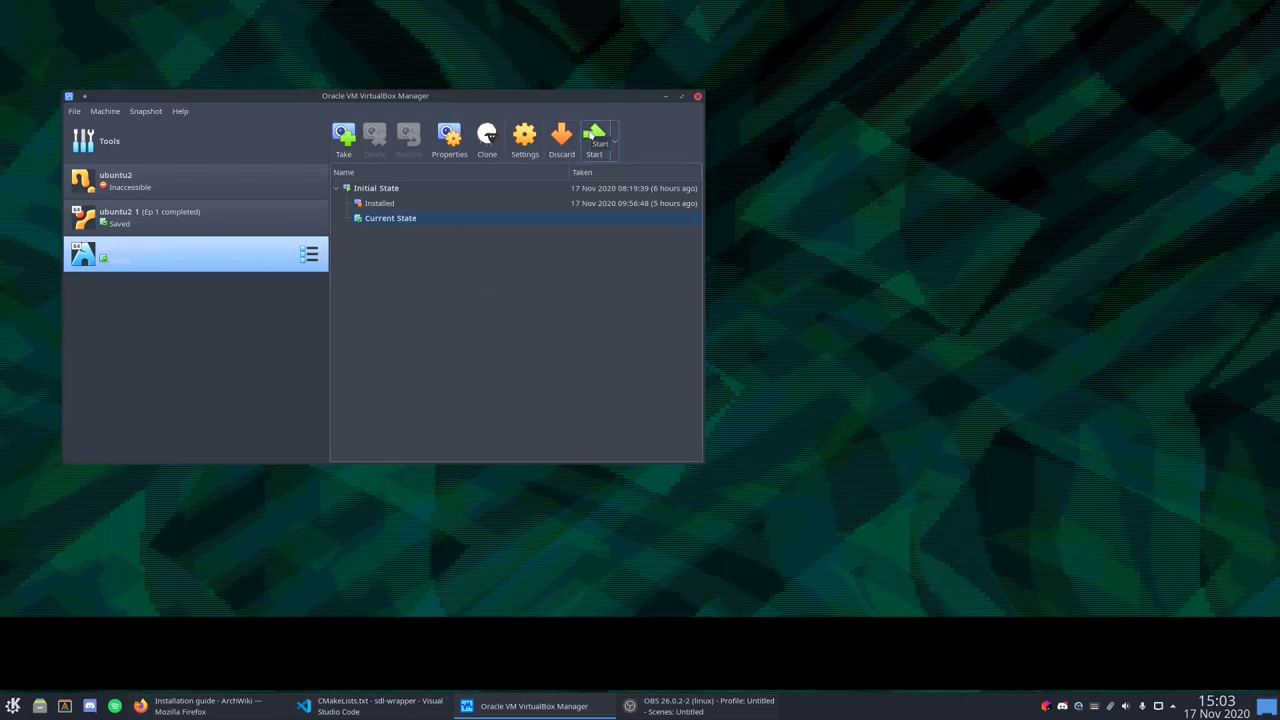
Start the Arch VM and place its console window at the top-left of the screen
click(594, 140)
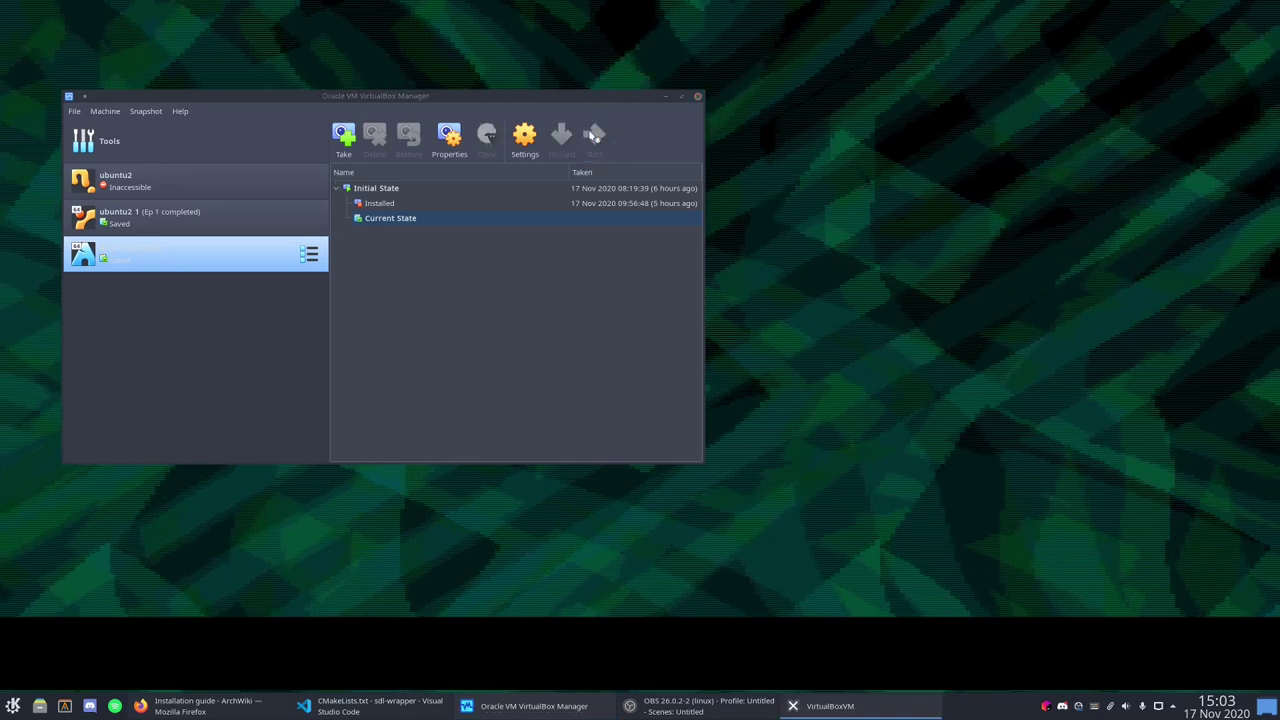
click(407, 134)
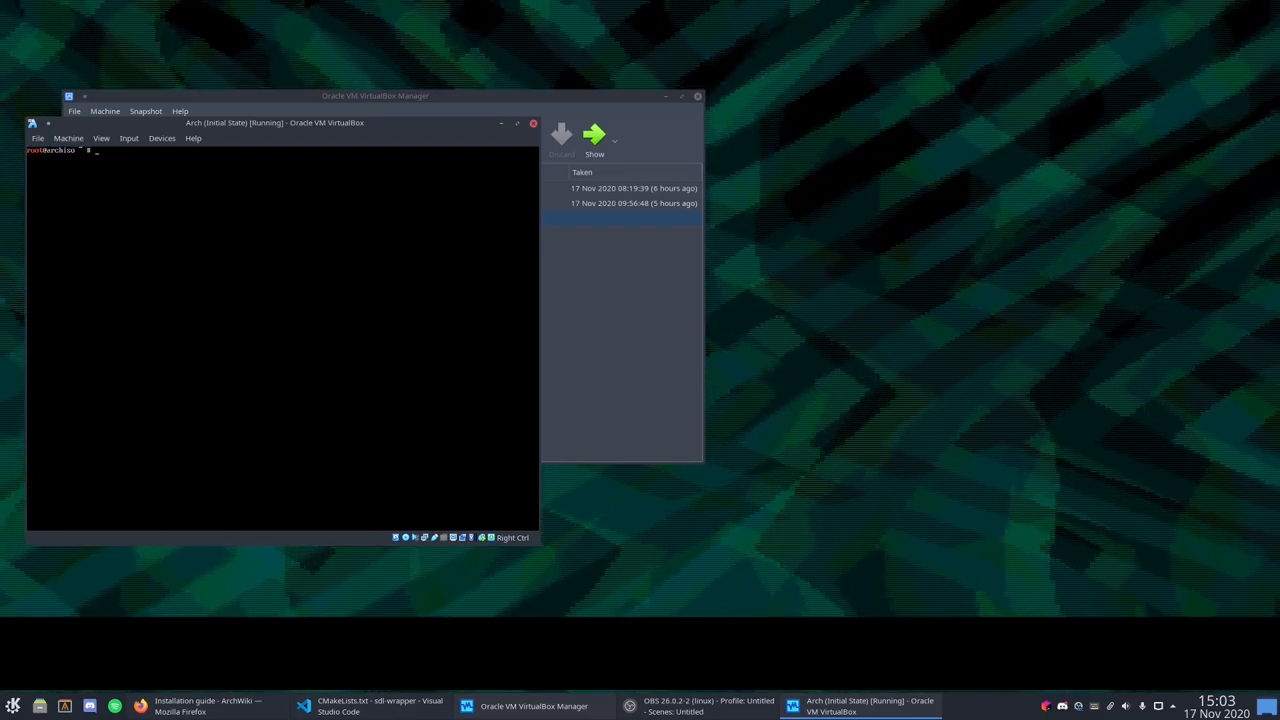
drag(274, 122, 267, 68)
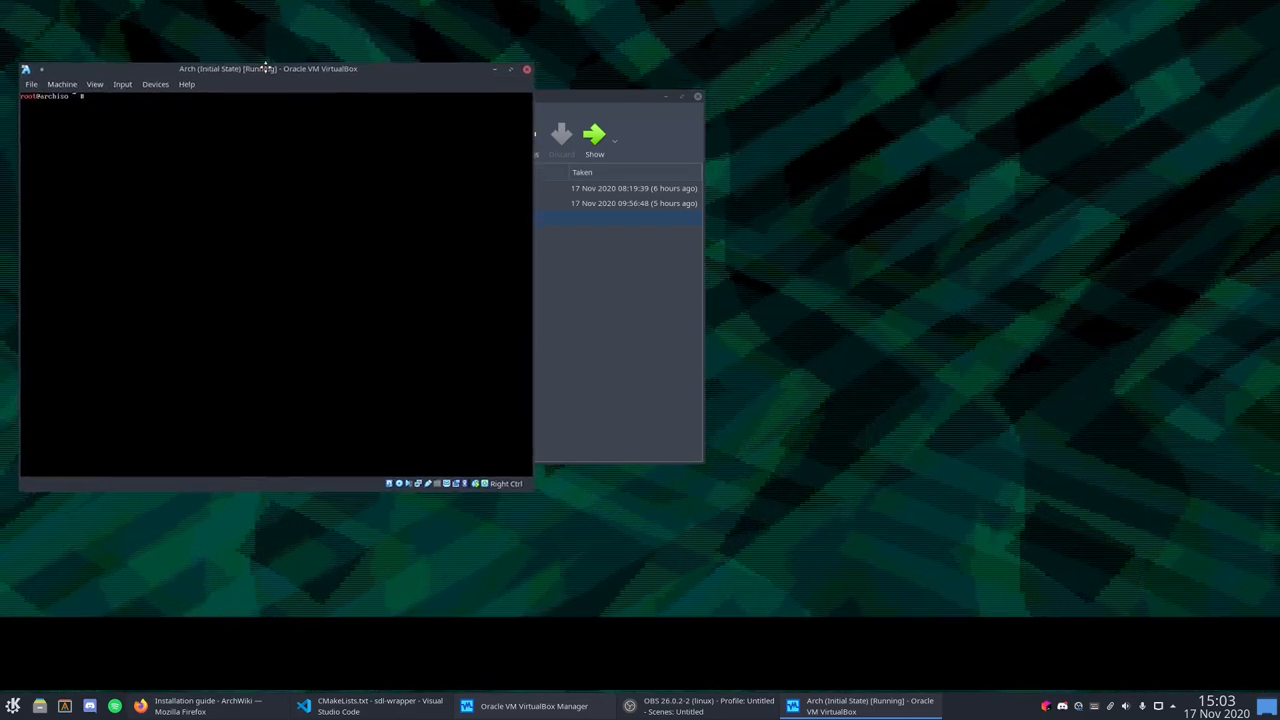
Bring Firefox forward with the ArchWiki installation guide at 'Set the keyboard layout'
click(180, 706)
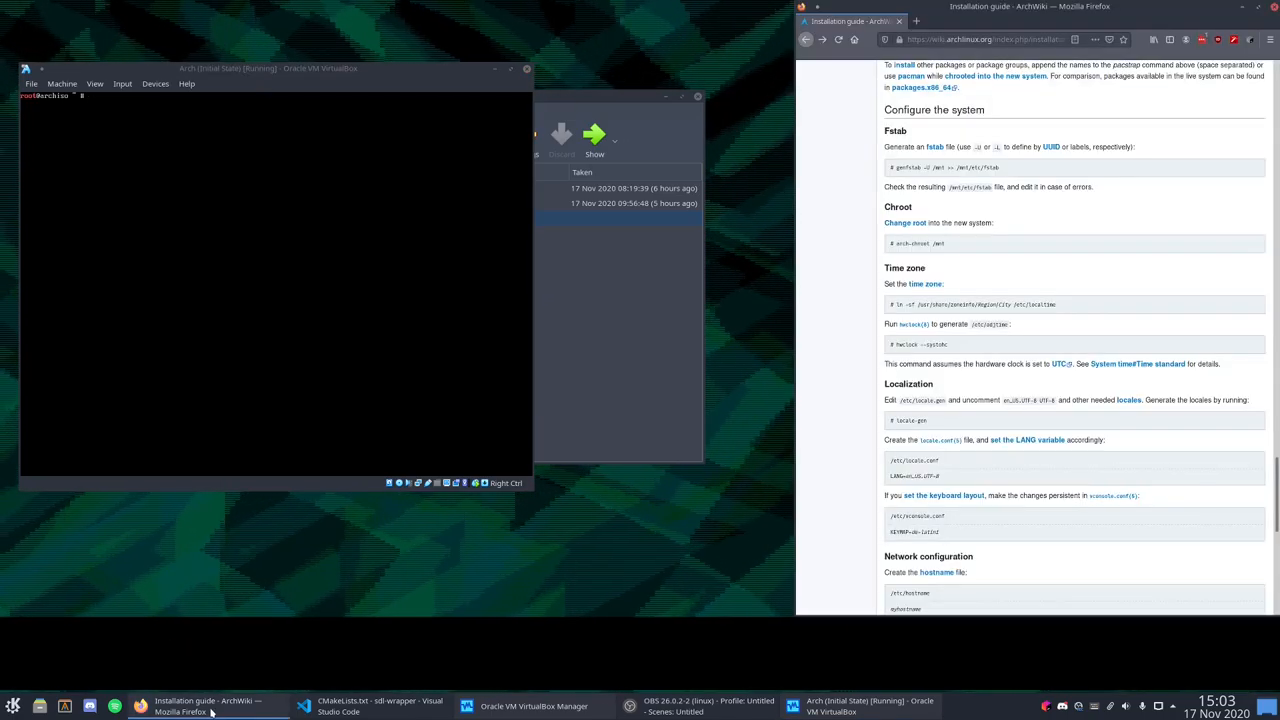
scroll(up, 3)
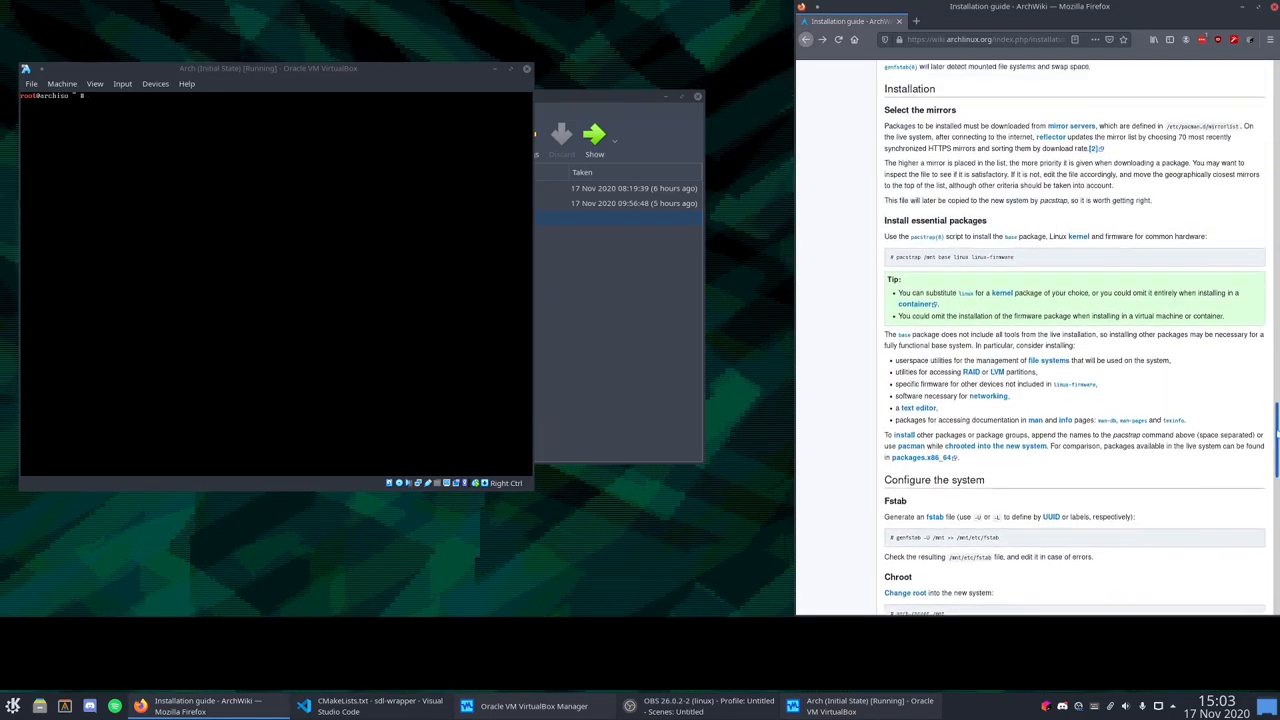
scroll(up, 3)
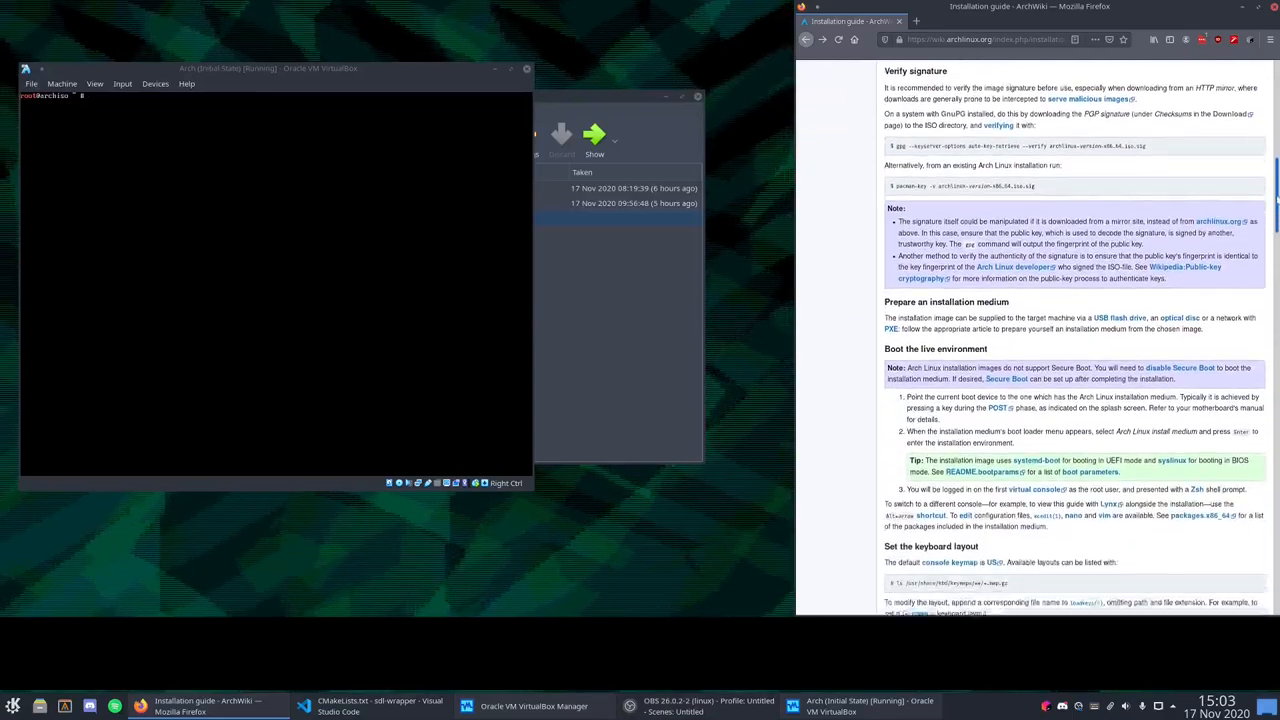
scroll(down, 3)
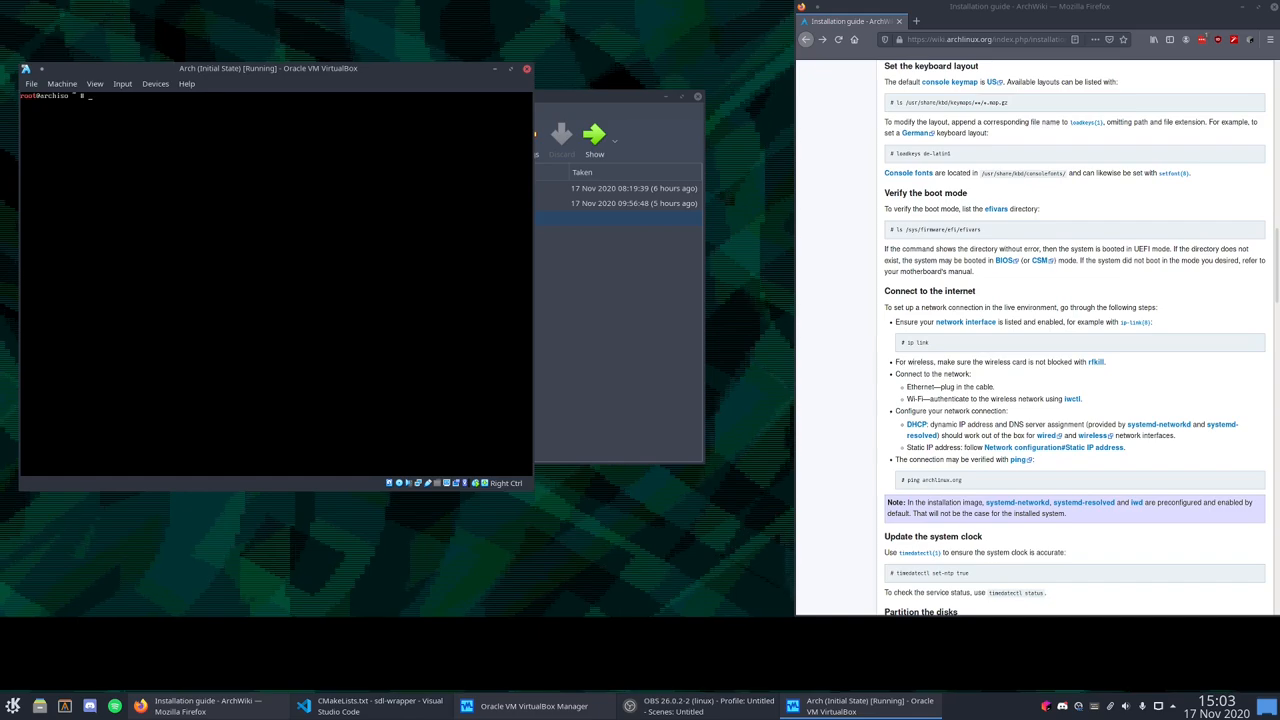
List the keymap files under /usr/share/kbd/keymaps with ls, page through them, and start loadkeys
text(ls /usr/share/)
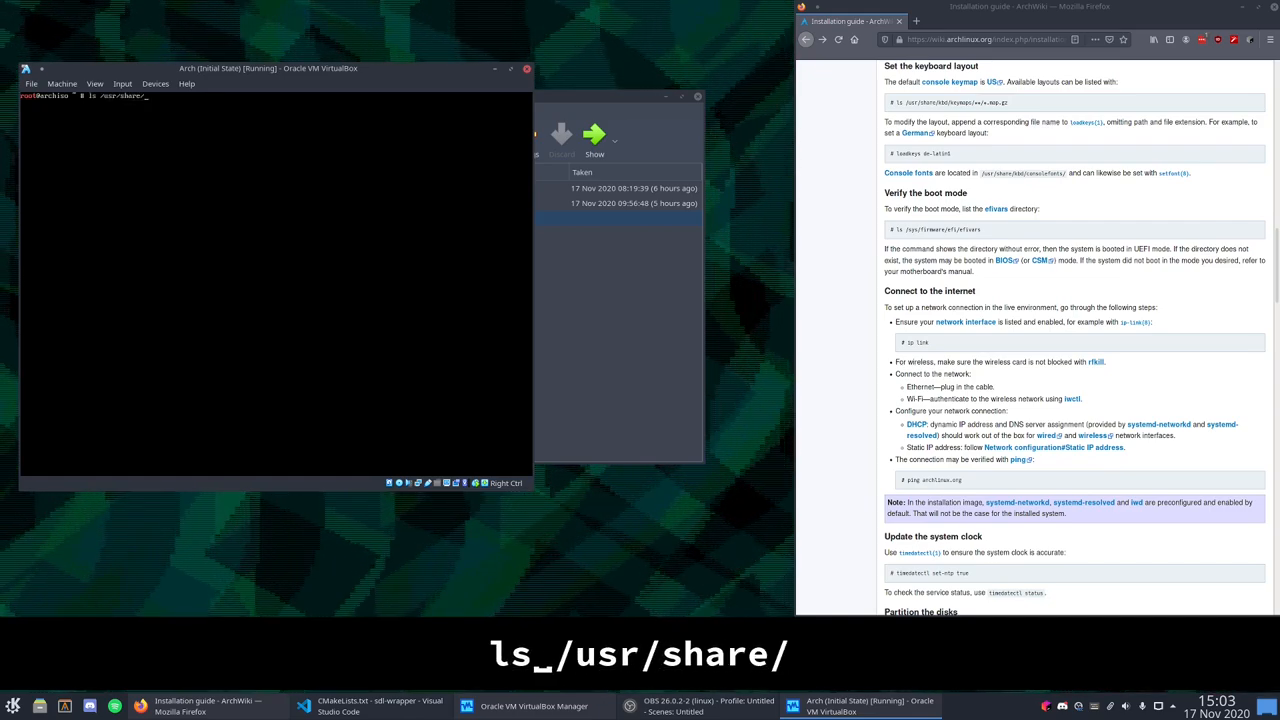
text(kbd/keymaps/)
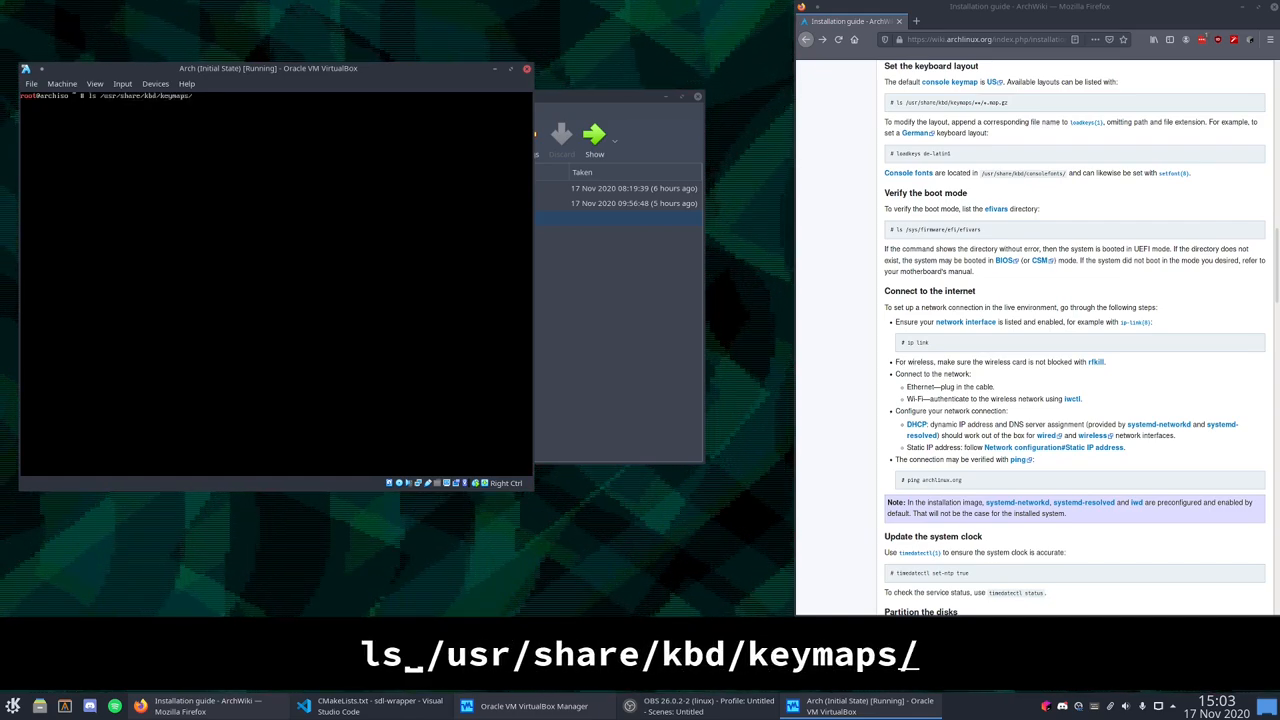
text(**/*.g)
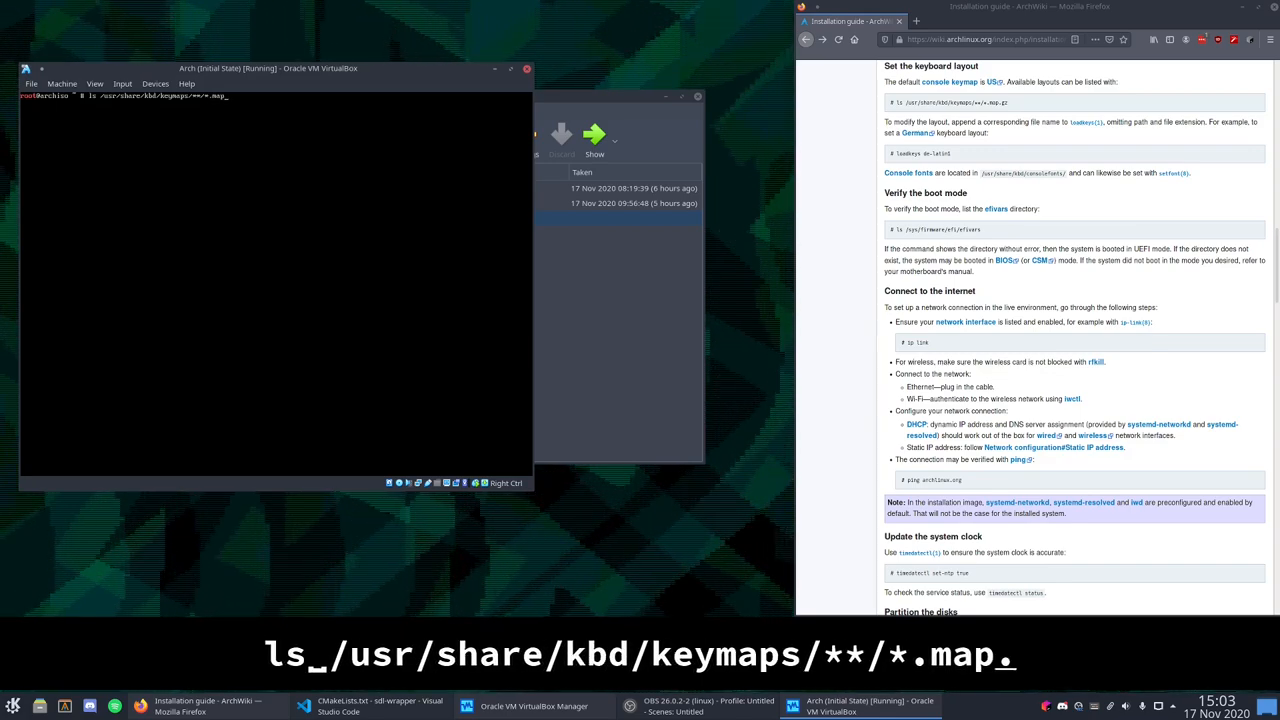
key(Return)
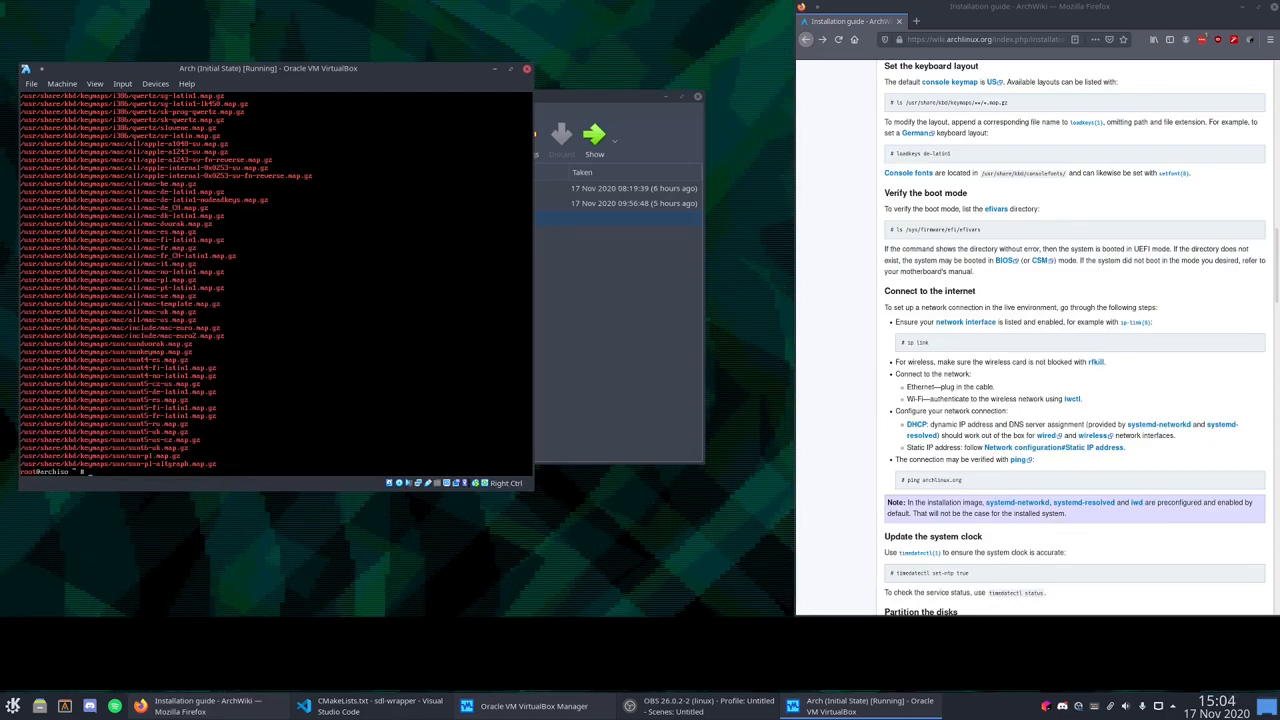
text(lex)
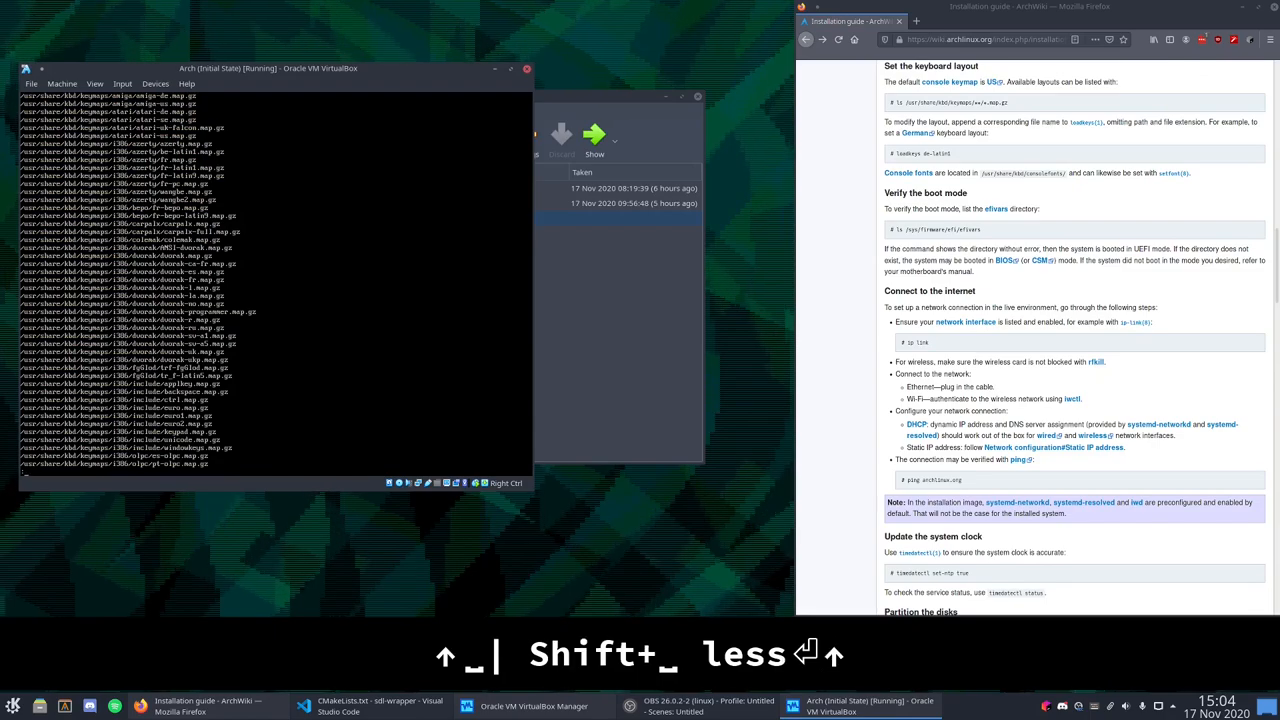
scroll(down, 3)
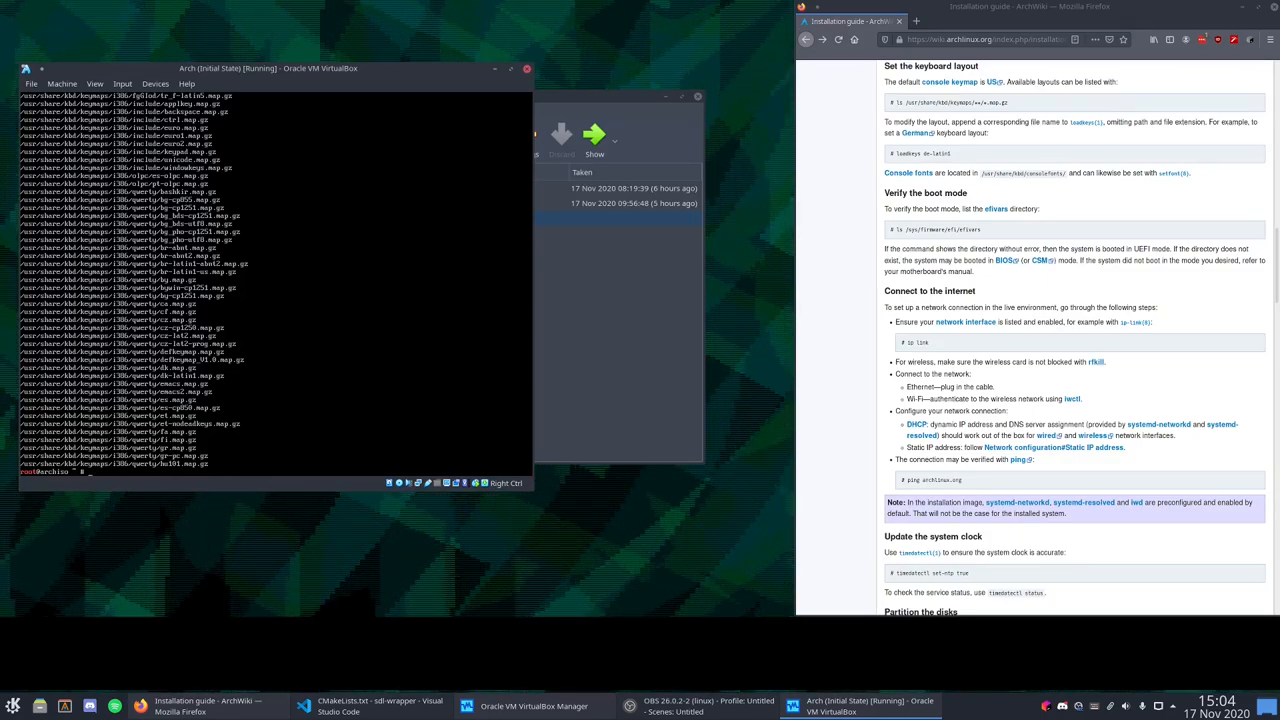
text(loadke)
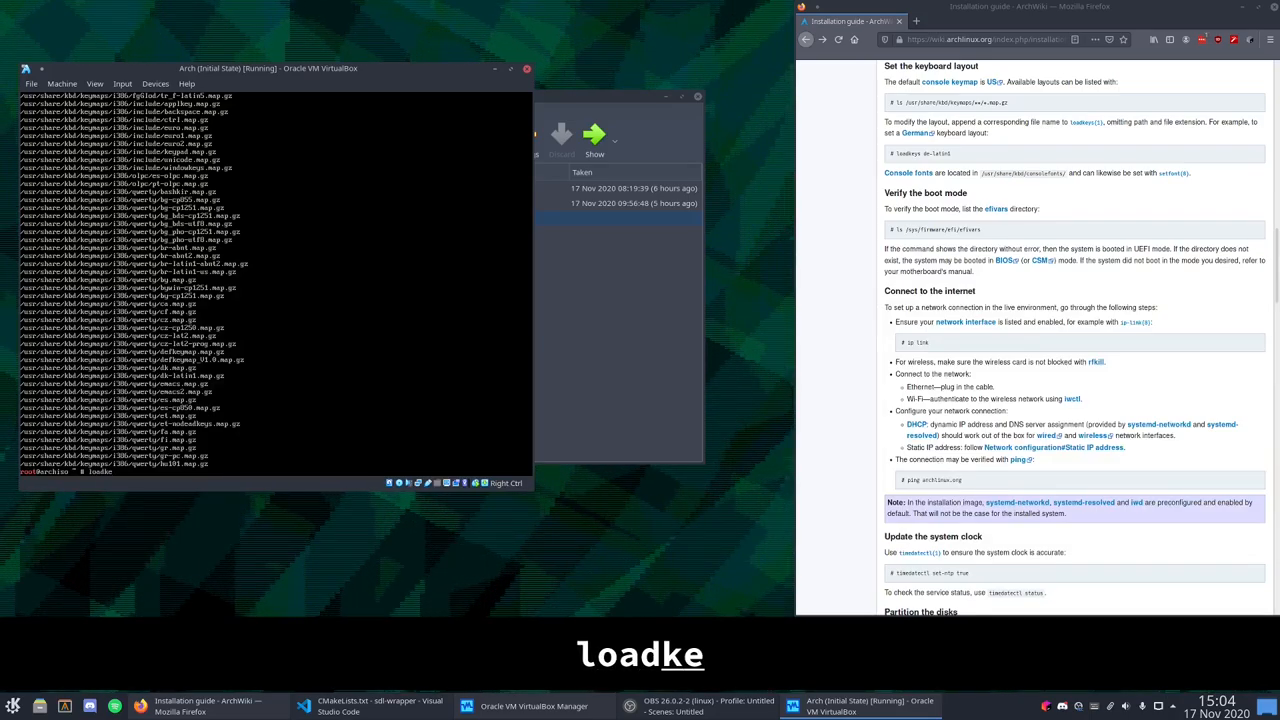
text(ys)
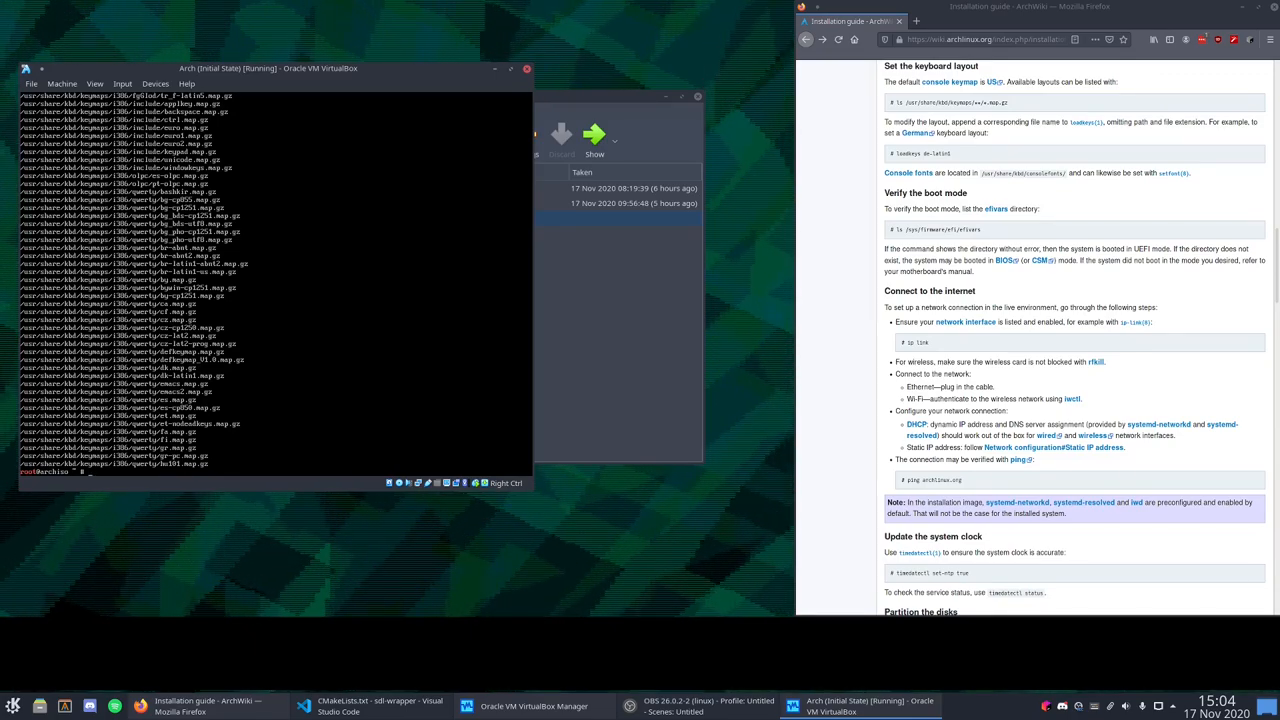
Scroll the wiki to 'Verify the boot mode' and list /sys/firmware/efi/efivars in the console
scroll(down, 3)
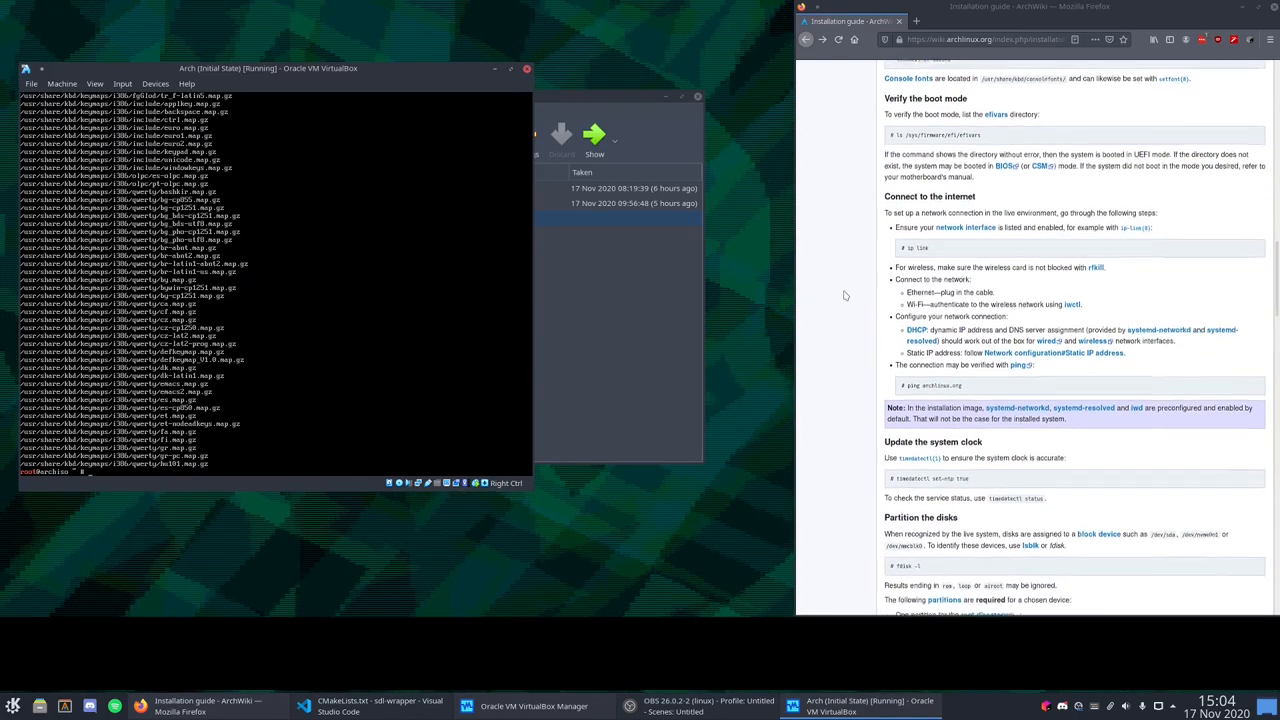
scroll(down, 3)
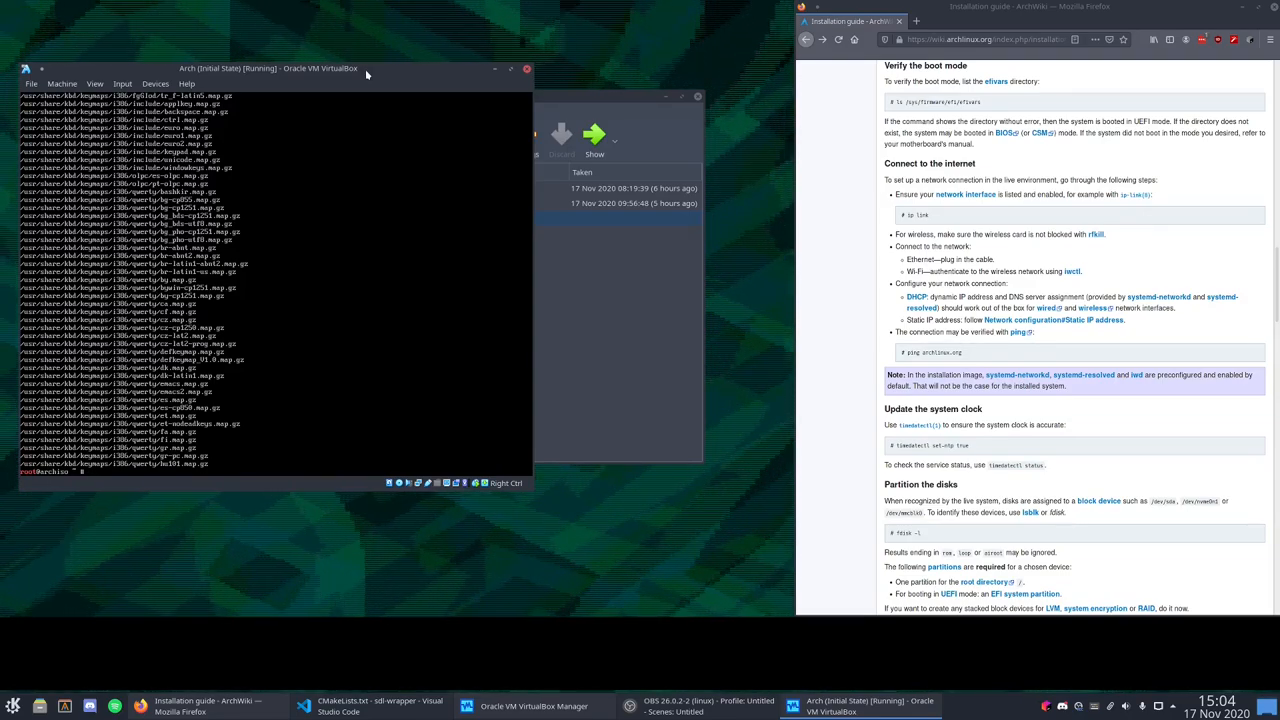
text(ls)
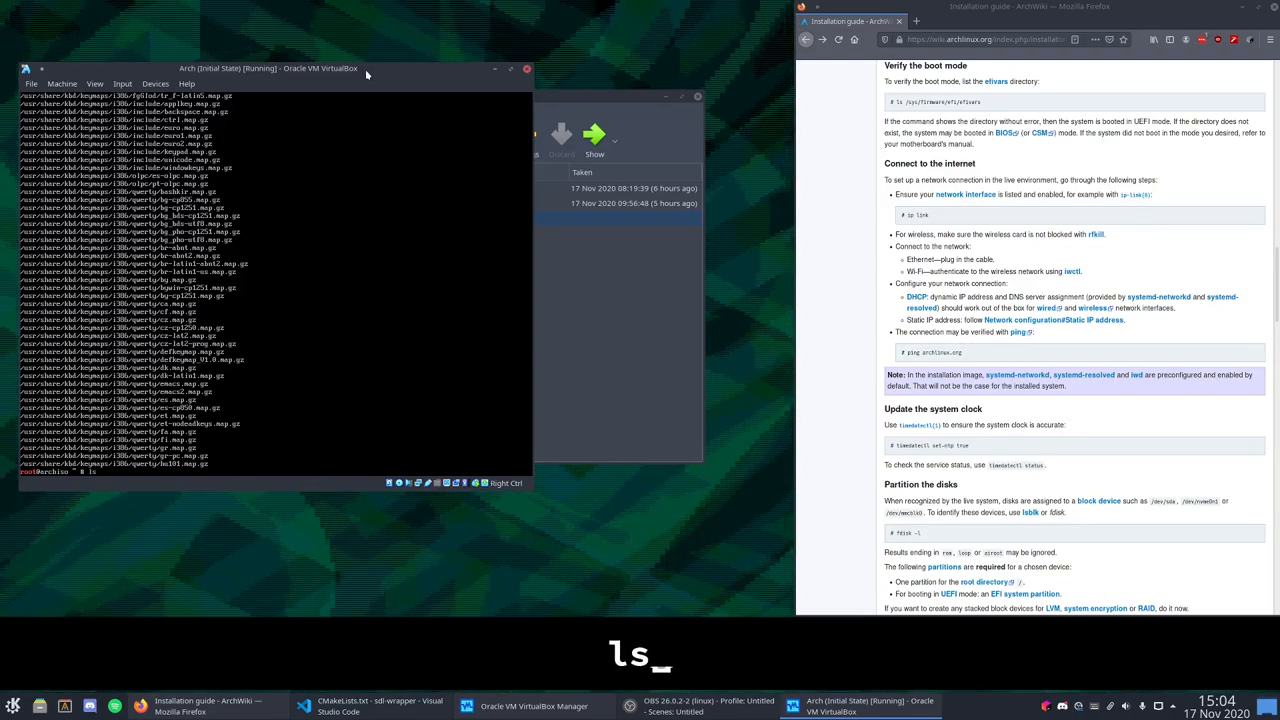
text(/sys/firmware/efi/efivars)
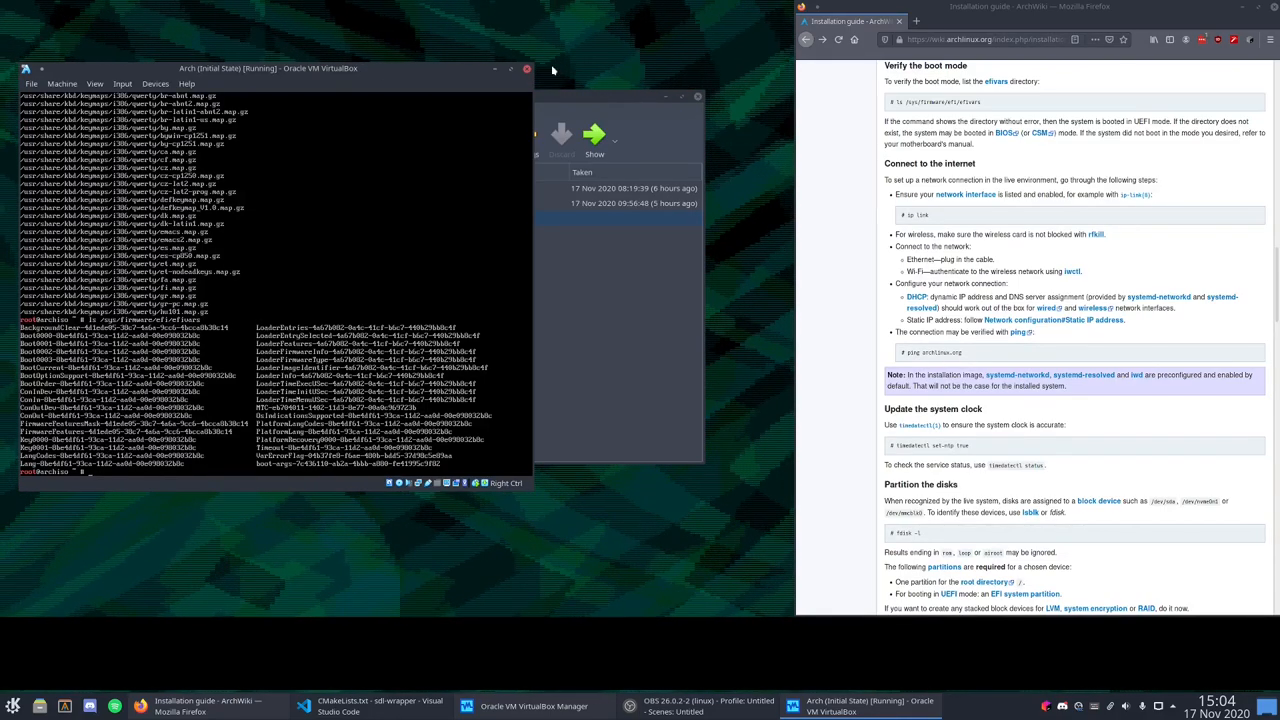
Scroll the wiki to 'Connect to the internet' and leave iwctl back to the root shell with Ctrl+D
scroll(down, 3)
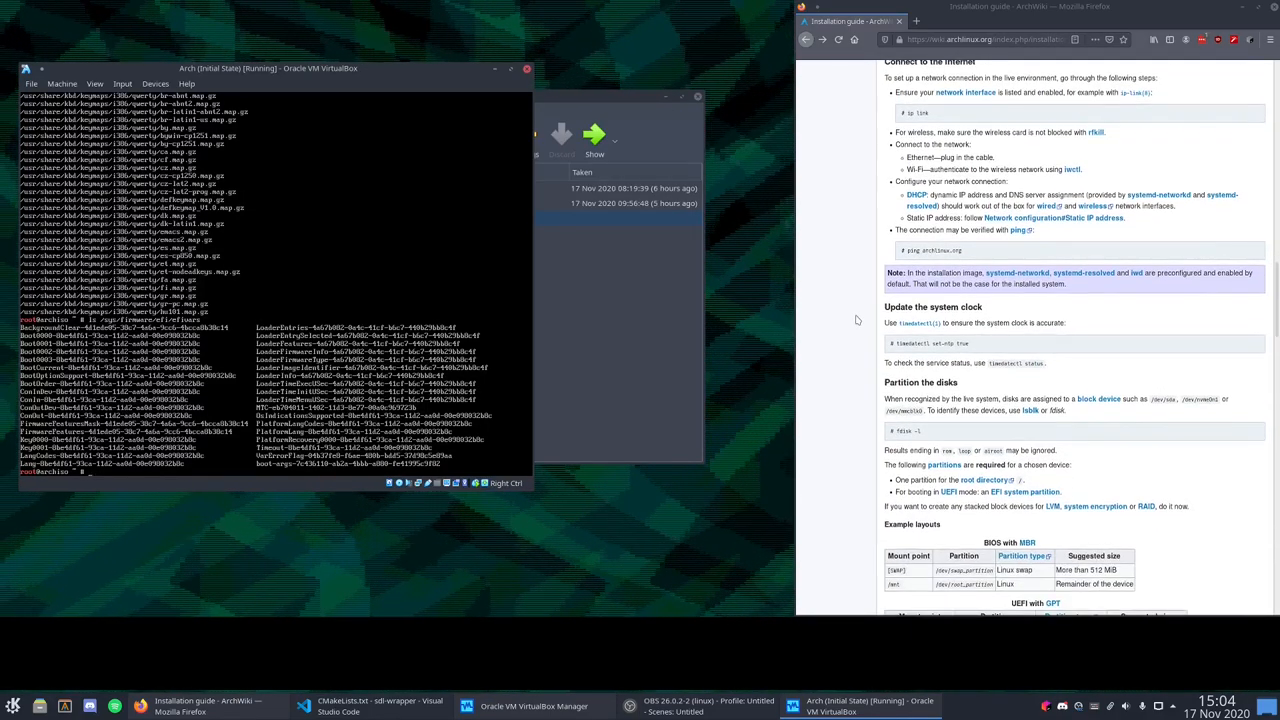
mouse_move(646, 319)
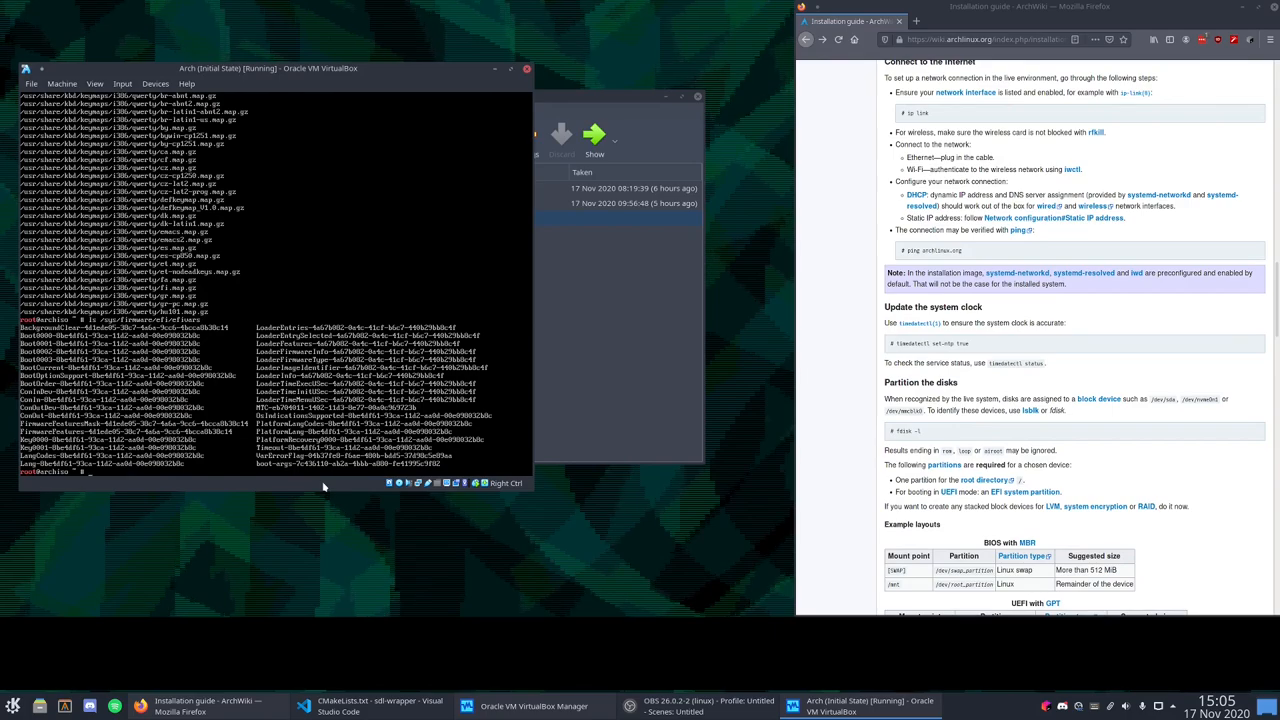
mouse_move(248, 540)
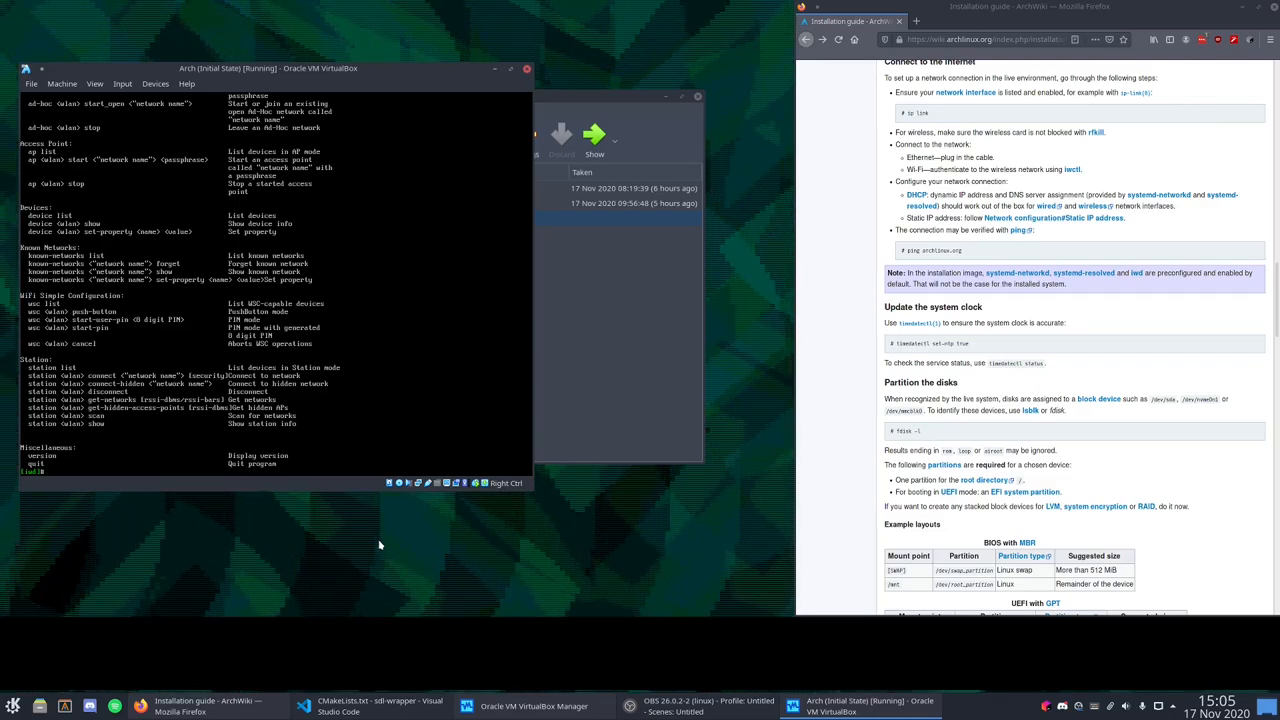
key(ctrl+d)
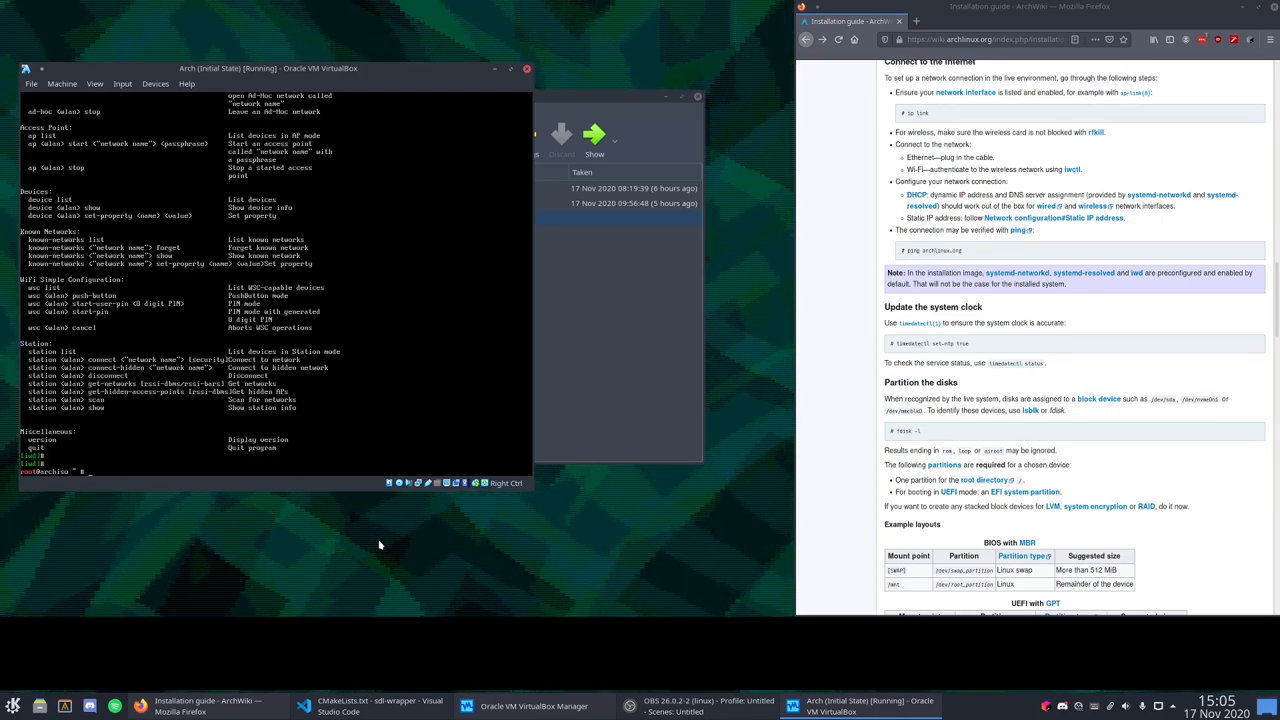
Run ip link, then ping archlinux.org and stop it with Ctrl+C after several replies
text(ip)
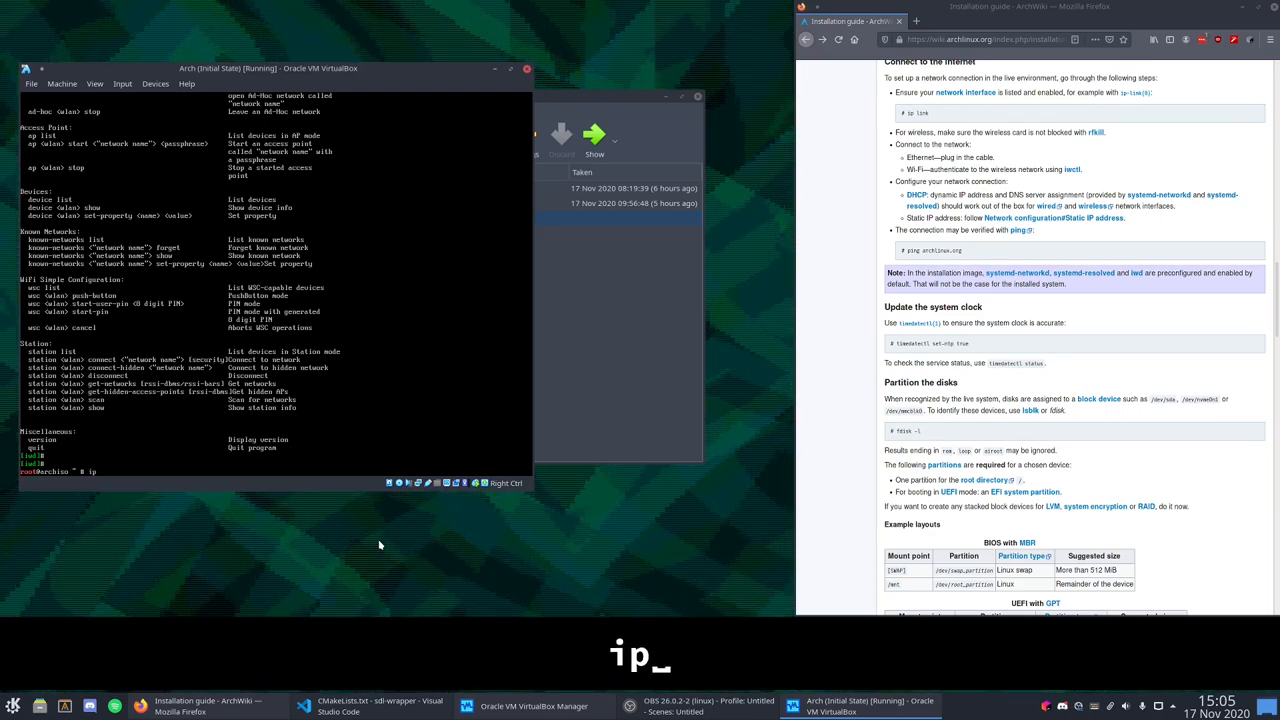
key(Return)
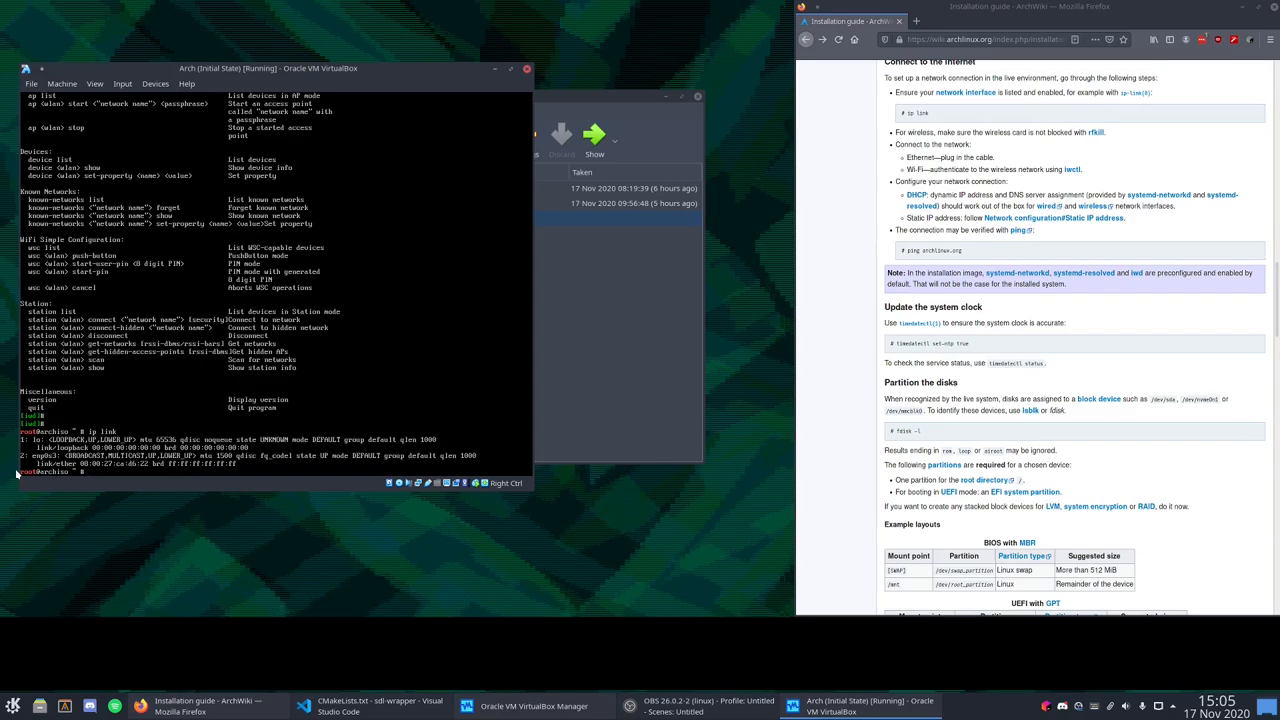
mouse_move(44, 503)
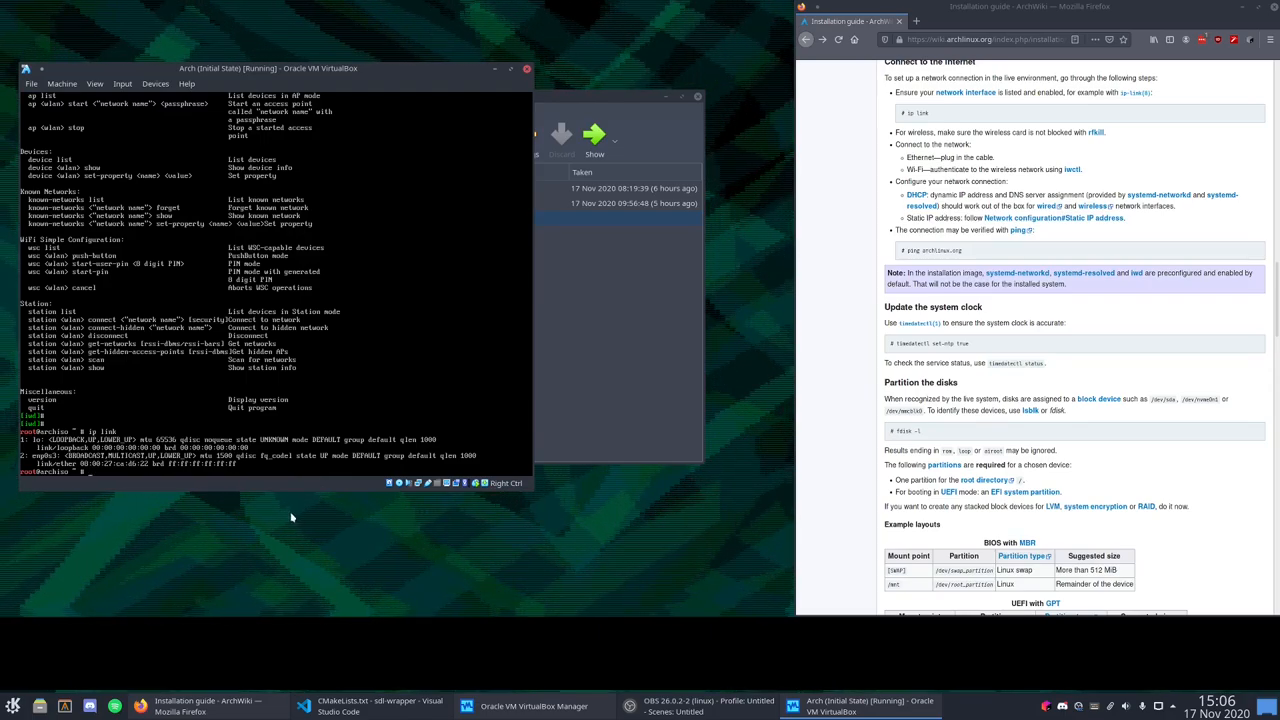
mouse_move(305, 518)
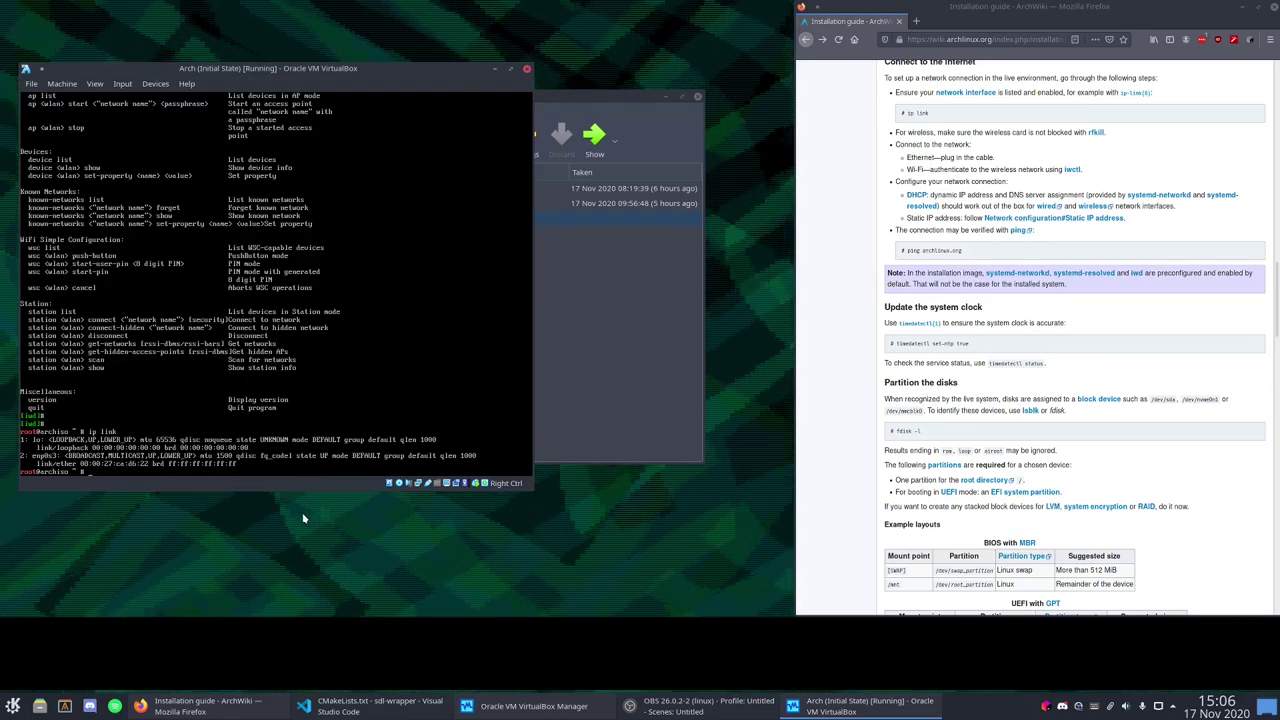
text(ping)
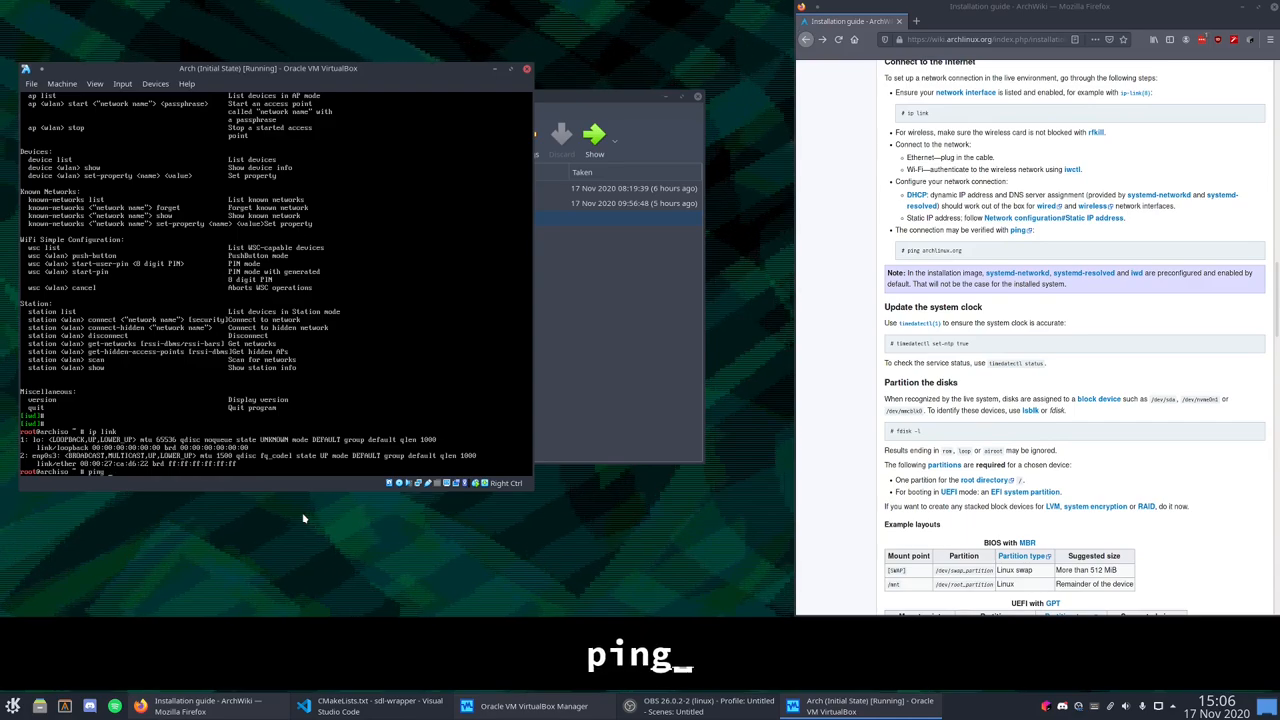
text(archlinux.org)
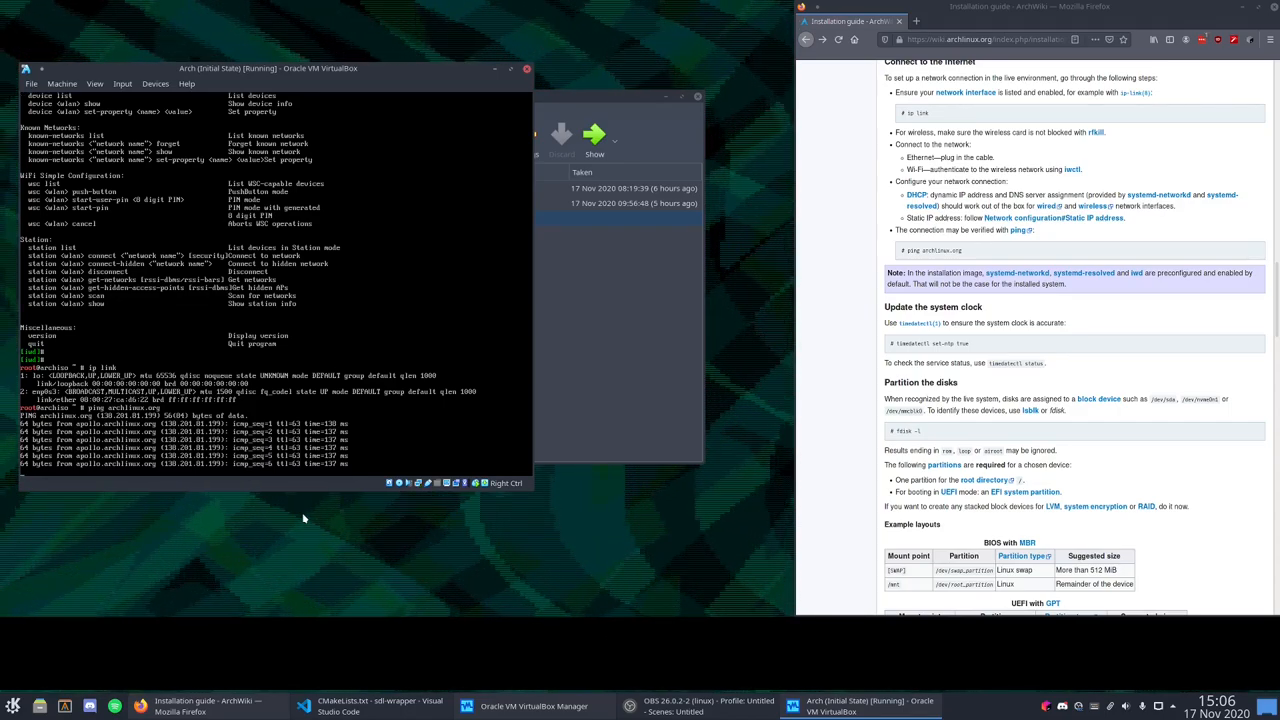
key(ctrl+c)
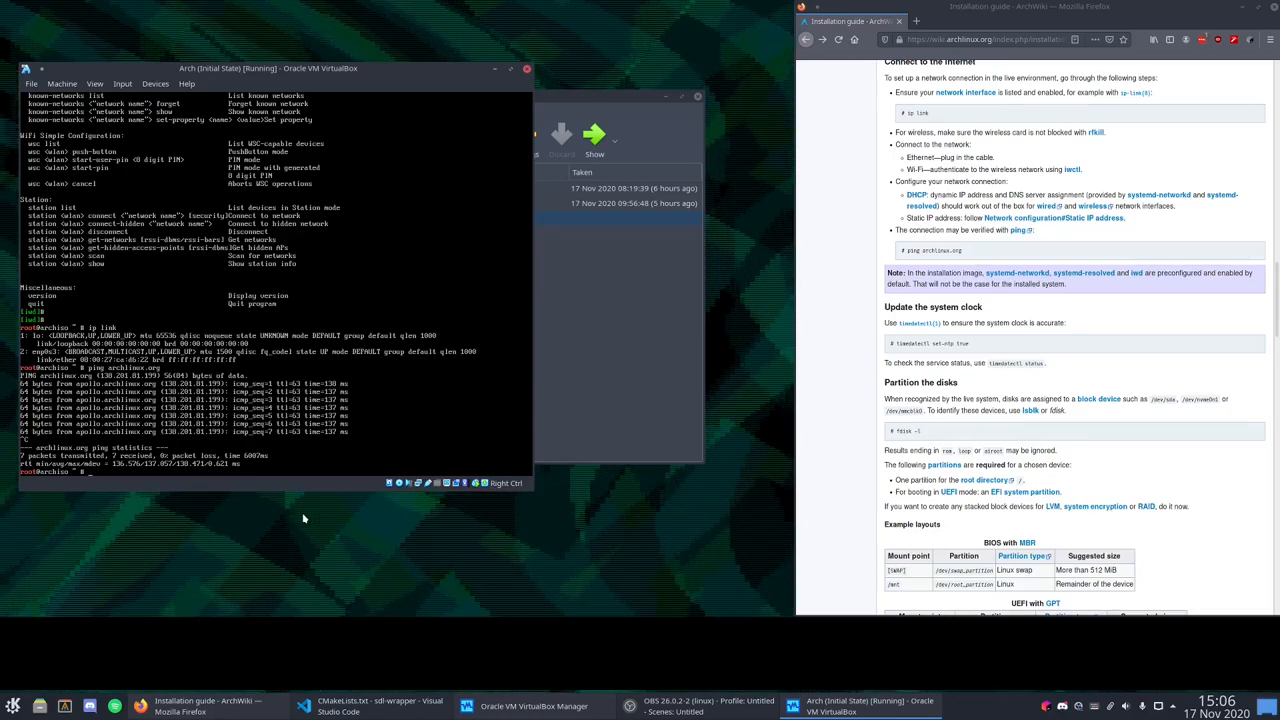
Enable NTP with timedatectl and scroll the wiki down to 'Partition the disks'
text(timedatectl set-ntp true)
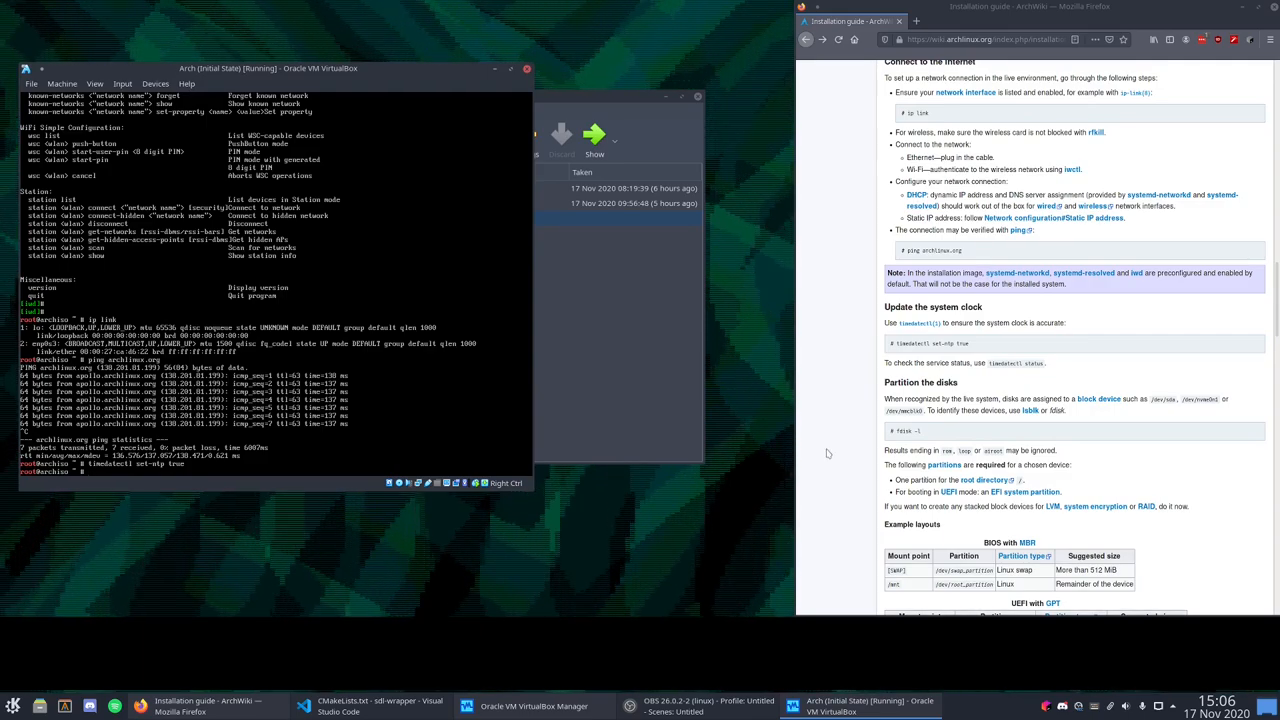
scroll(down, 3)
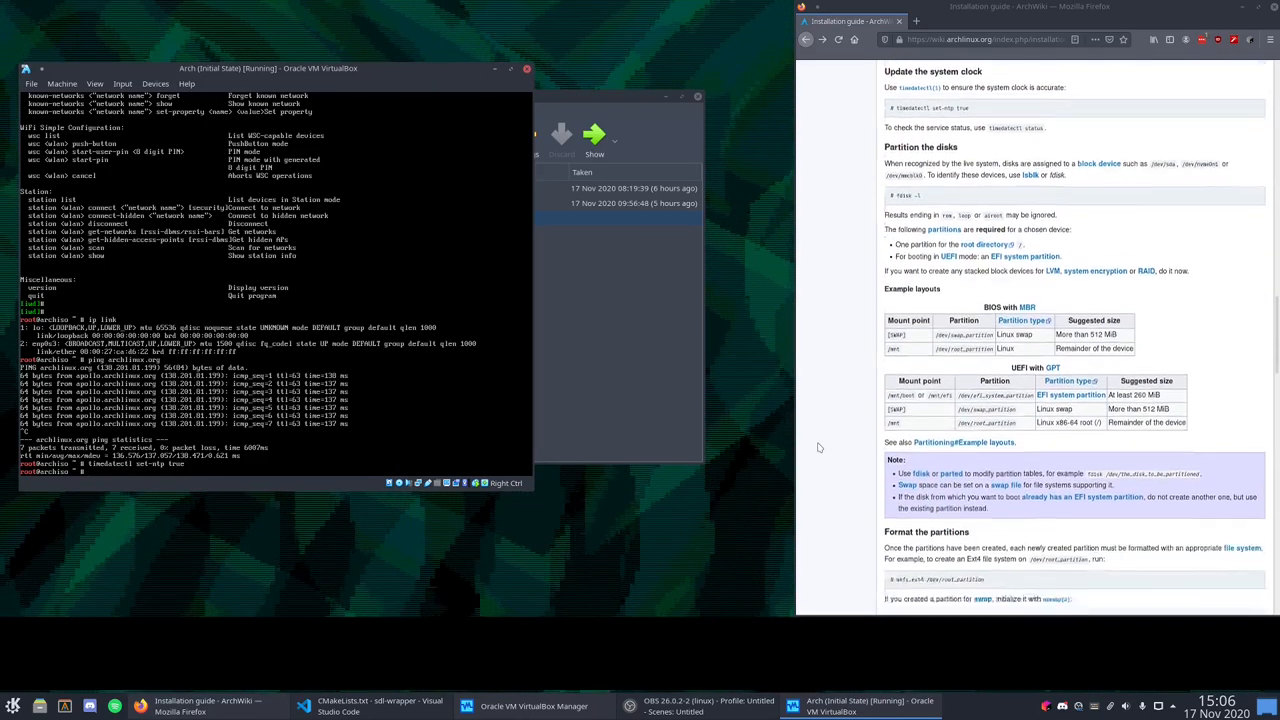
scroll(down, 3)
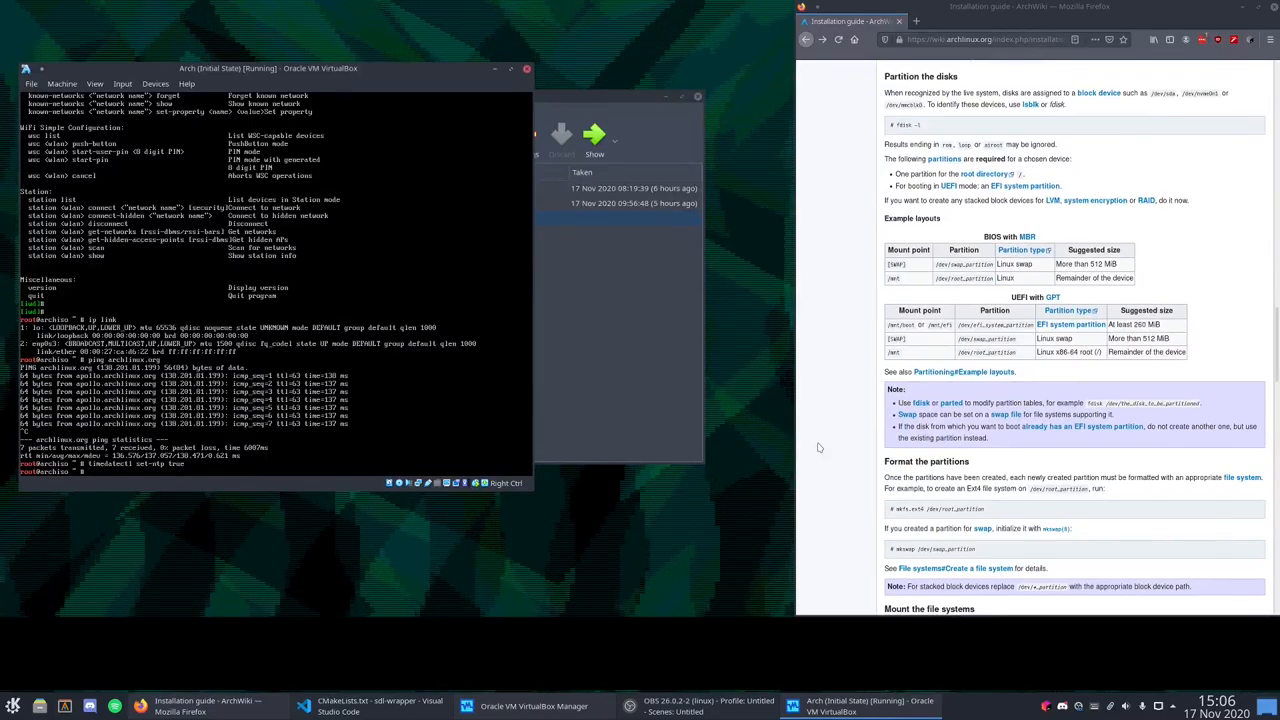
mouse_move(501, 528)
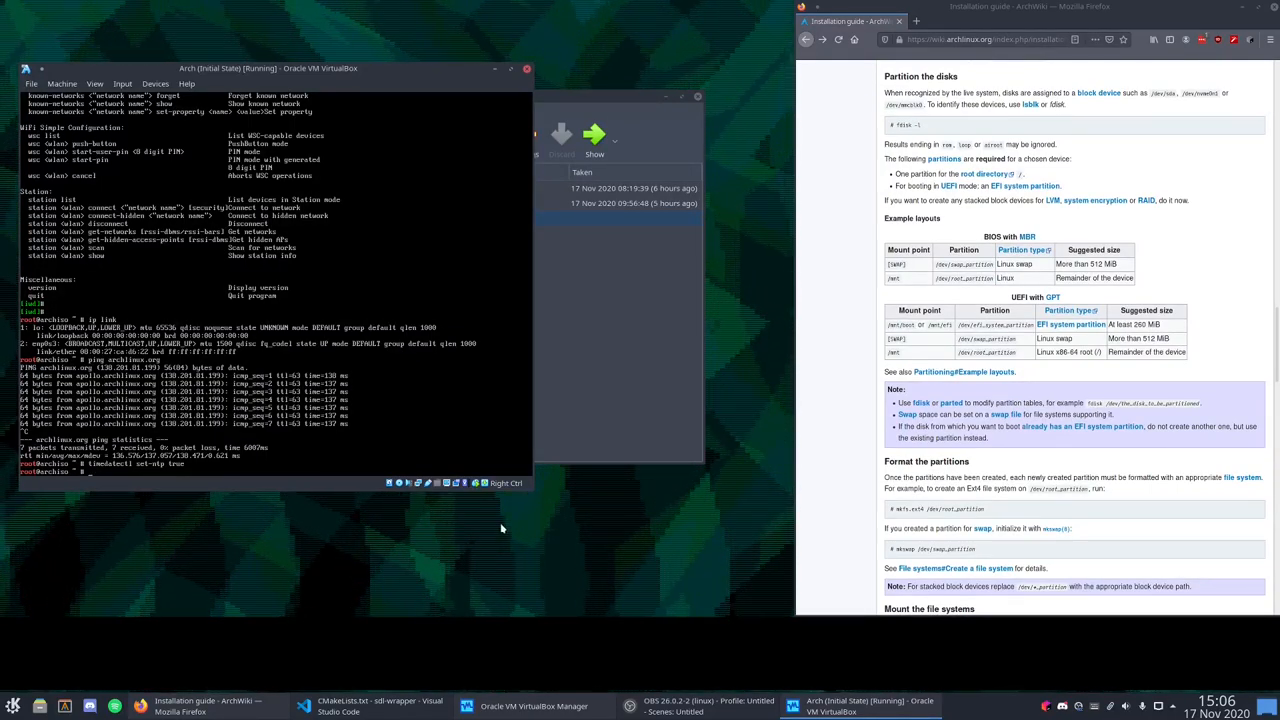
mouse_move(918, 343)
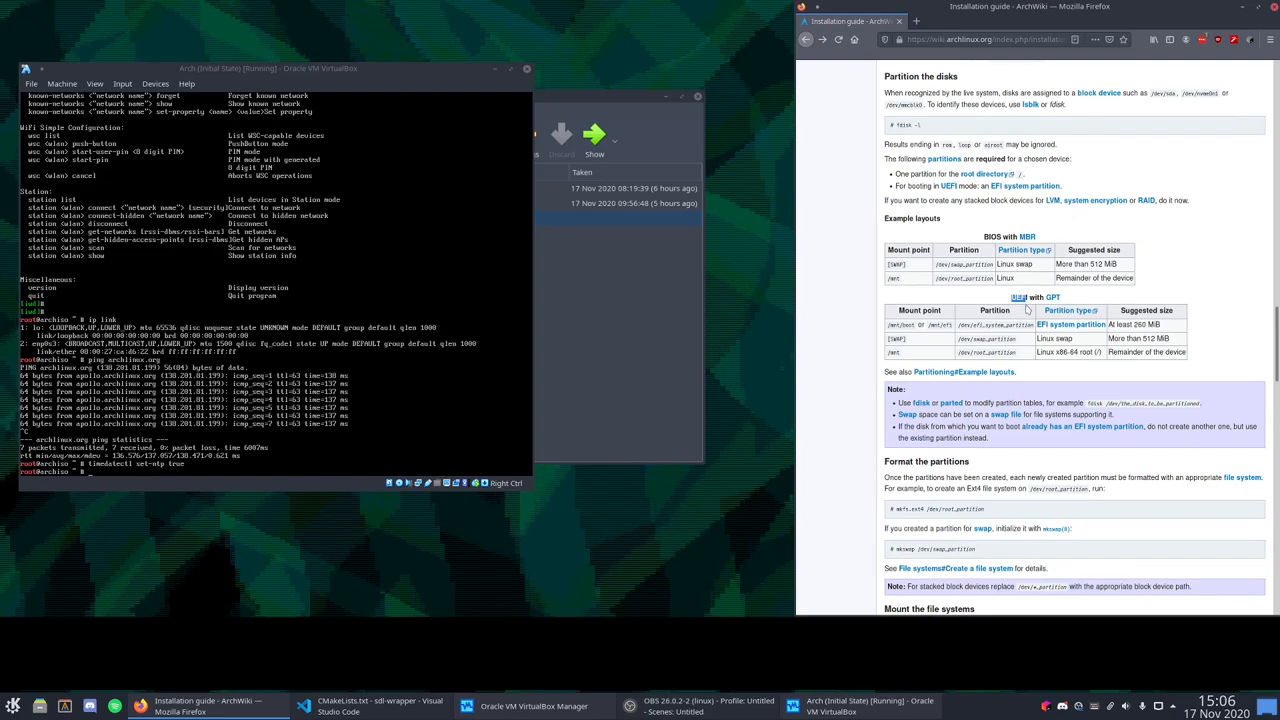
mouse_move(1053, 298)
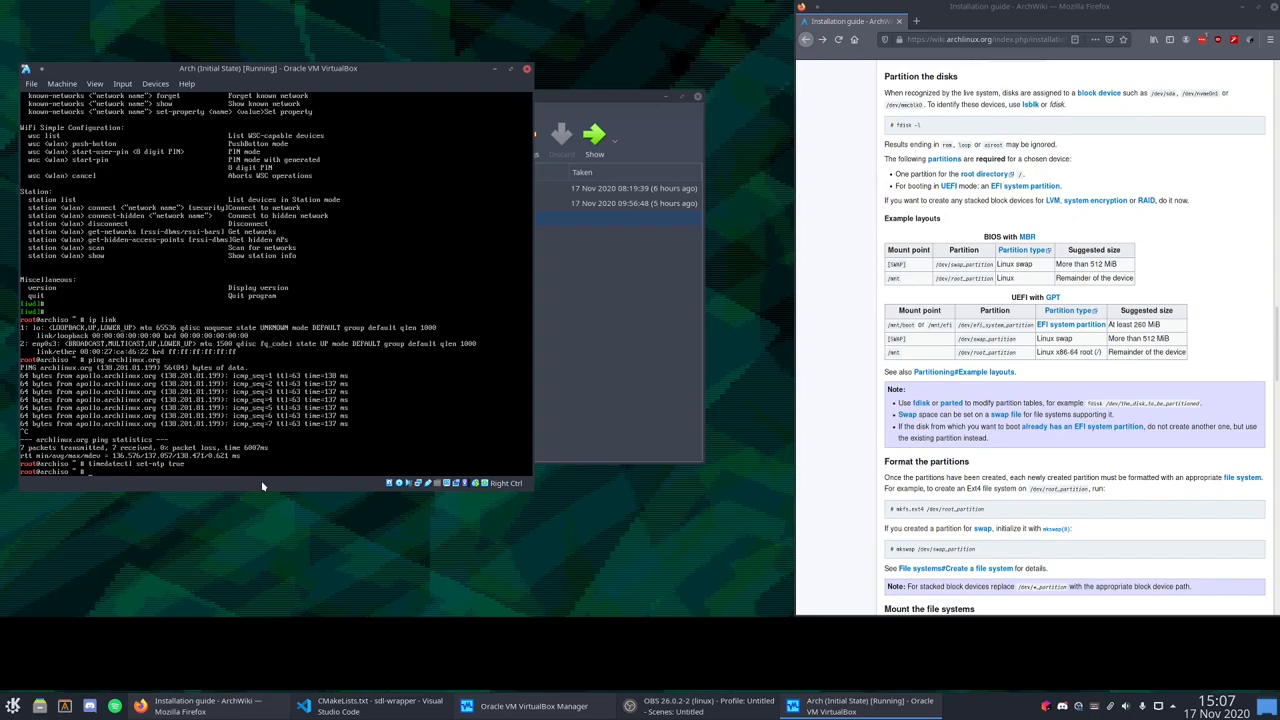
Start parted, label the disk gpt, and begin a fat32 partition from 0% to 260MiB
text(part)
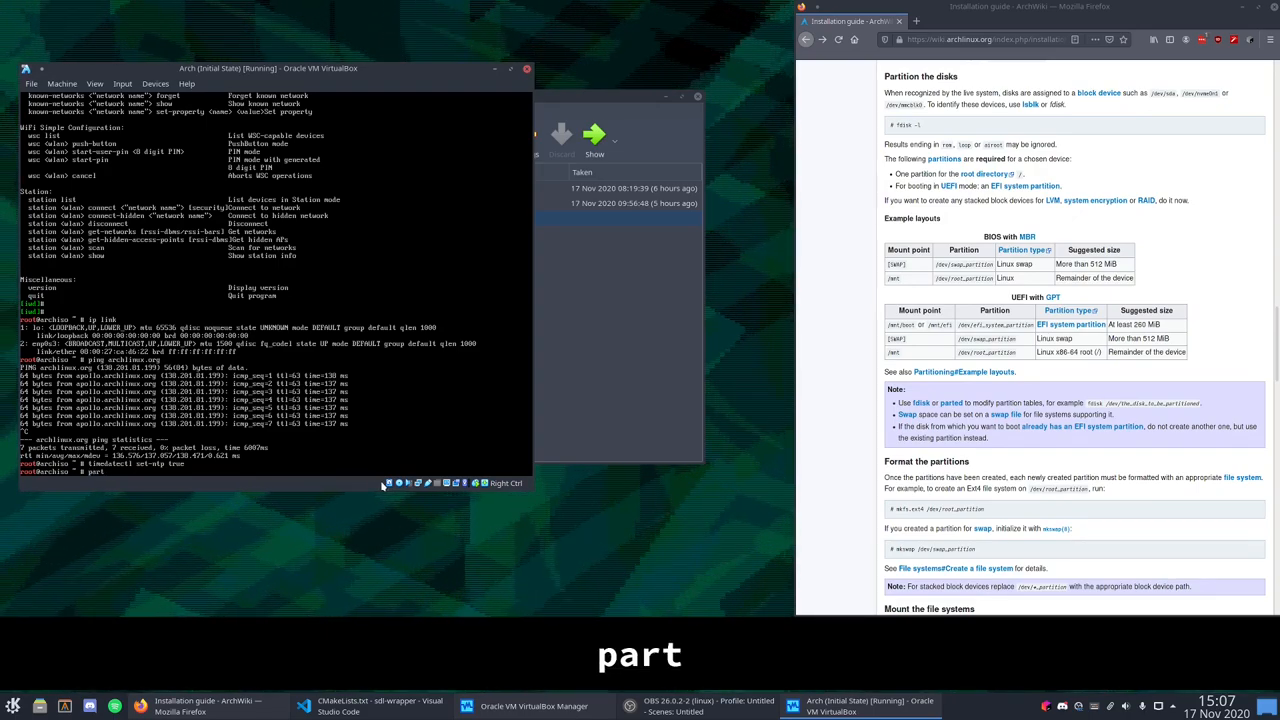
key(Return)
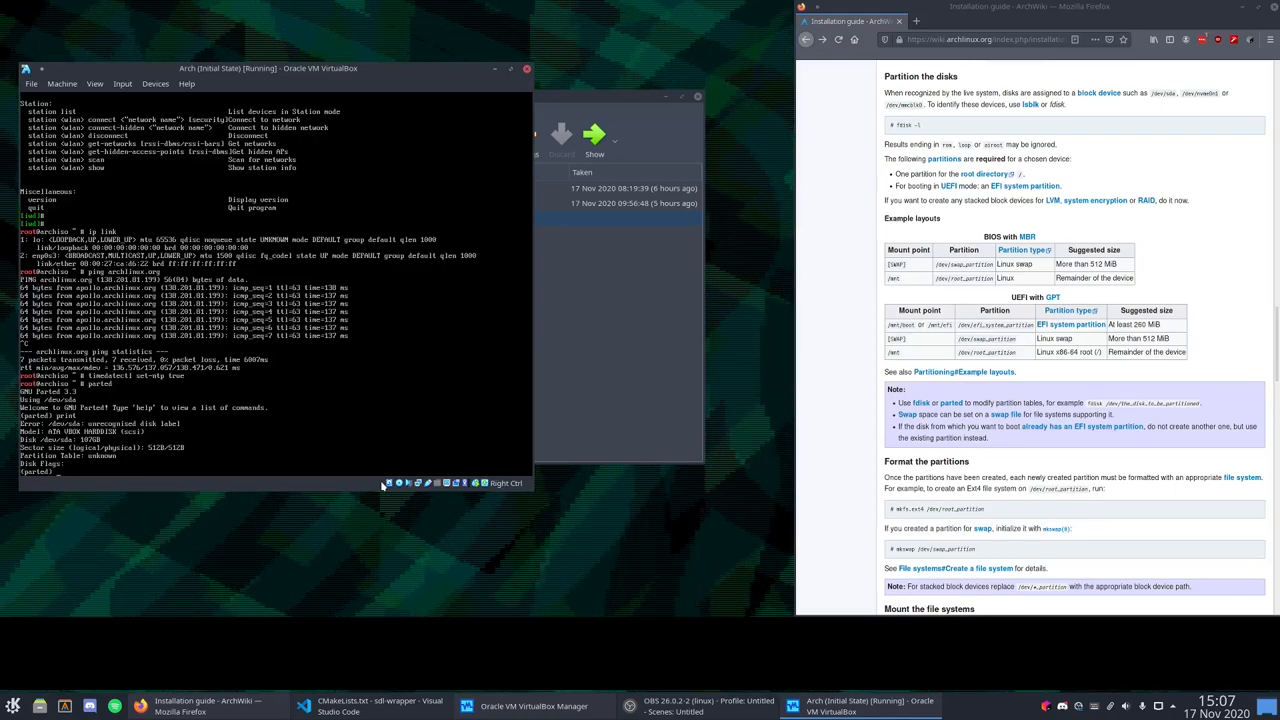
text(mklabel)
text(gp)
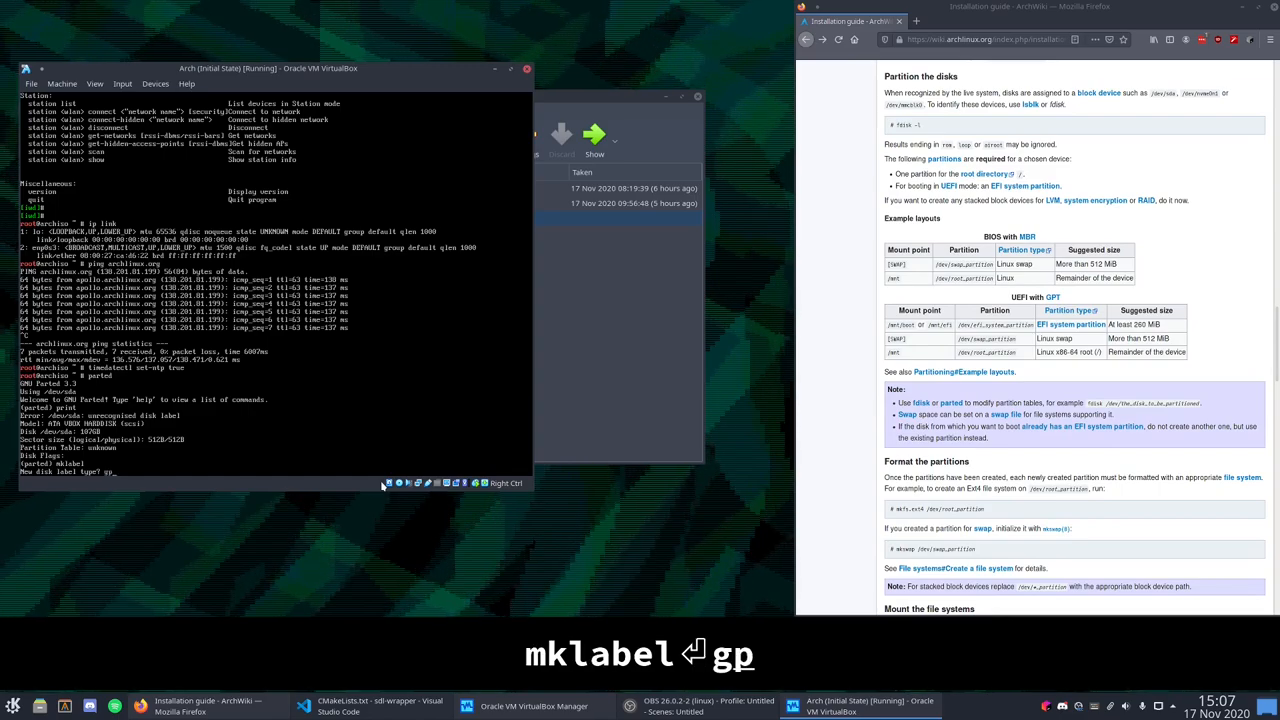
text(t)
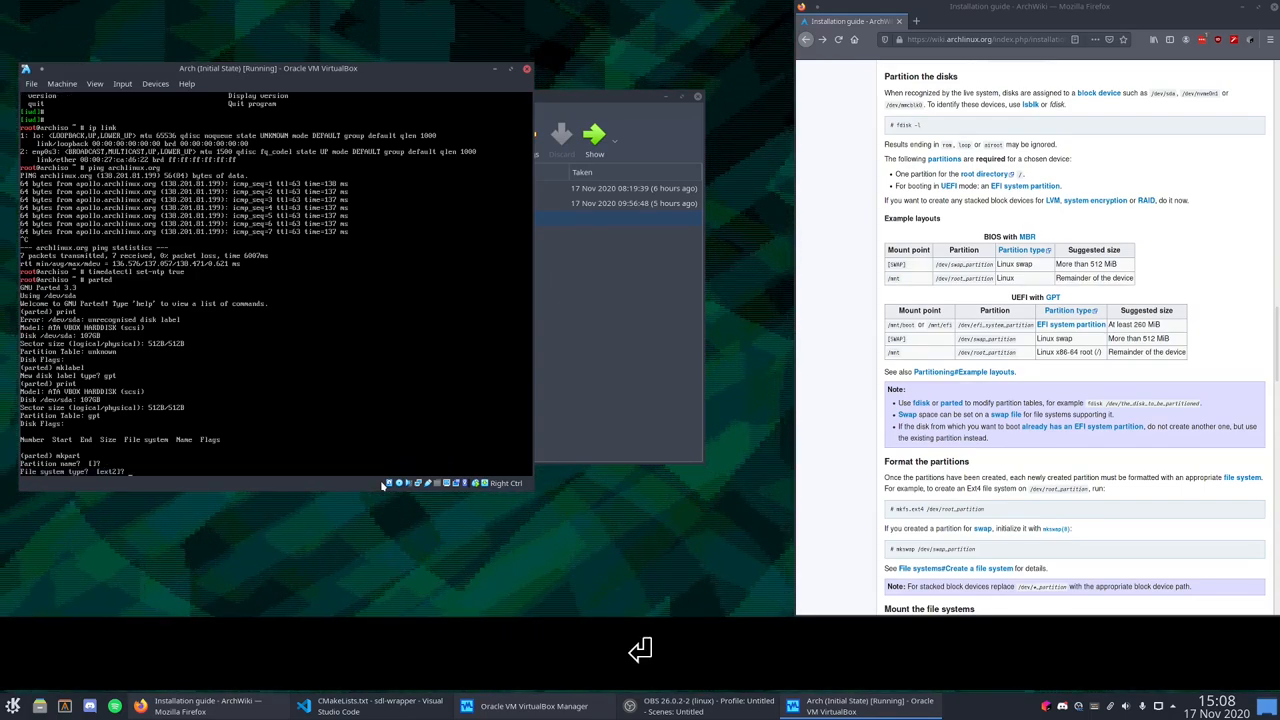
text(fat32)
text(mkpart)
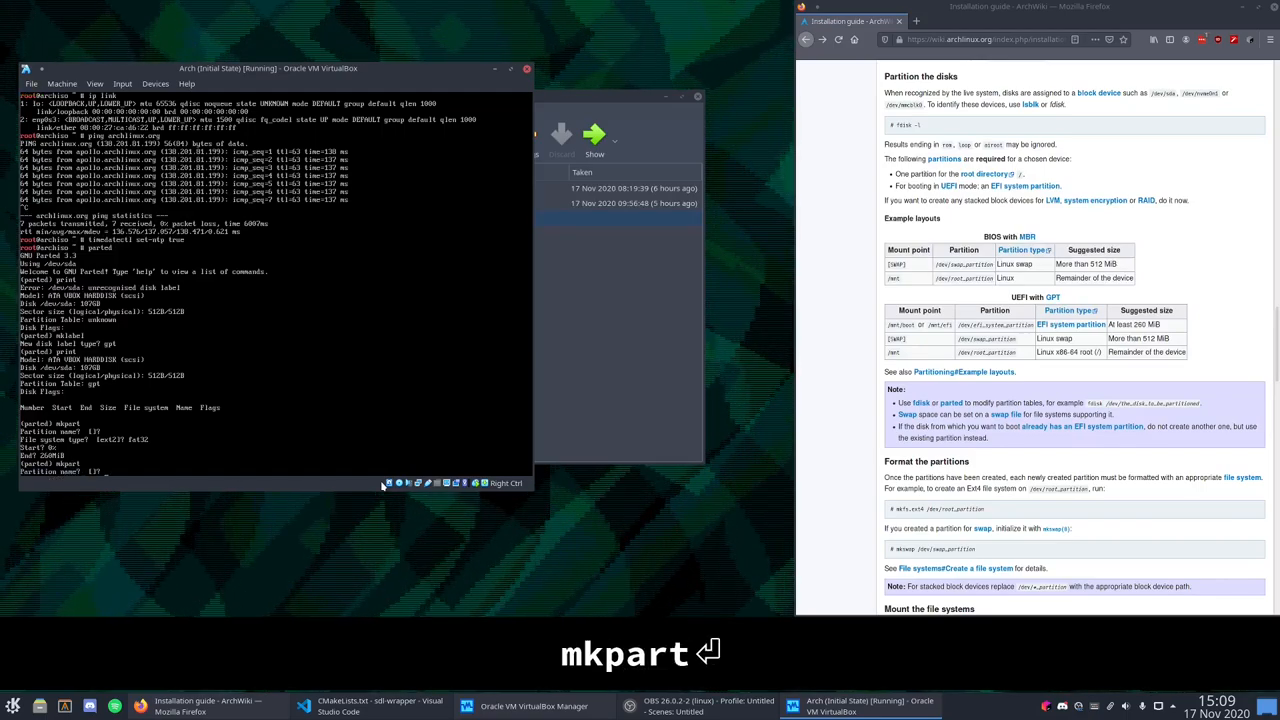
Create an unnamed linux-swap partition from 260MiB to 8GiB
key(Return)
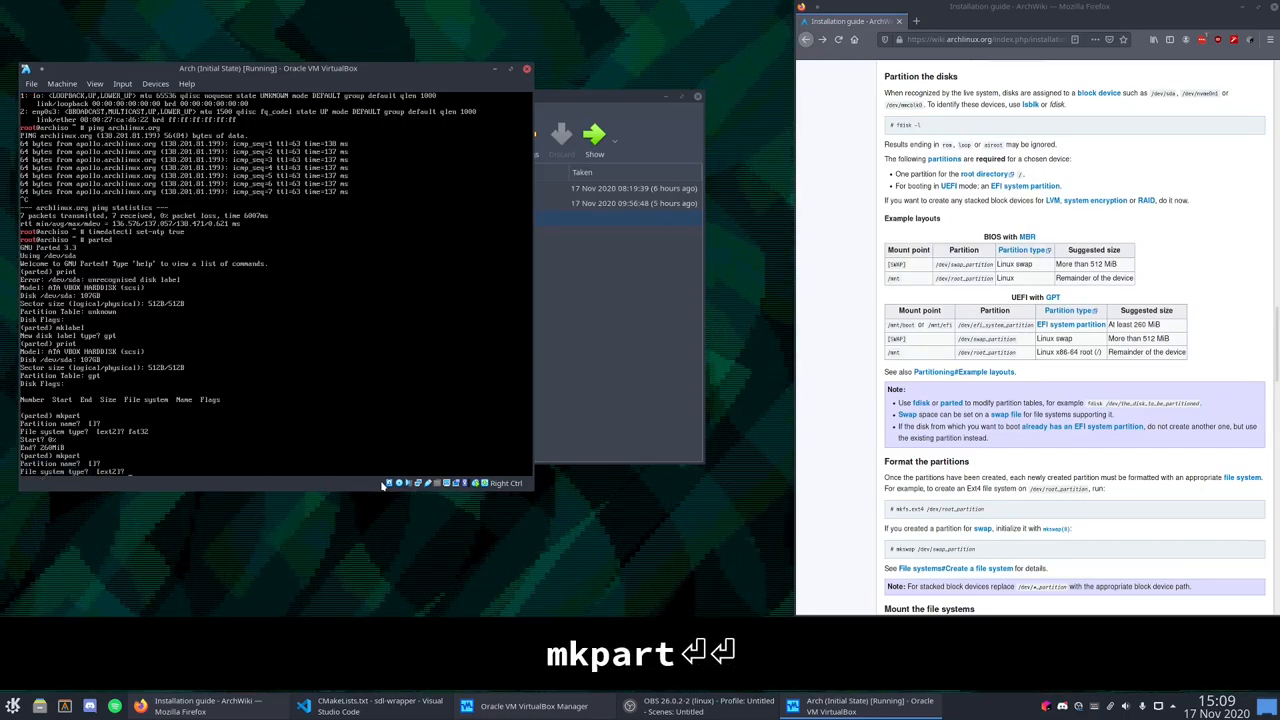
text(linux-swap)
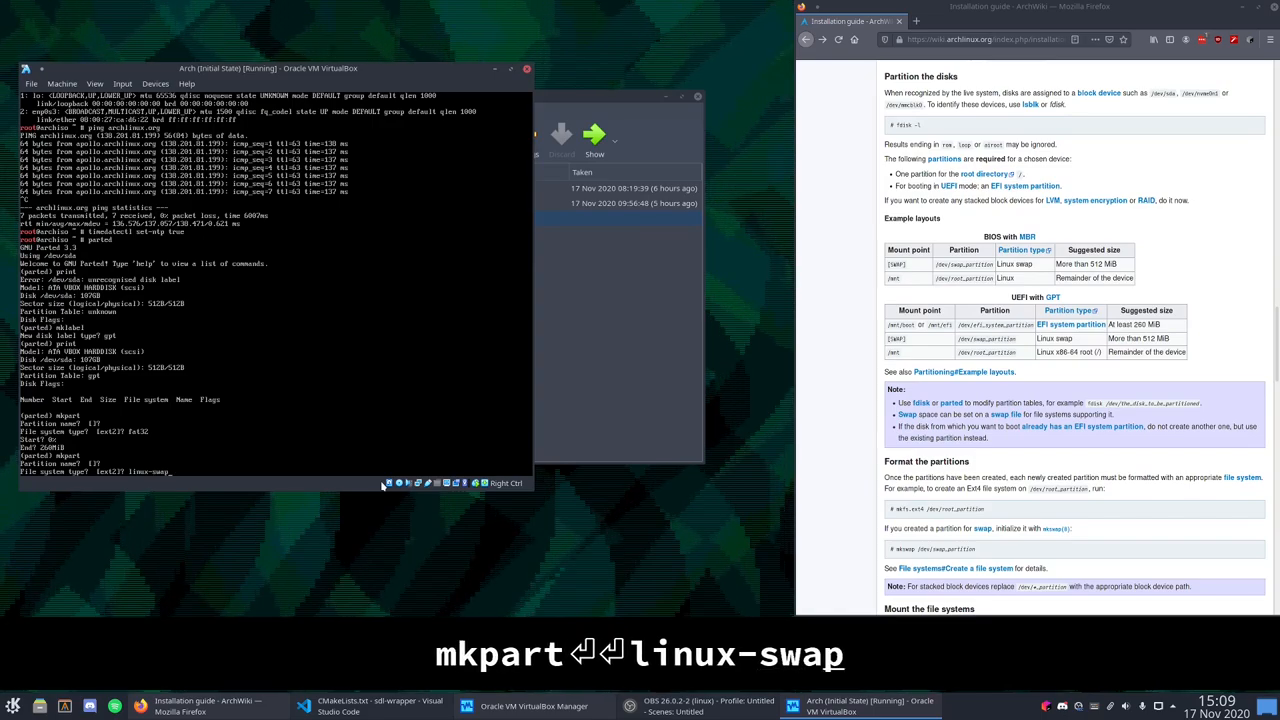
key(Return)
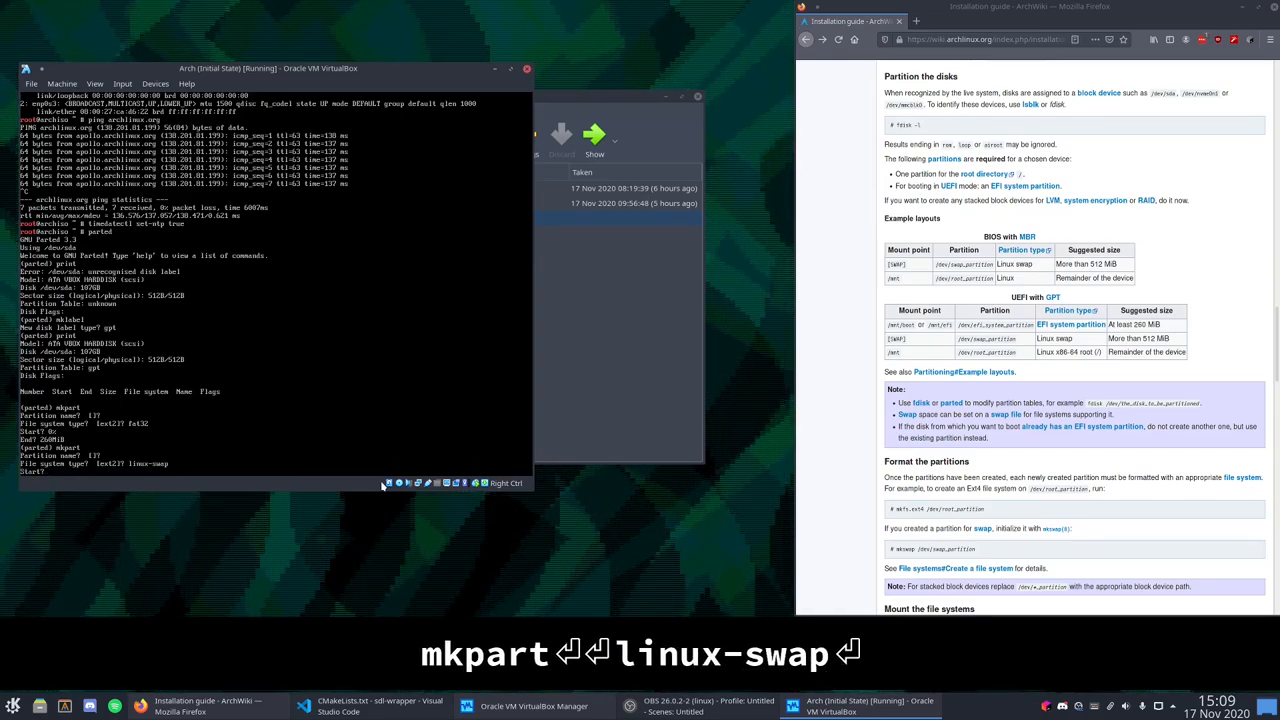
text(260MiB)
text(8)
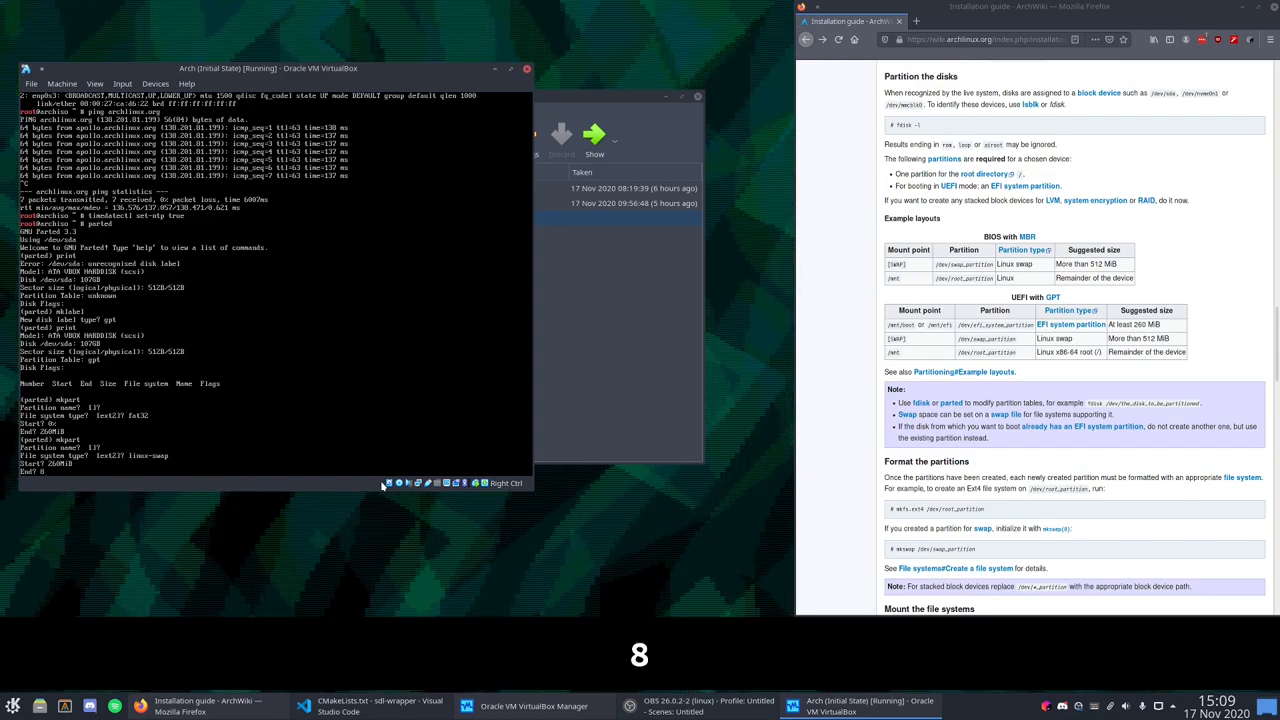
text(GiB)
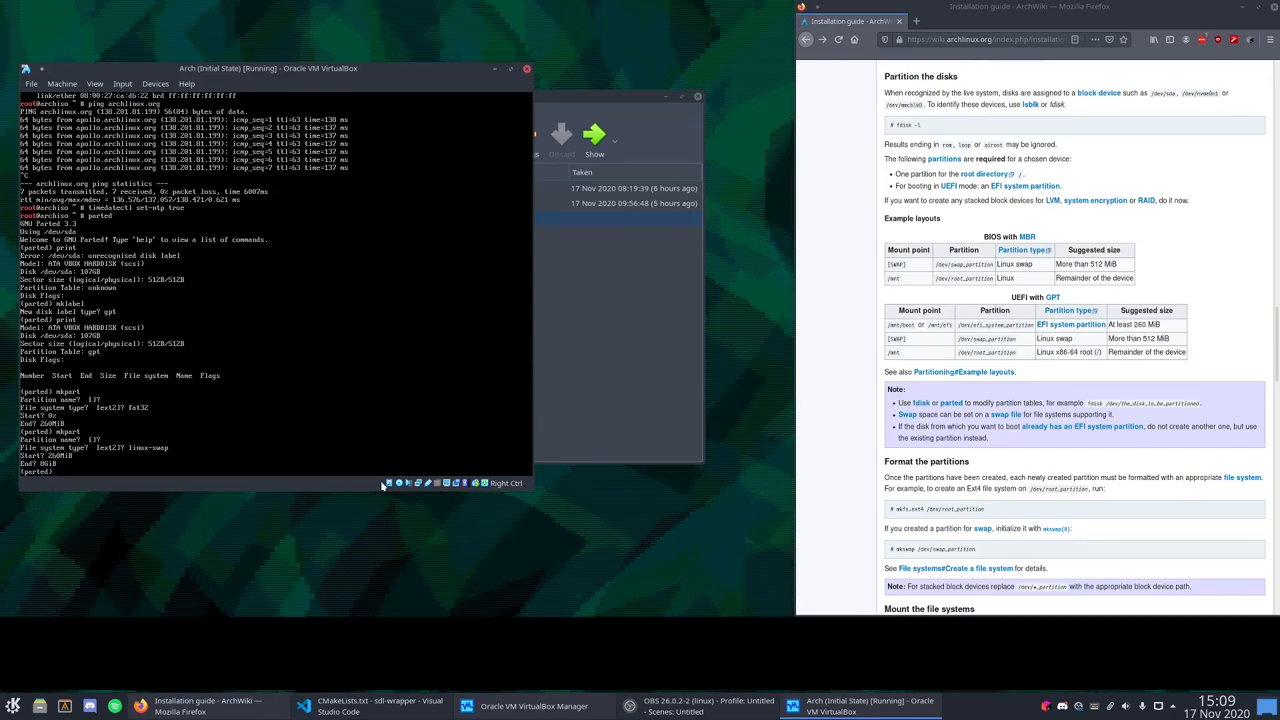
Create an ext4 partition named root from 8GiB to 100% and print the partition table
text(mkpart)
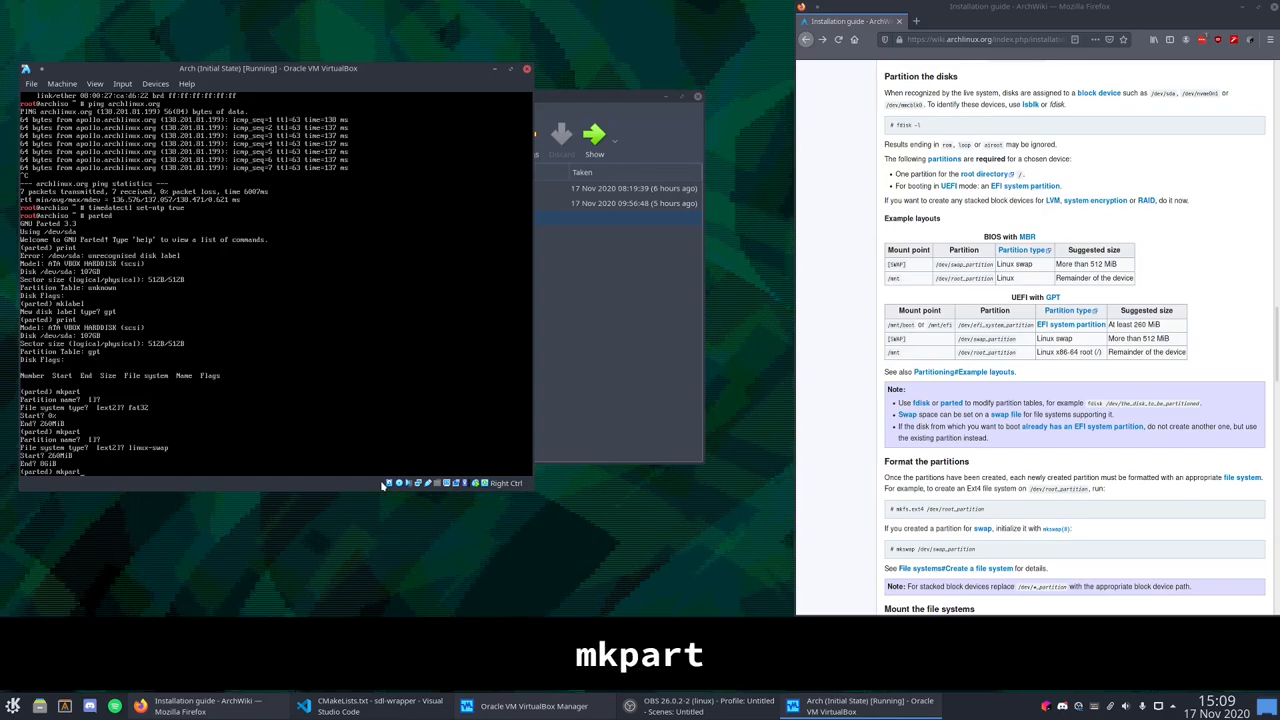
key(Return)
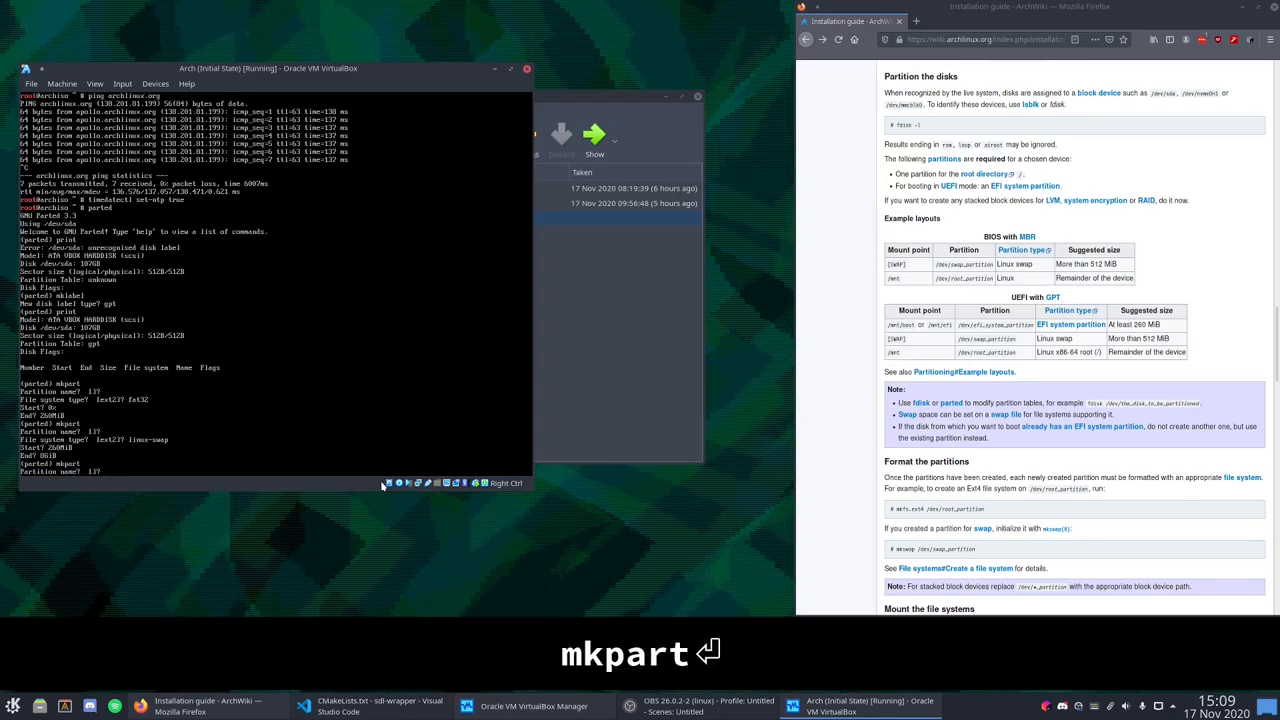
text(root)
text(e)
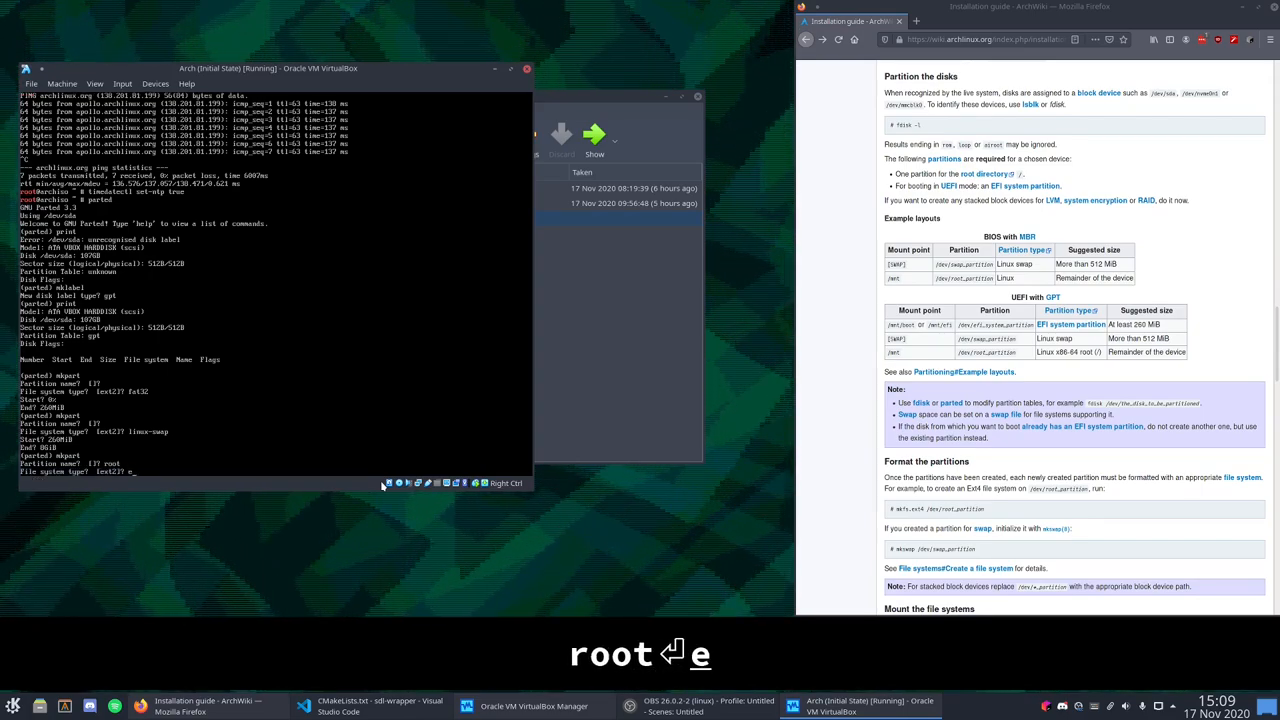
key(Return)
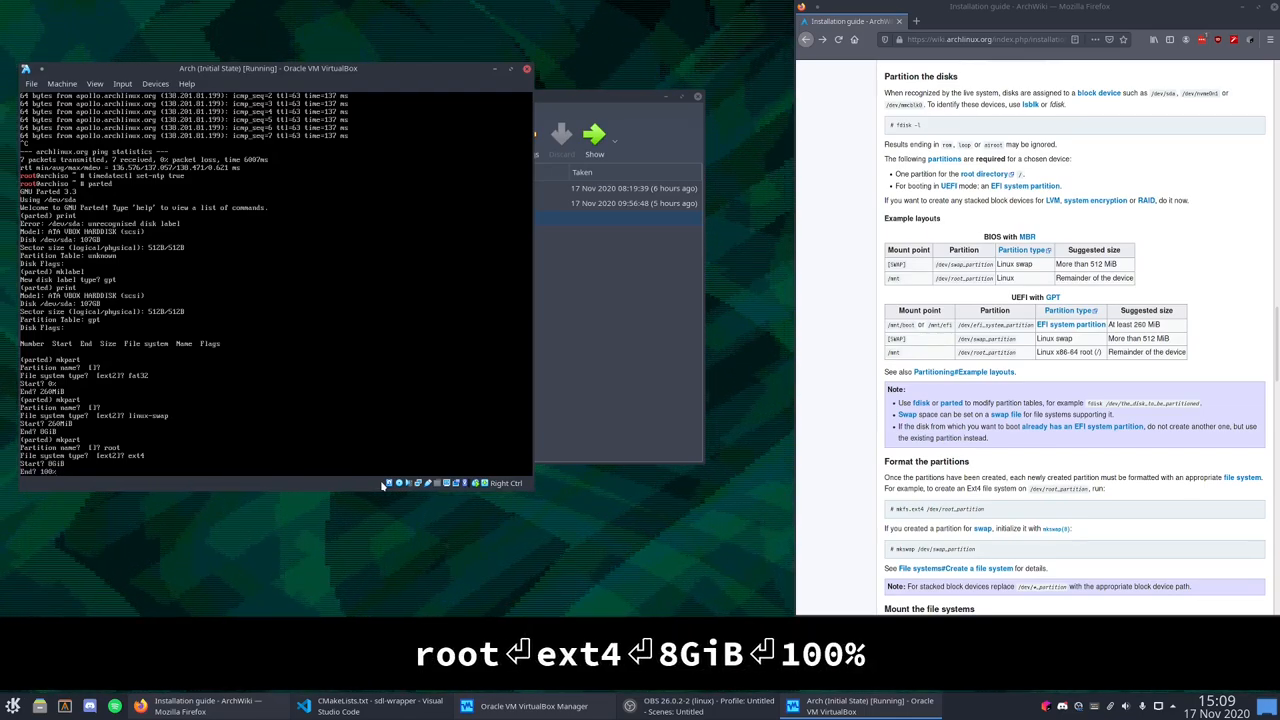
text(pr)
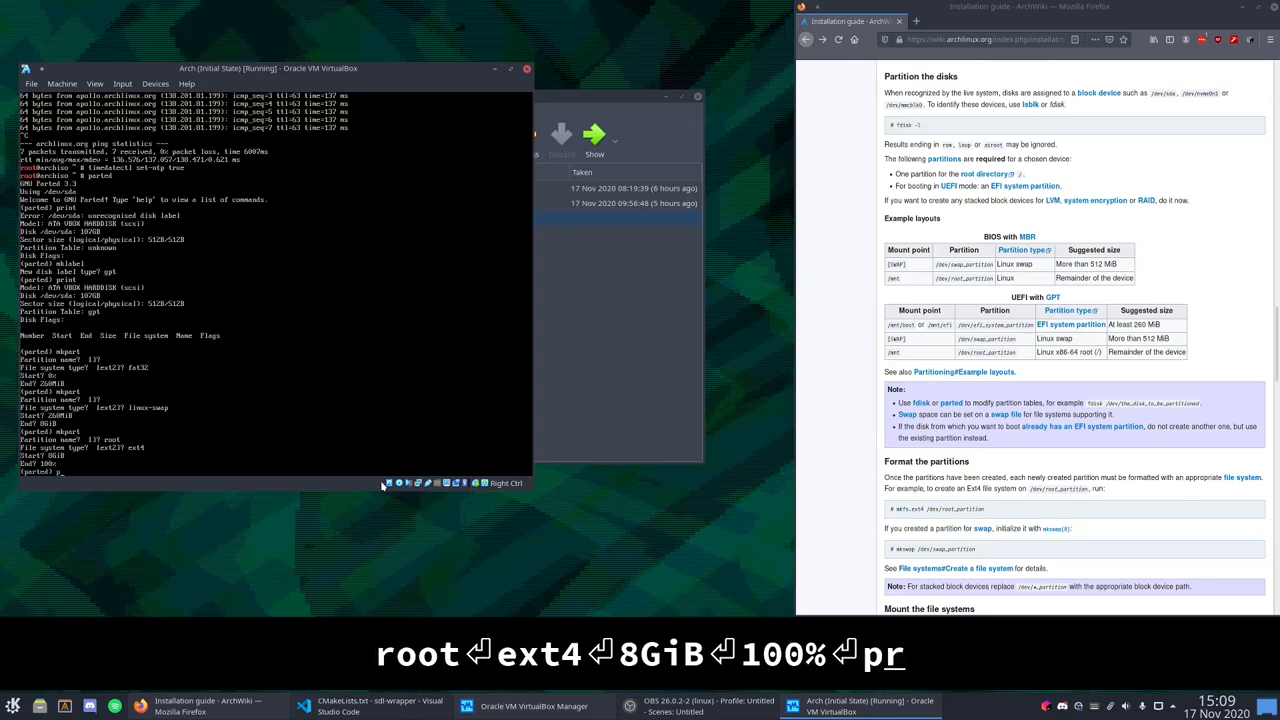
key(Return)
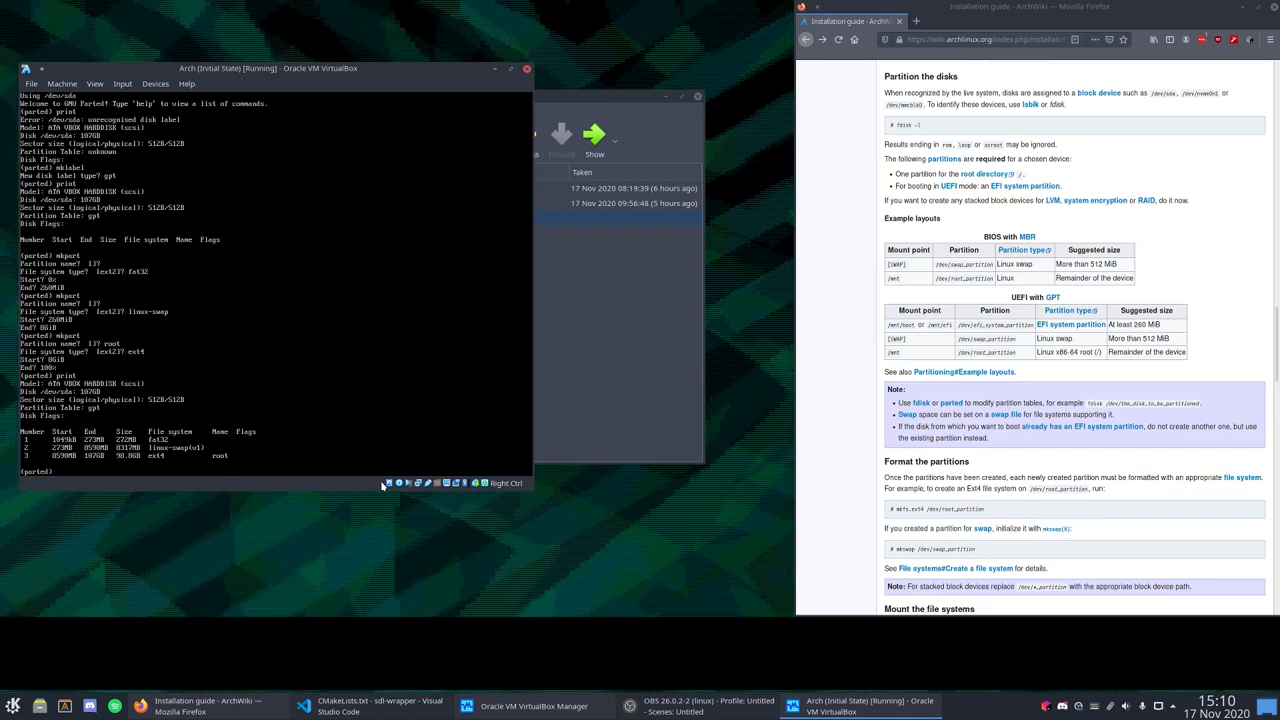
Turn on the boot flag for partition 1 and exit parted with Ctrl+D
text(set 1)
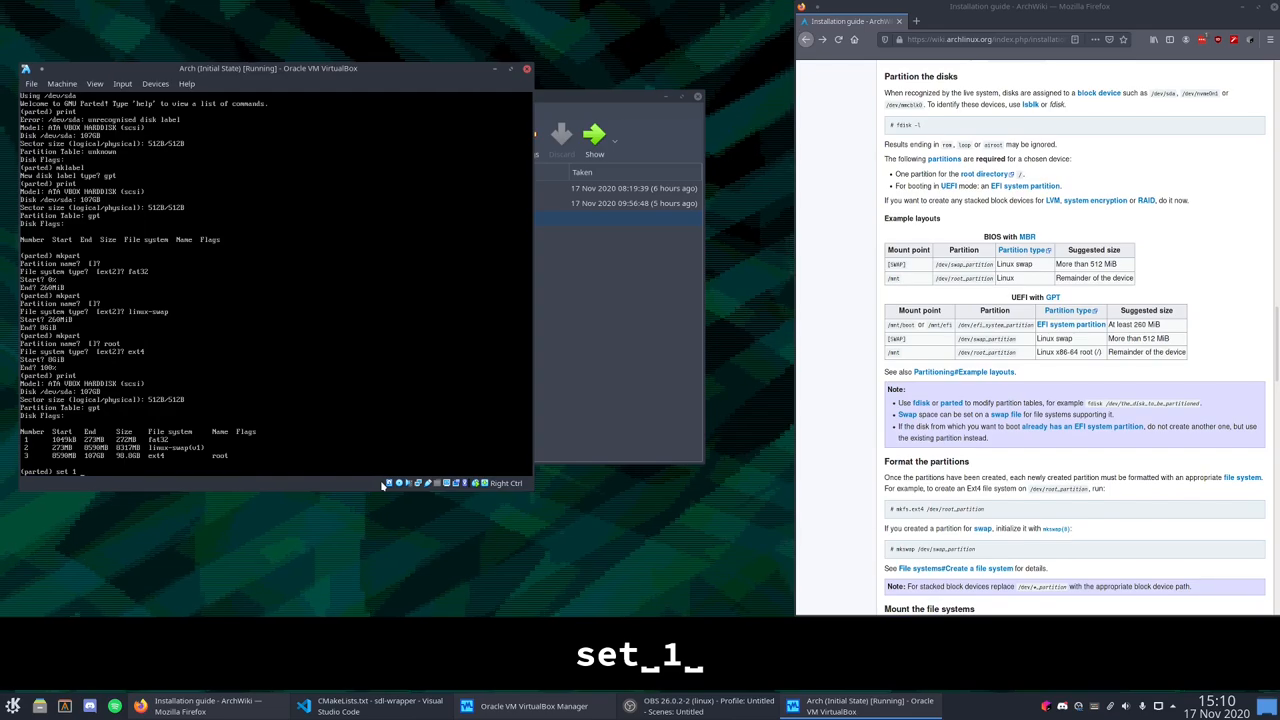
text(boot on)
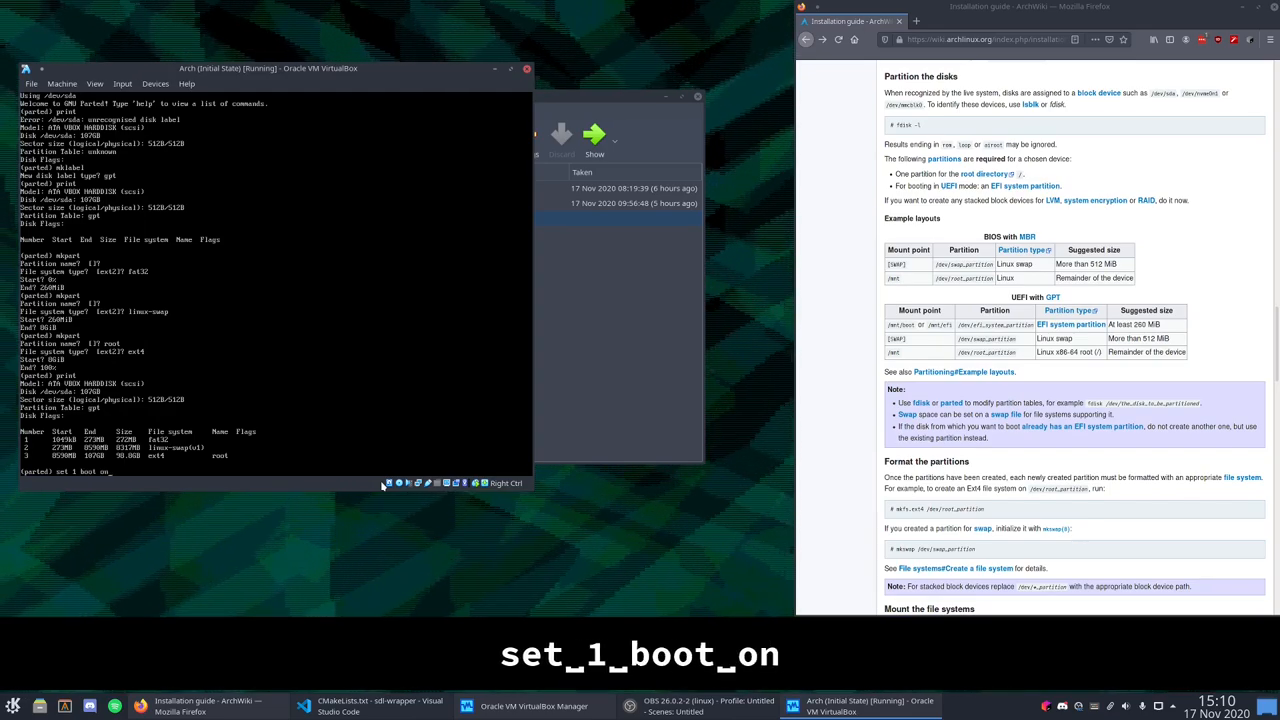
key(Return)
text(print)
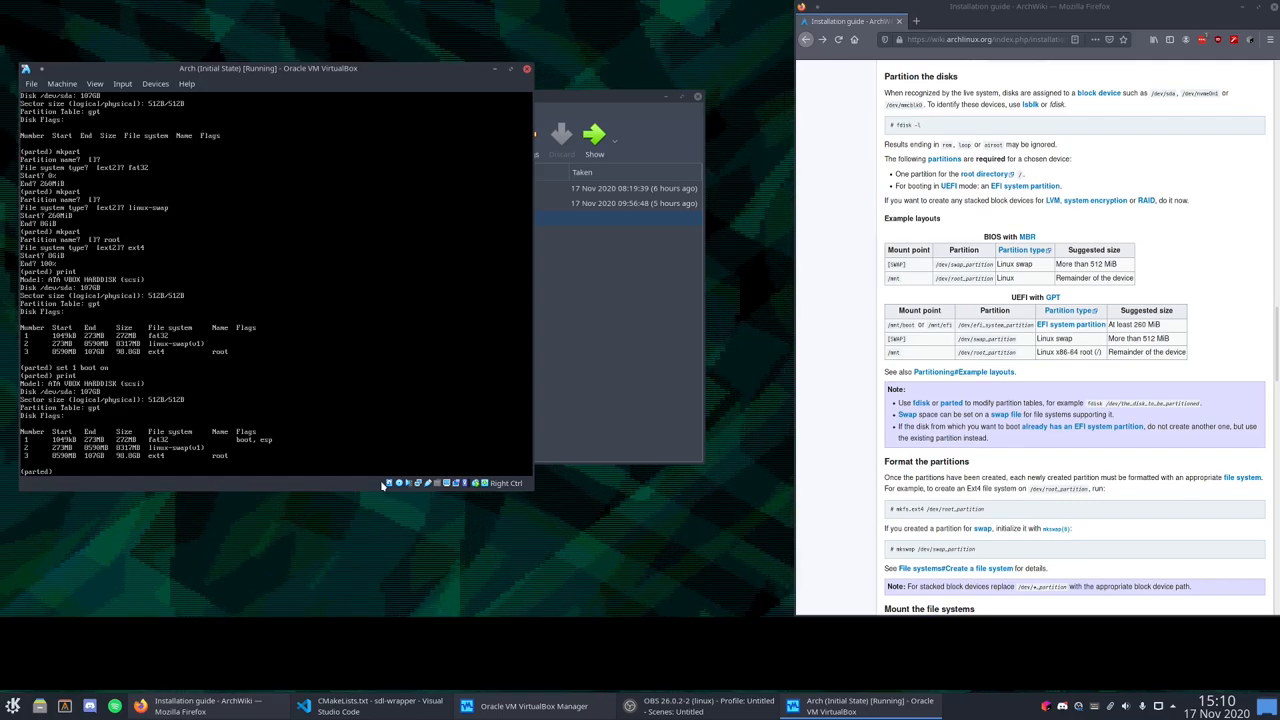
key(Ctrl+d)
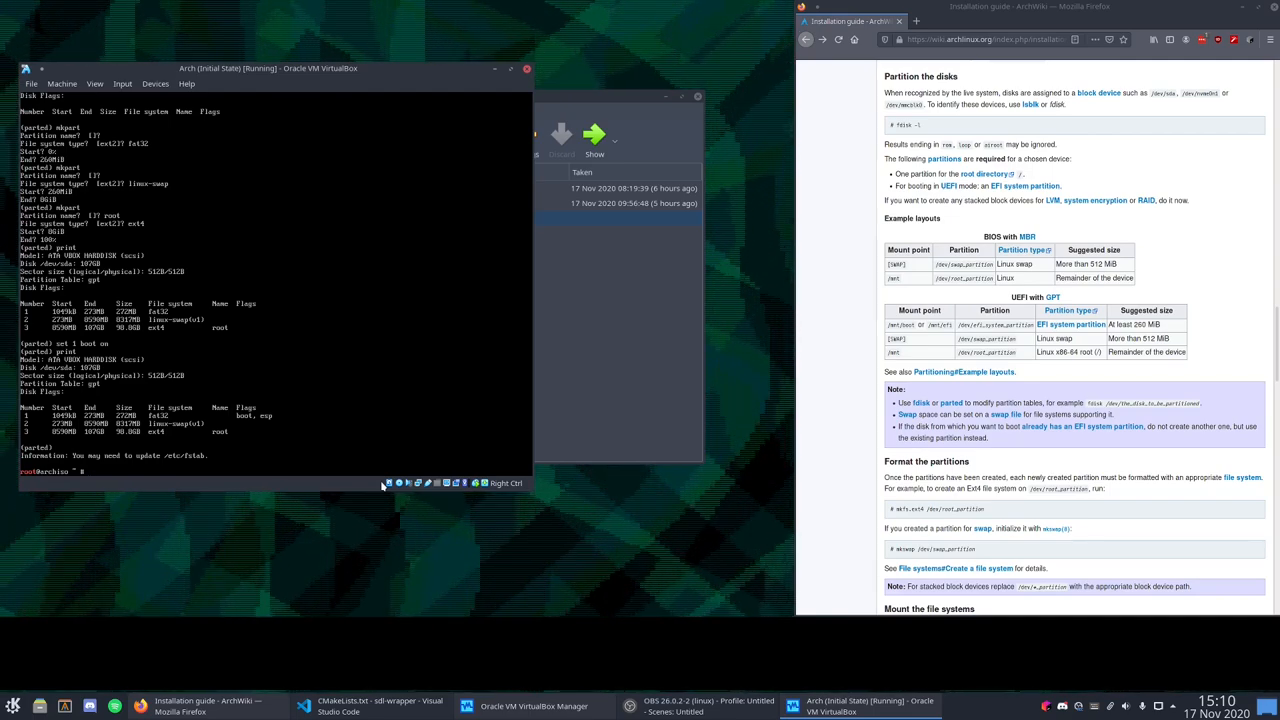
Format /dev/sda1 as FAT with mkfs.fat
text(mkfs.f)
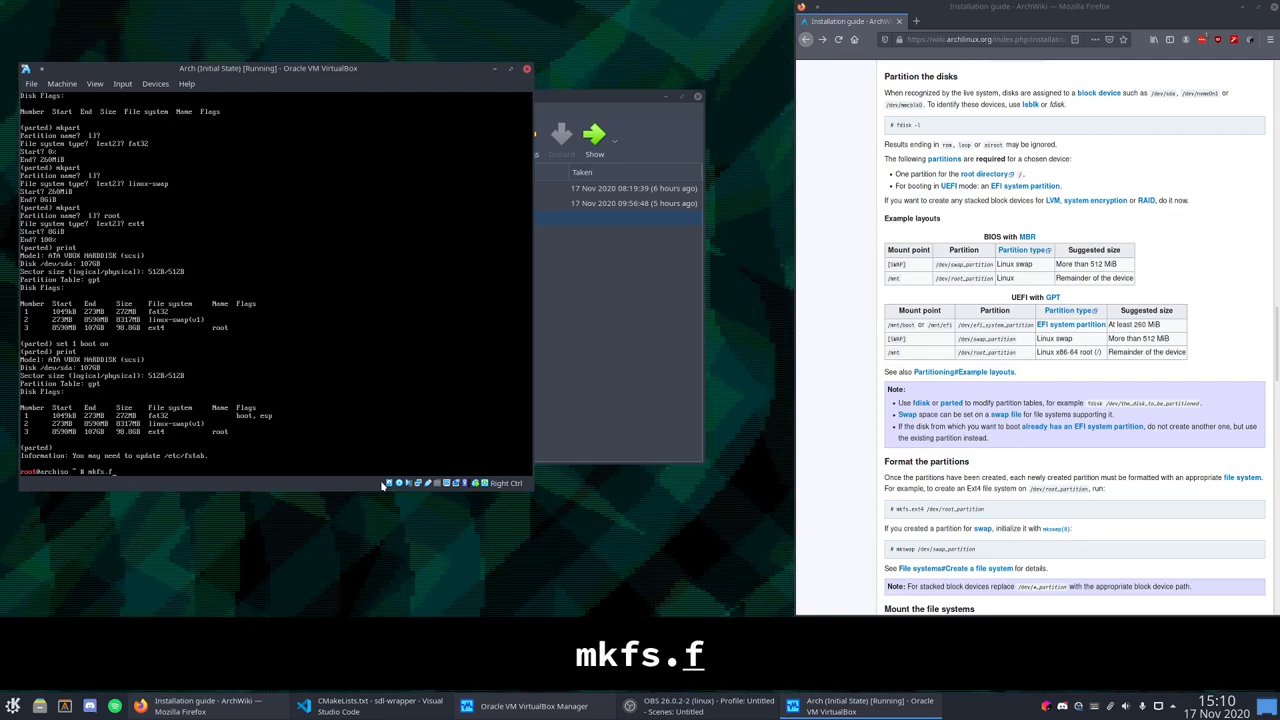
text(at /dev)
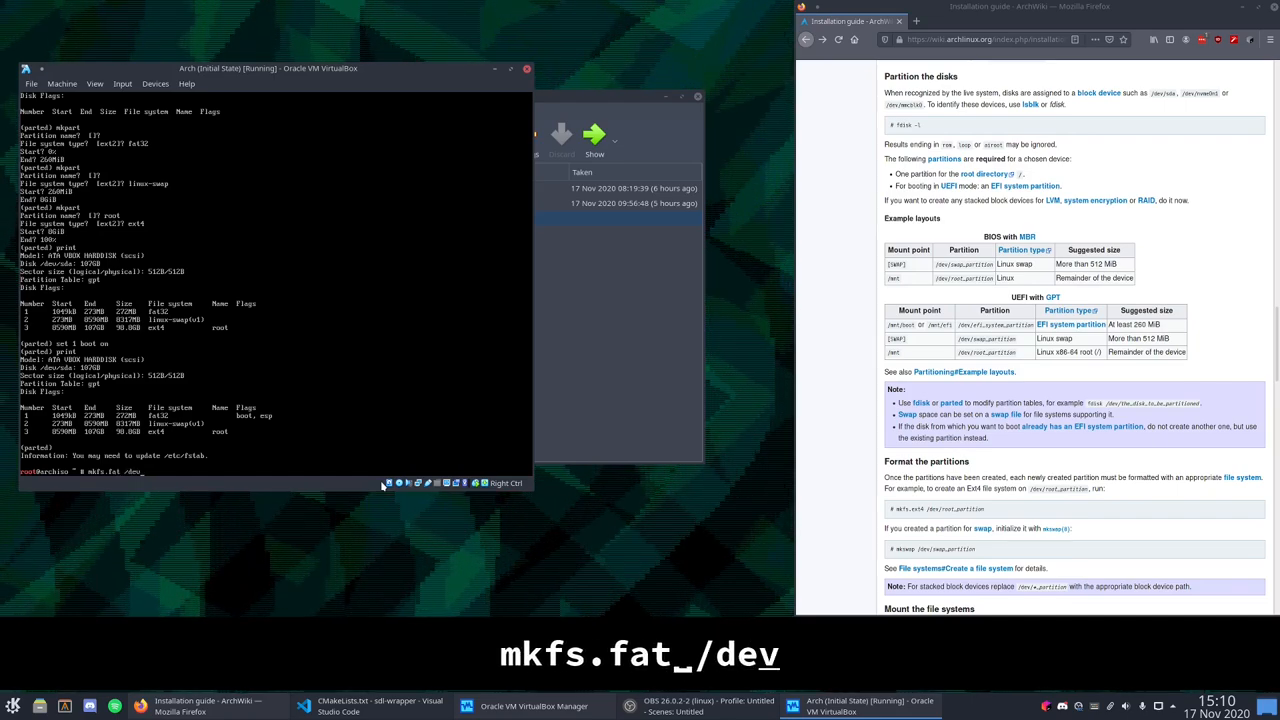
text(/sda1)
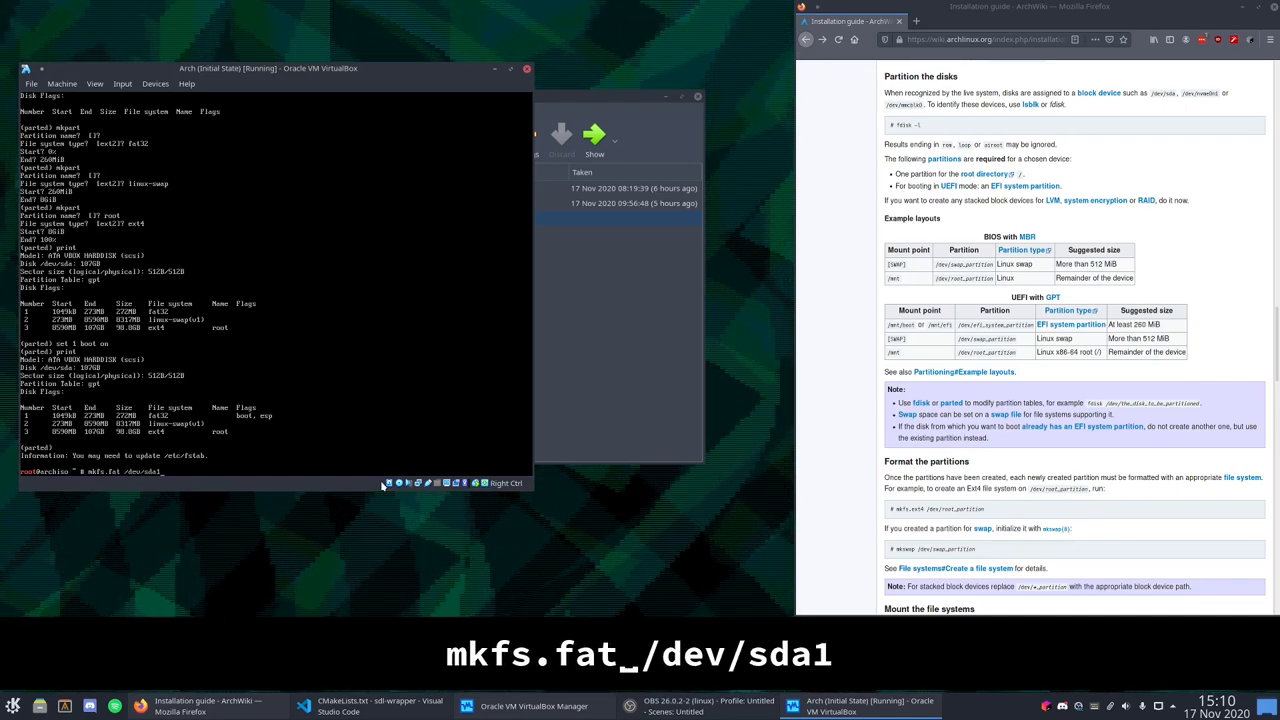
key(Return)
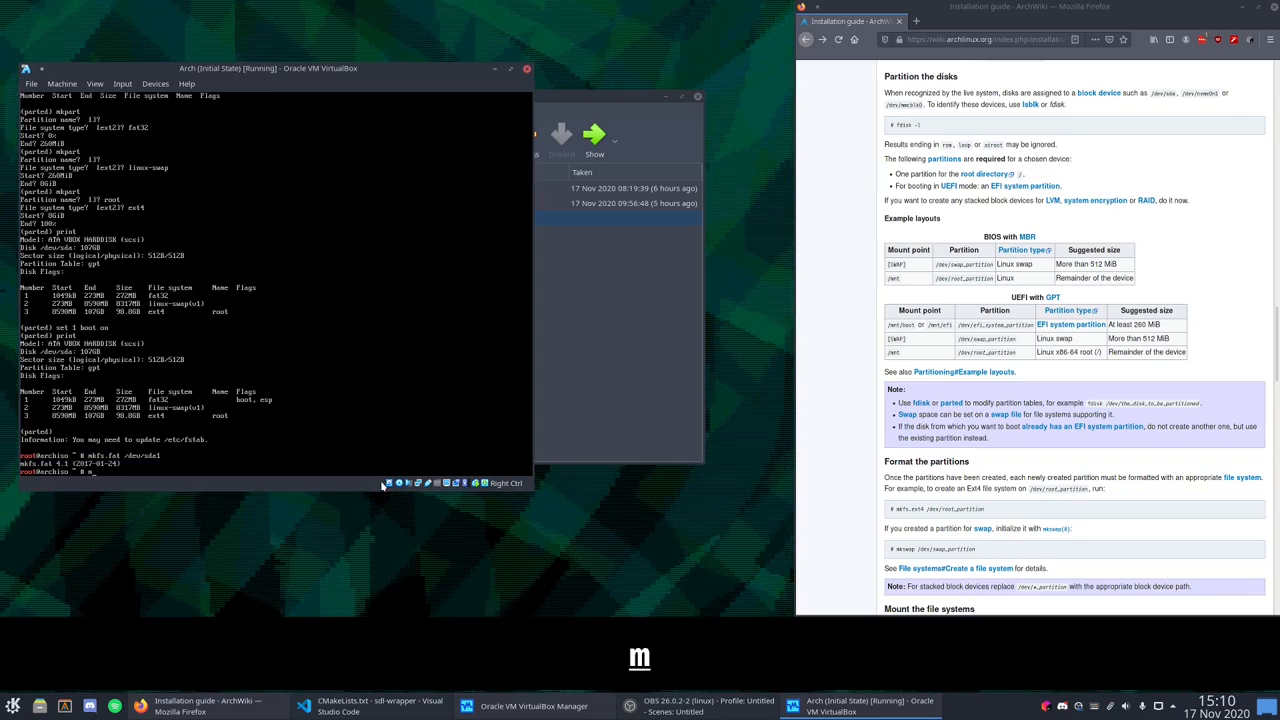
Set up swap on /dev/sda2 with mkswap and format /dev/sda3 as ext4
text(mkswap /dev/sda2)
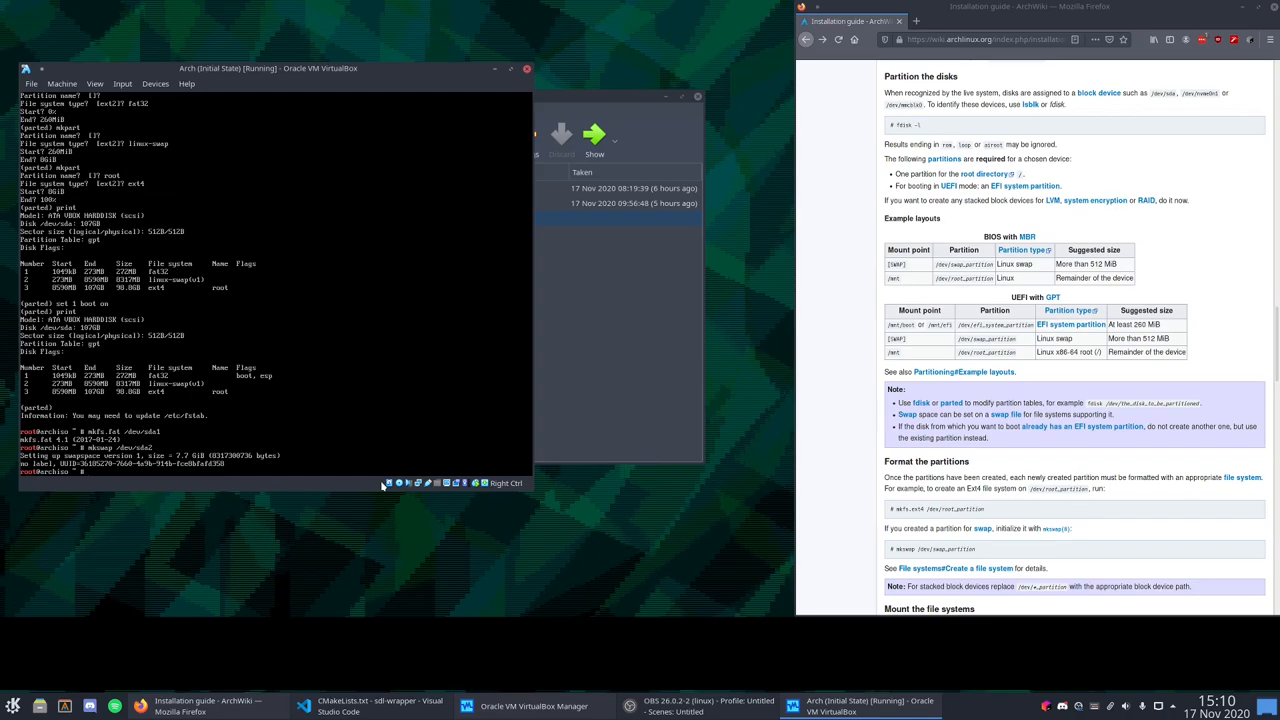
text(mkfs.ext)
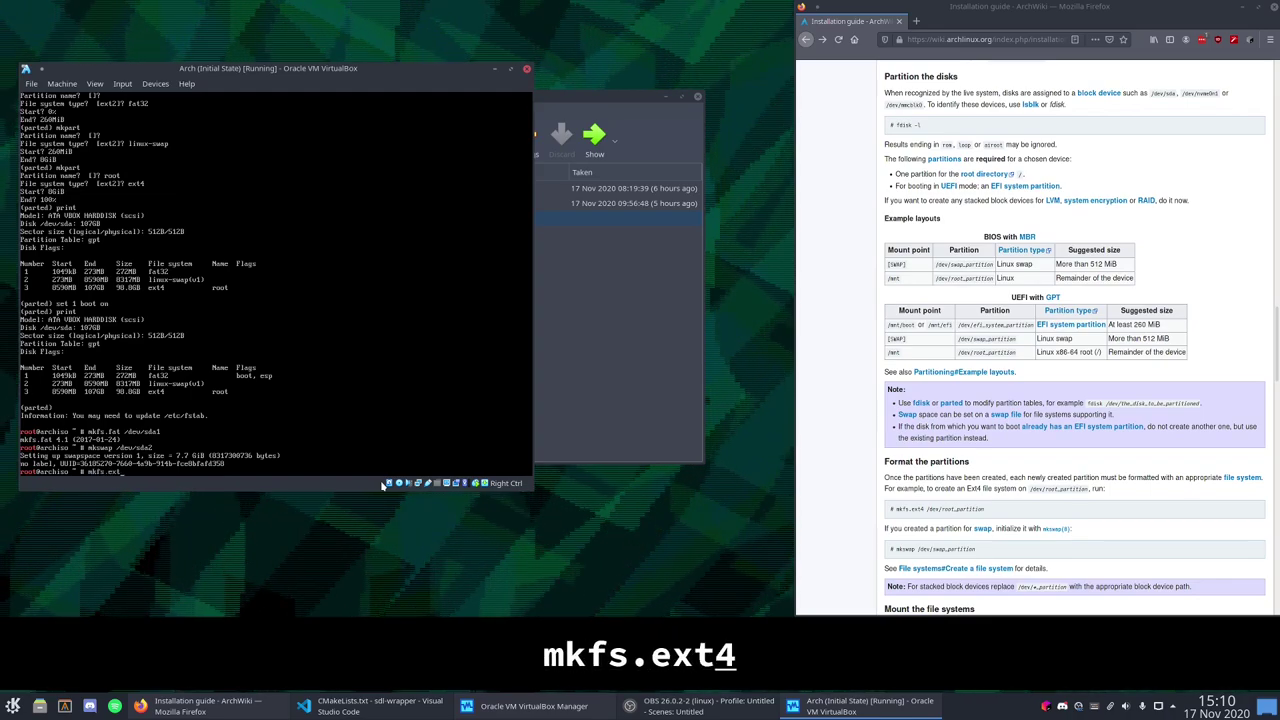
text(/dev/sda3)
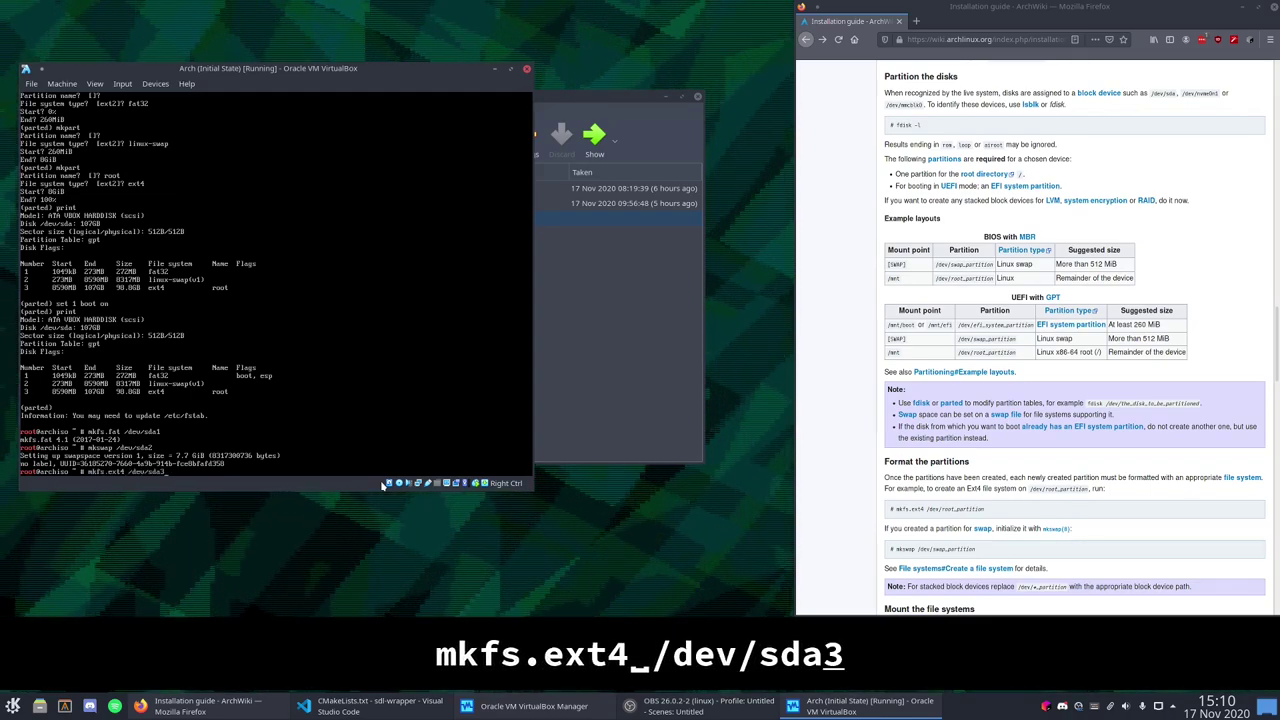
key(Return)
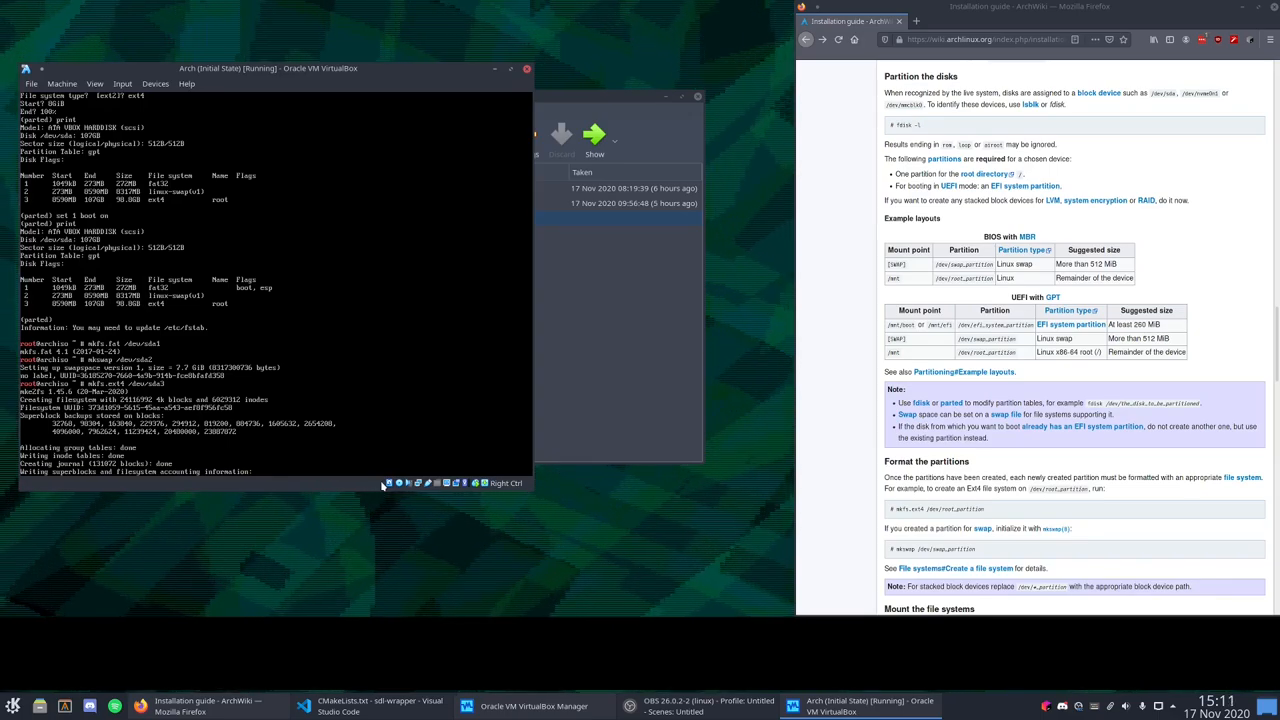
Mount /dev/sda3 at /mnt, create /mnt/efi and mount /dev/sda1 there
scroll(down, 3)
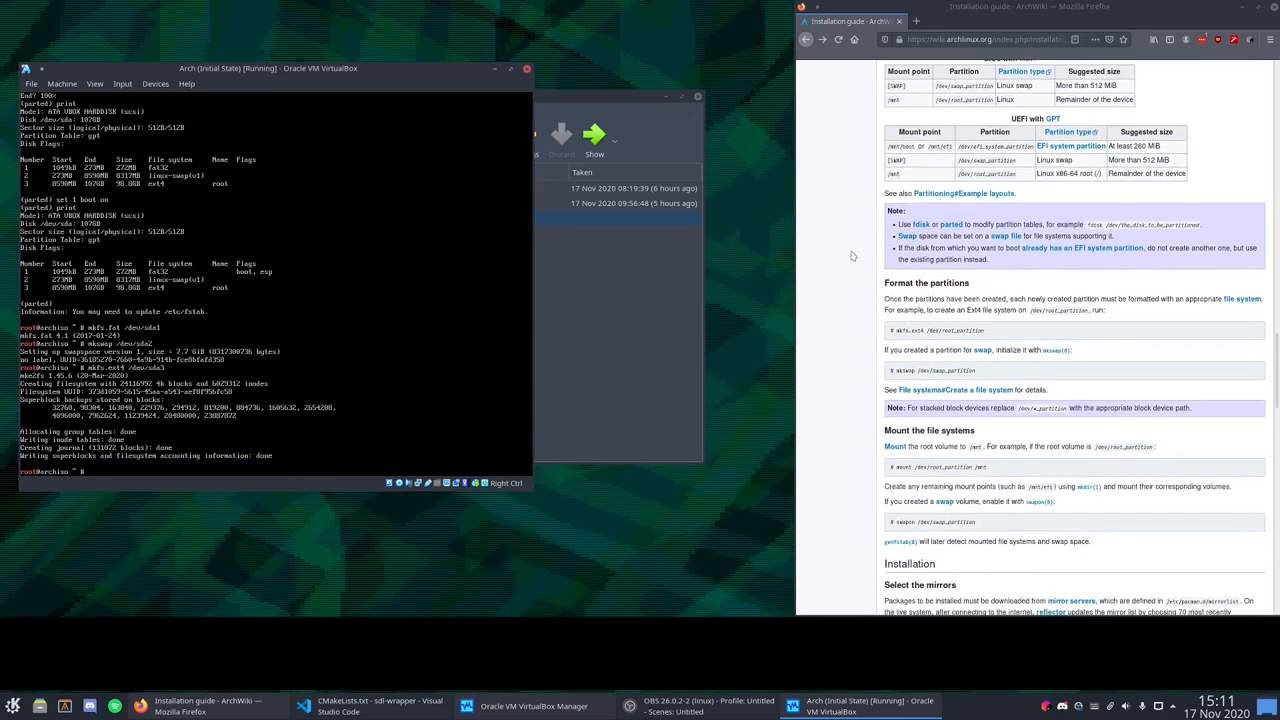
scroll(down, 3)
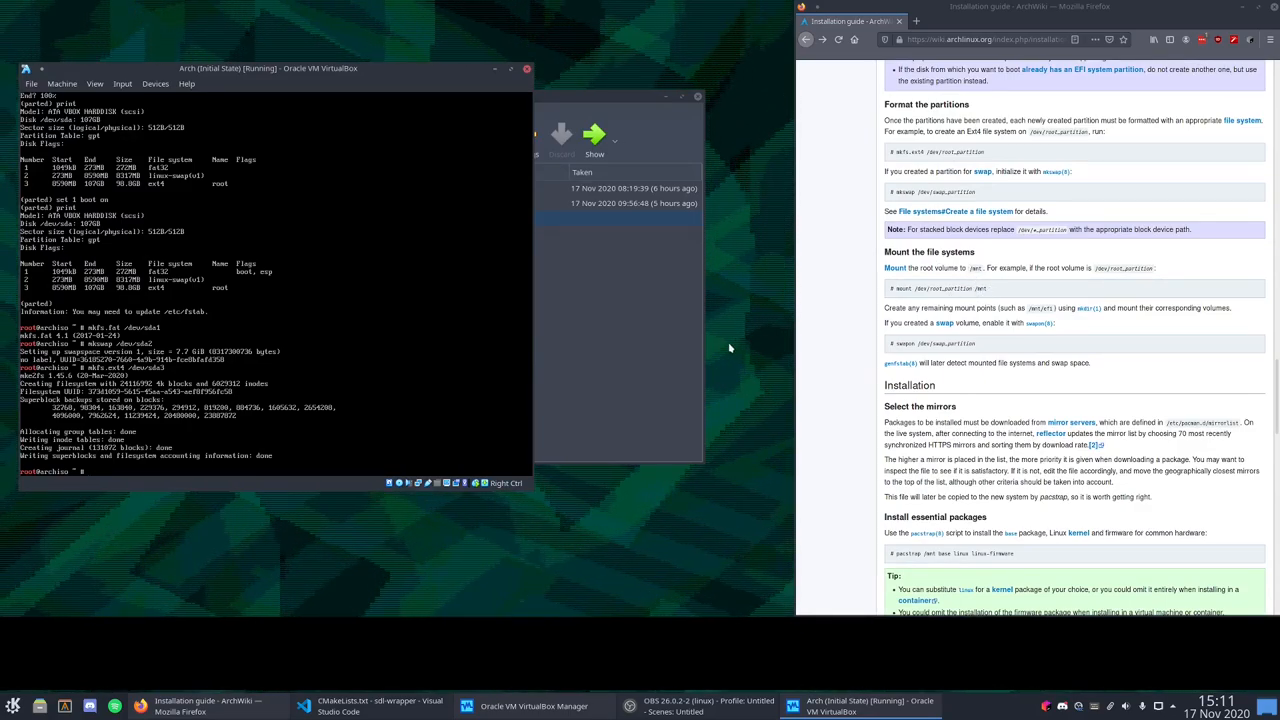
mouse_move(588, 416)
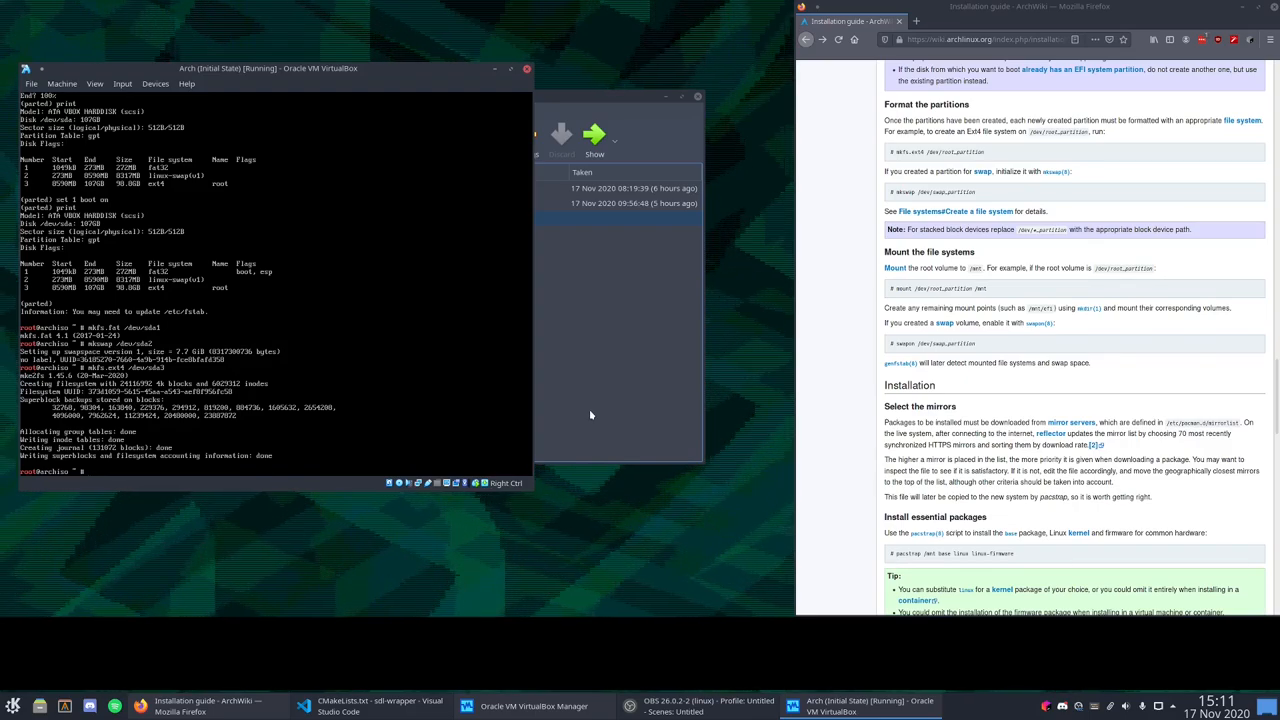
text(mount /dev/sda3)
text(mkdir)
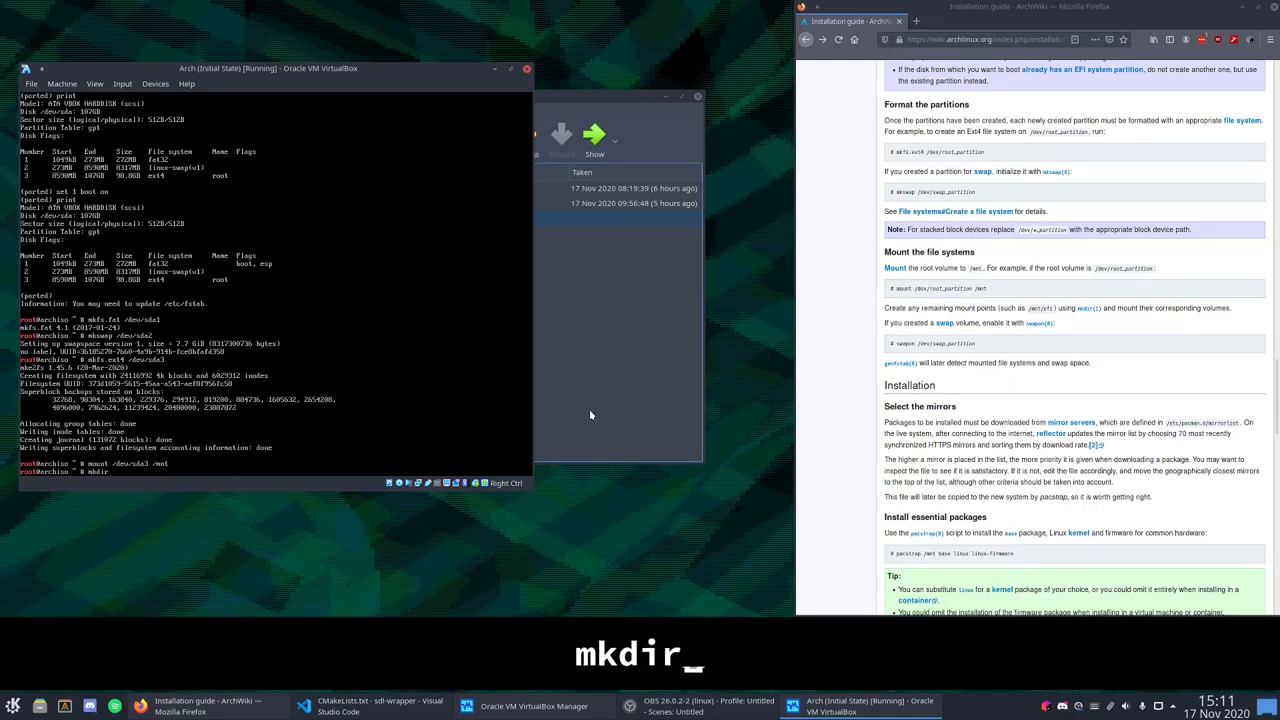
text(/mnt/)
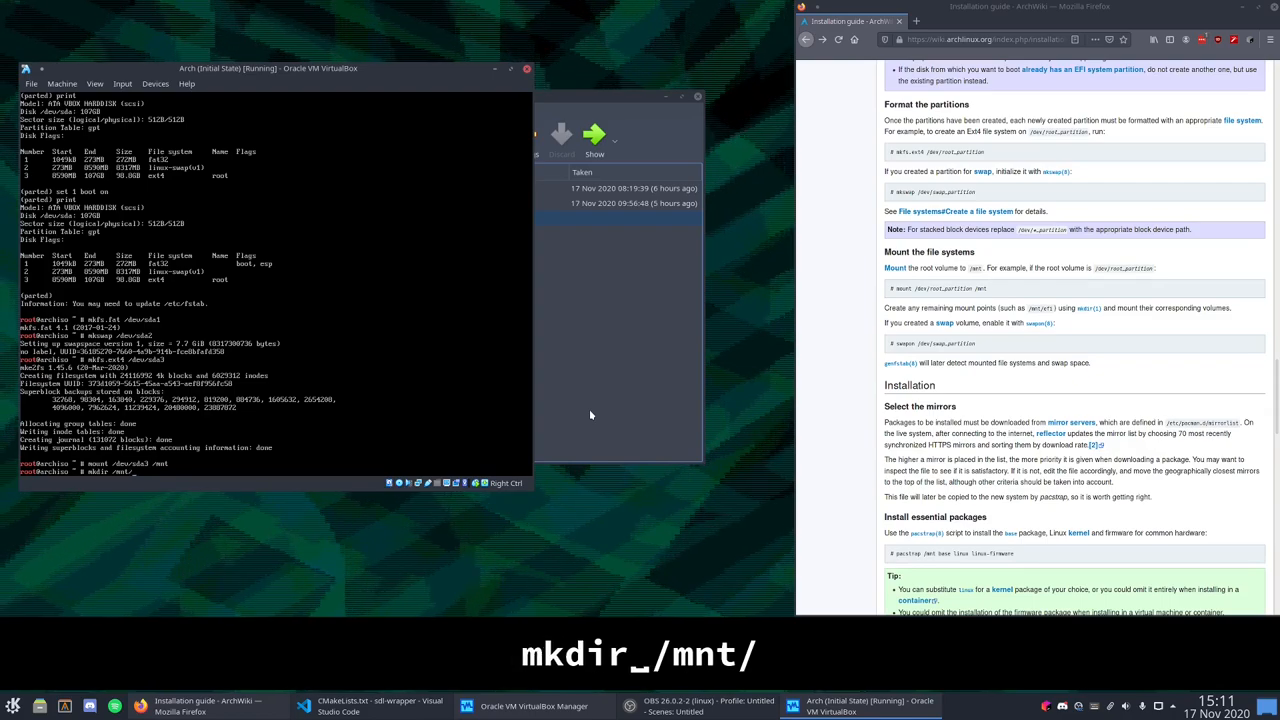
text(efi)
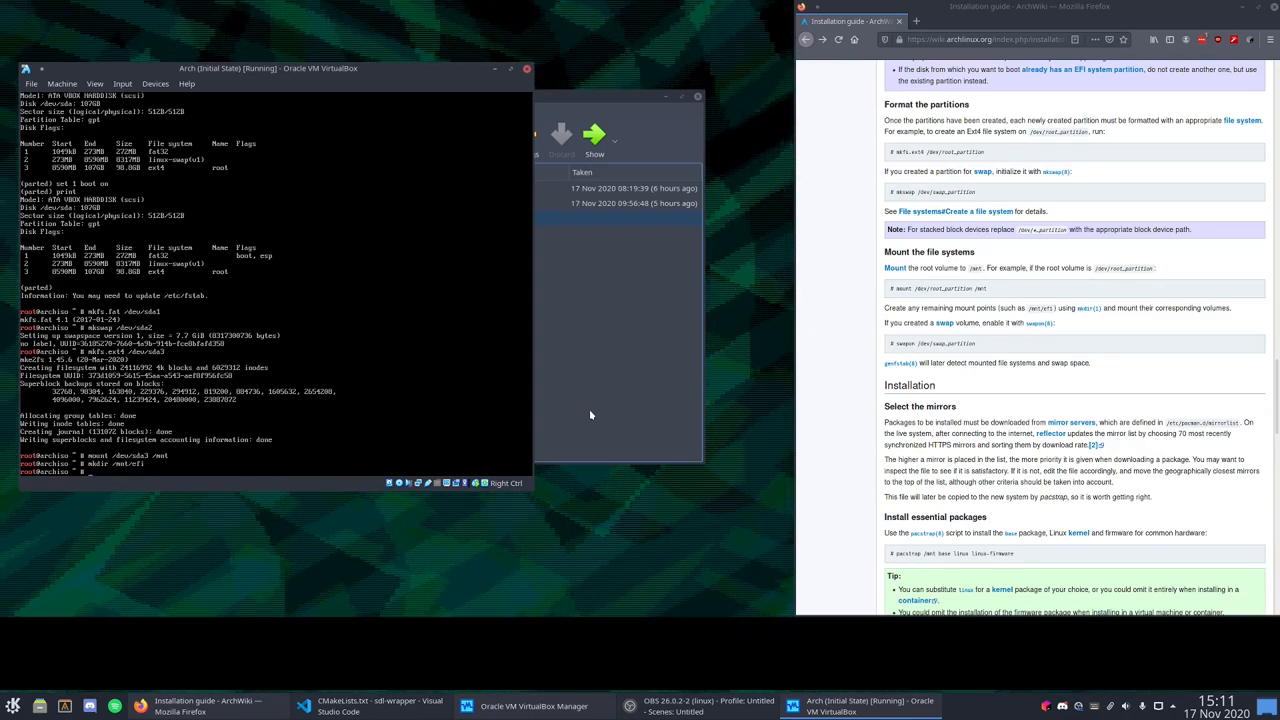
text(m)
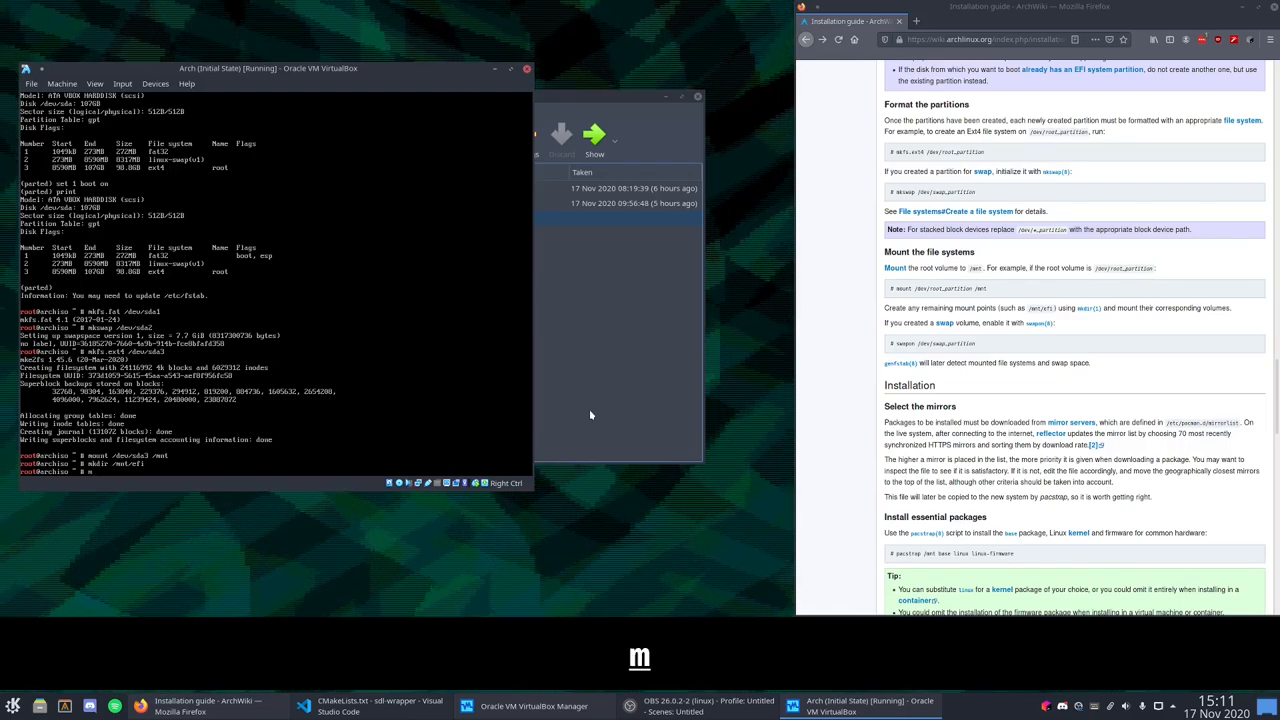
text(ount /dev/sda1 /mnt/efi)
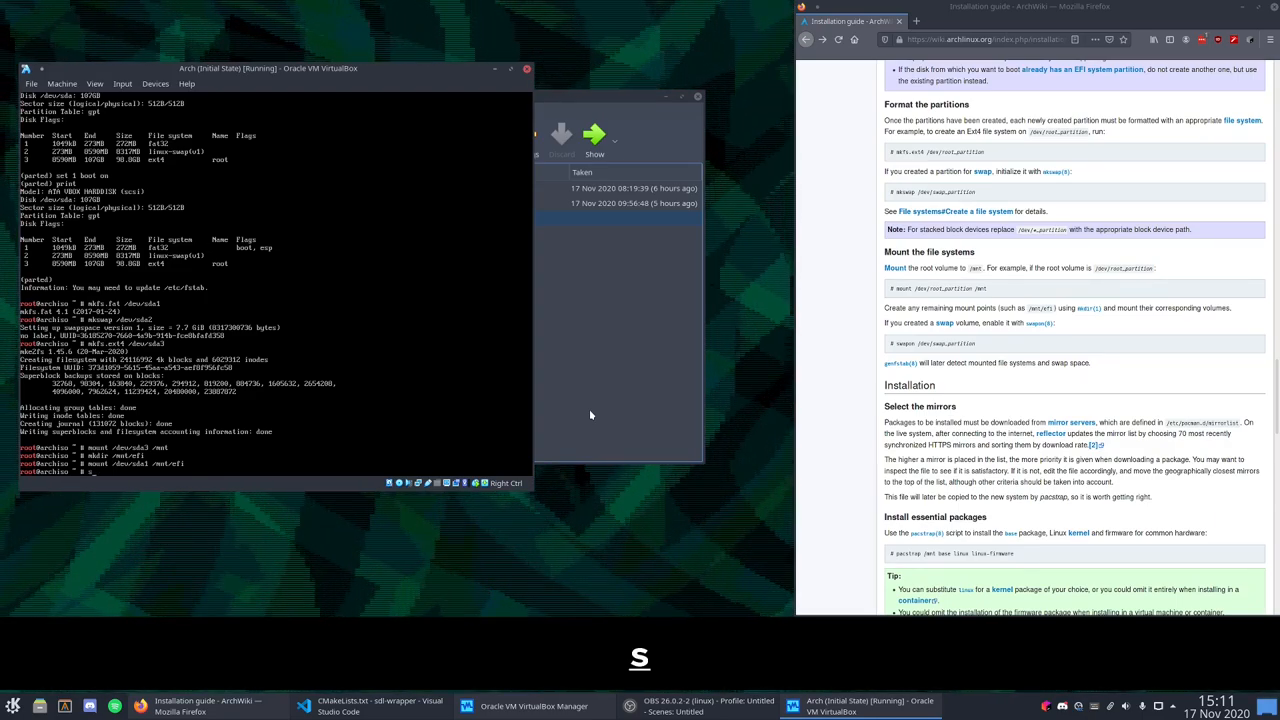
Activate swap on /dev/sda2 with swapon, then begin a swapoff command
text(swapon /dev/)
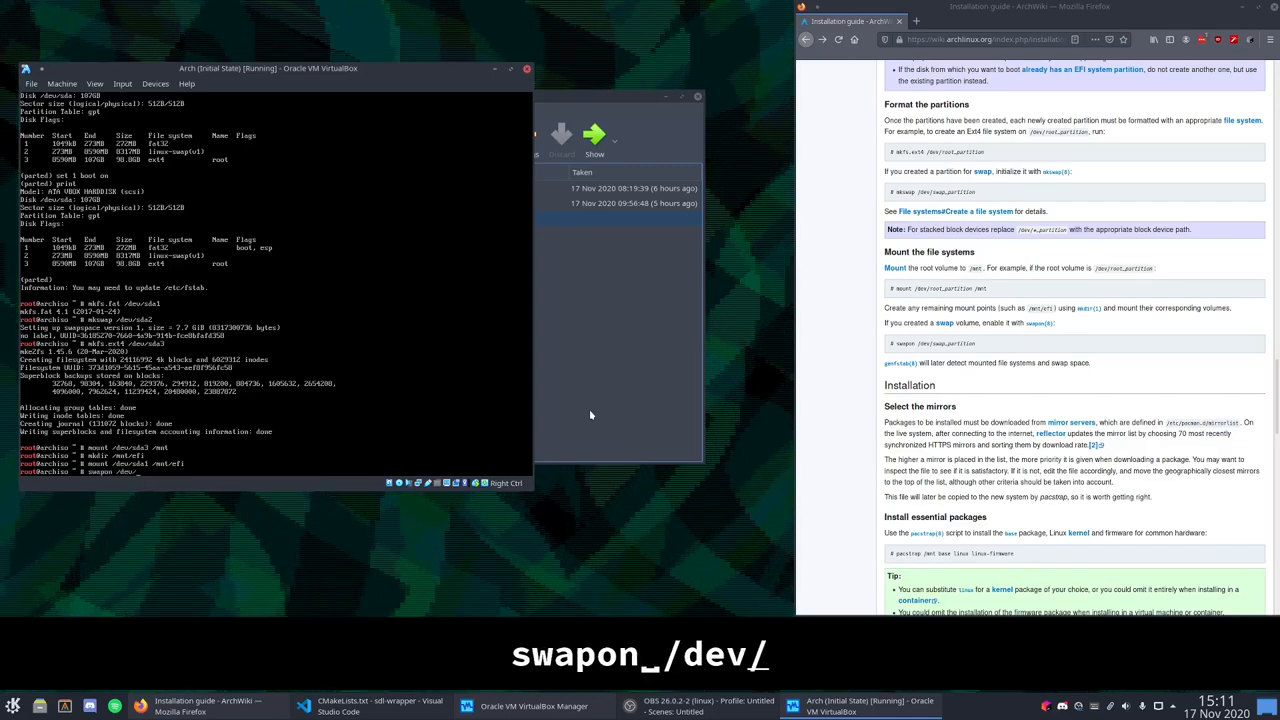
text(sda2)
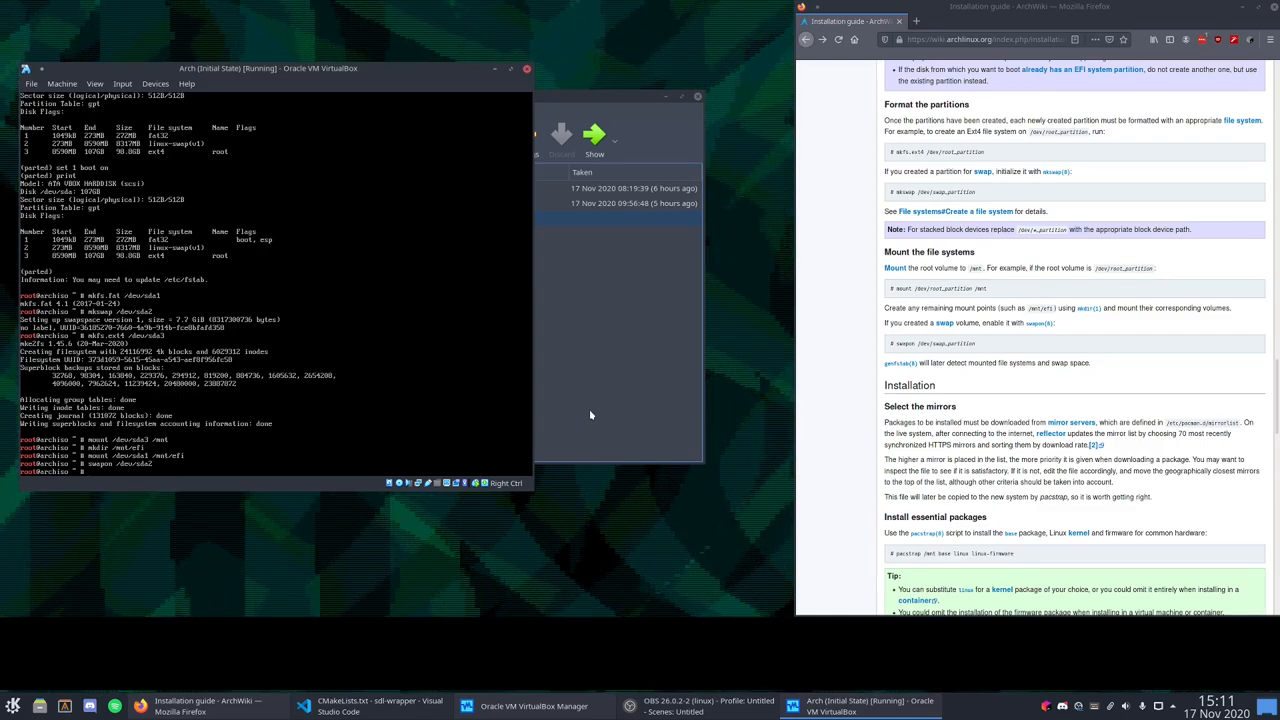
text(swapoff /dev/sda2)
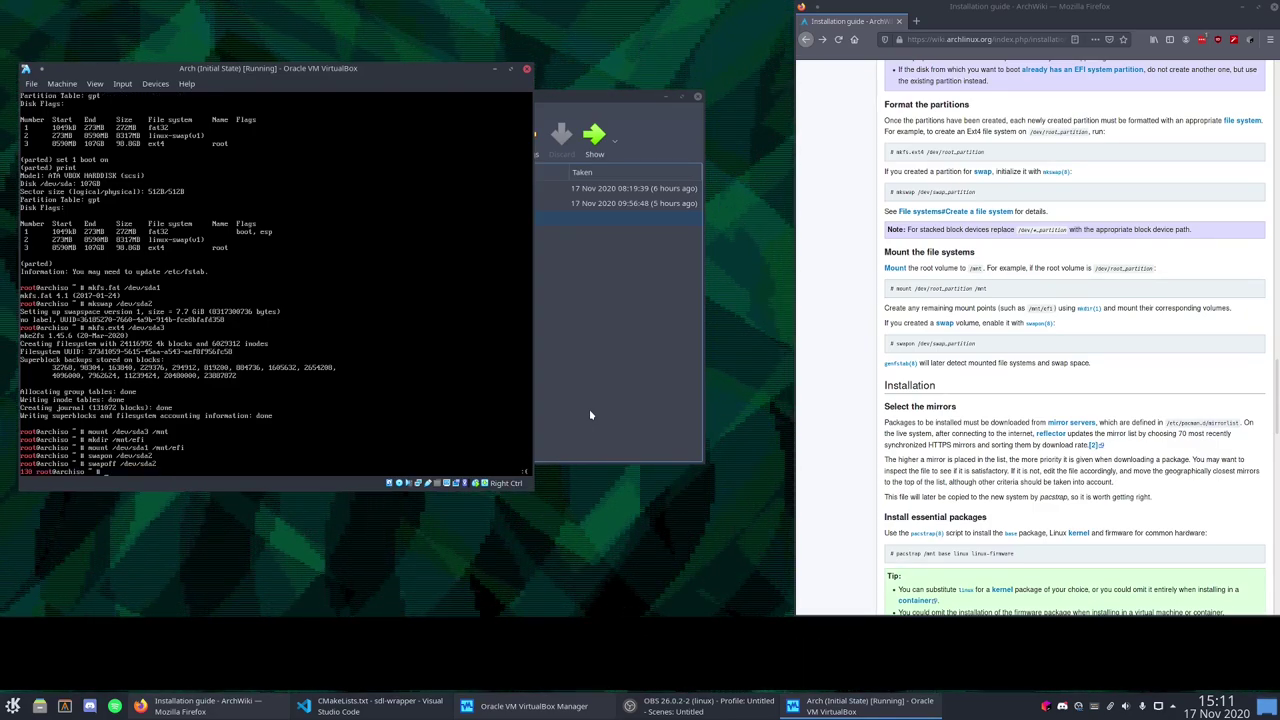
Run reflector --score 10 --save /etc/pacman.d/mirrorlist to rank and save mirrors
scroll(down, 3)
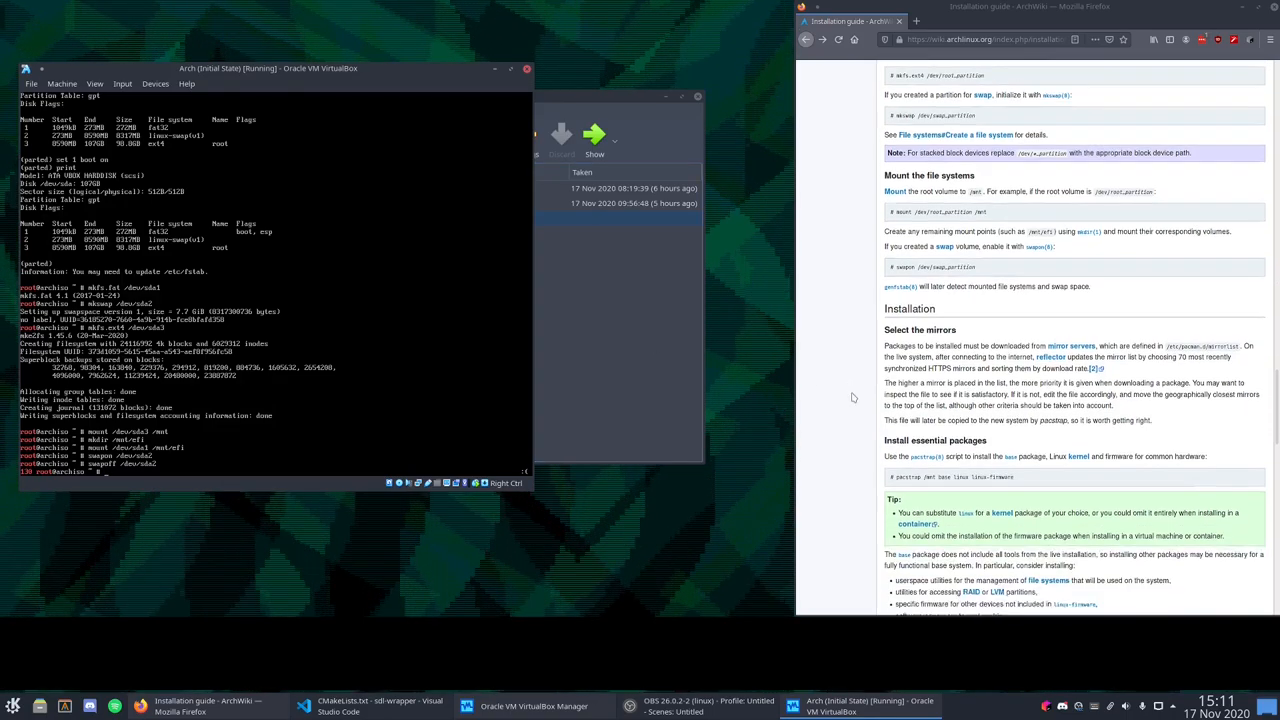
scroll(down, 3)
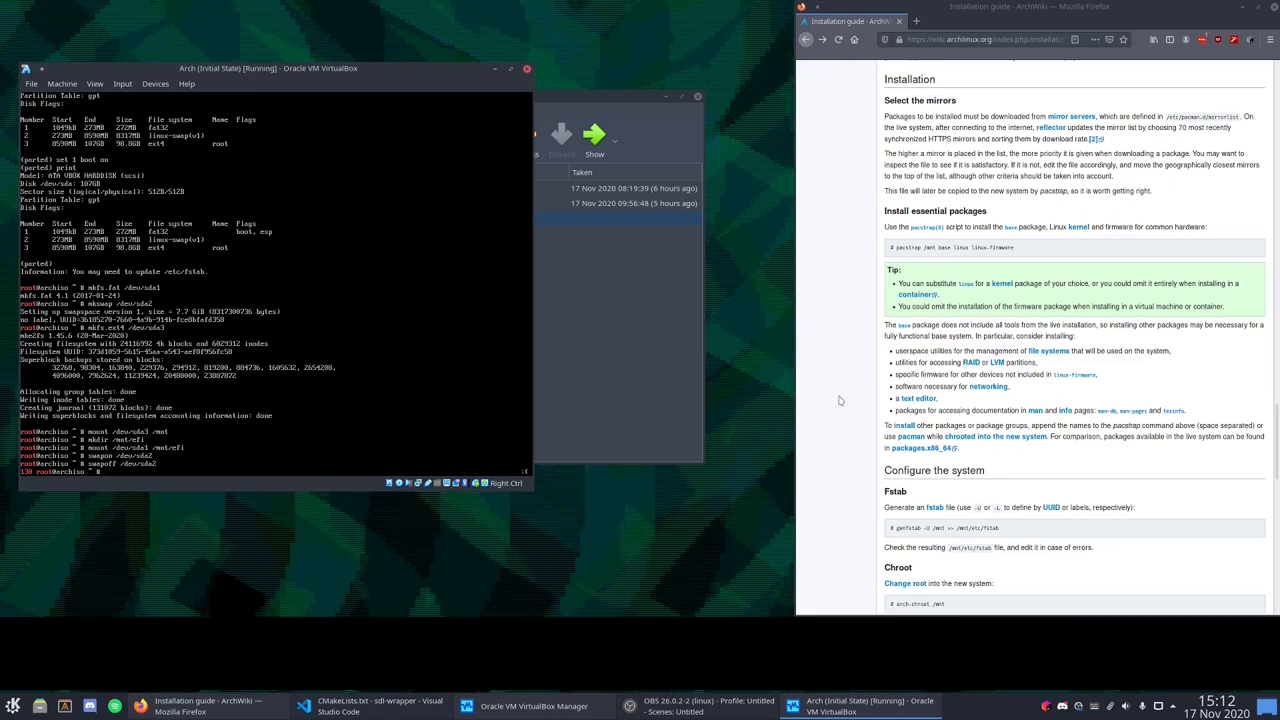
mouse_move(793, 395)
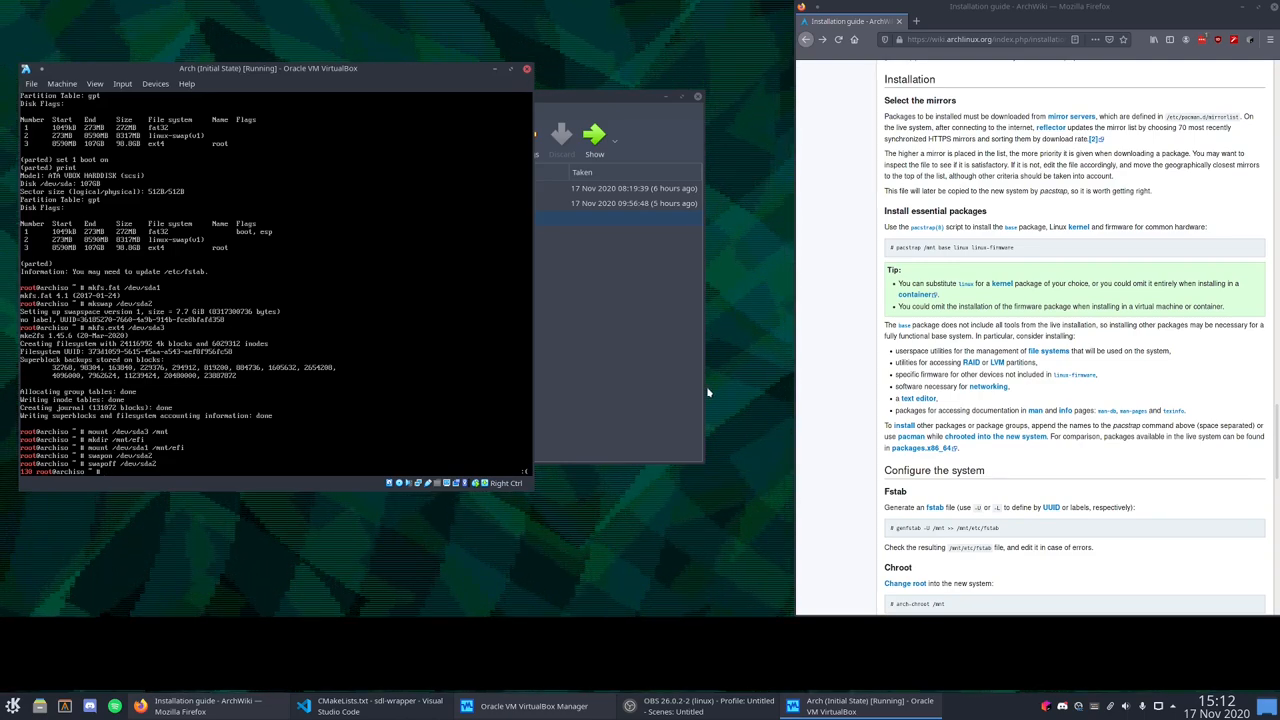
text(reflector)
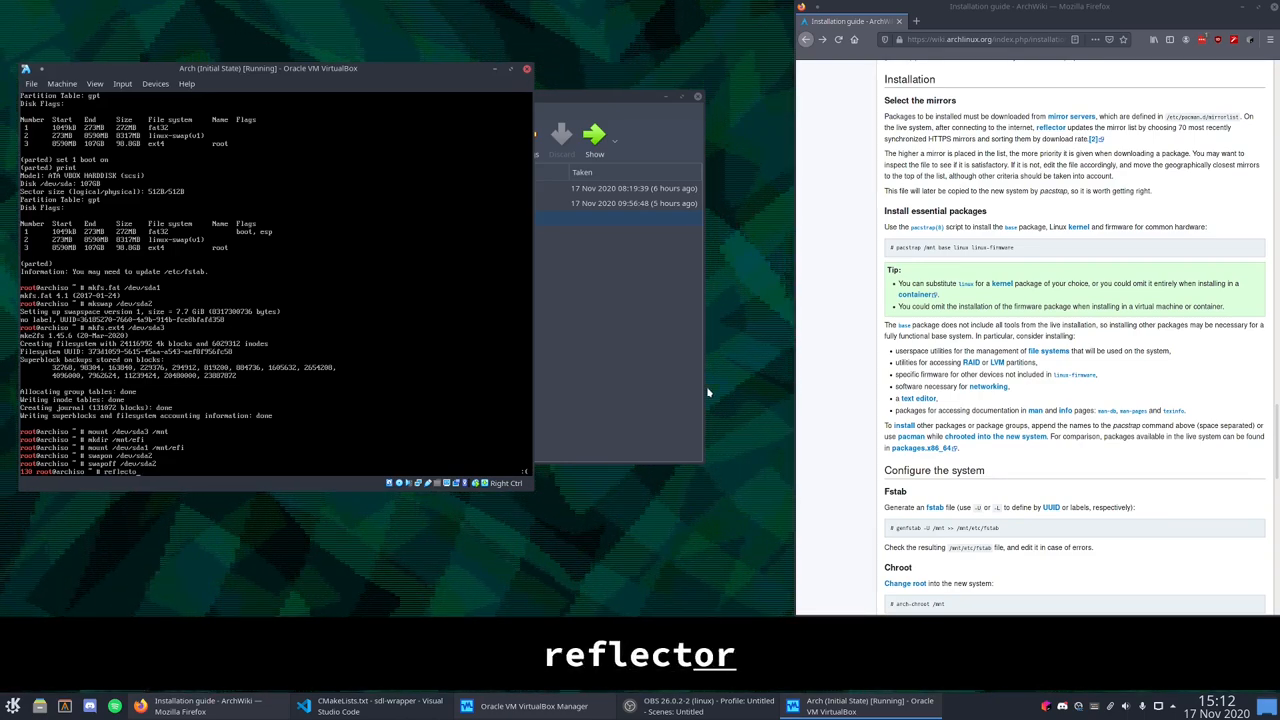
text(--sc)
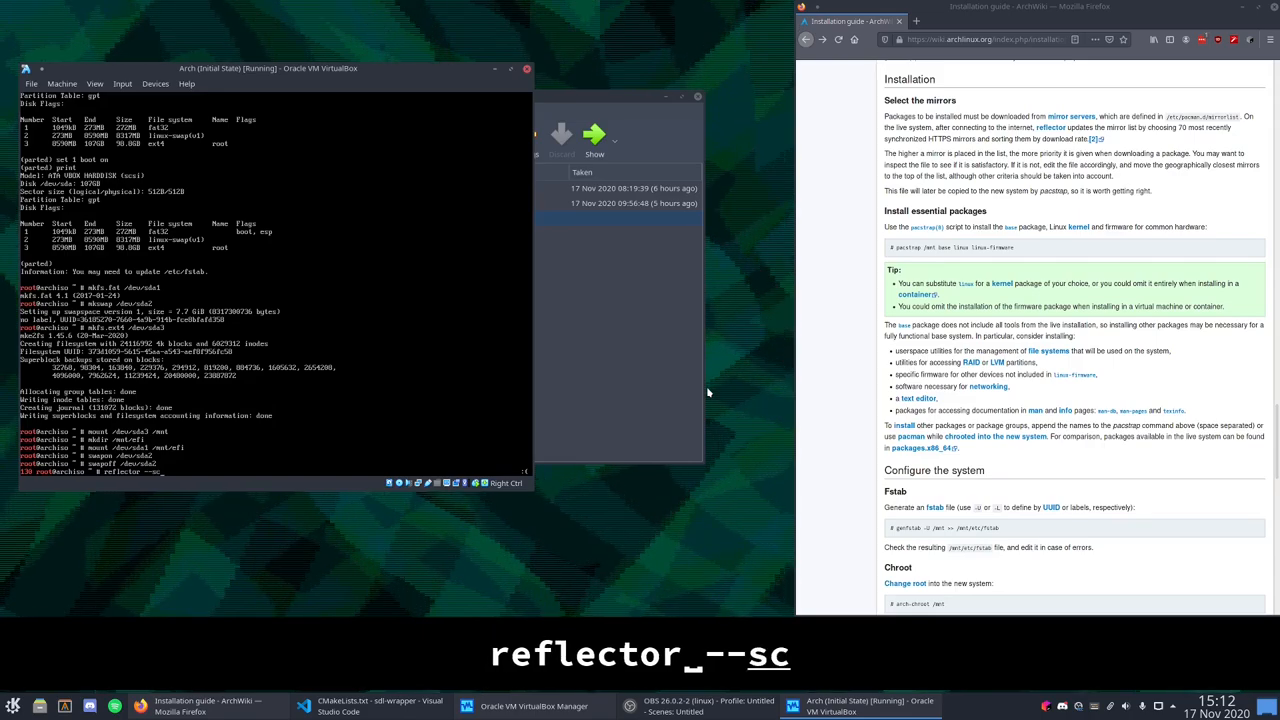
text(ore_10_)
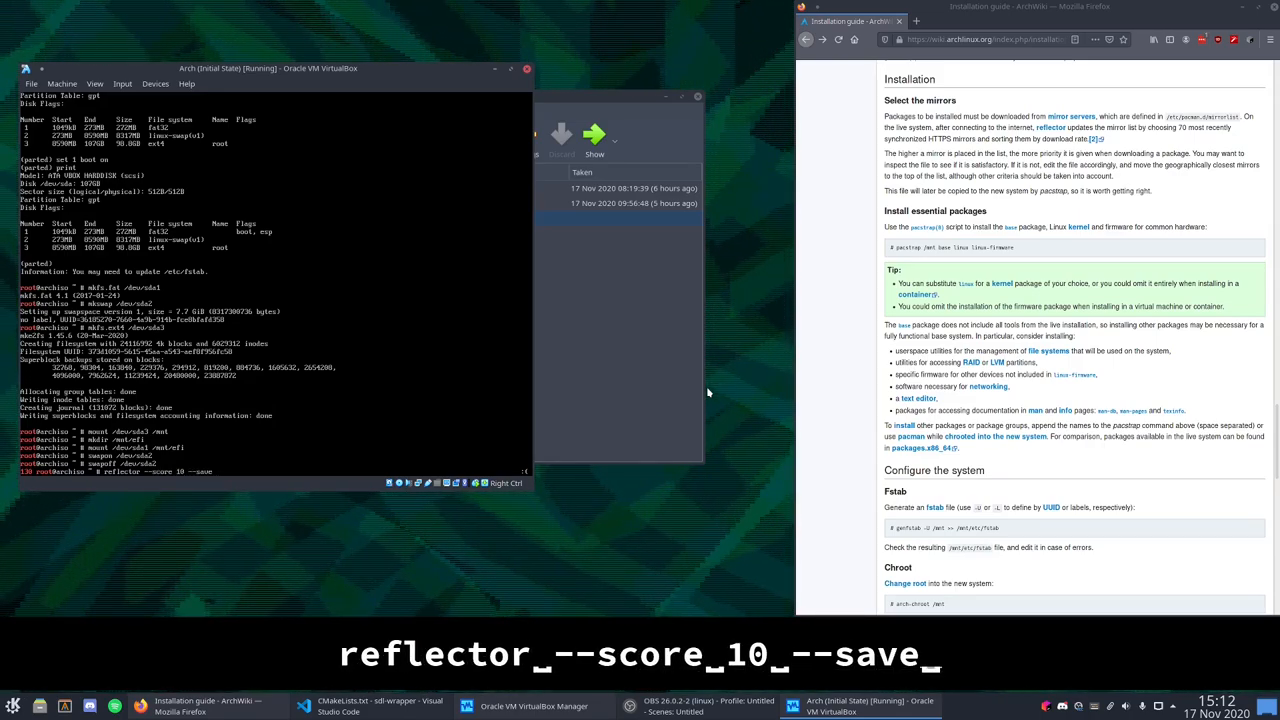
text(/etc/pacm)
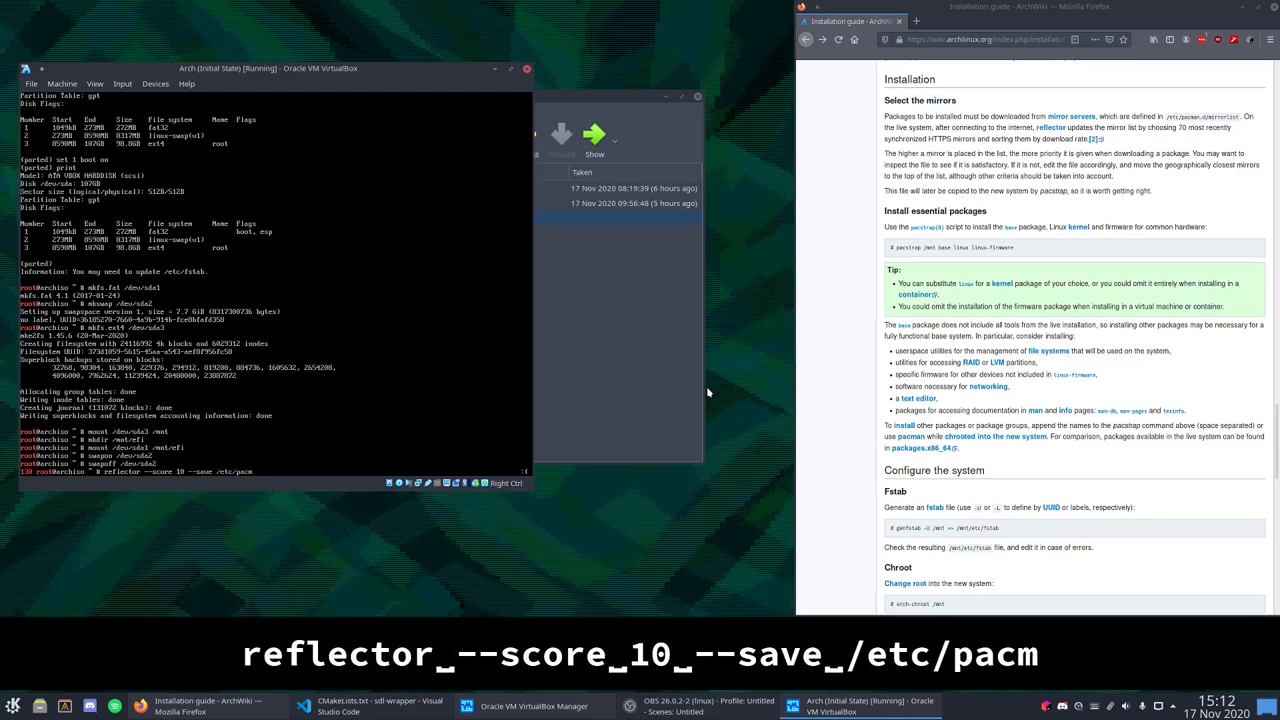
text(an.d/mirrorlist)
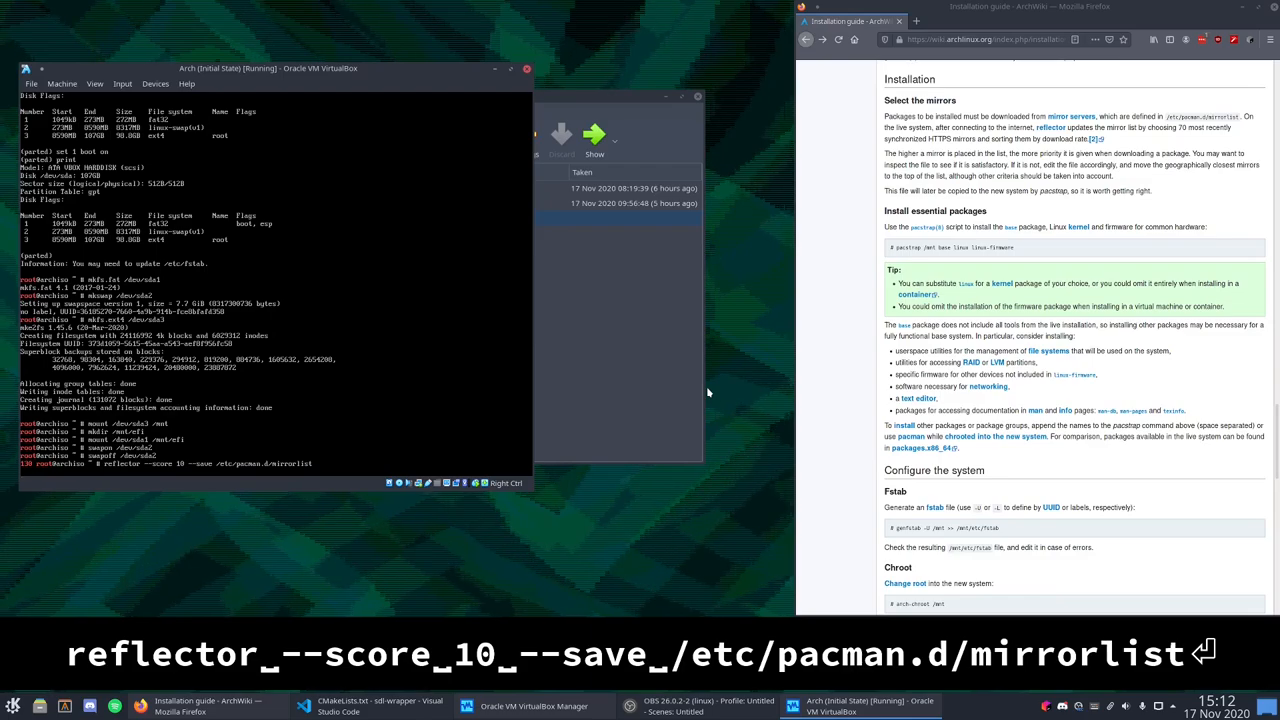
key(Return)
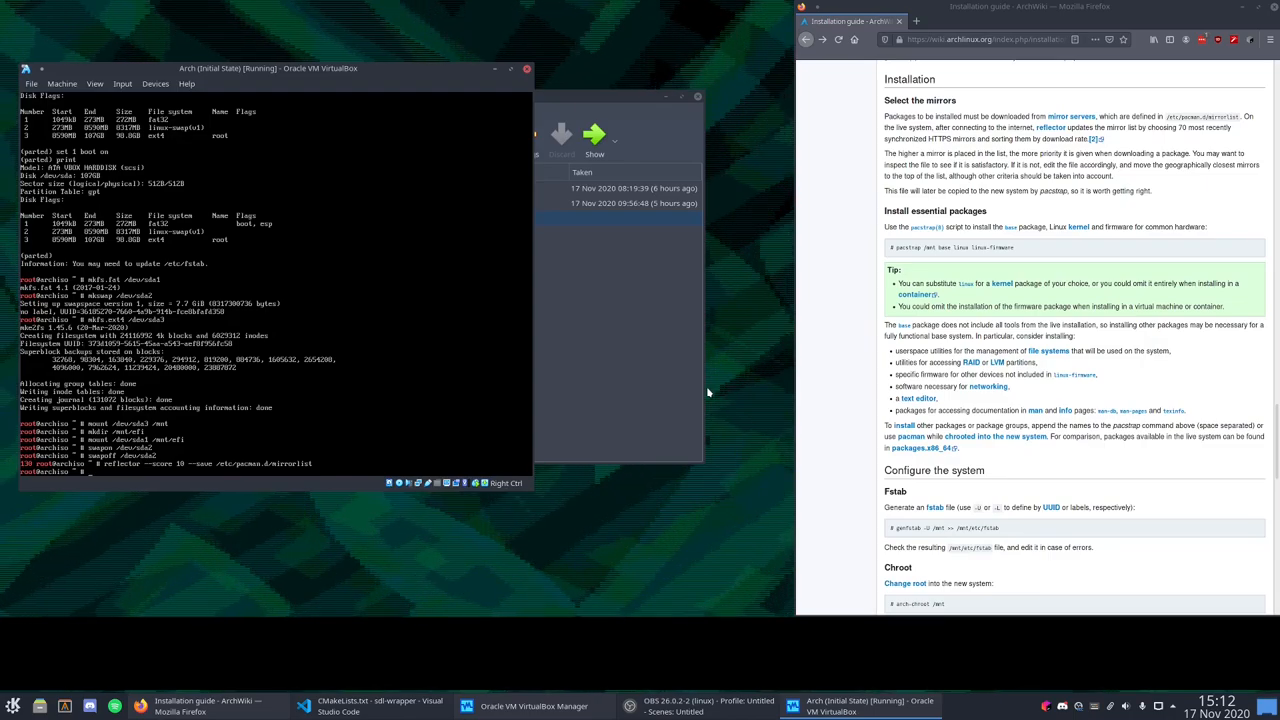
Show reflector --help listing its mirror-sorting options and filters
text(refl)
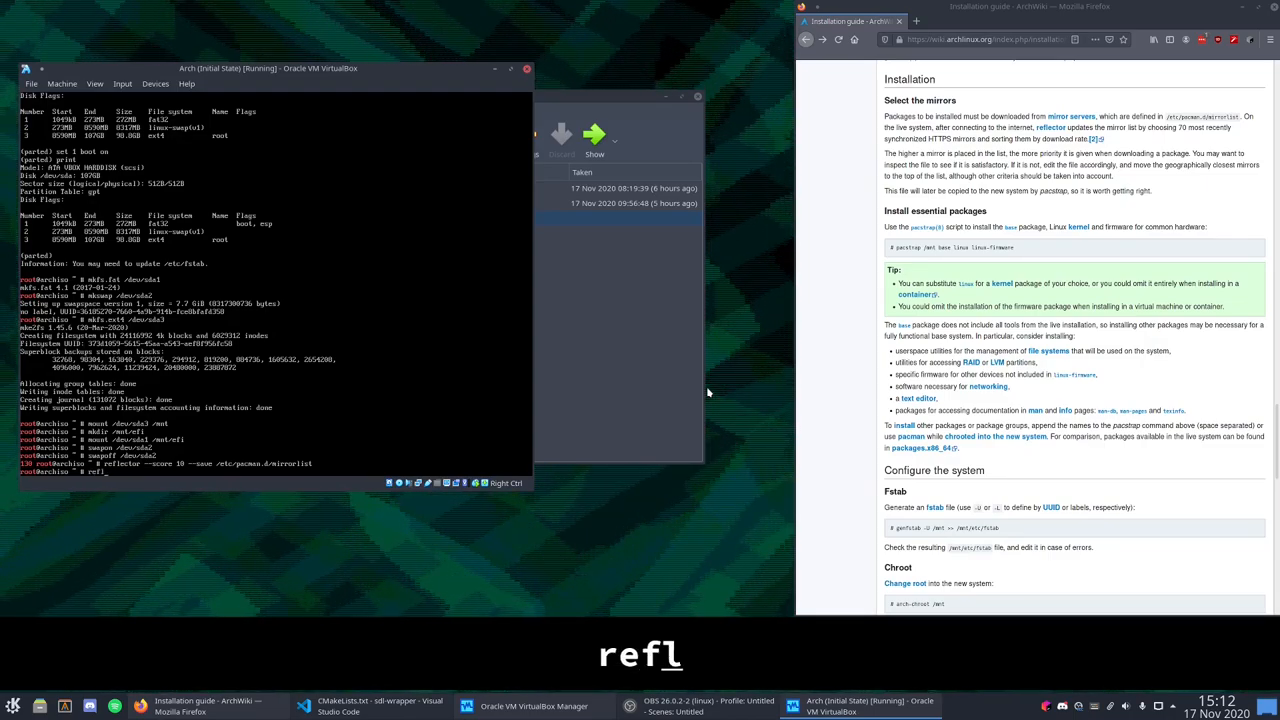
text(ector --h)
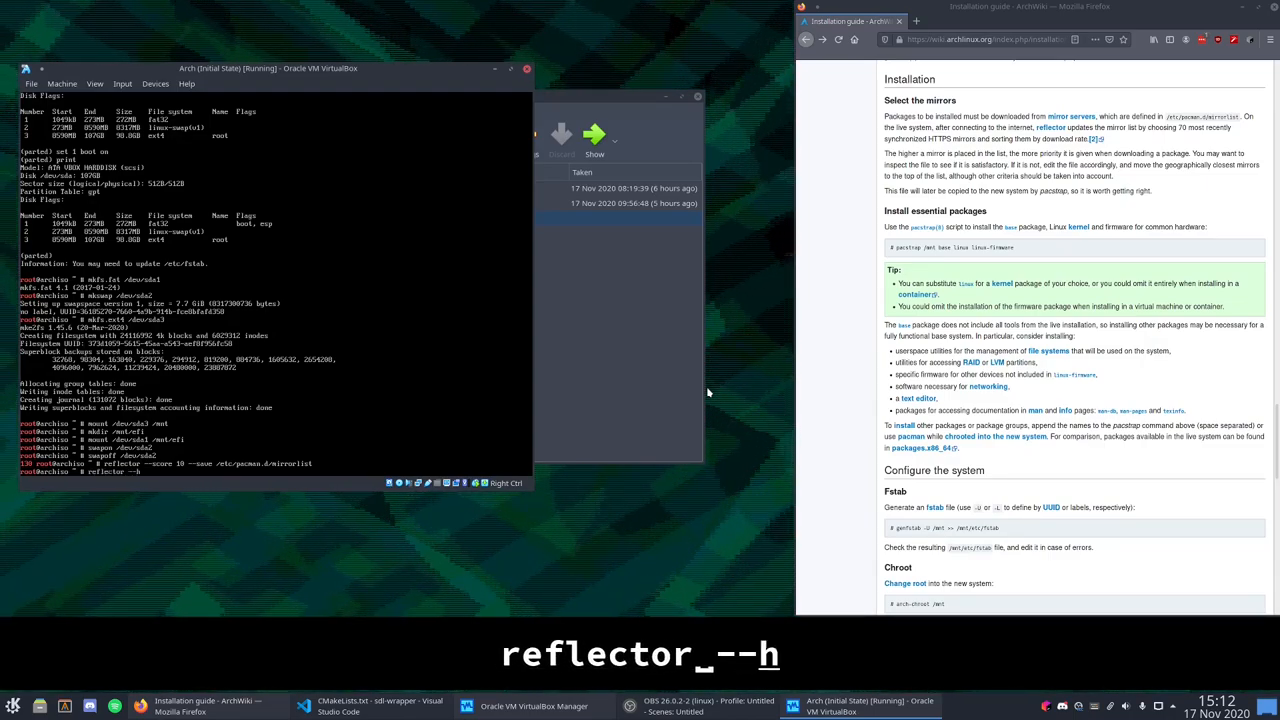
key(Return)
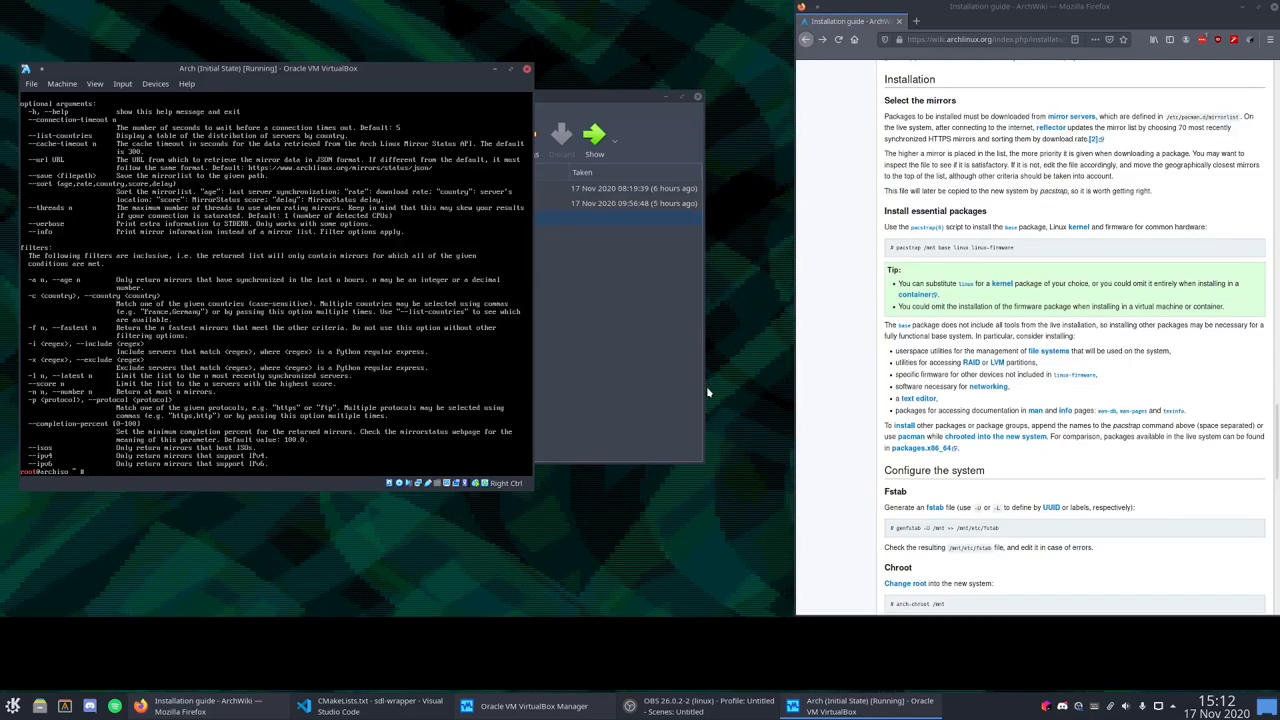
Run pacstrap /mnt base linux linux-firmware nano networkmanager vim to install the base system
scroll(down, 3)
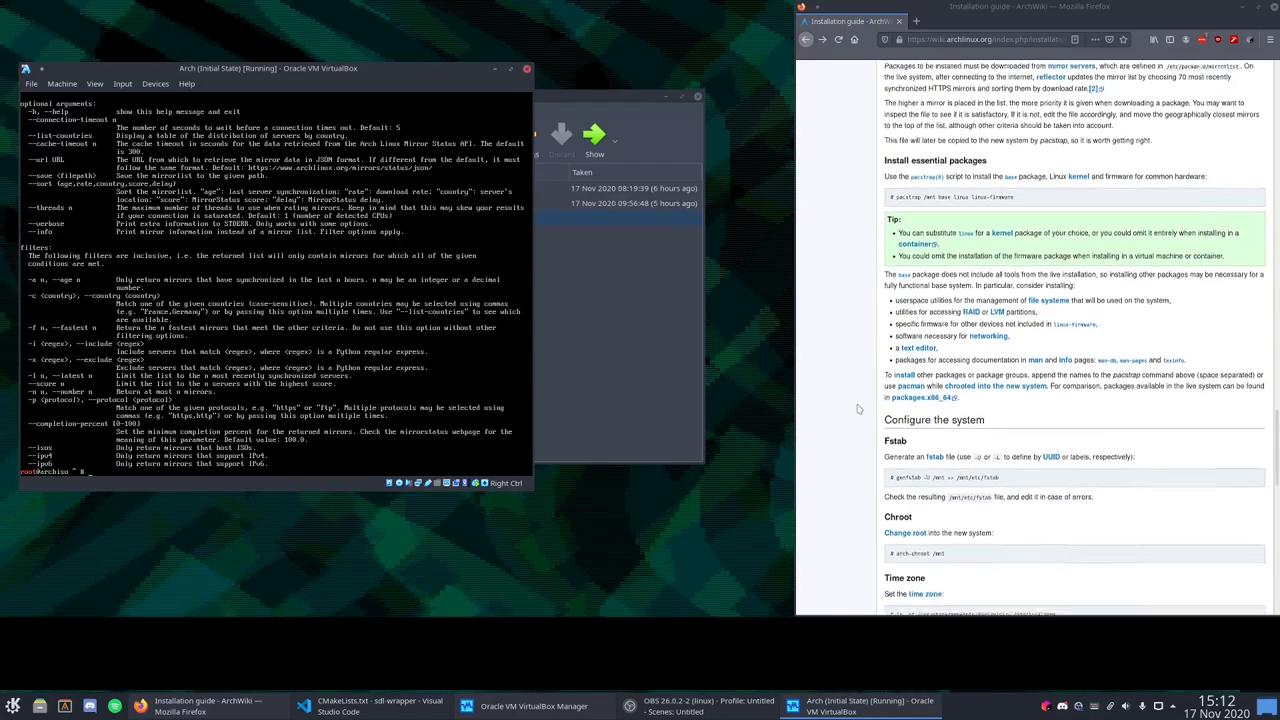
scroll(down, 3)
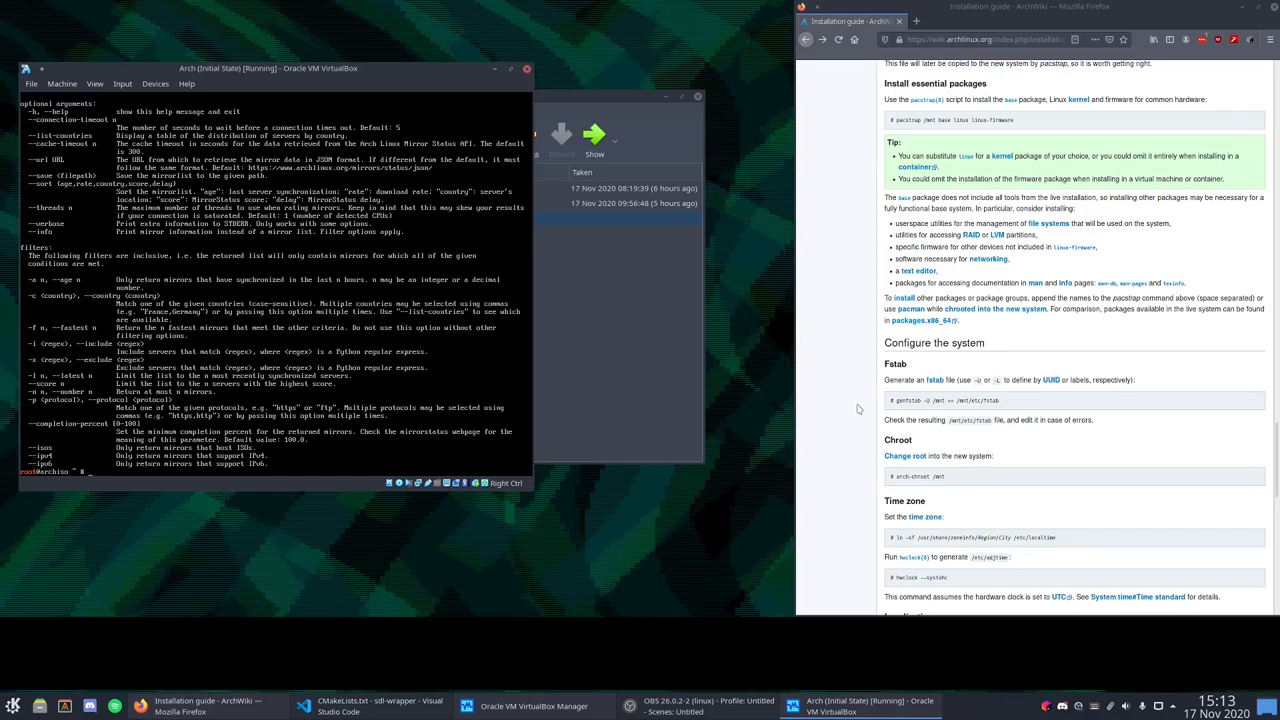
text(pac)
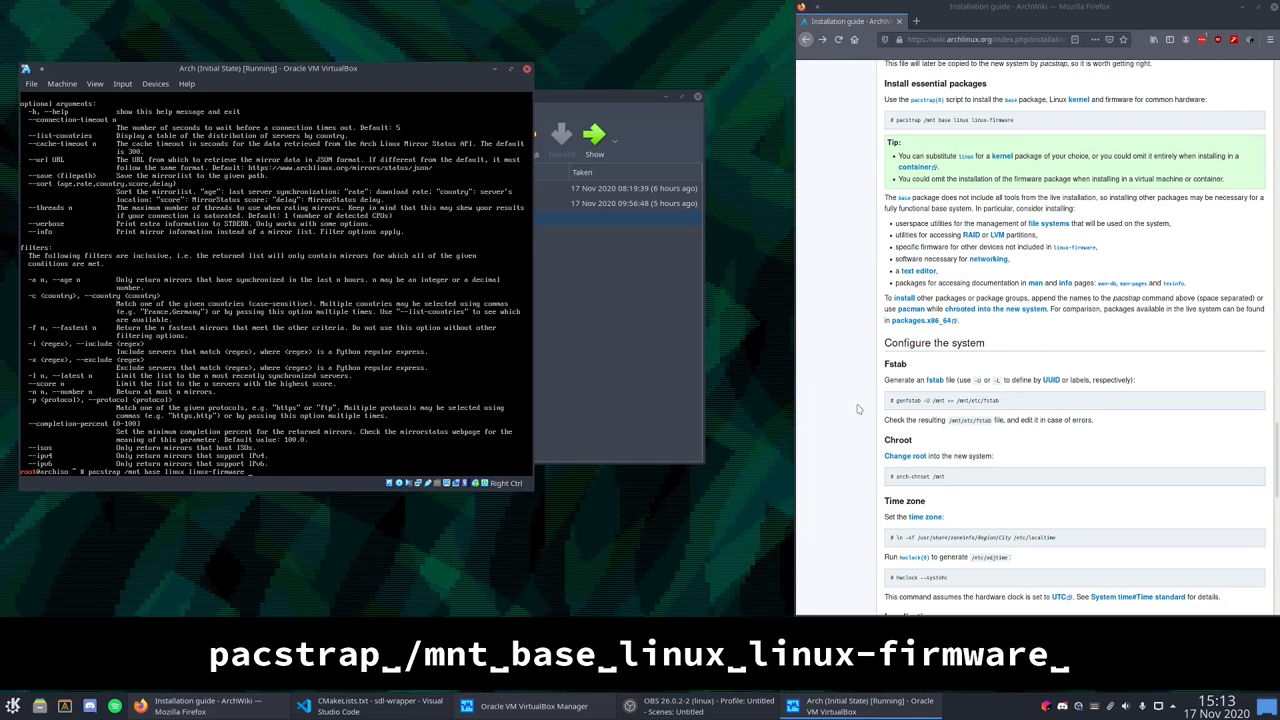
text(nano net)
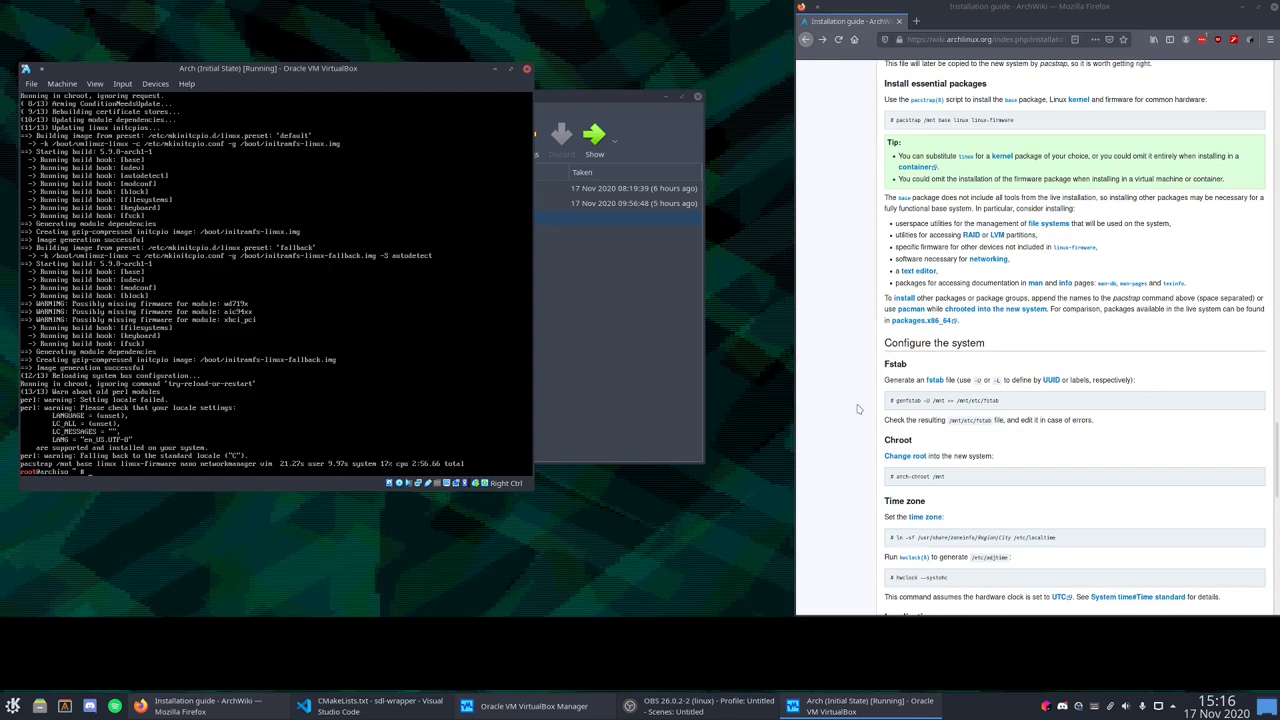
Generate fstab with genfstab -U /mnt >> /mnt/etc/fstab and cat its root, EFI and swap entries
text(genfstab -U /mnt >> /mnt/etc/fstab)
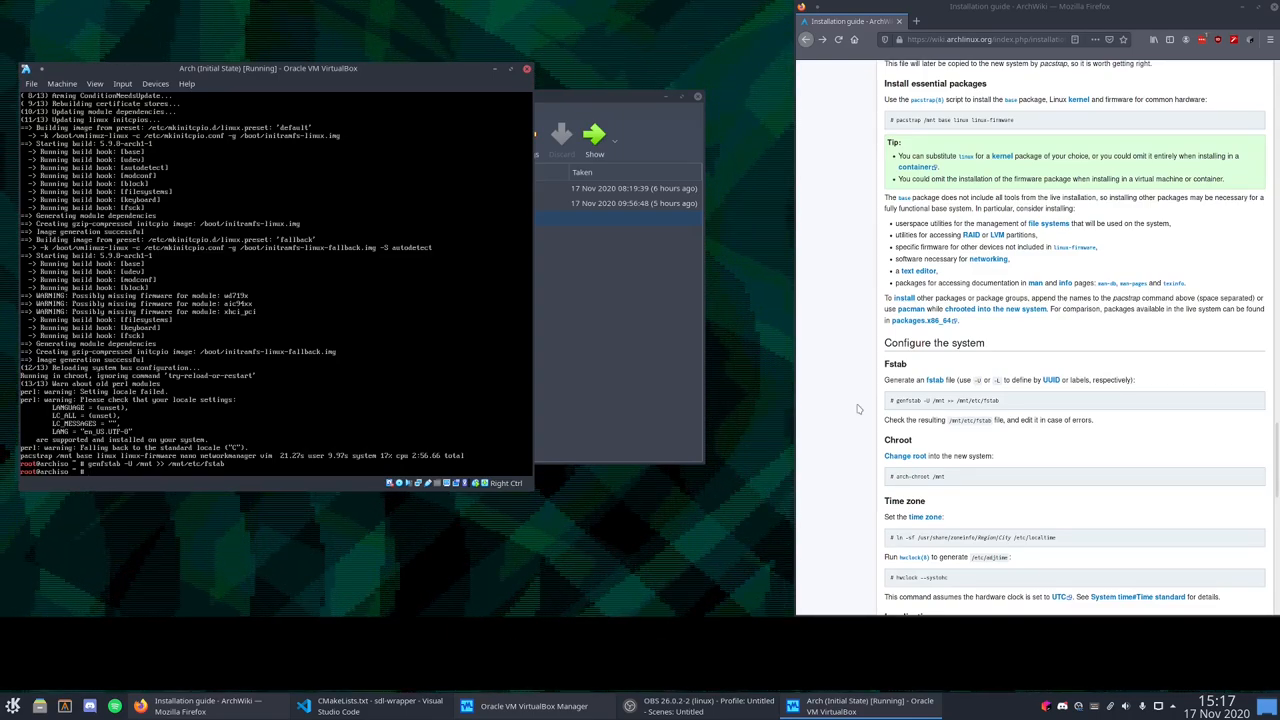
text(cat)
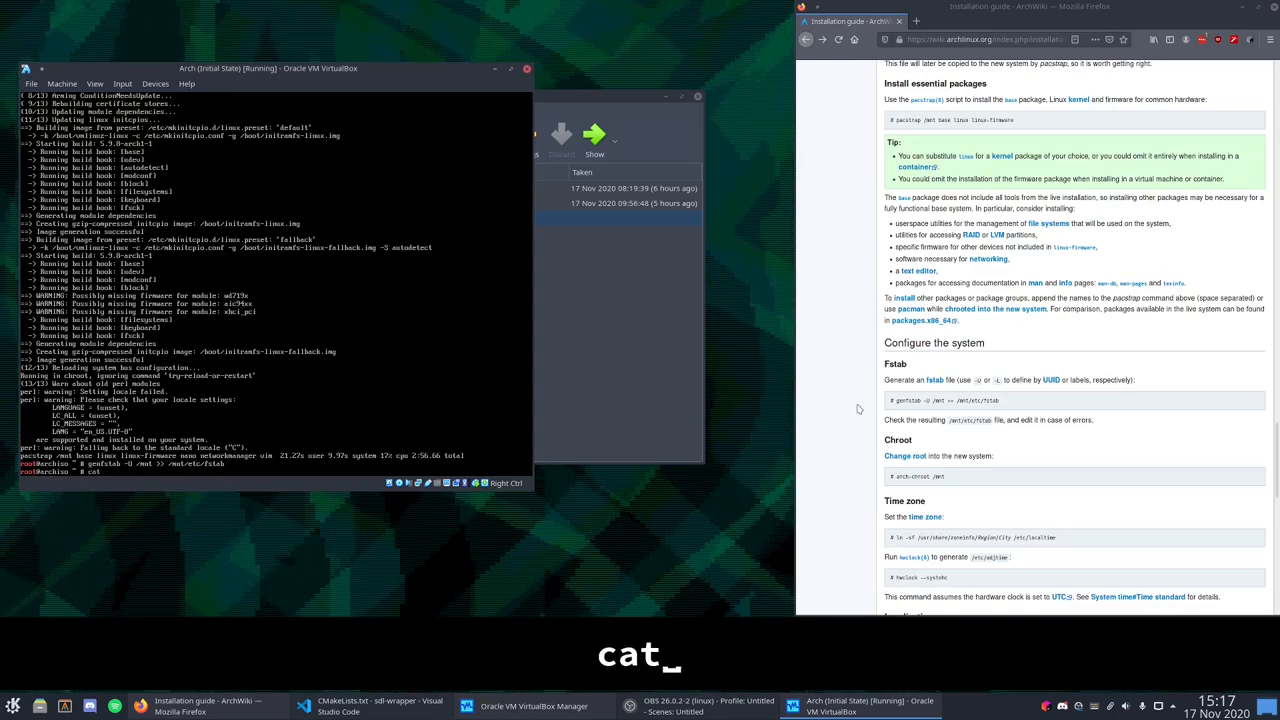
text(/mnt/etc/f)
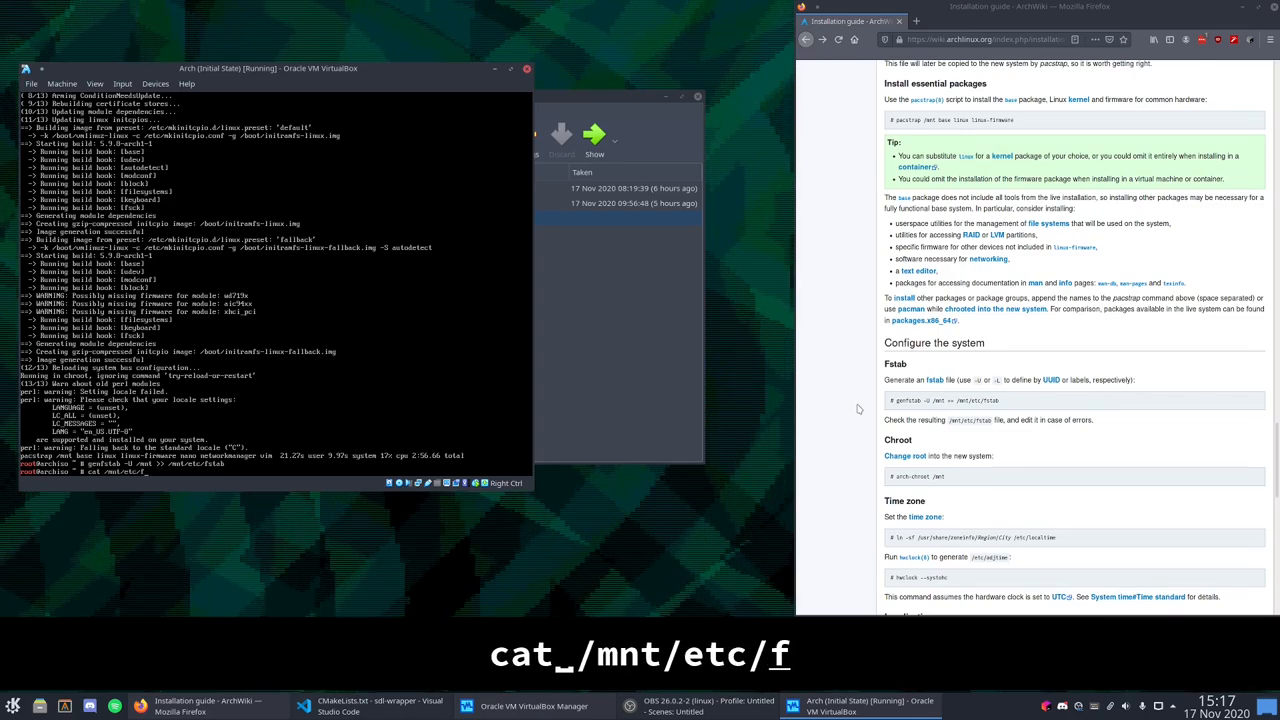
key(Return)
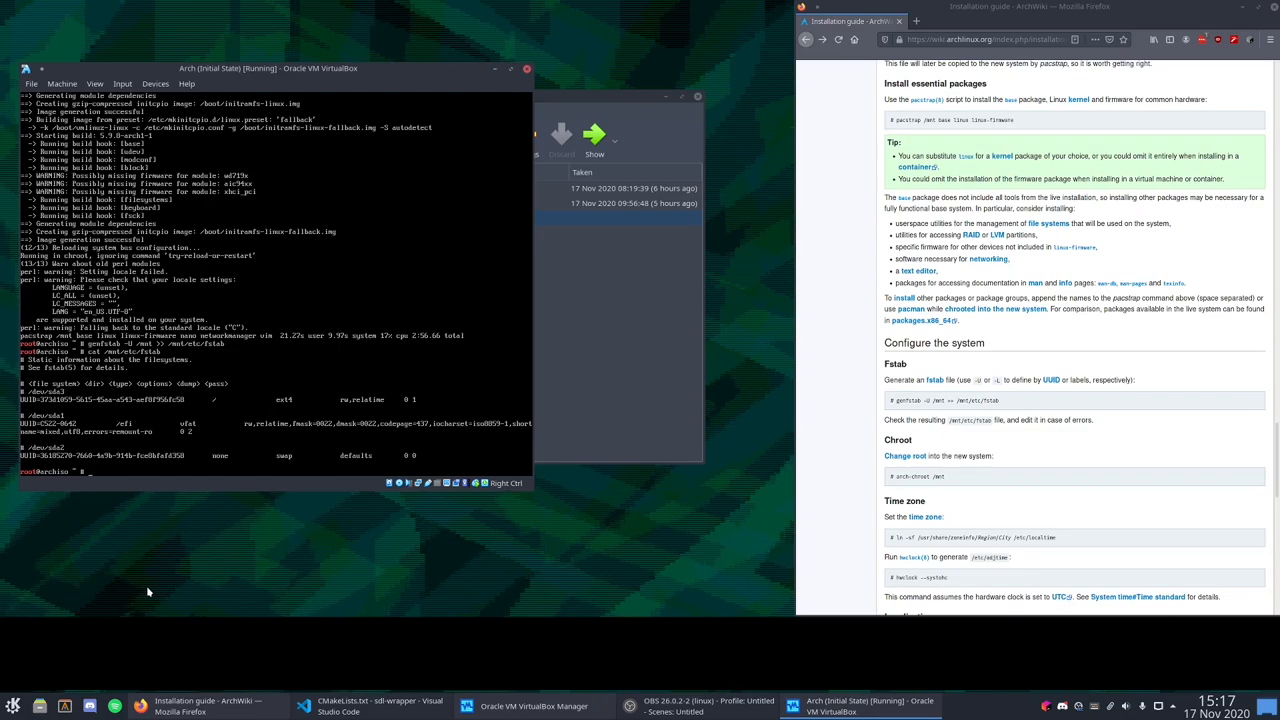
Enter the installed system with arch-chroot /mnt
text(arch-chroot)
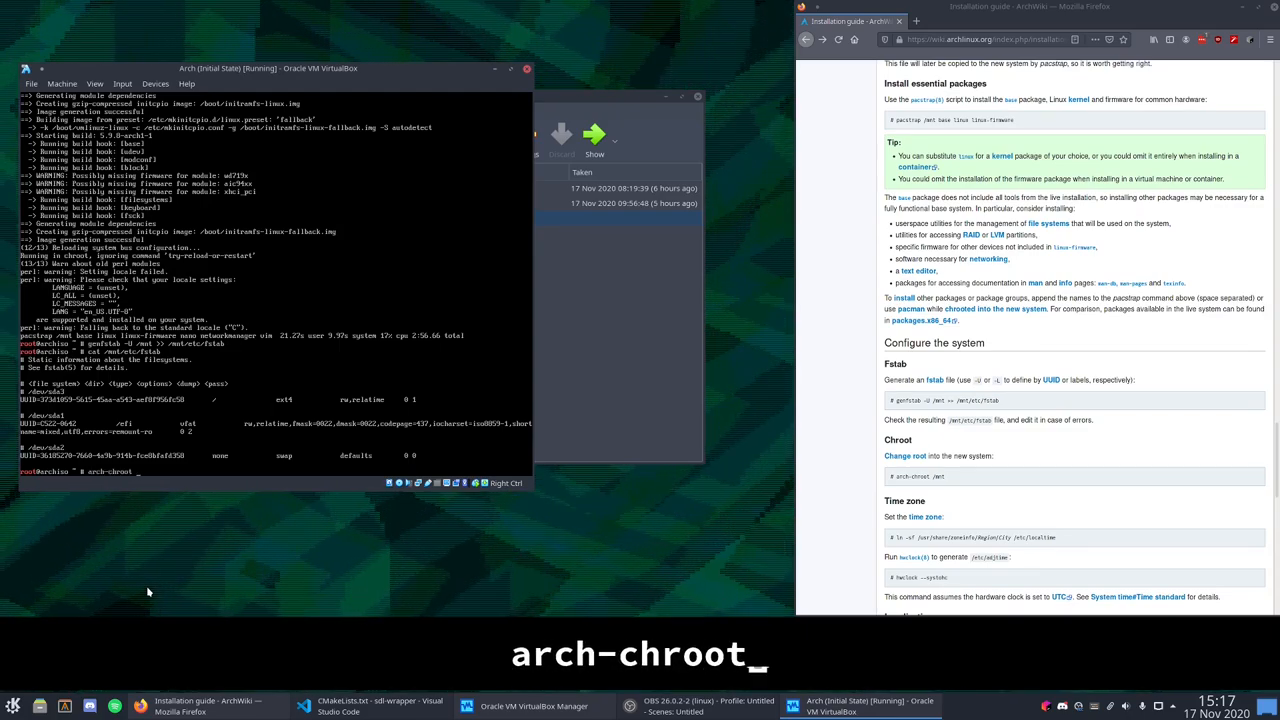
text(/mnt)
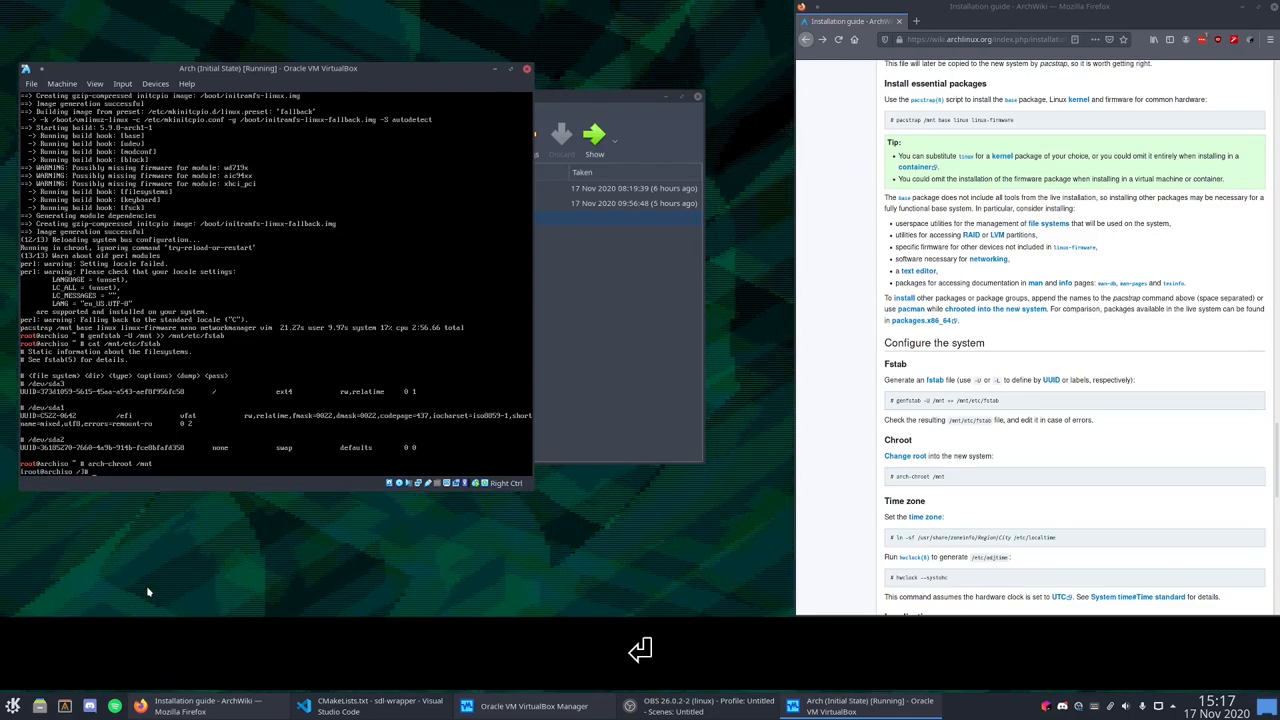
scroll(down, 3)
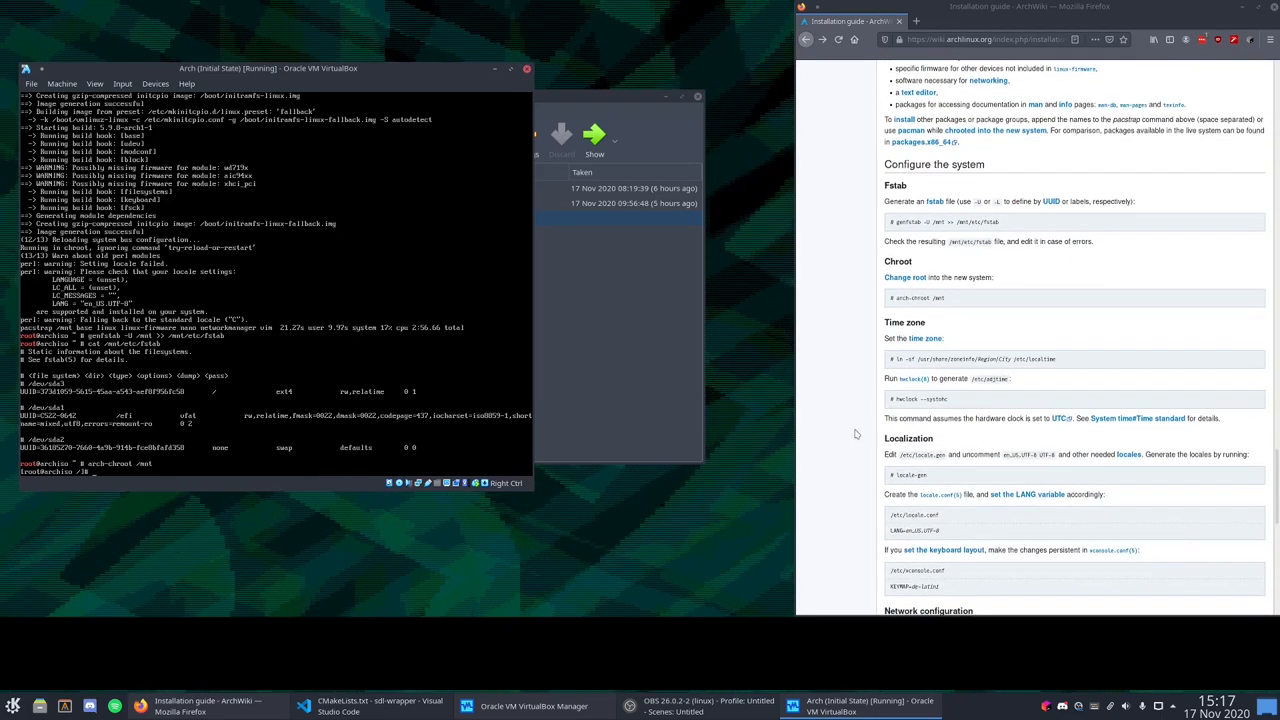
scroll(down, 3)
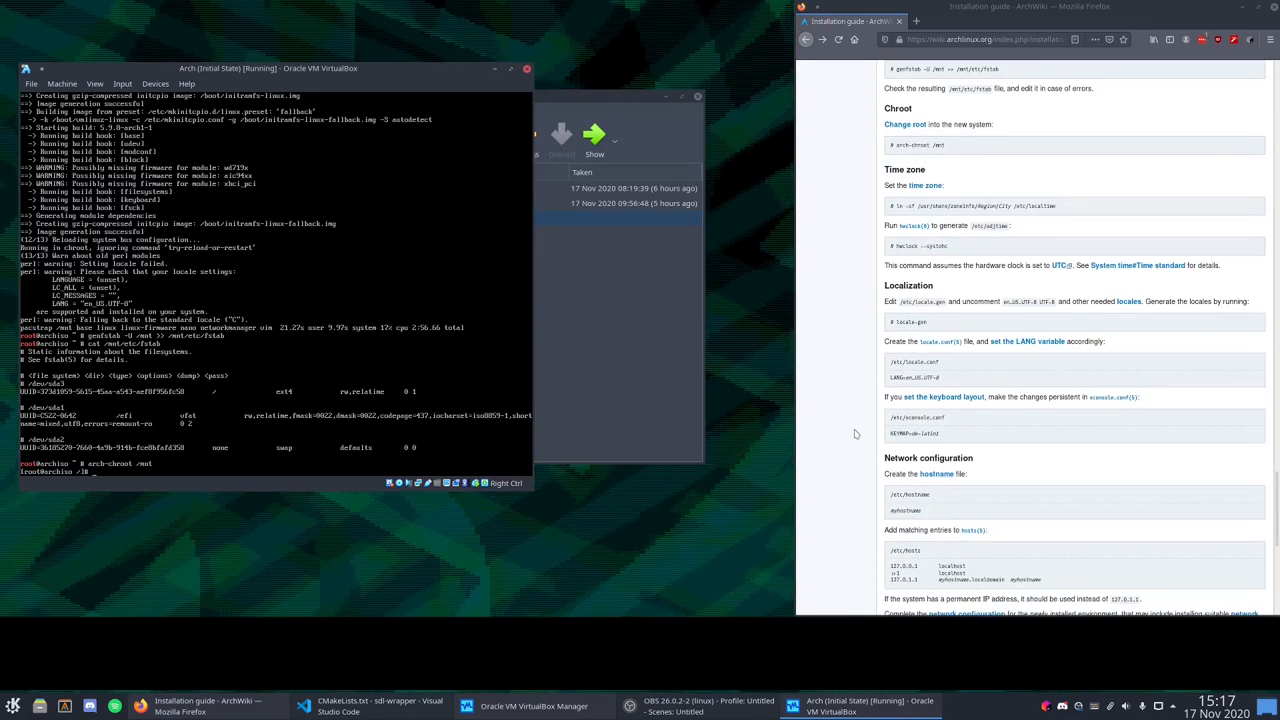
Link /etc/localtime to /usr/share/zoneinfo/America/Chicago and sync the hardware clock with hwclock --systohc
text(ln)
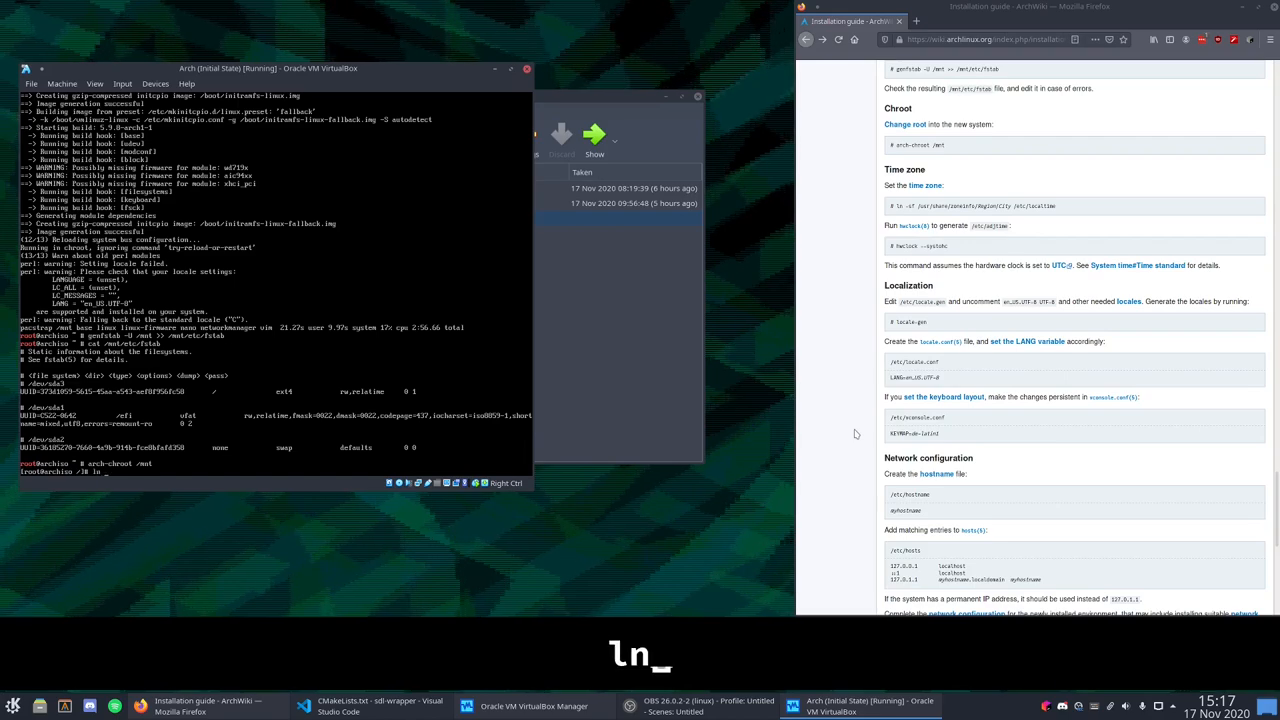
text(-sf /etc)
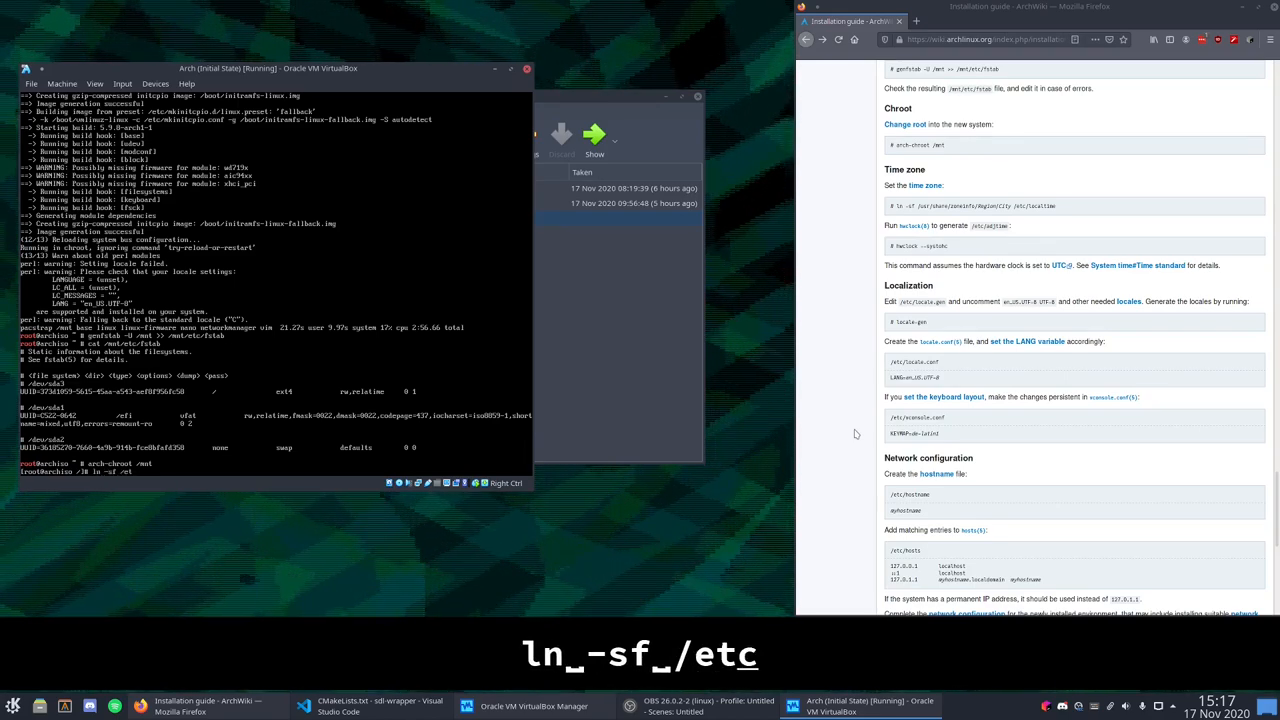
text(usr)
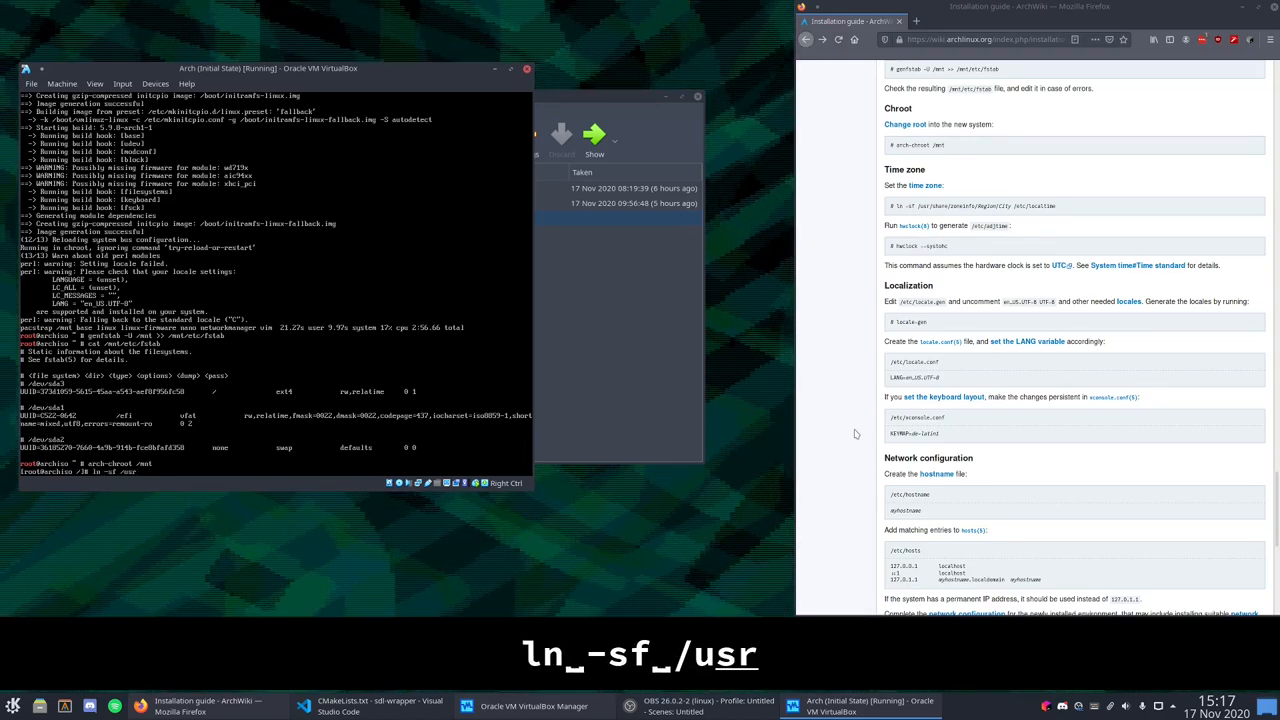
text(/share/zoneinfo)
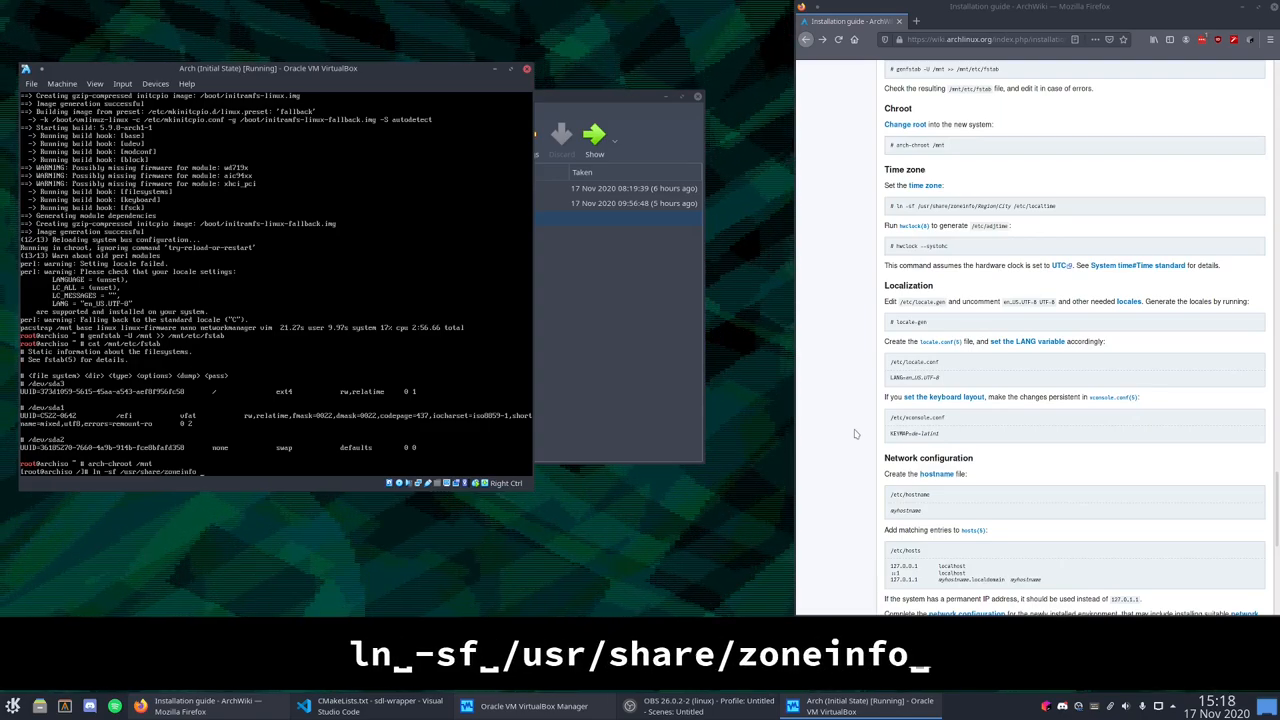
text(/)
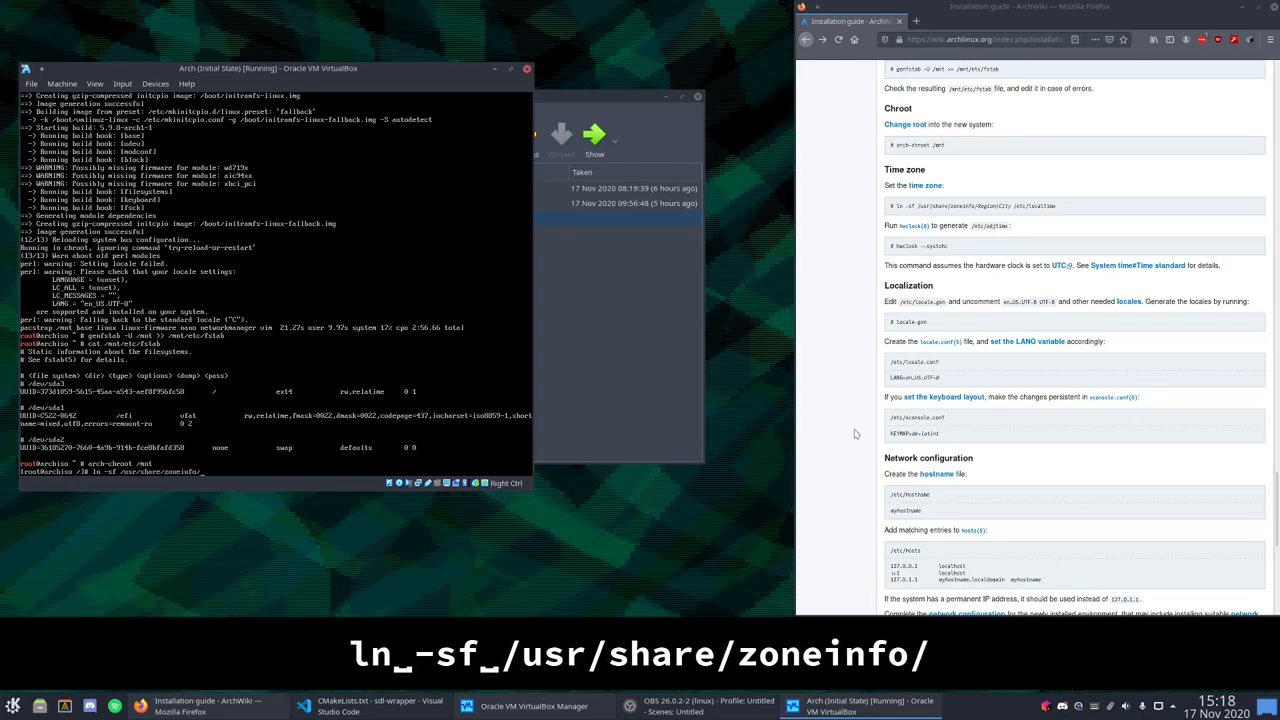
text(America/Chica)
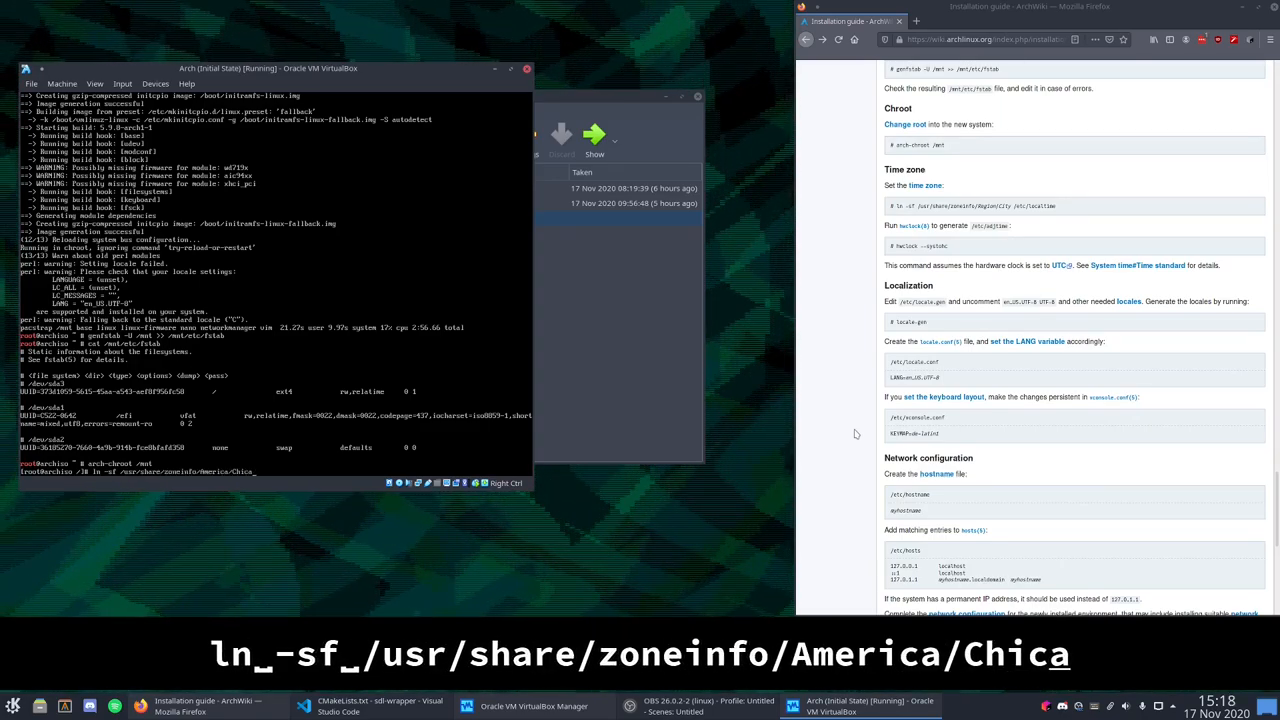
text(go /etc/)
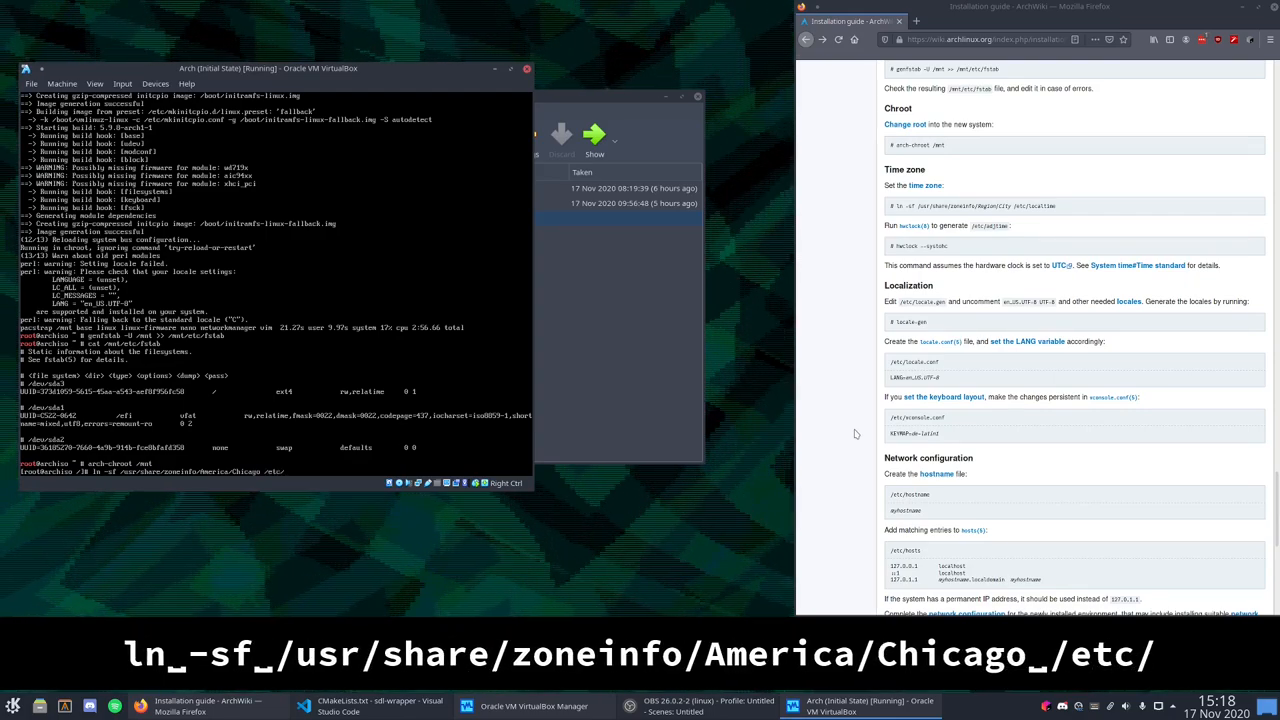
key(Return)
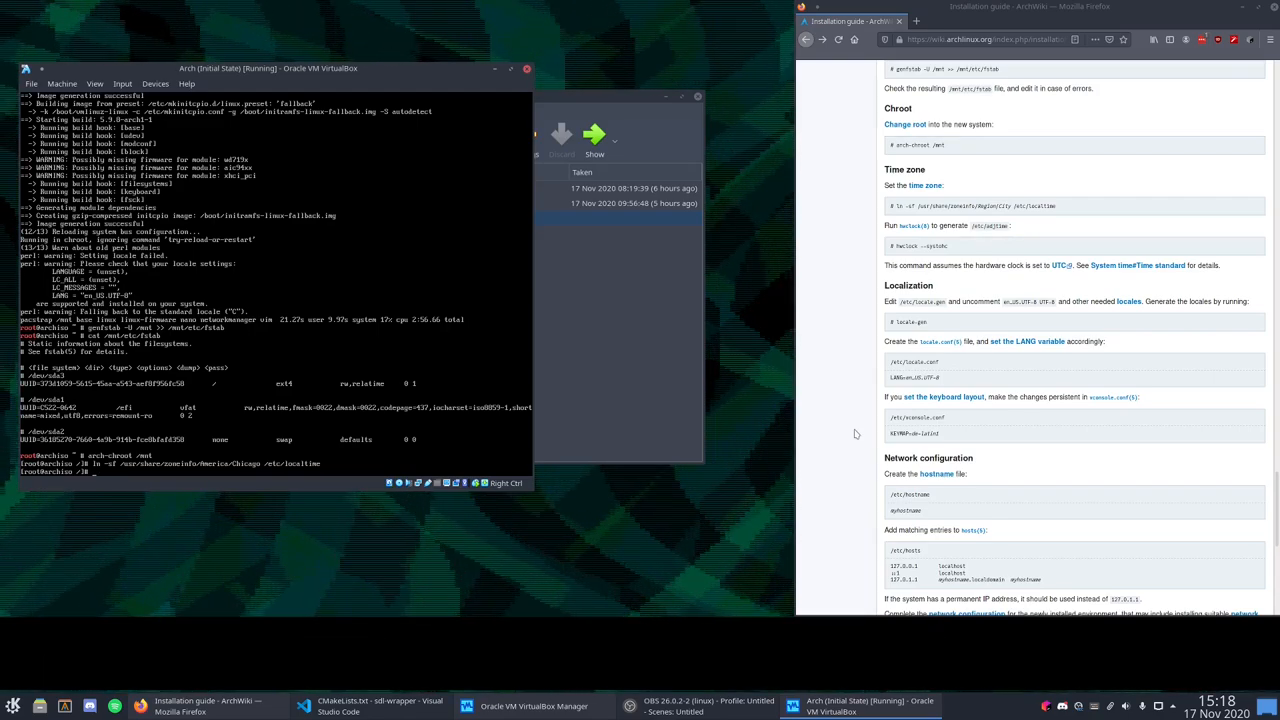
text(hwclock)
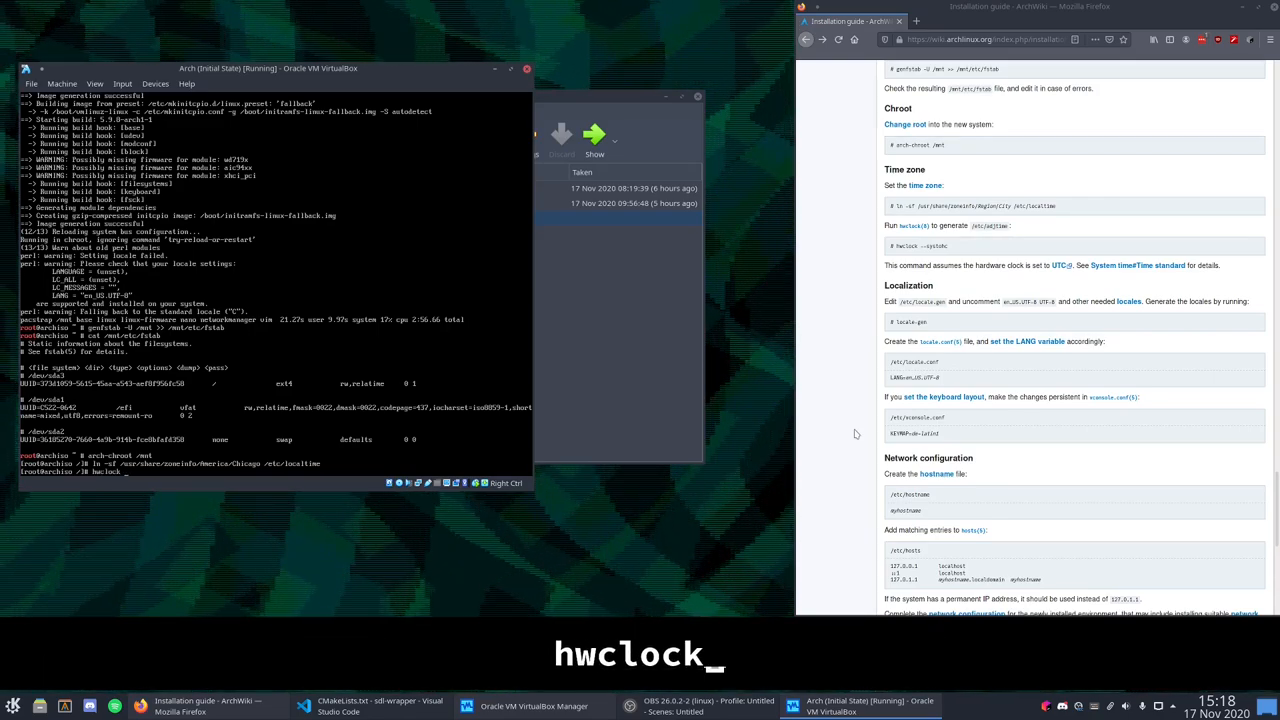
text(--systohc)
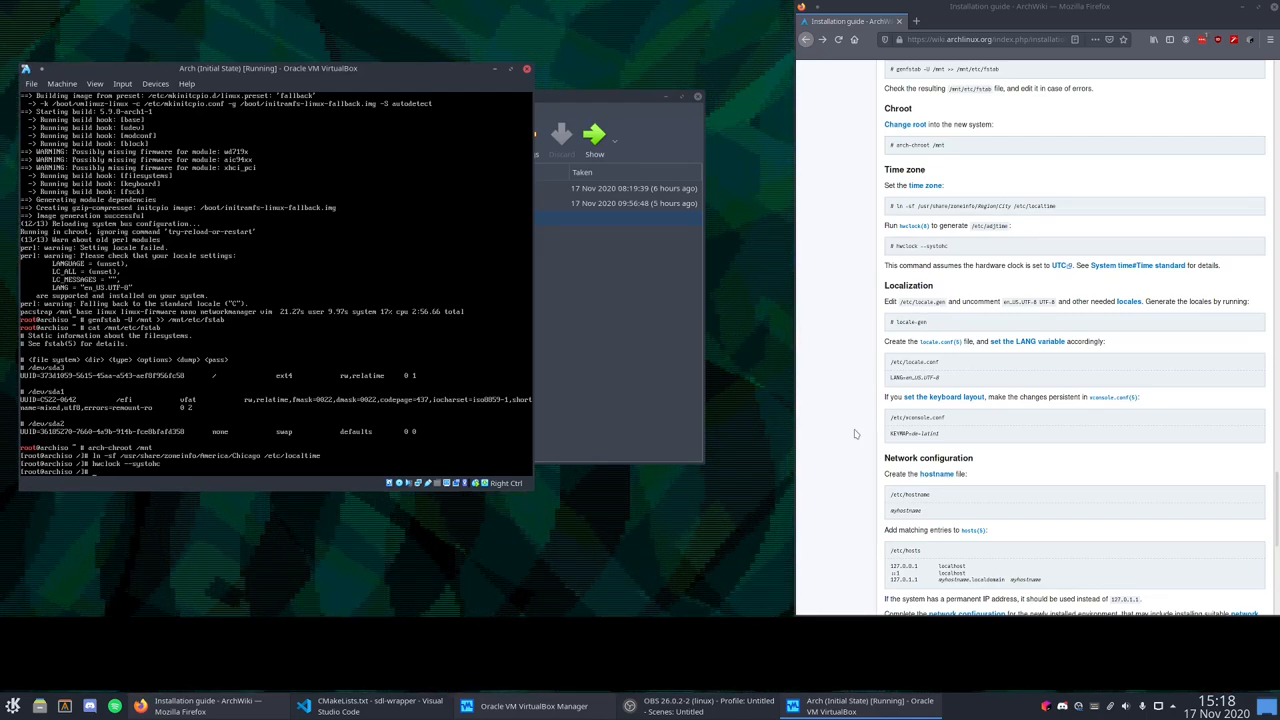
Uncomment en_US.UTF-8 in /etc/locale.gen with vim, save it and run locale-gen
text(vim /etc/)
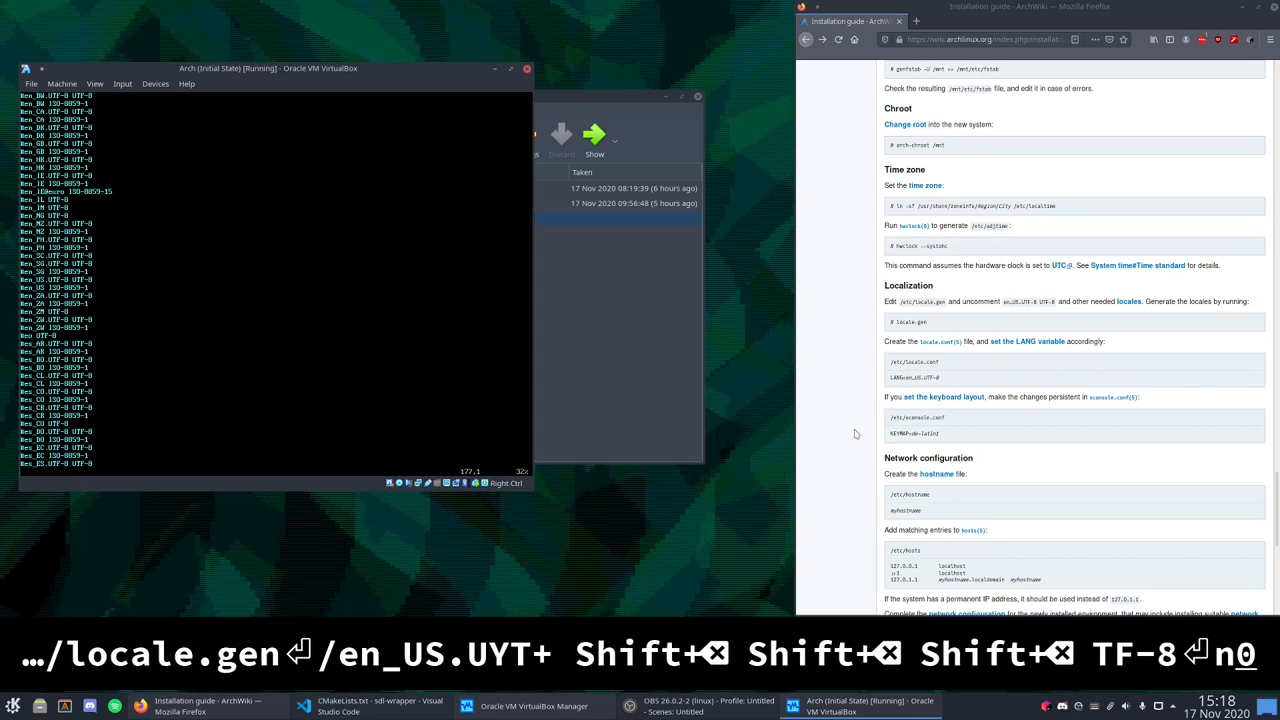
key(Return)
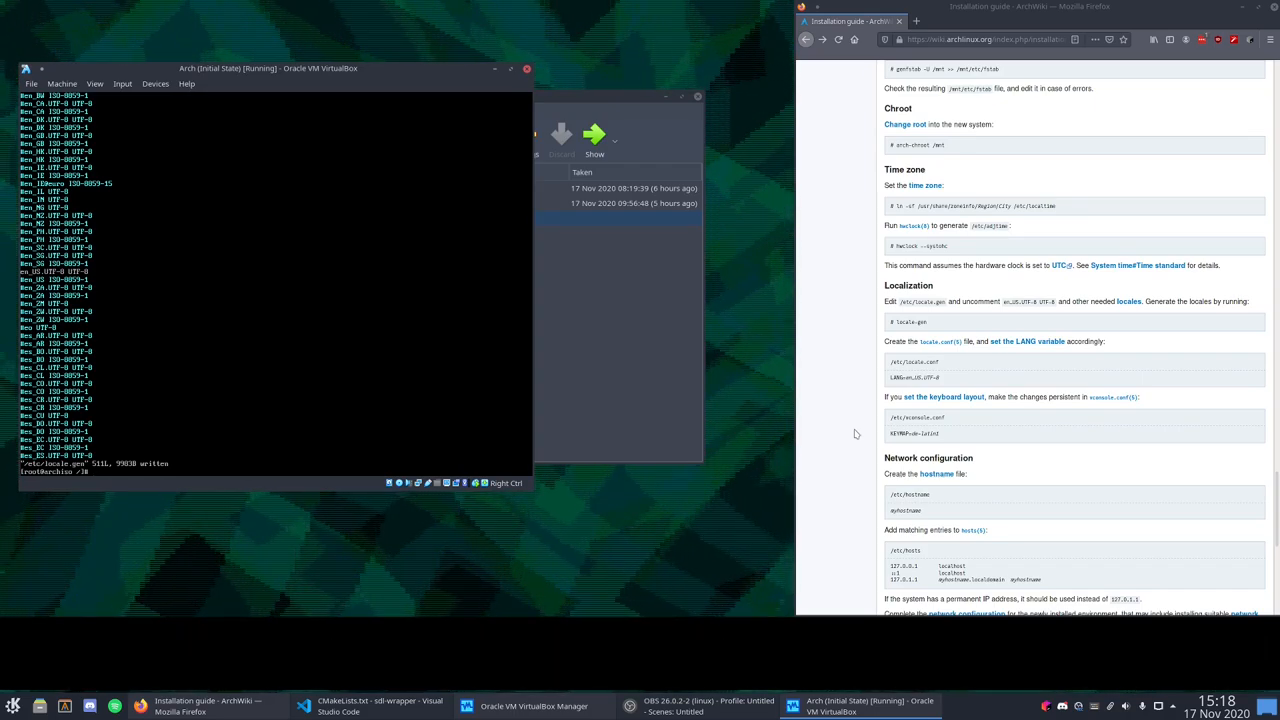
text(locale-gen)
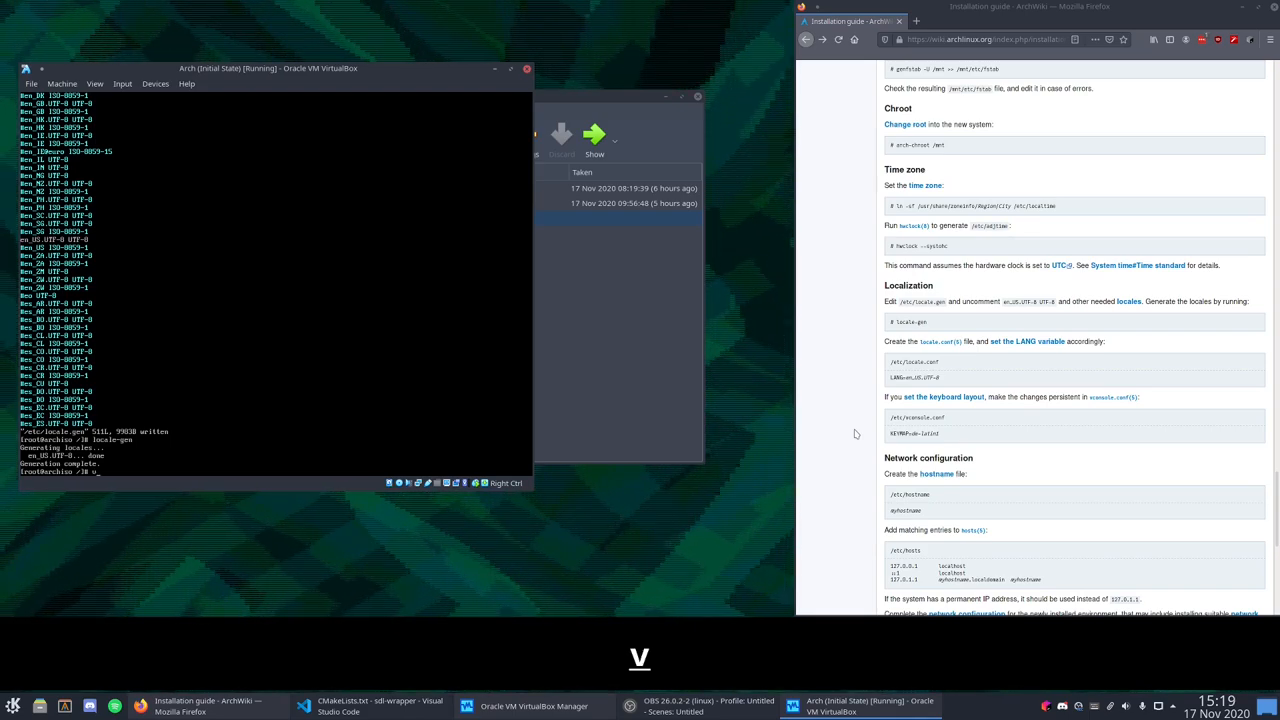
Write LANG=en_US.UTF-8 into /etc/locale.conf with vim and save it
text(vim /etc/locale.)
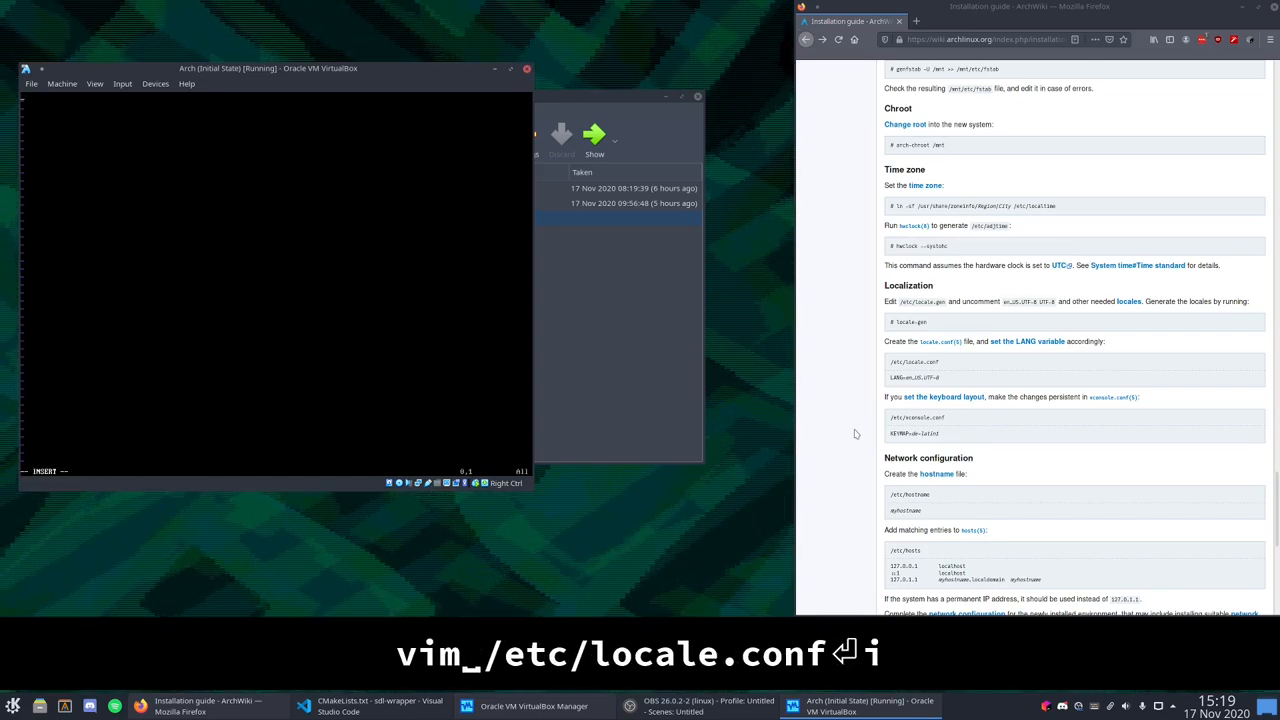
text(LANG=en_U)
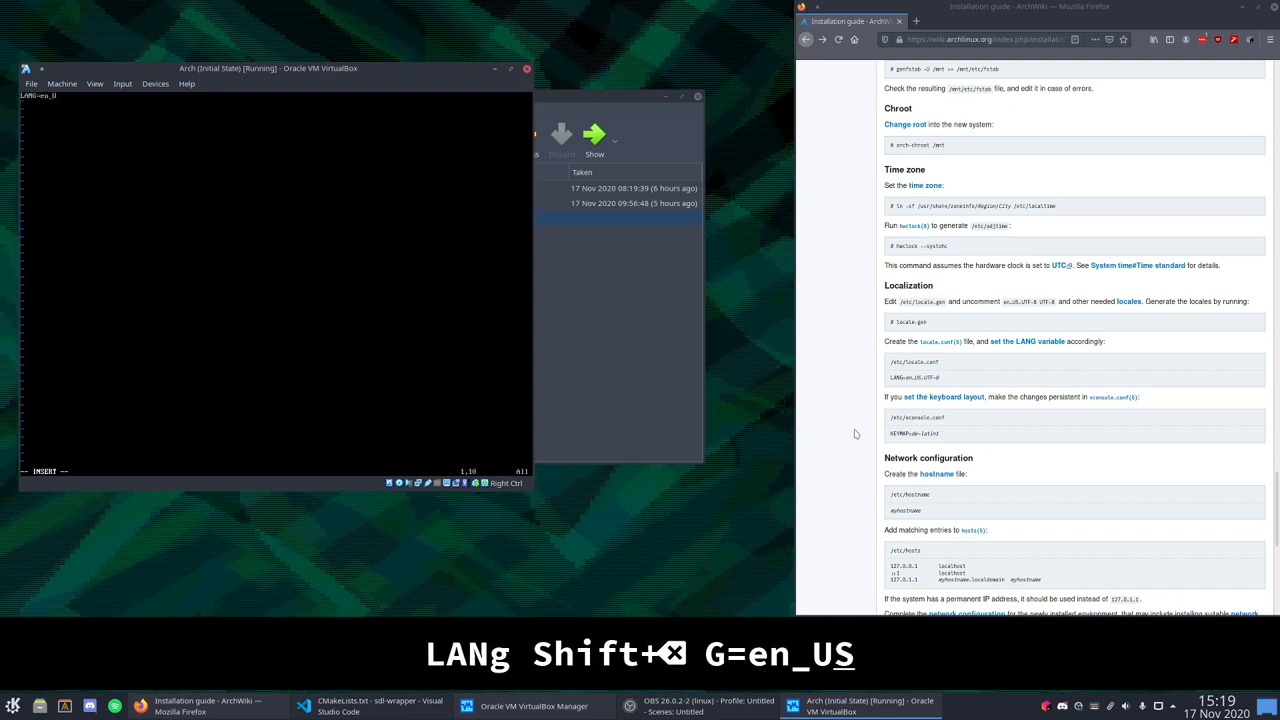
text(S.UTF-8)
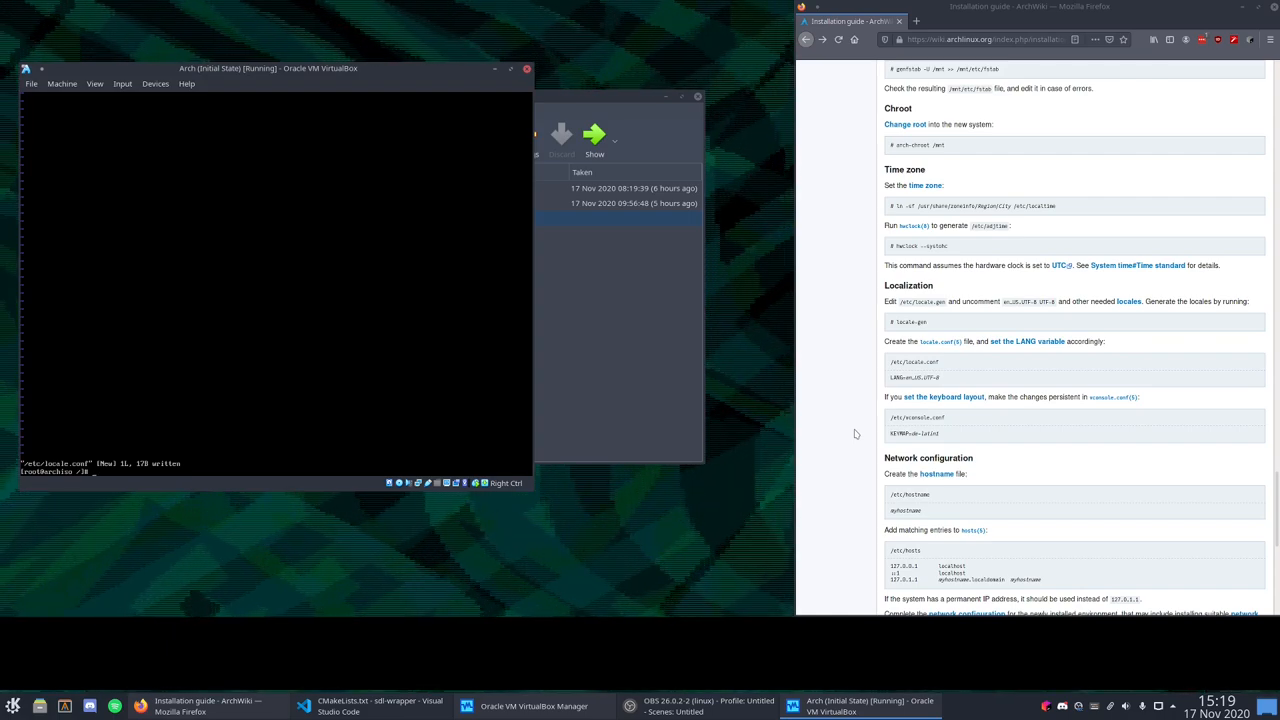
double_click(917, 417)
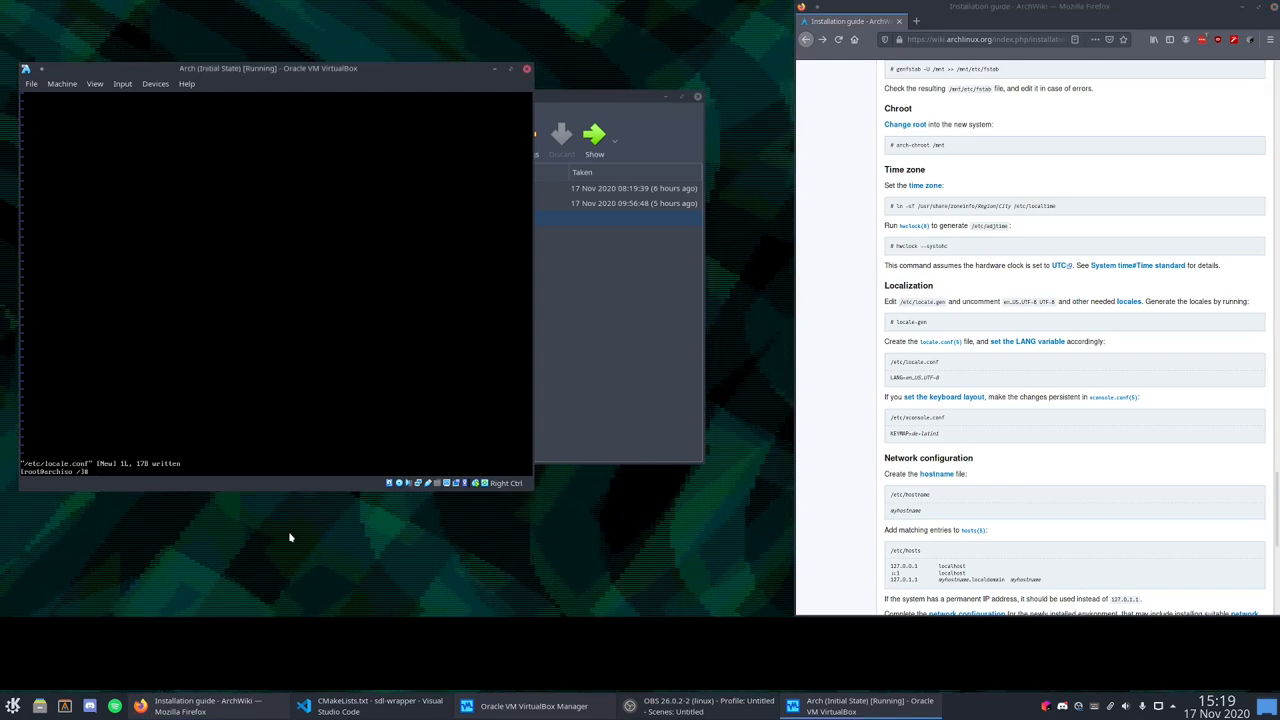
Start /etc/hostname in vim with the name kyle-arch
text(vim /et)
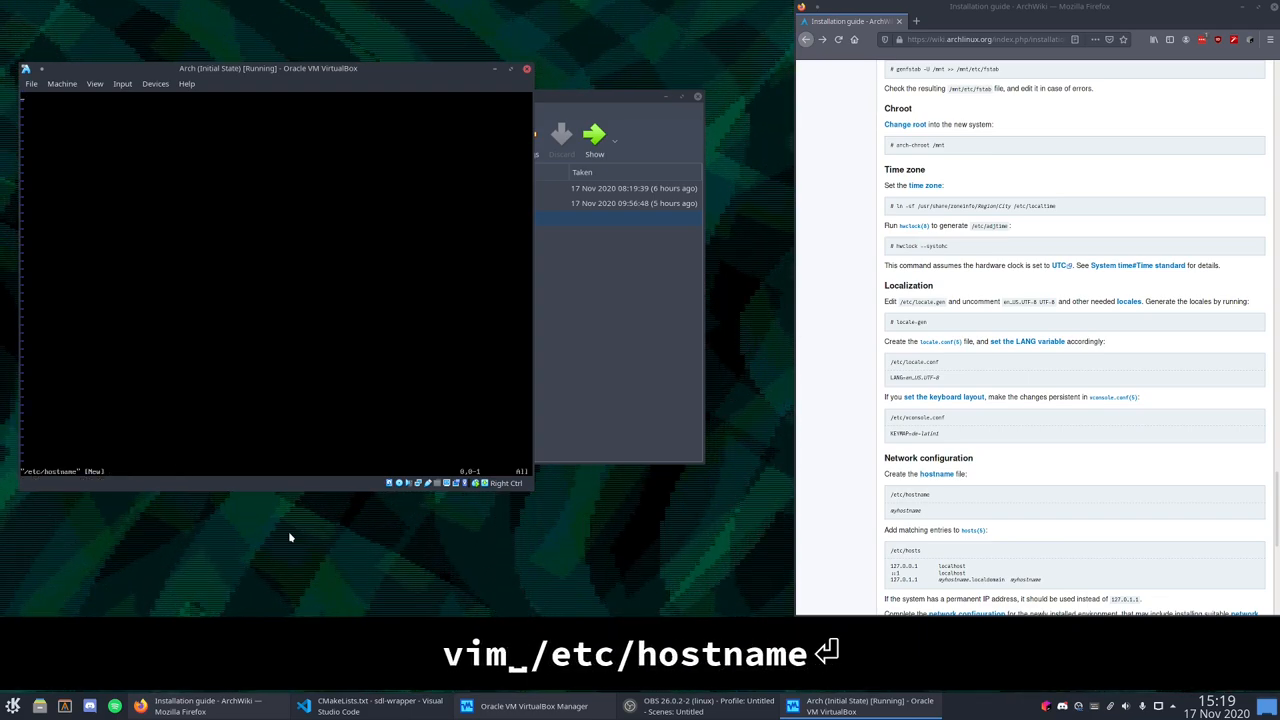
text(ikyle-arch)
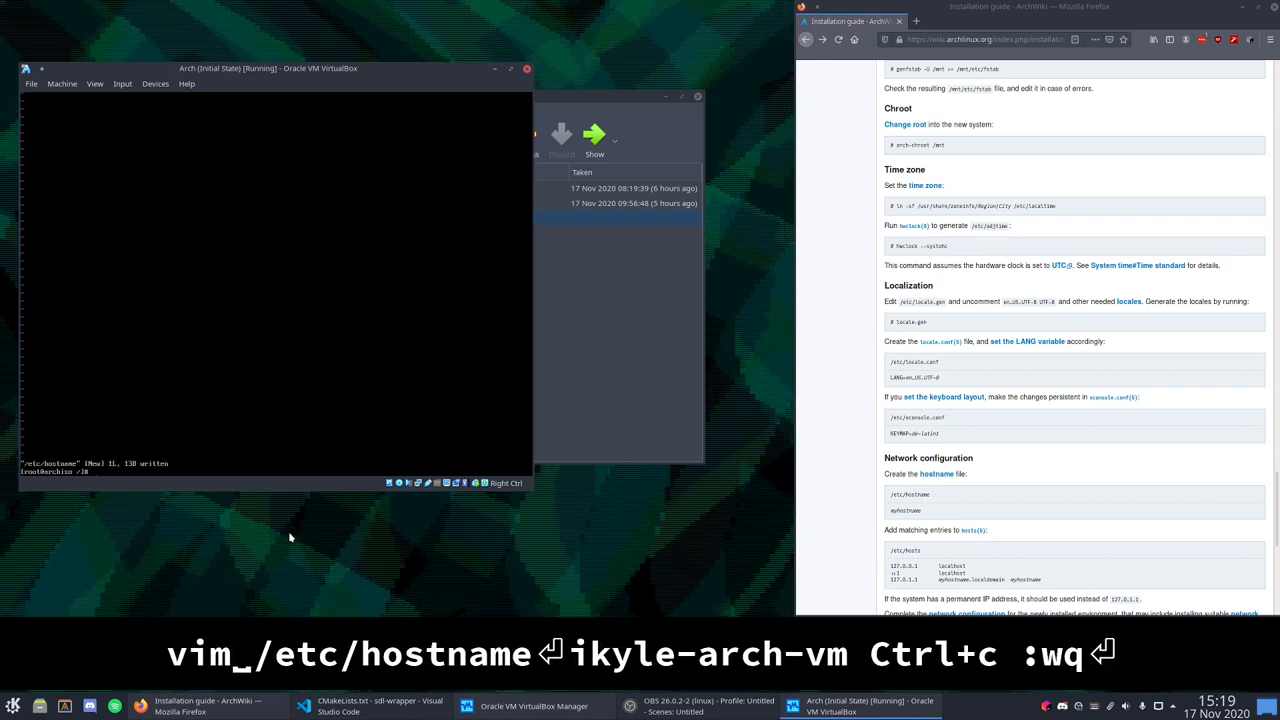
Save the hostname and add the 127.0.0.1 localhost entry to /etc/hosts in vim
scroll(down, 3)
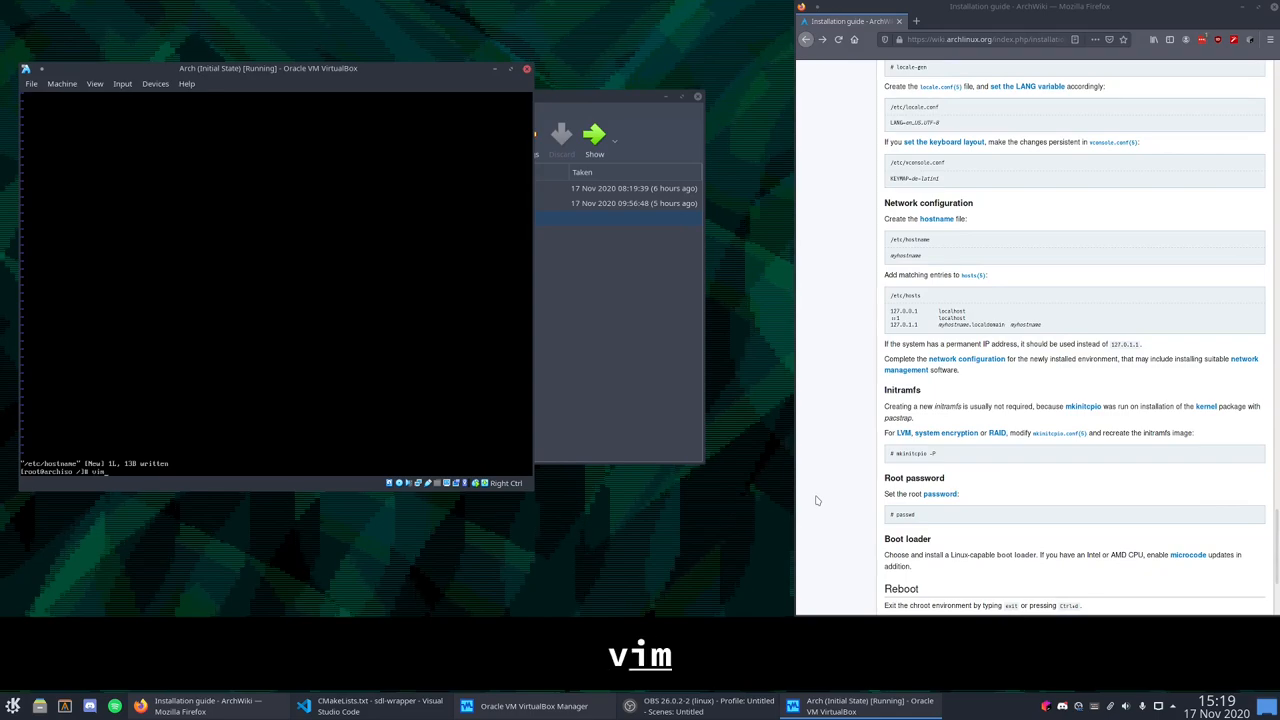
text(vim /etc/hosts)
text(1)
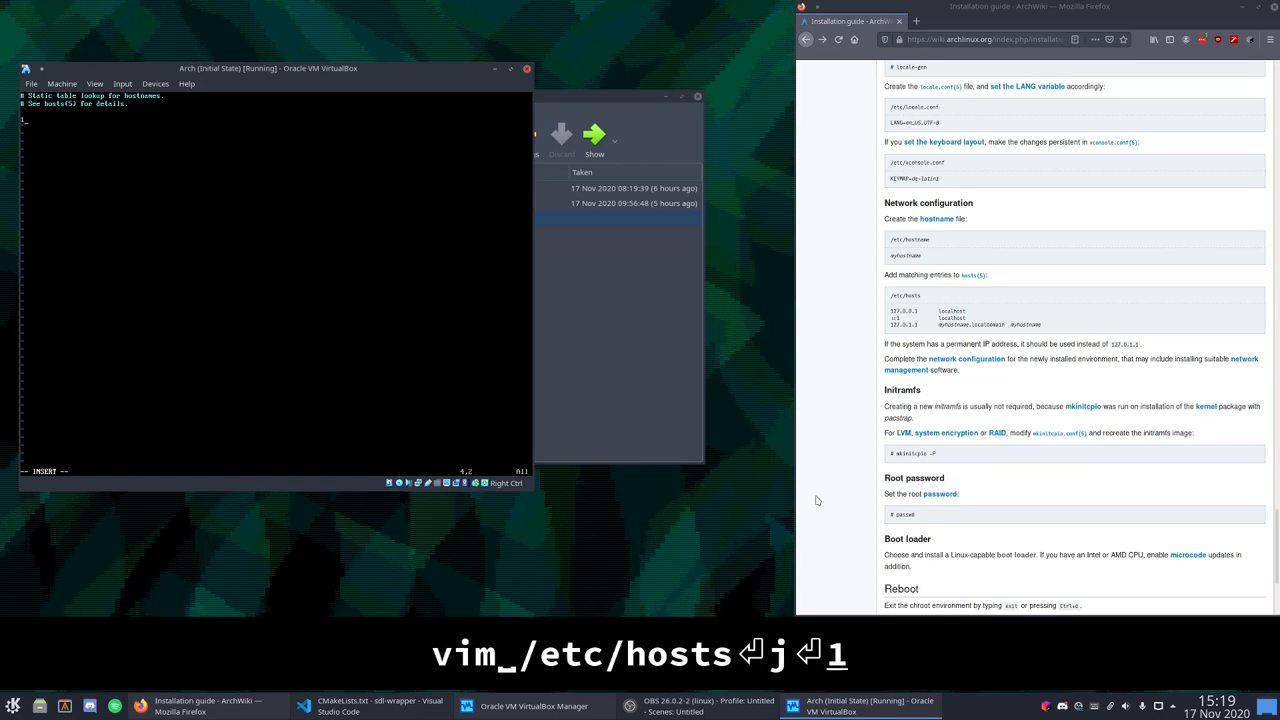
text(27.0.0.)
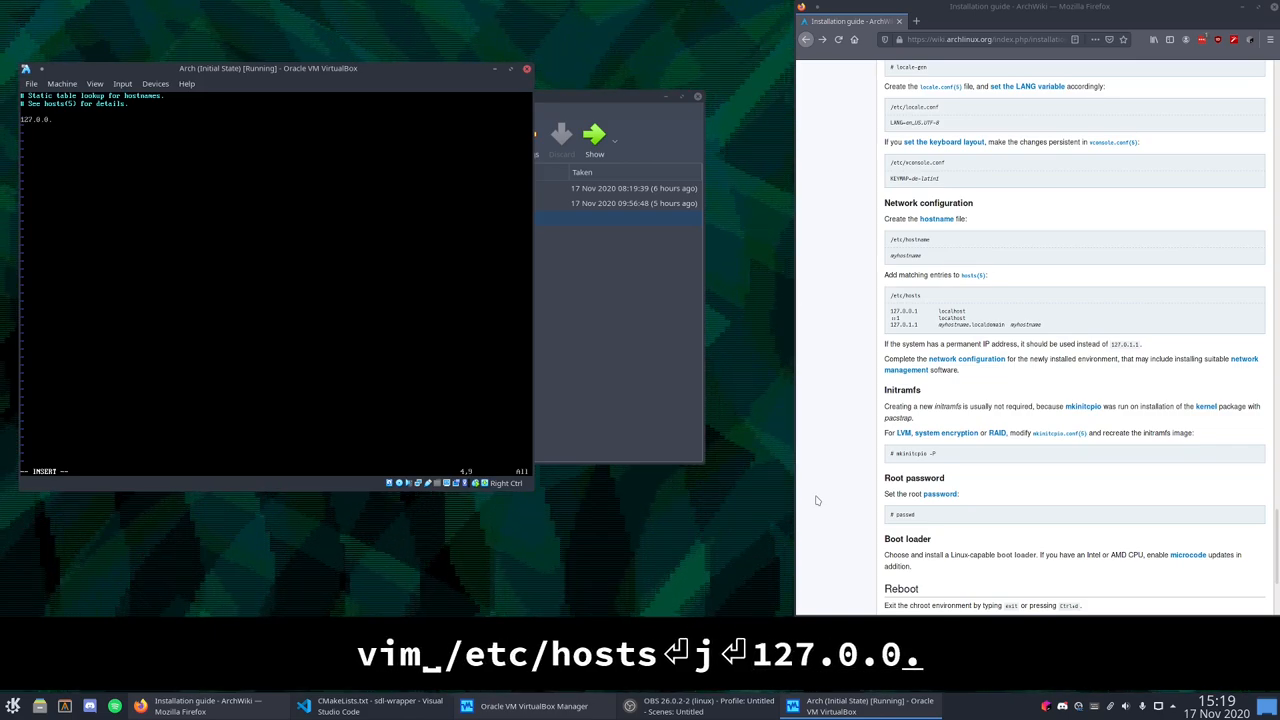
text(1	locla)
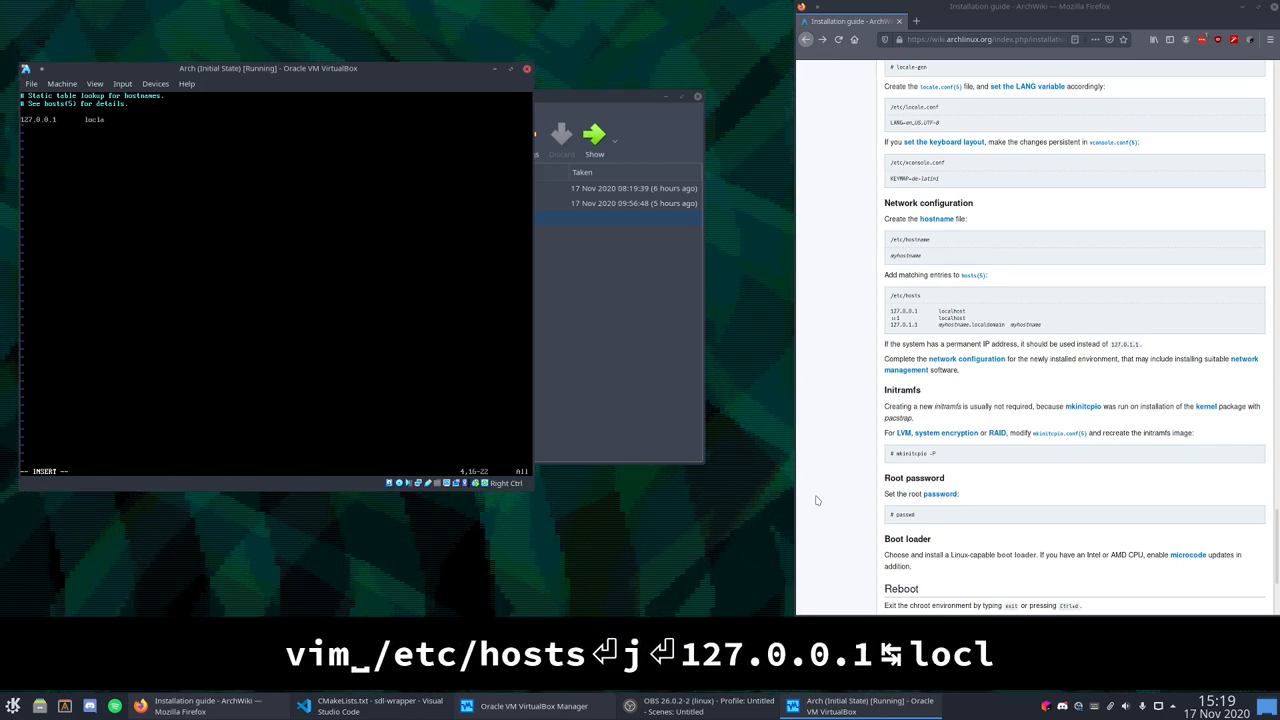
text(ocalhost)
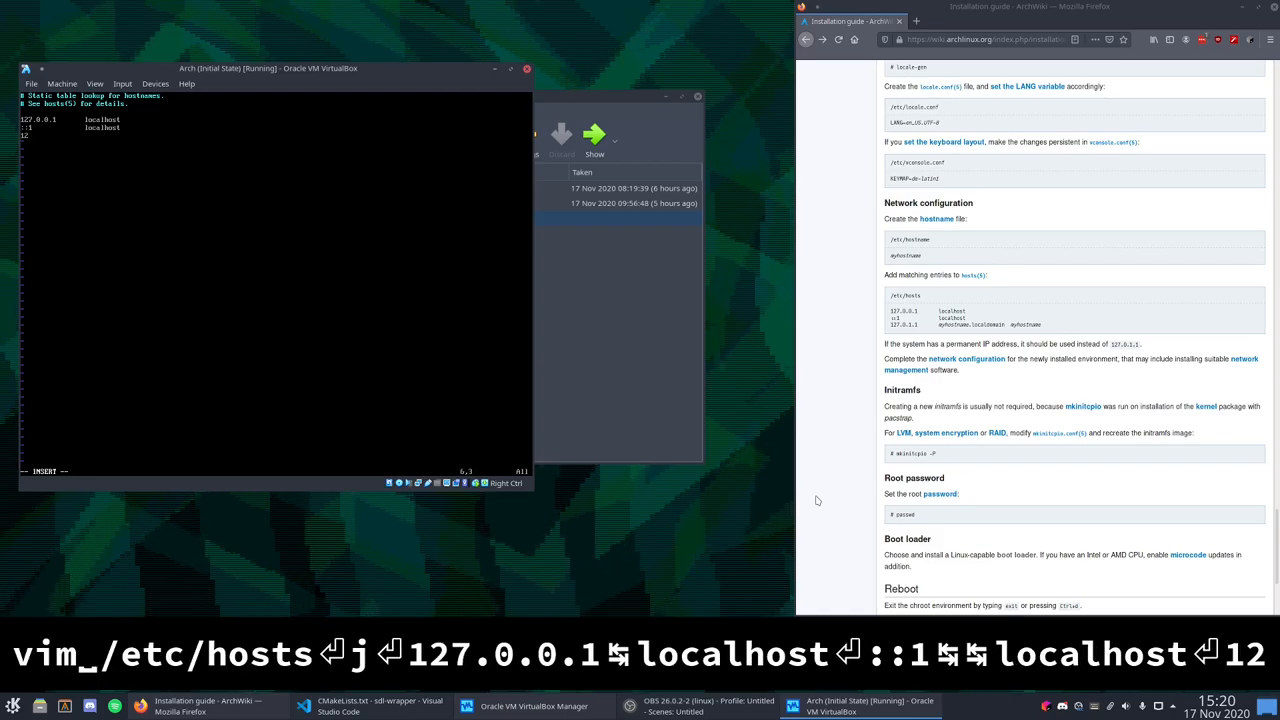
Add the 127.0.1.1 kyle-arch-vm.localdomain kyle-arch-vm line to /etc/hosts
text(127.0.1.1)
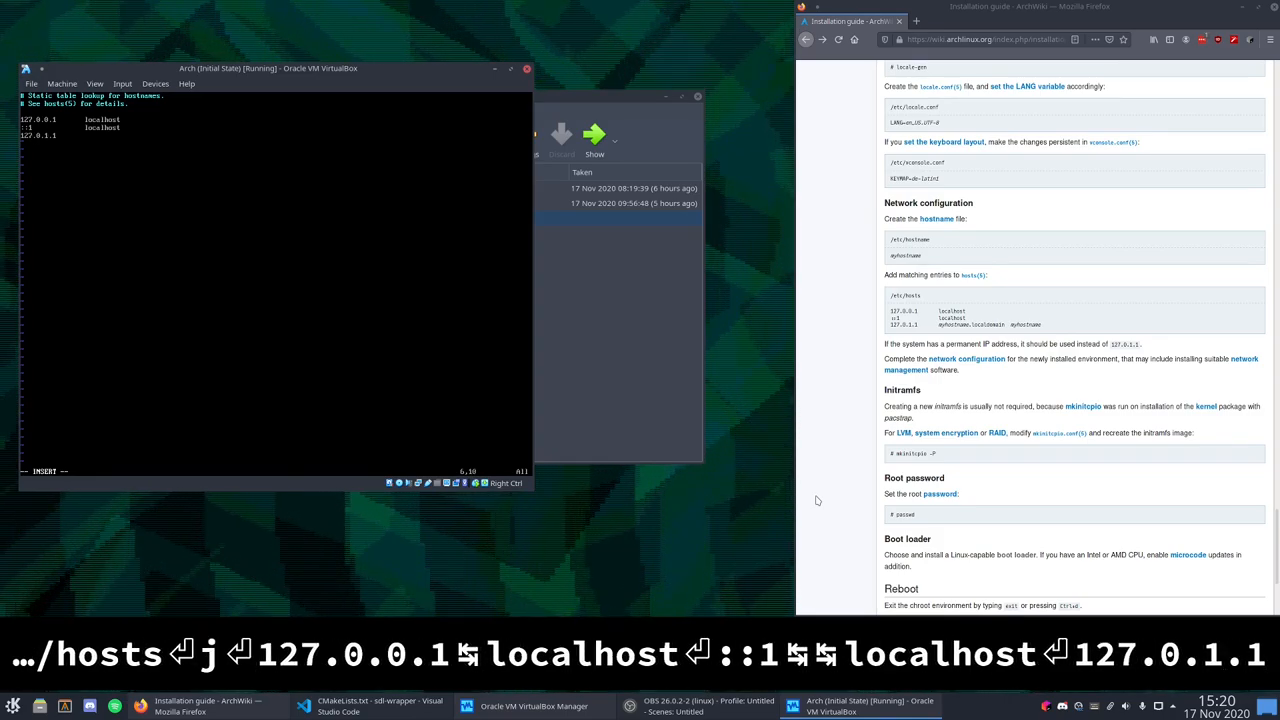
text(yle-arch-vm)
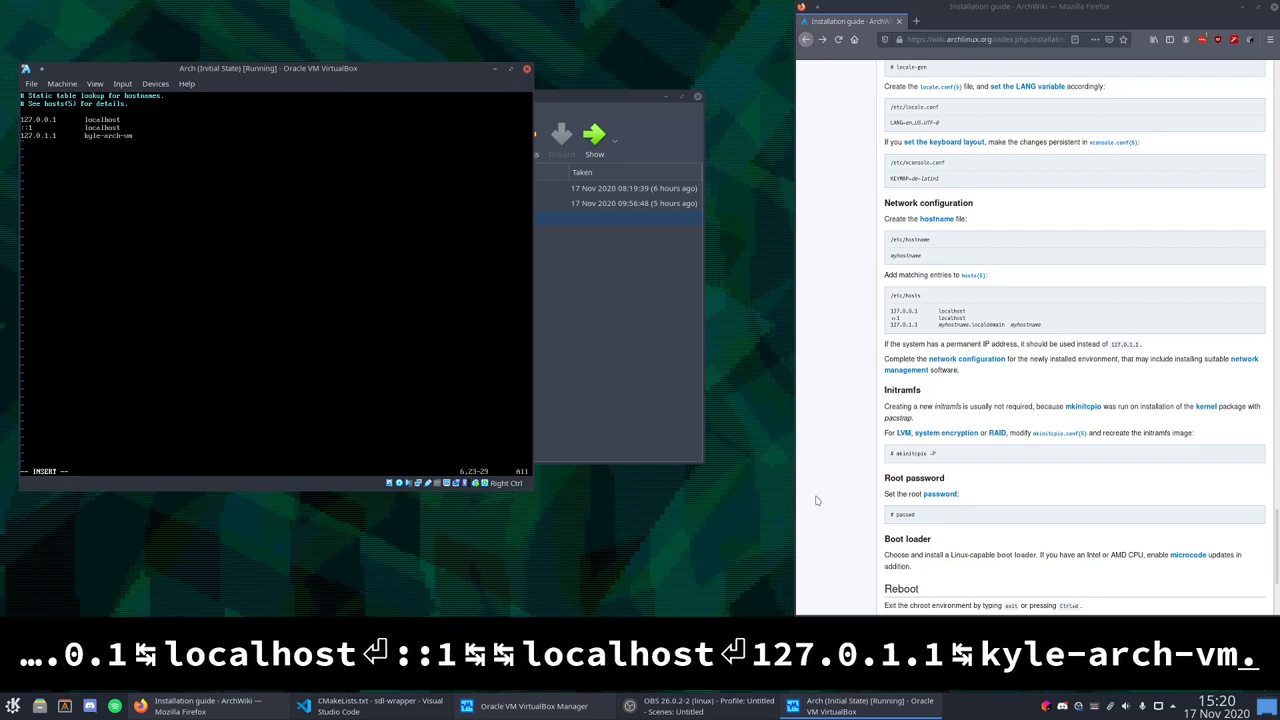
text(.localdomain)
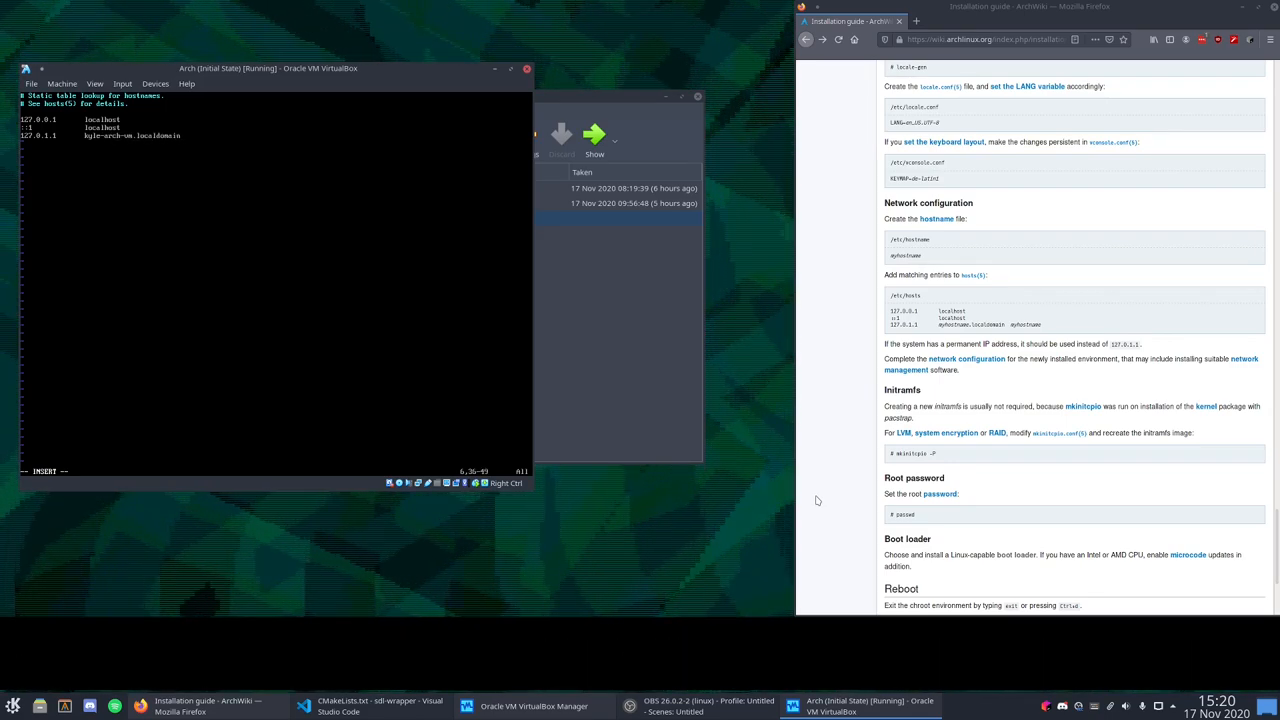
text(kyle=-)
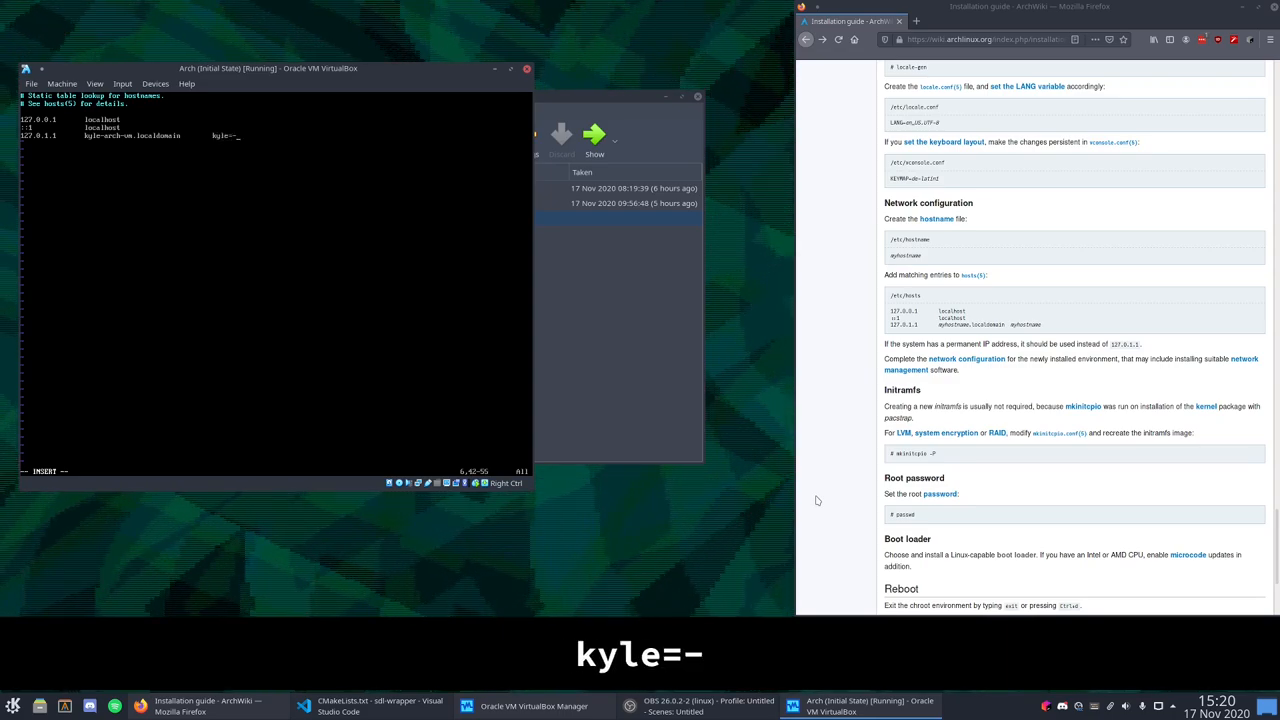
text(arch-vm)
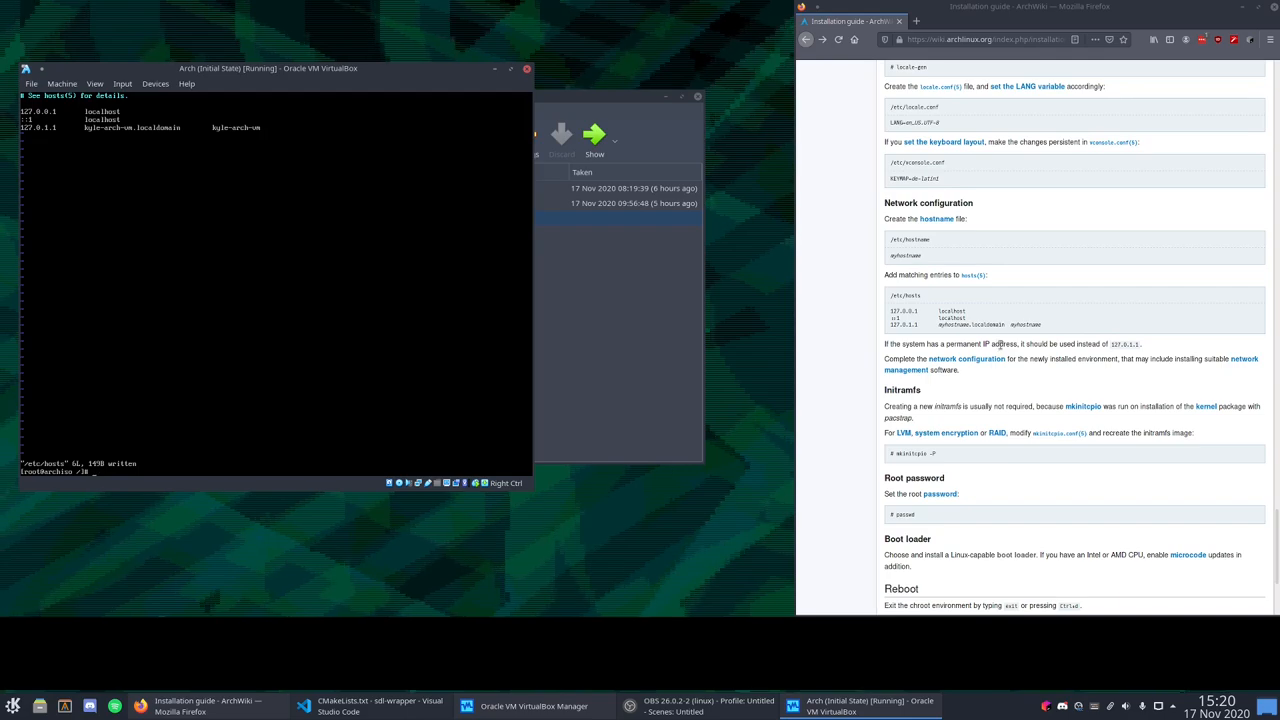
Run passwd and enter the new root password twice to set it
double_click(904, 324)
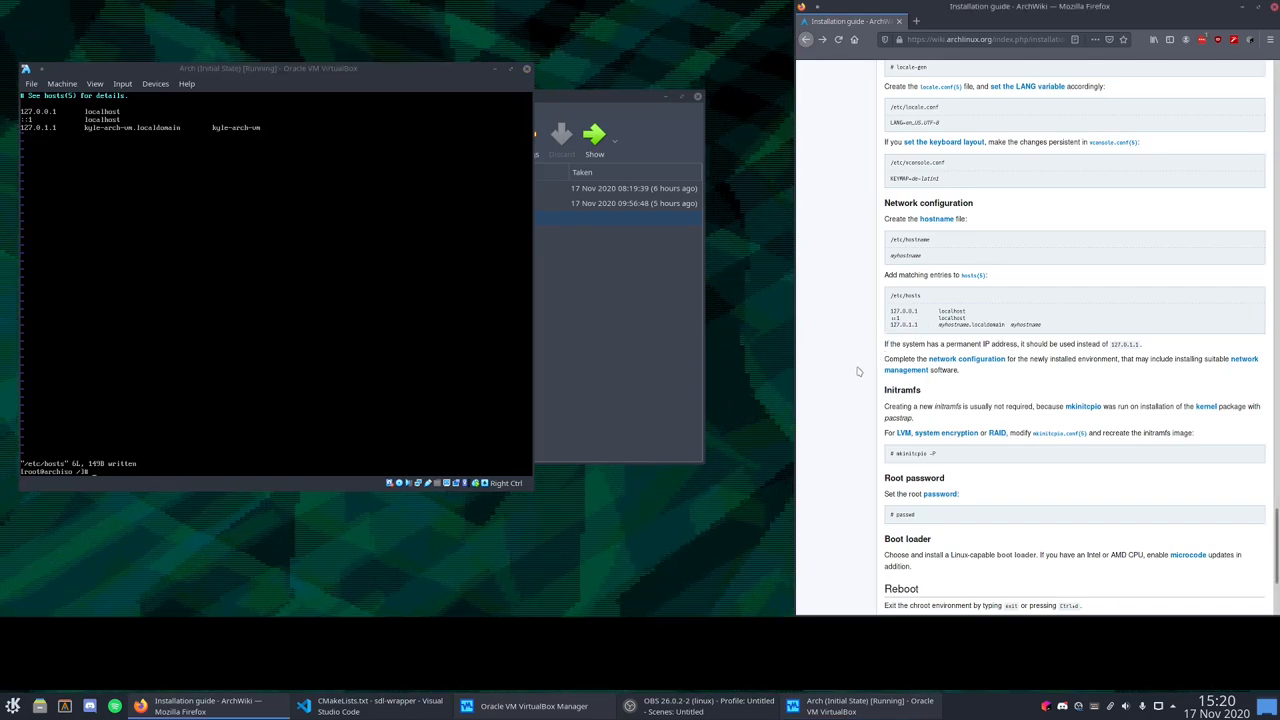
scroll(down, 3)
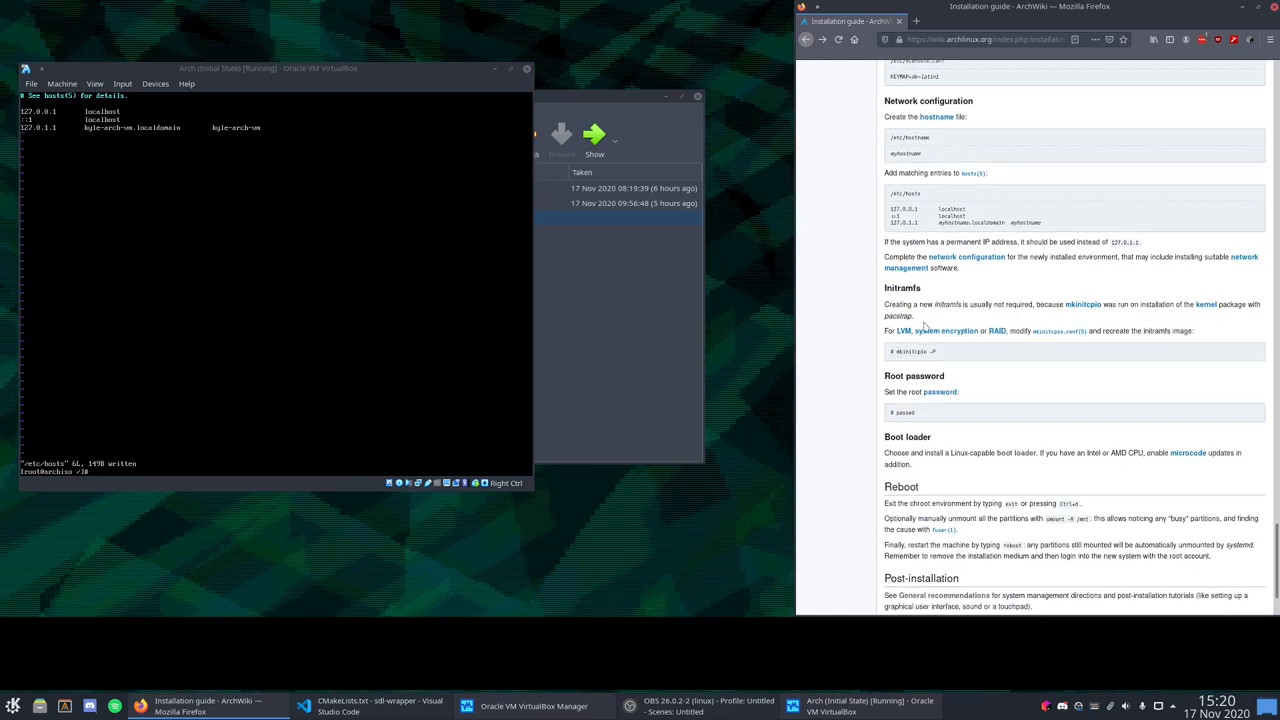
scroll(down, 3)
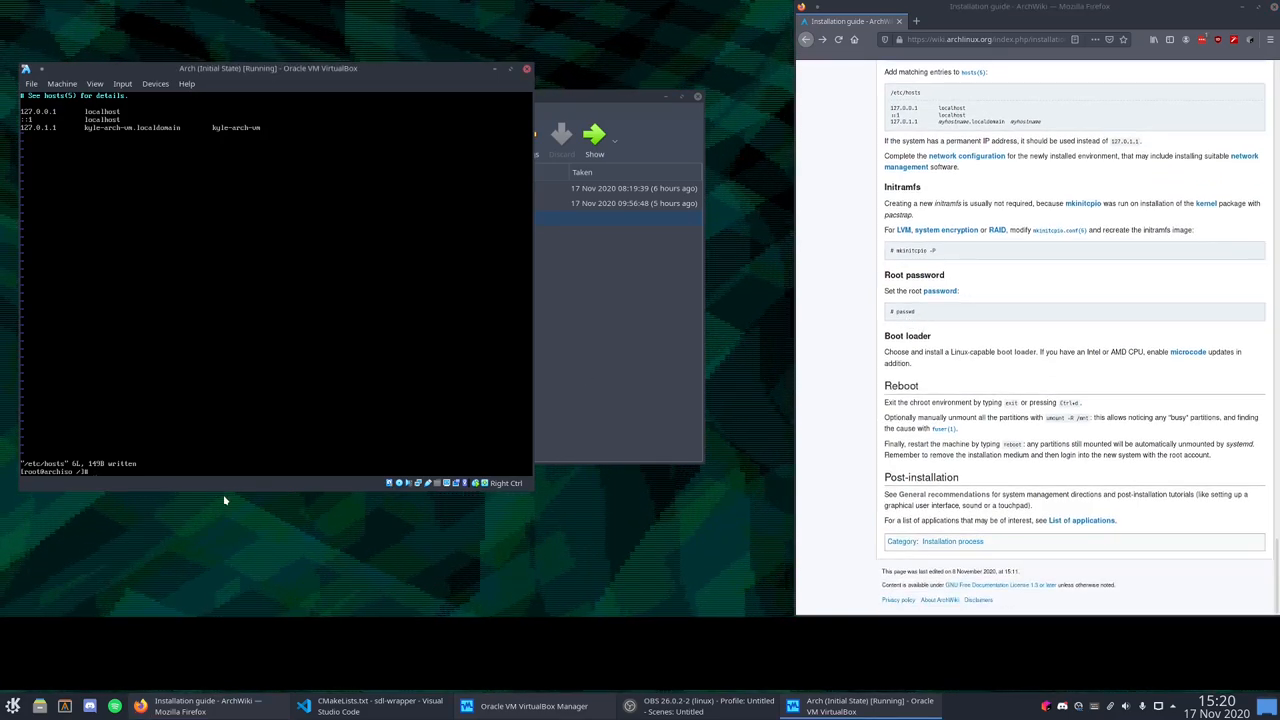
text(passwd)
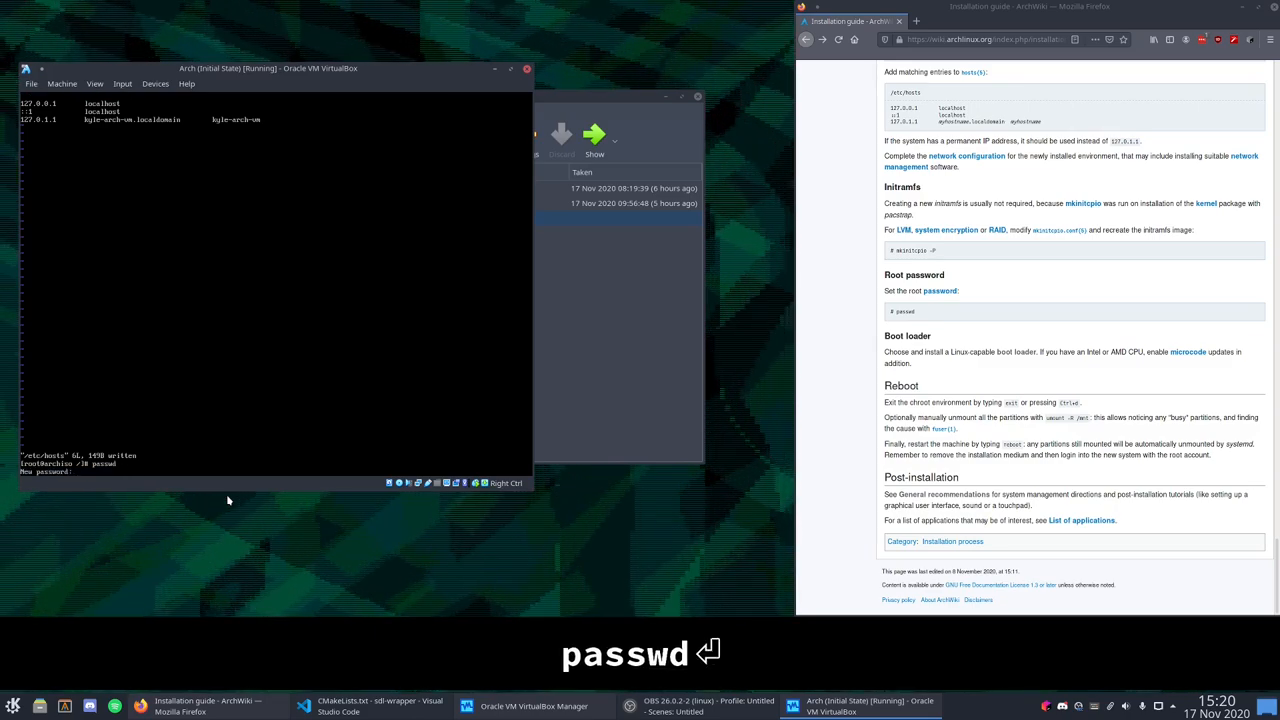
key(Return)
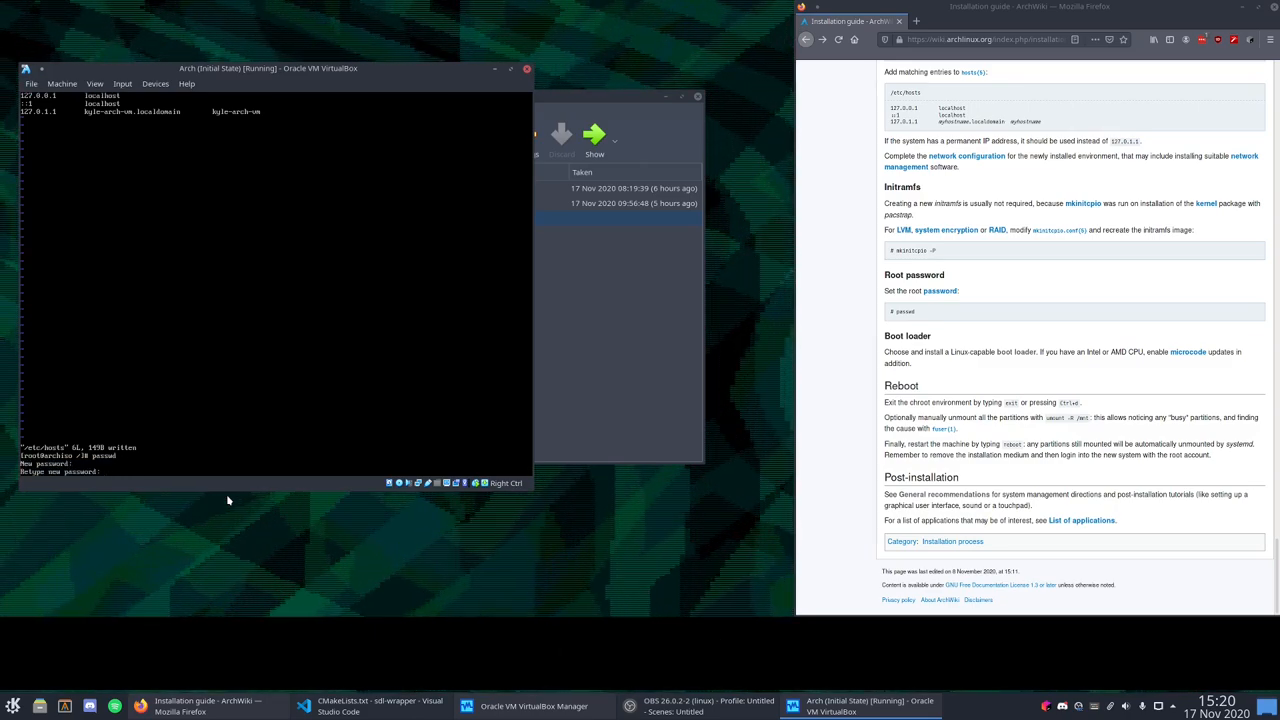
key(Return)
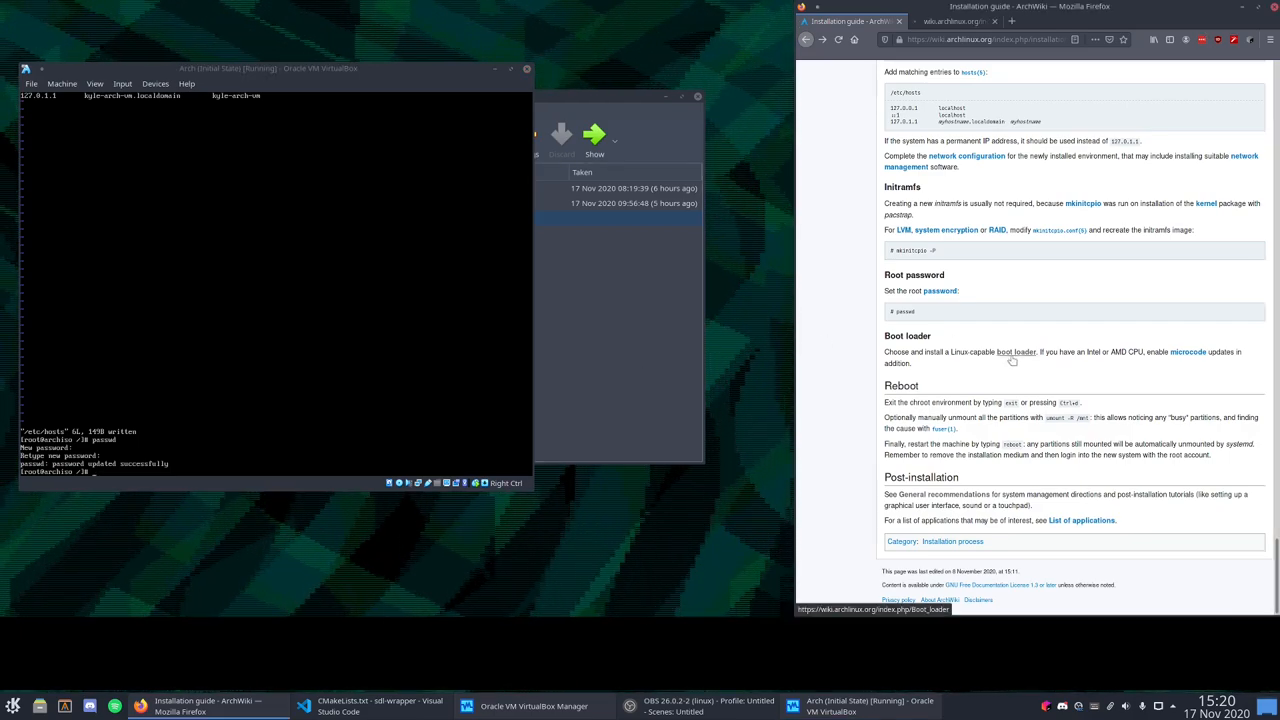
Follow the boot loader link to the GRUB article and reach its UEFI installation instructions
click(1016, 352)
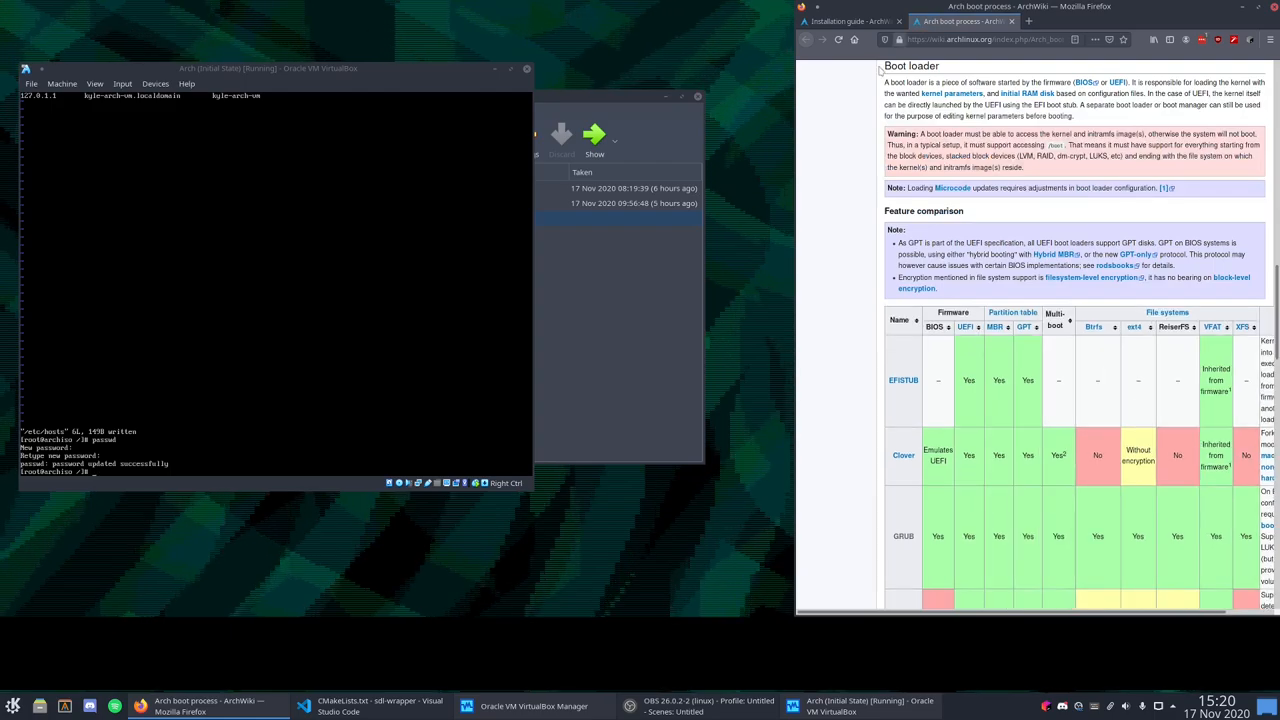
click(903, 536)
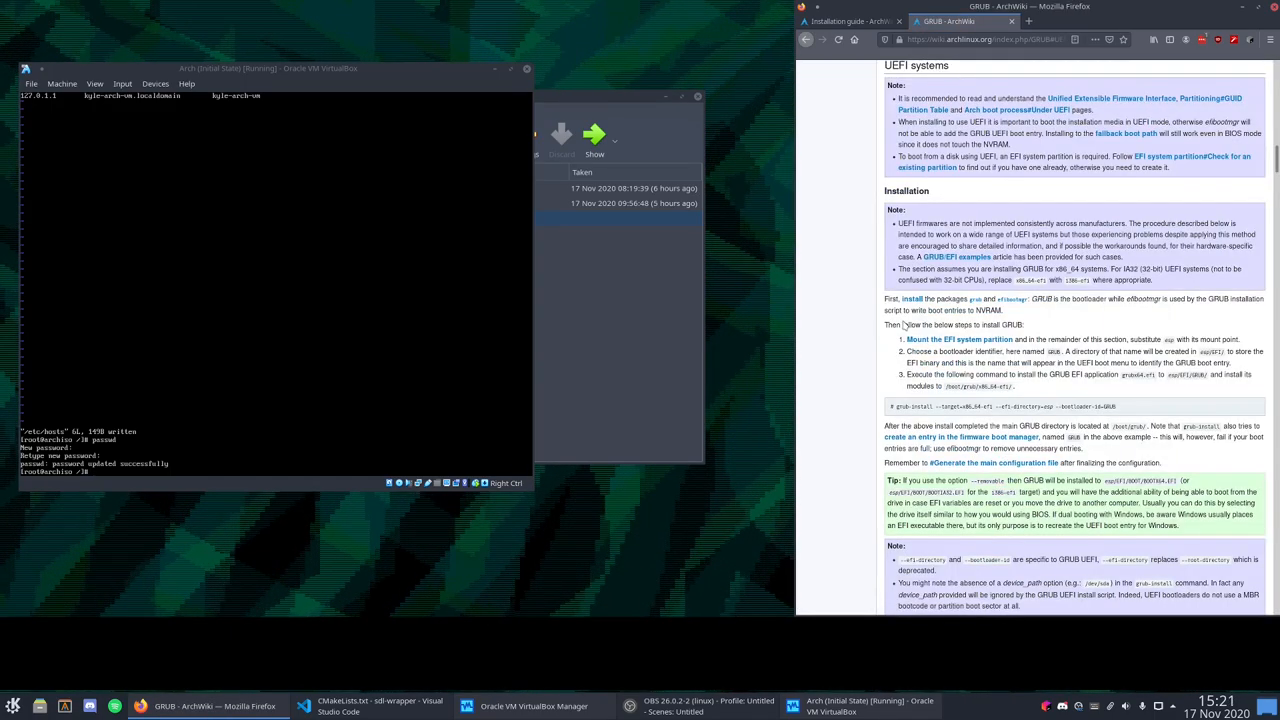
scroll(down, 3)
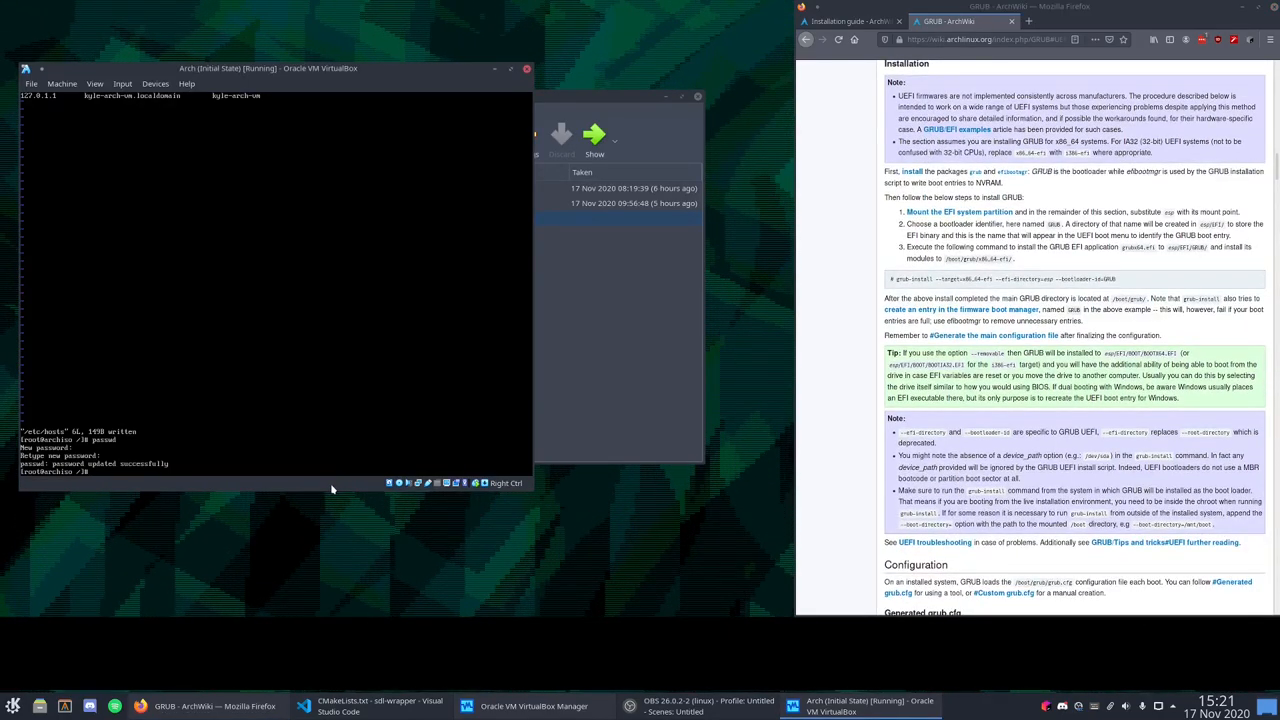
Install the grub, efibootmgr and os-prober packages with pacman
text(pacman -S)
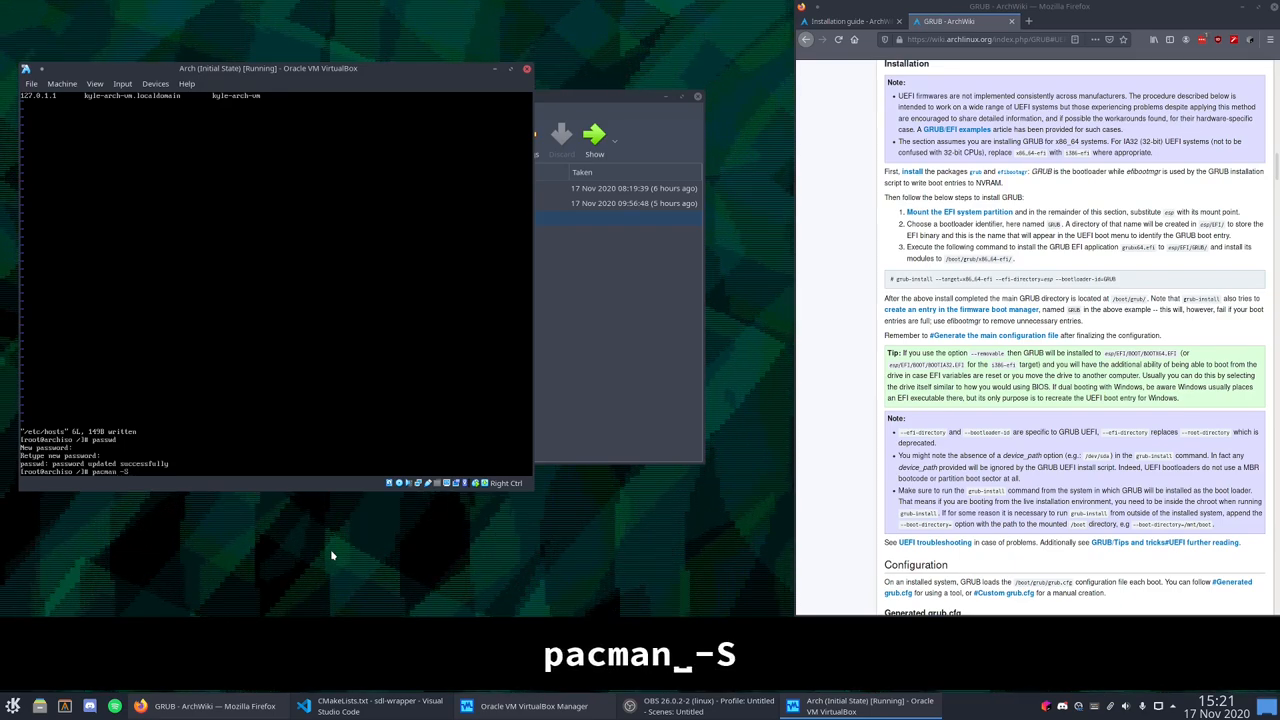
text(grub efiboot)
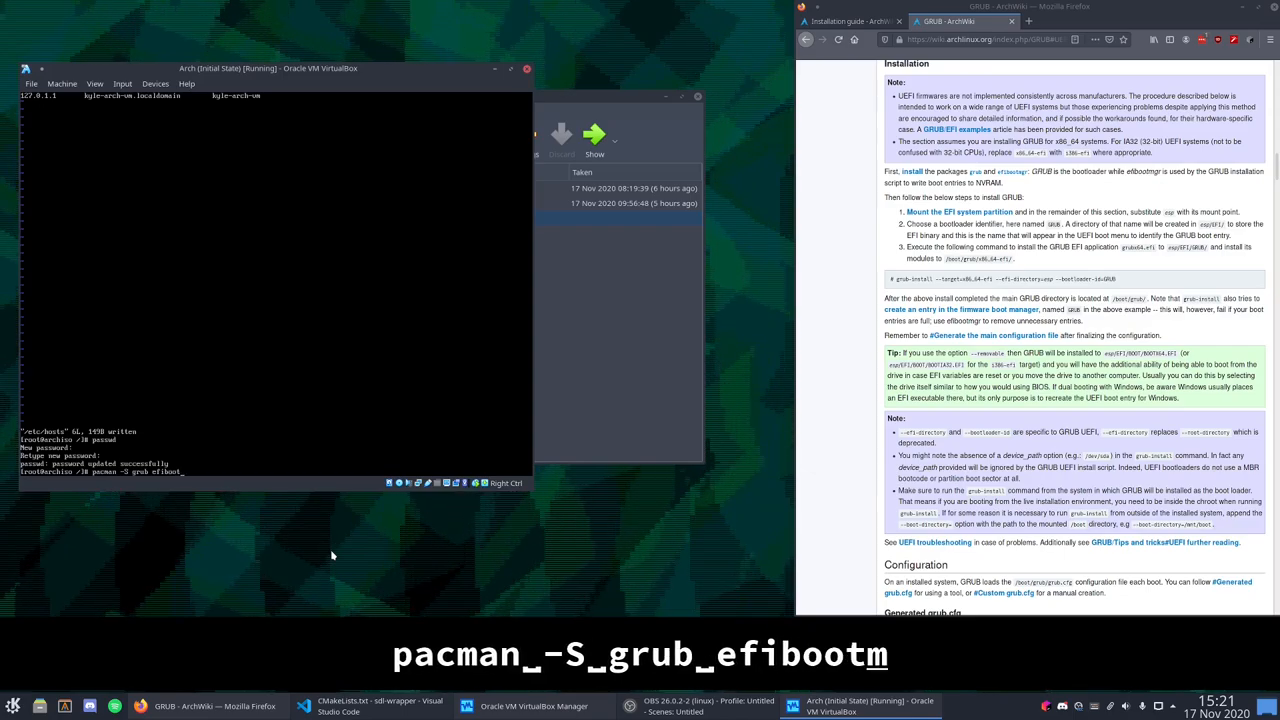
text(gr os-prov)
text(grub)
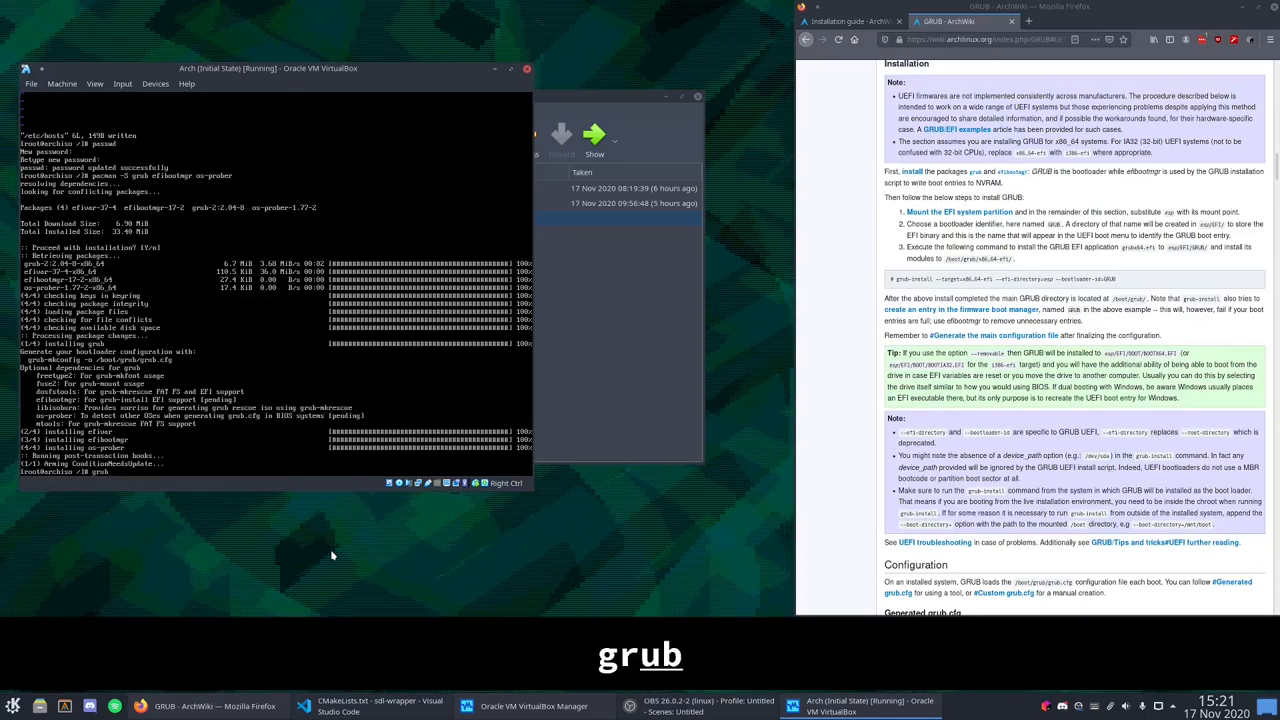
Run grub-install with target x86_64-efi, EFI directory /efi and bootloader id GRUB
text(-install --target=x86_64)
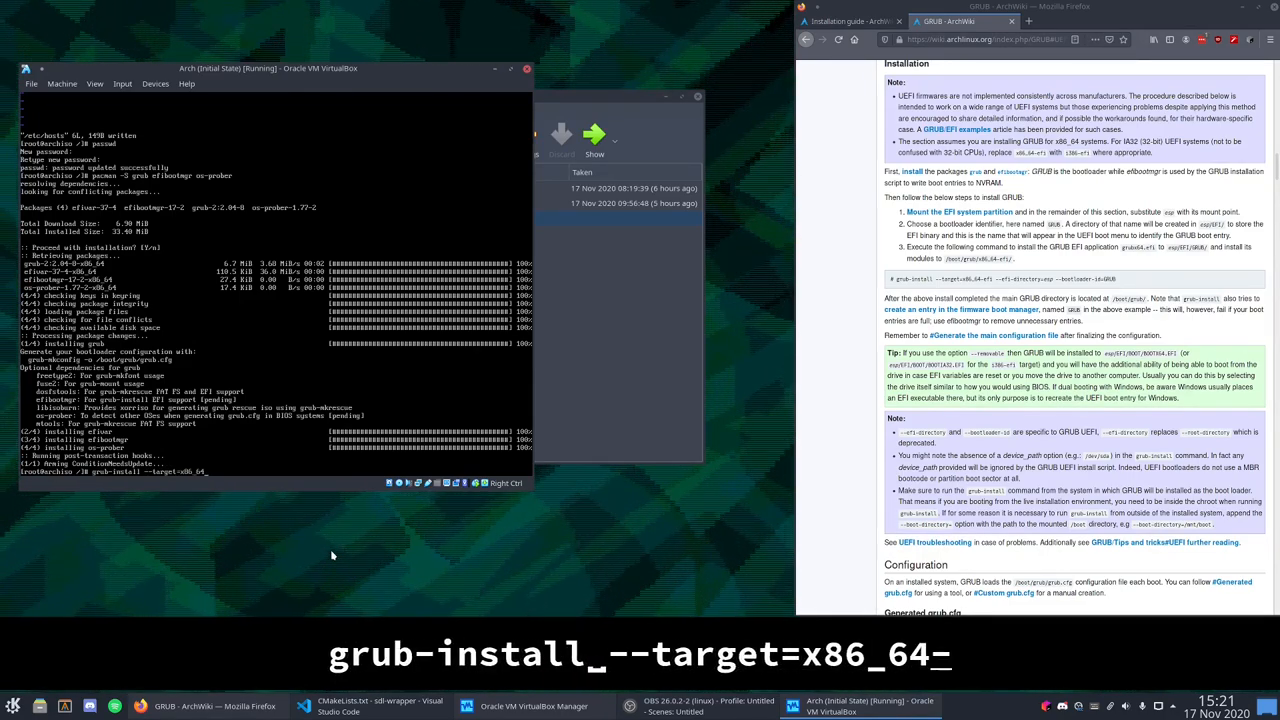
text(-efi --efi)
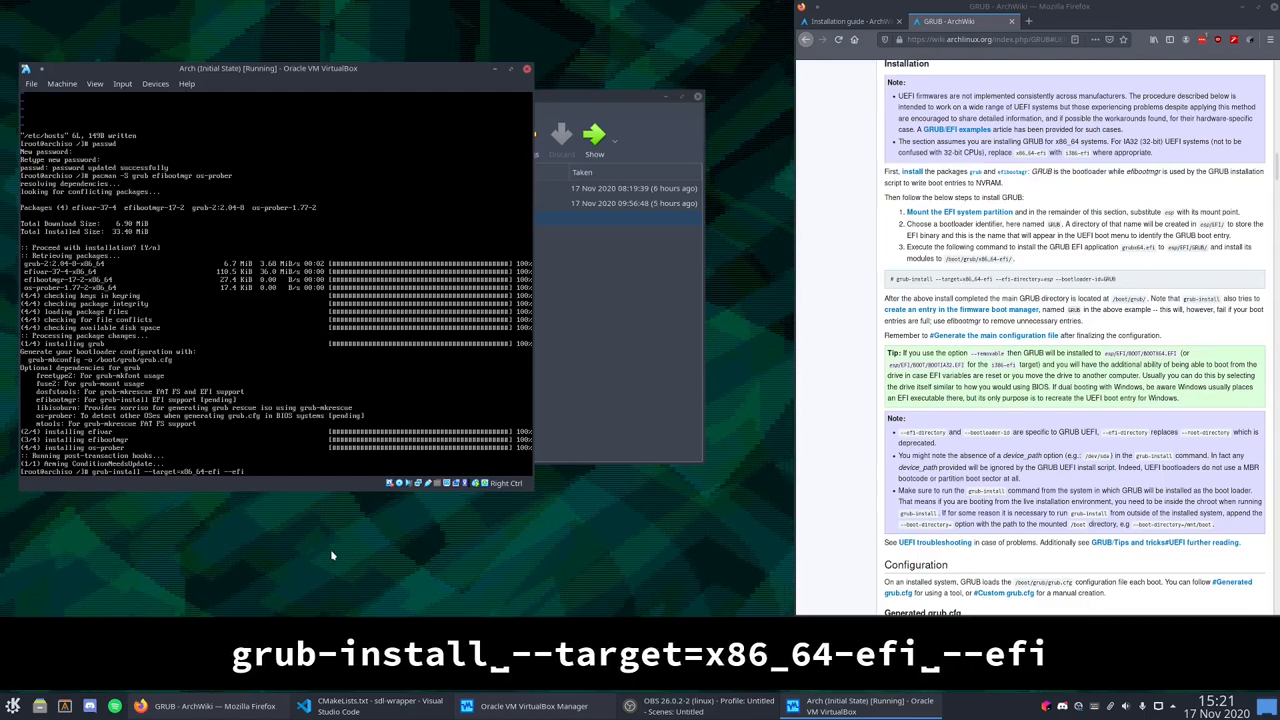
text(--efi-directory=)
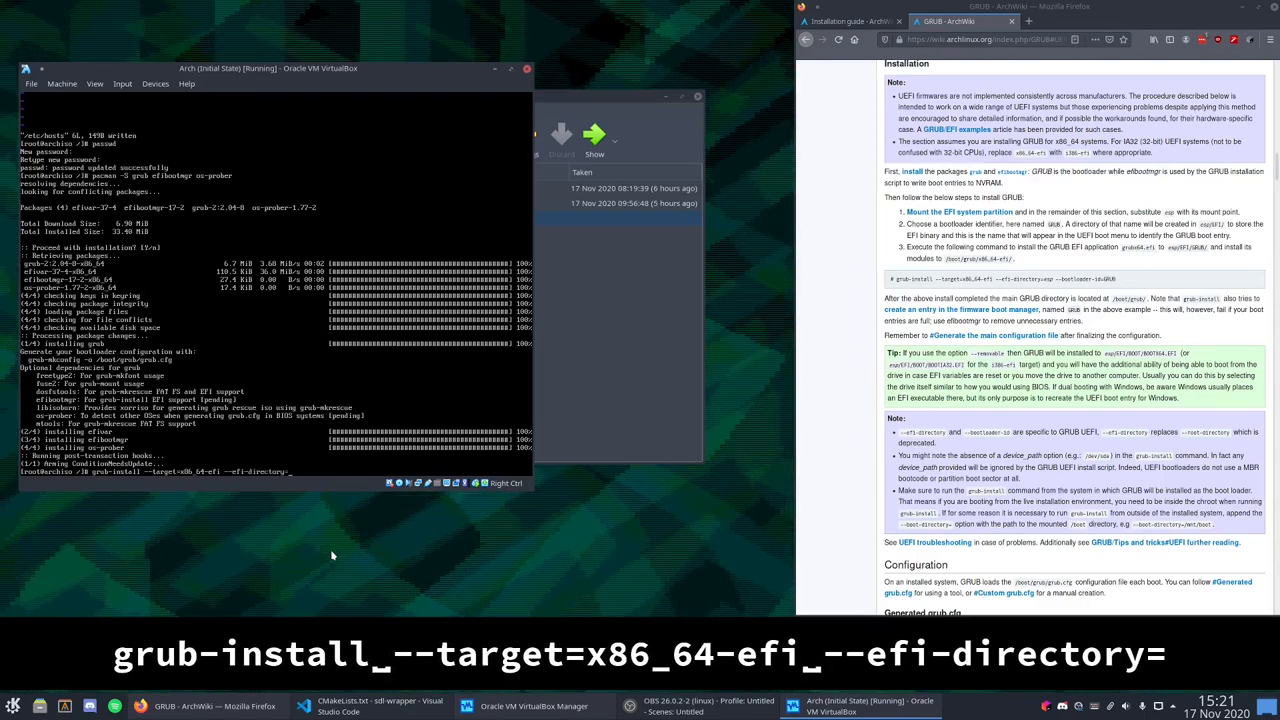
text(/efi --bootloader-id=GRUB)
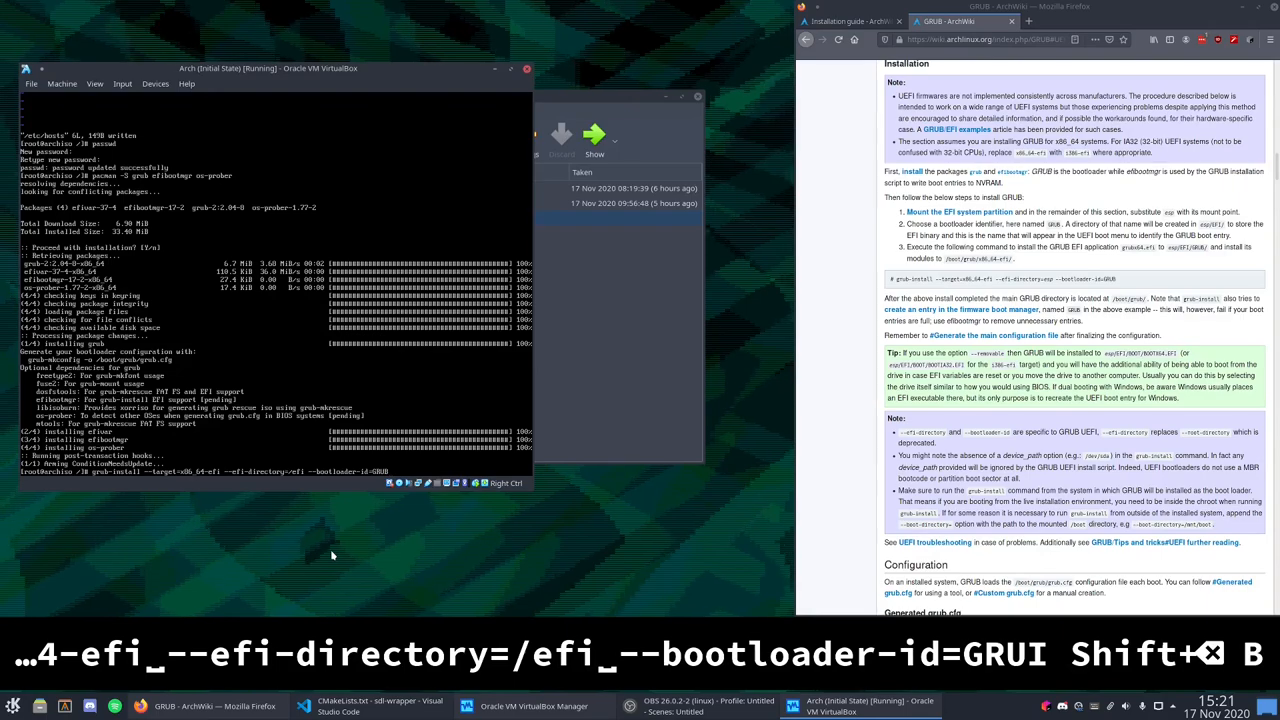
key(Return)
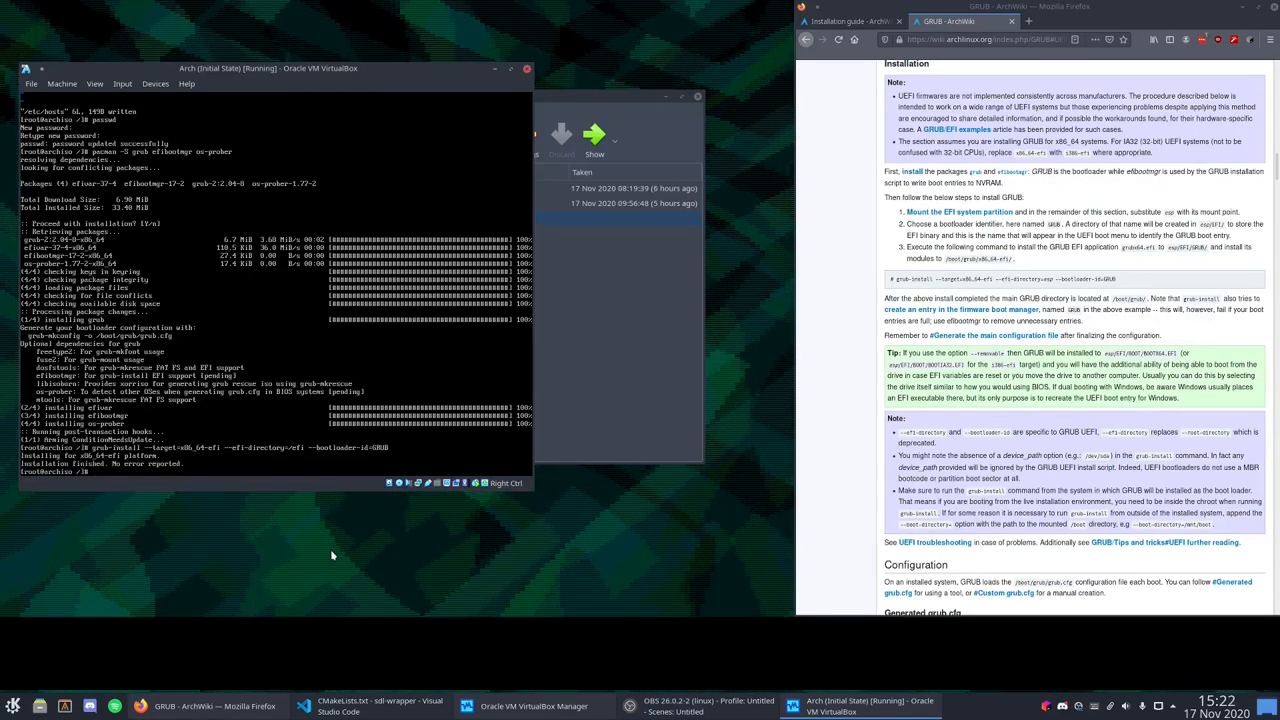
List /efi and its EFI/GRUB folder to confirm grubx64.efi is present
text(ls /ef)
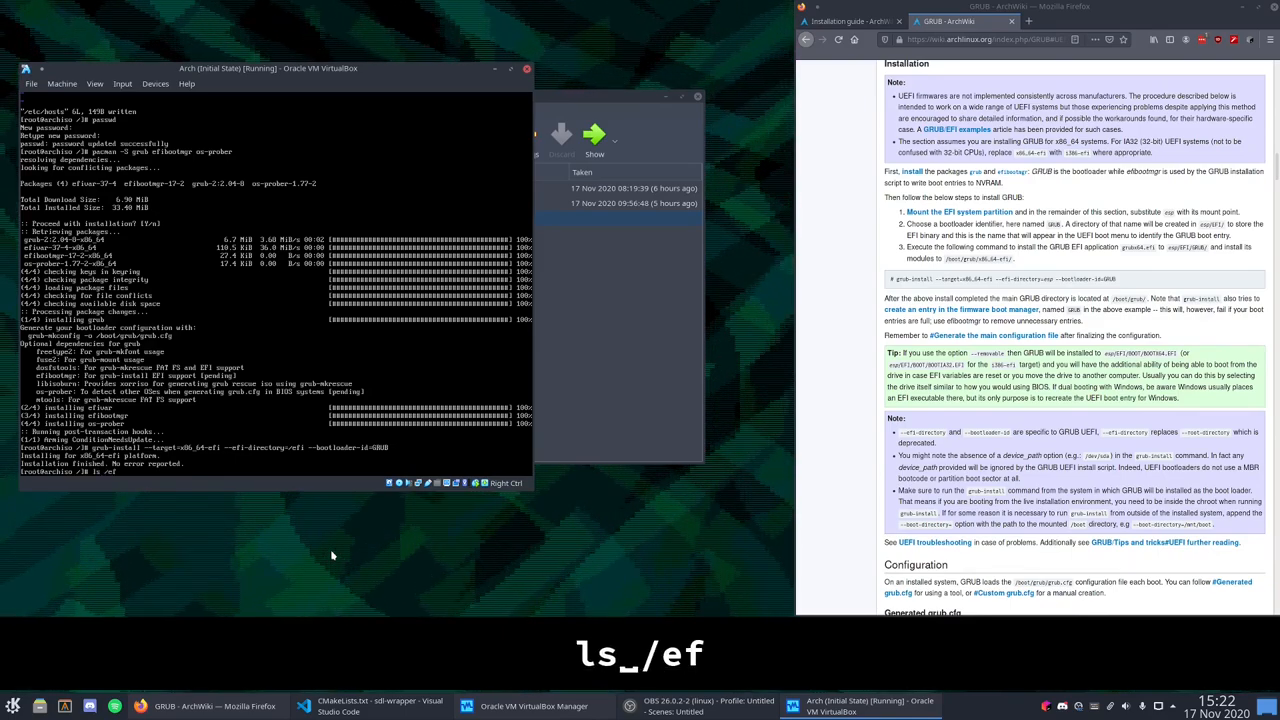
key(Return)
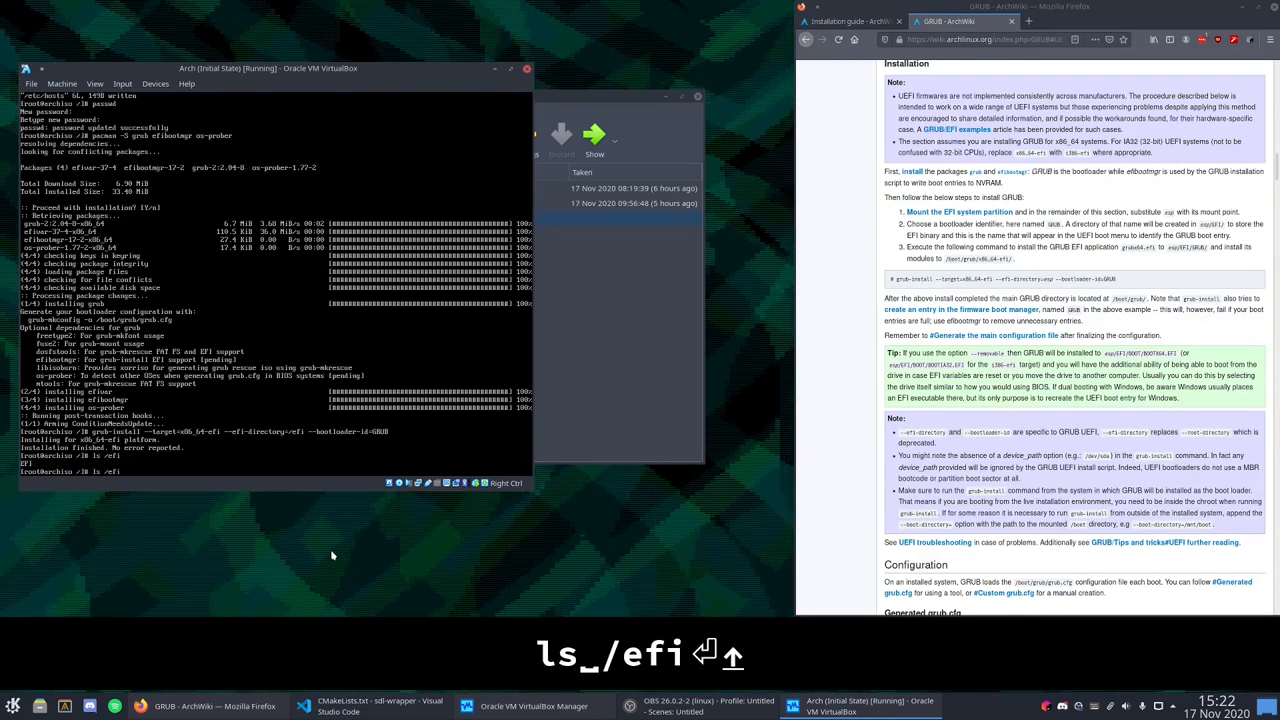
key(Return)
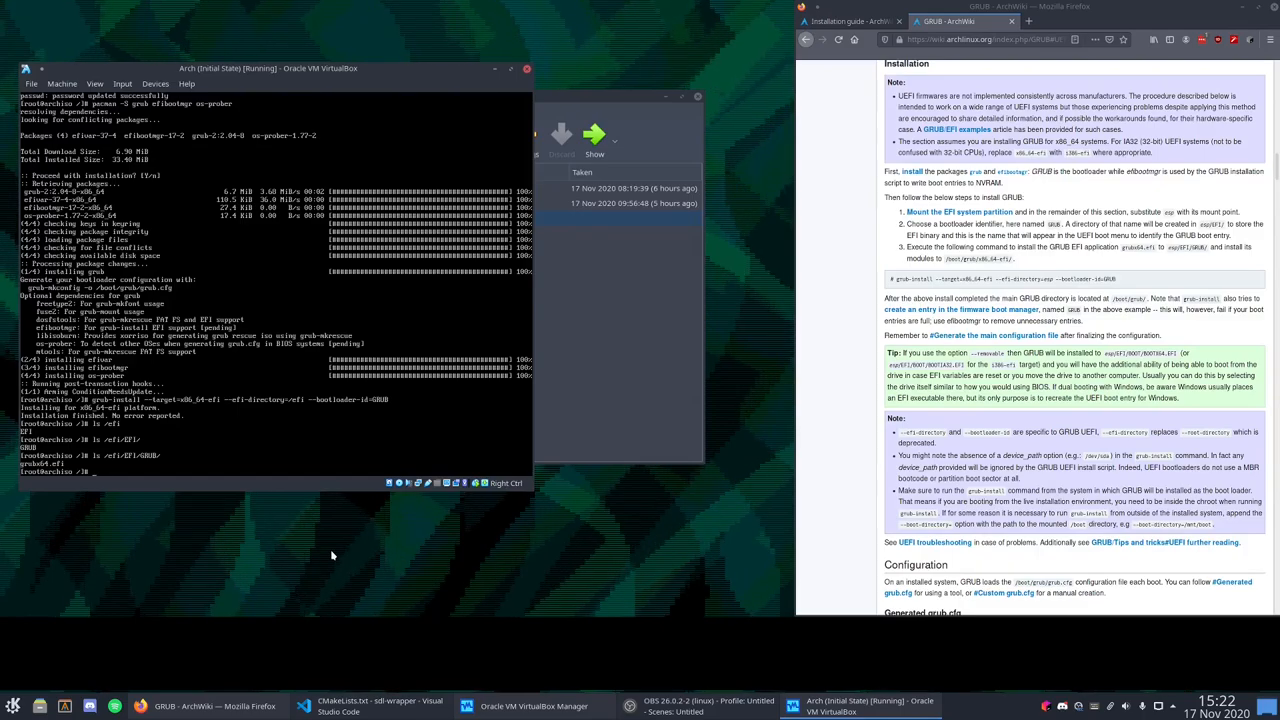
Edit /etc/default/grub in vim, changing GRUB_DEFAULT=0 to GRUB_DEFAULT=saved, and save
text(vim /etc/)
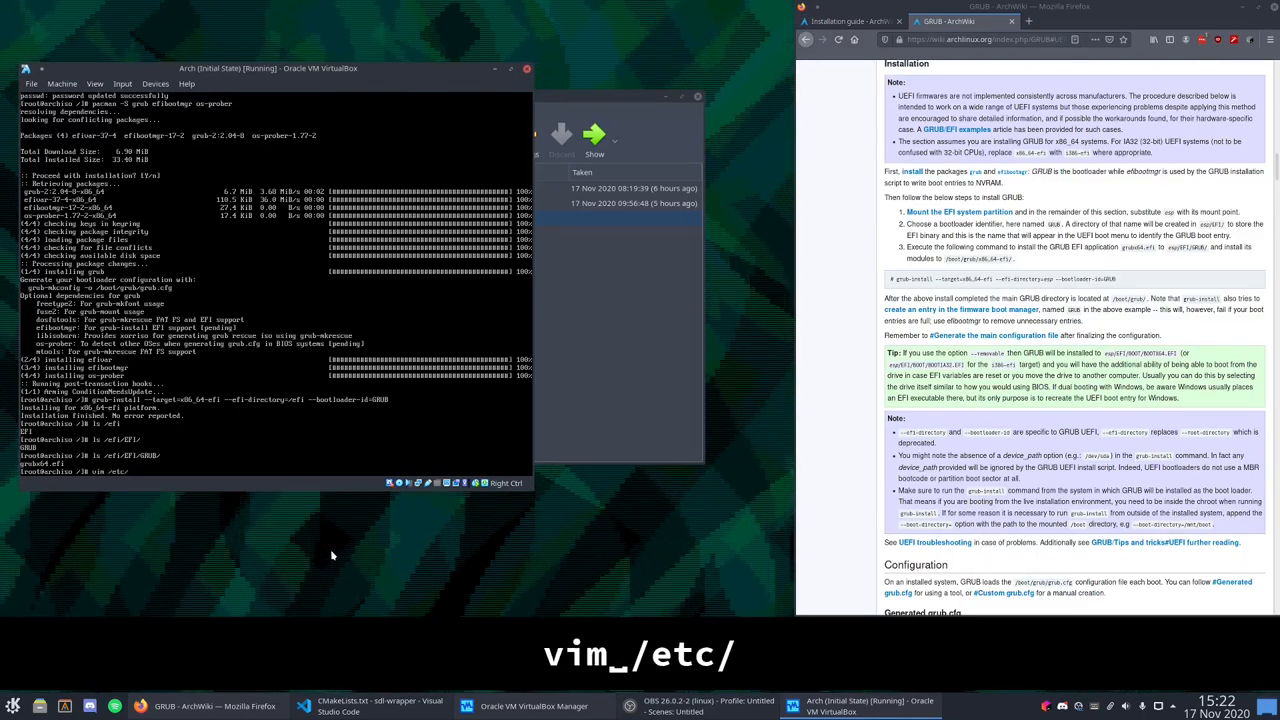
text(default/grub)
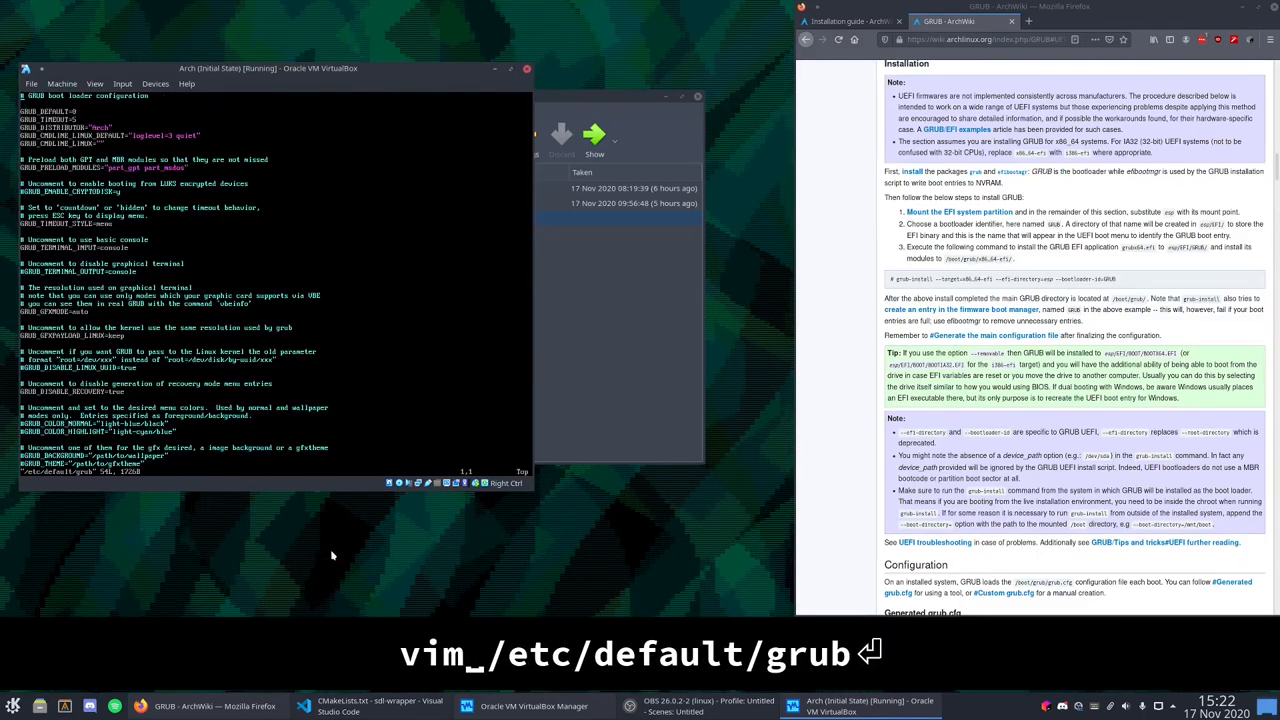
text(jjjww)
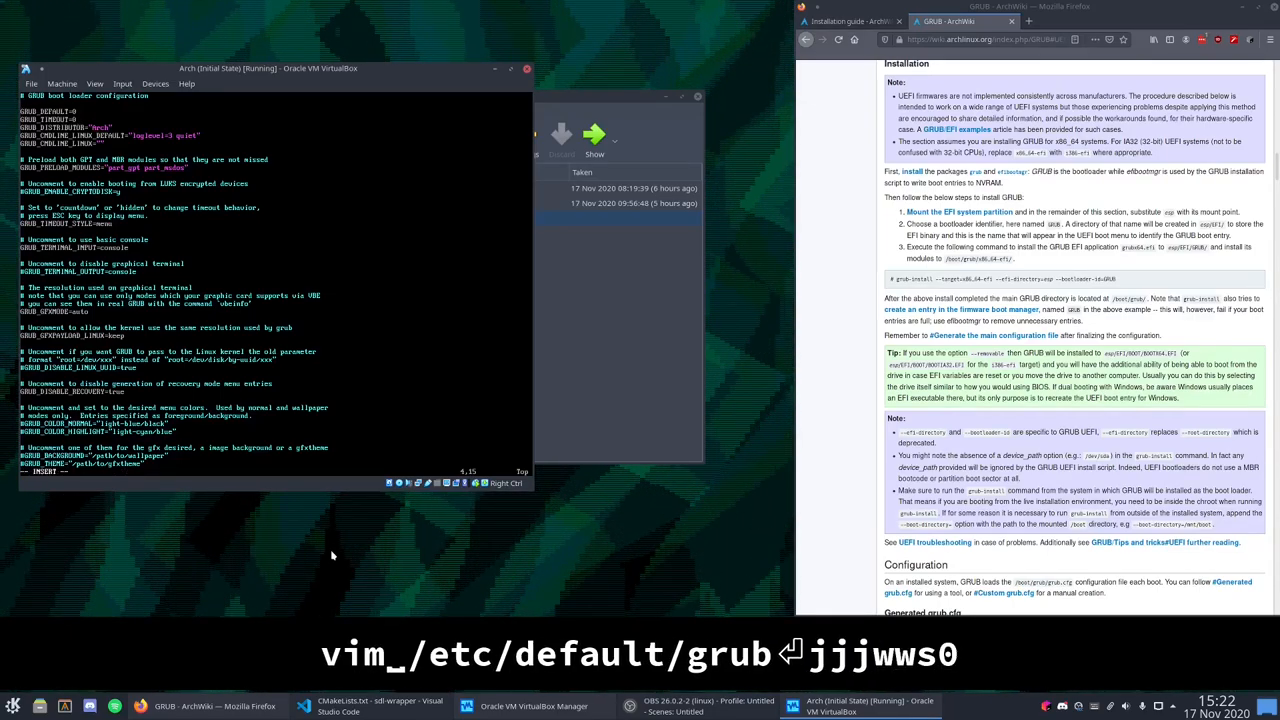
key(ctrl+c)
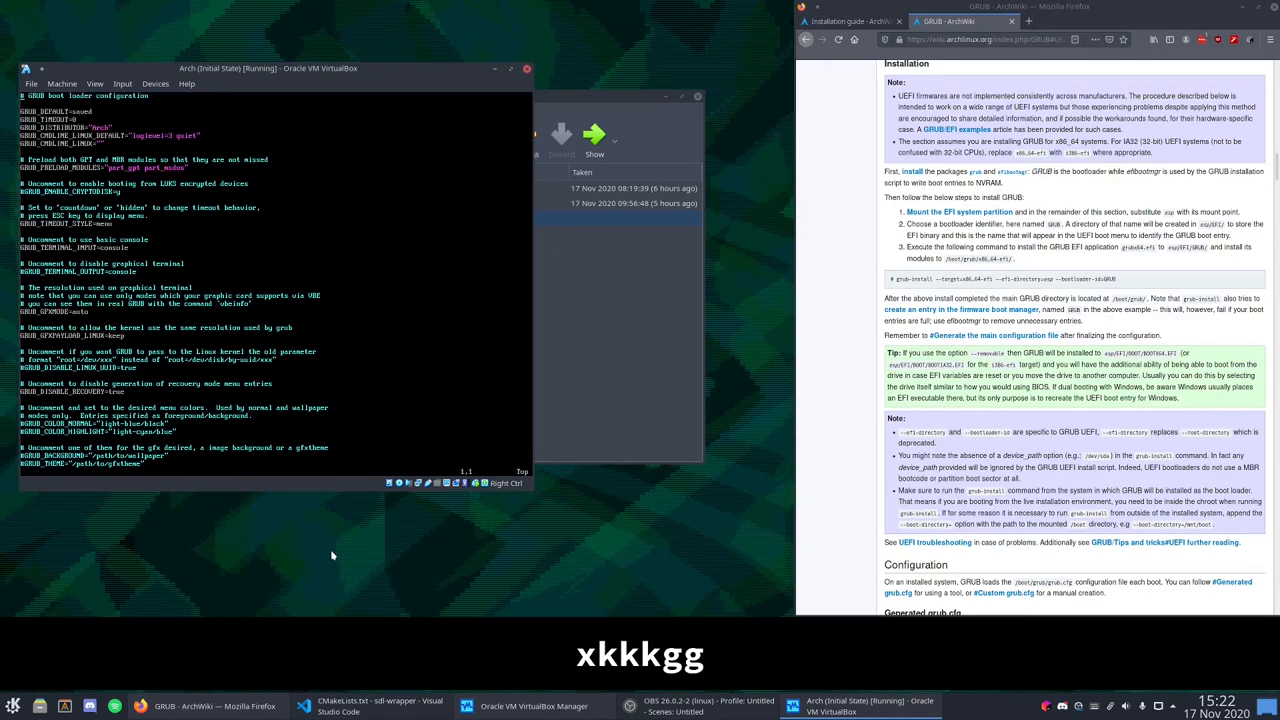
text(:wq)
text(grub-mkconfig -o /boot/grub/grub.cfg)
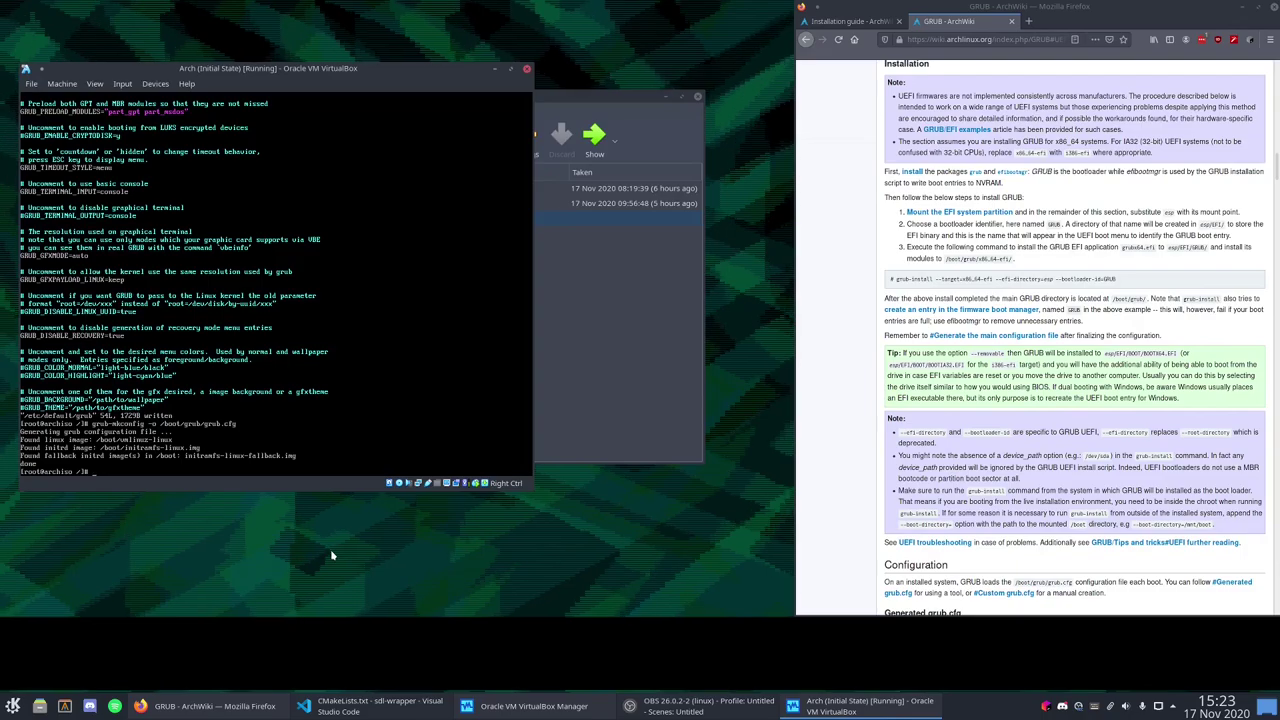
Scroll the ArchWiki installation guide down to its Reboot and Post-installation sections
scroll(down, 3)
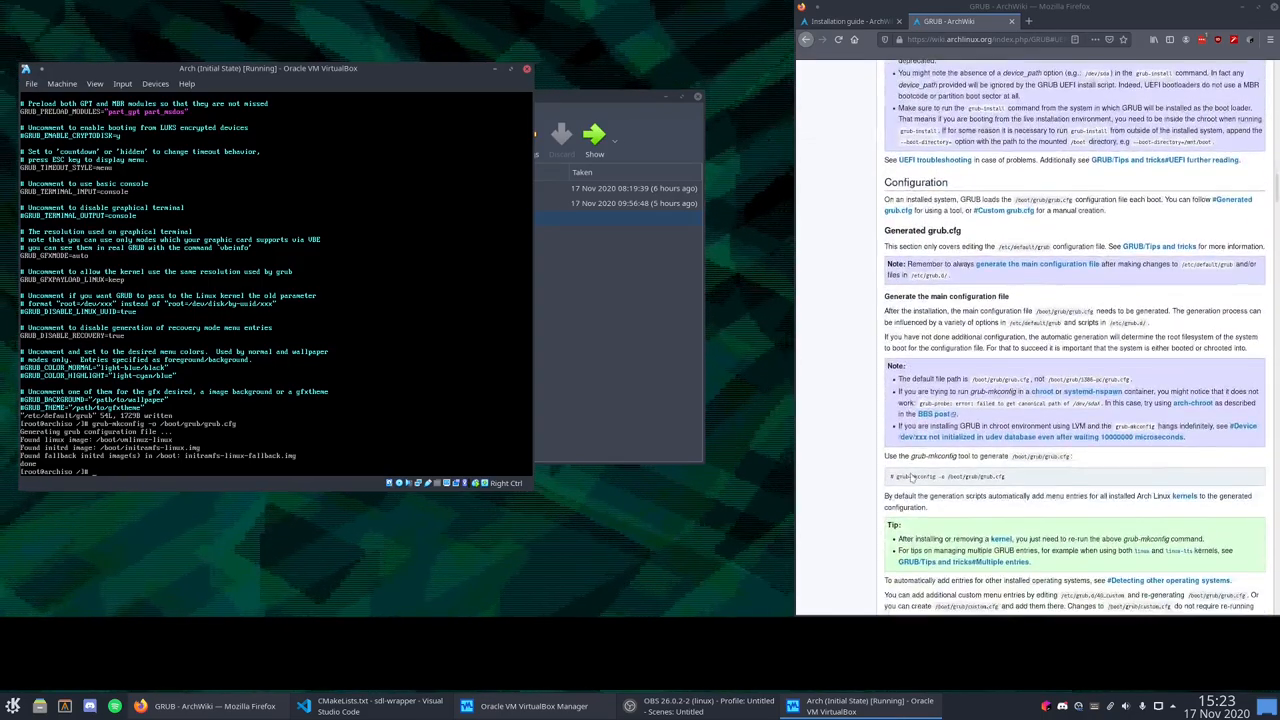
scroll(down, 3)
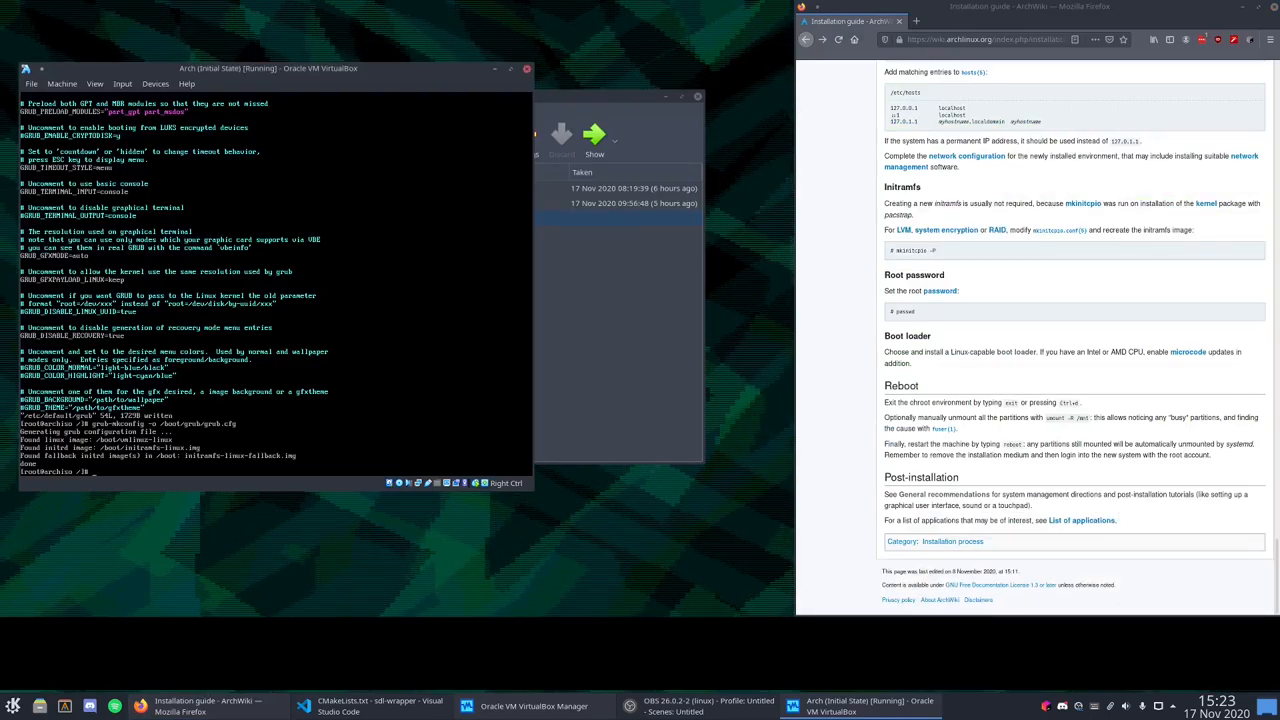
Exit the chroot, run umount -R /mnt and reboot the virtual machine
key(ctrl+d)
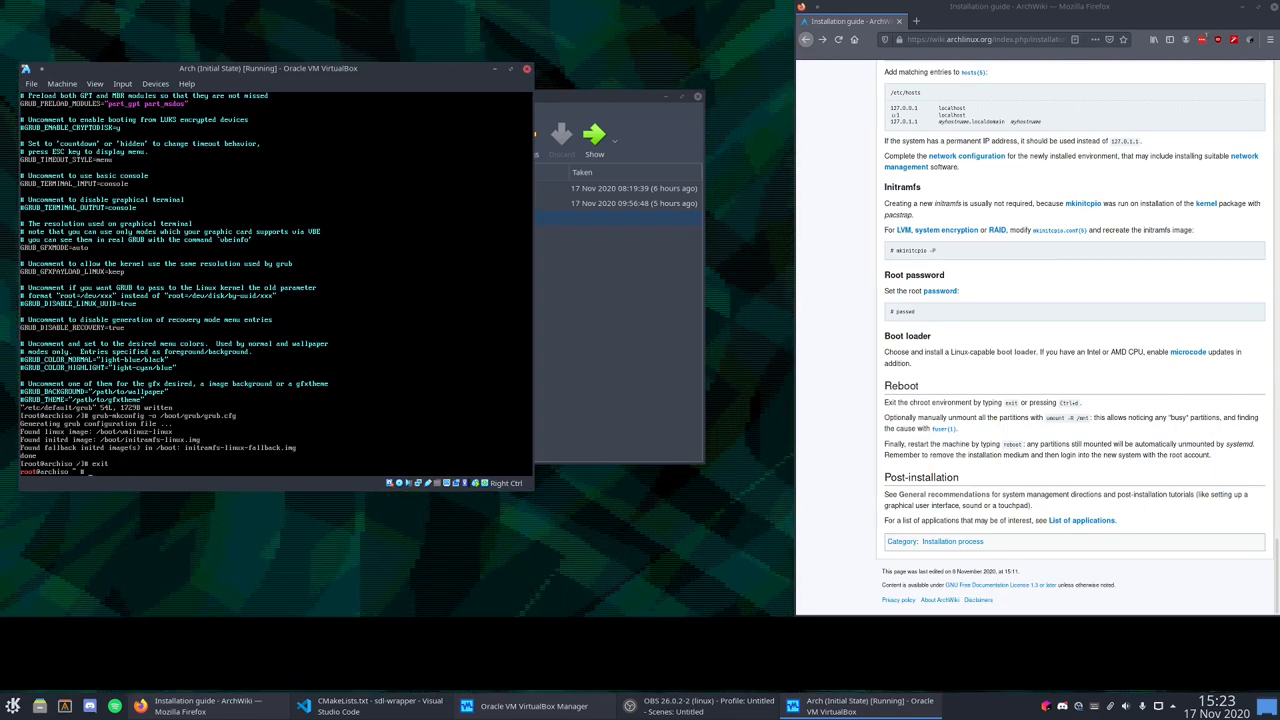
text(um)
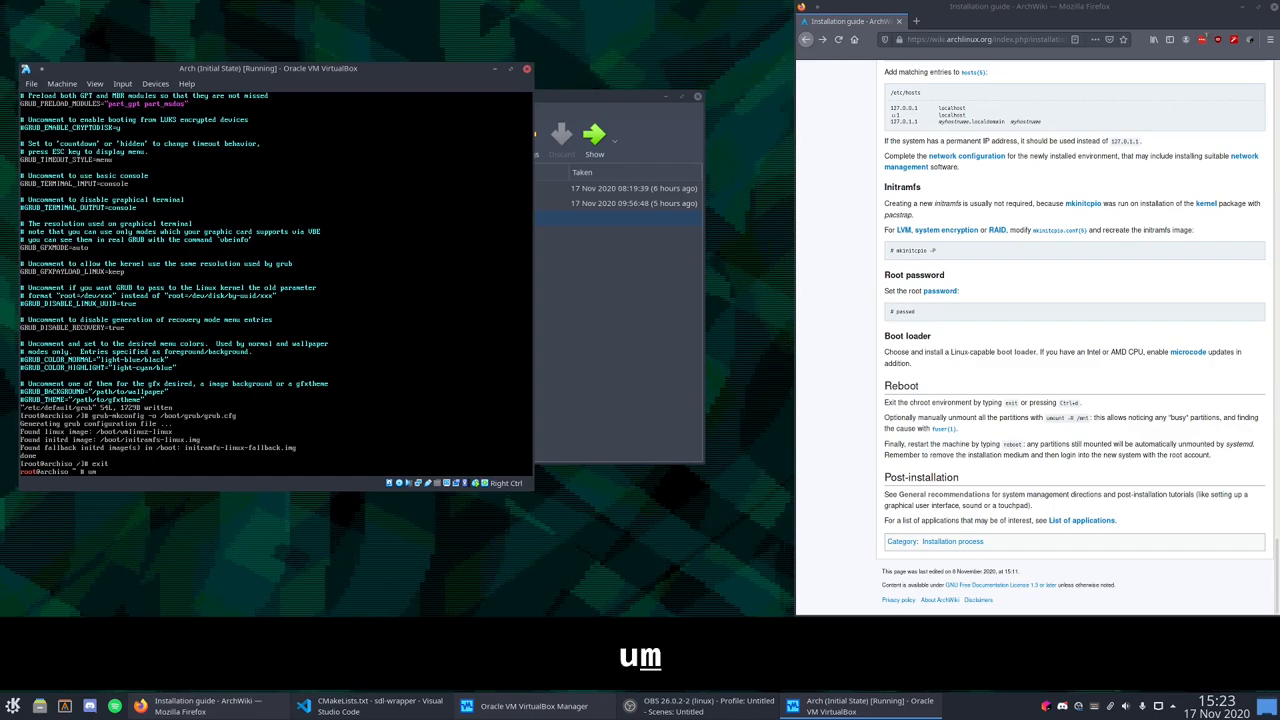
text(umount -R /mnt)
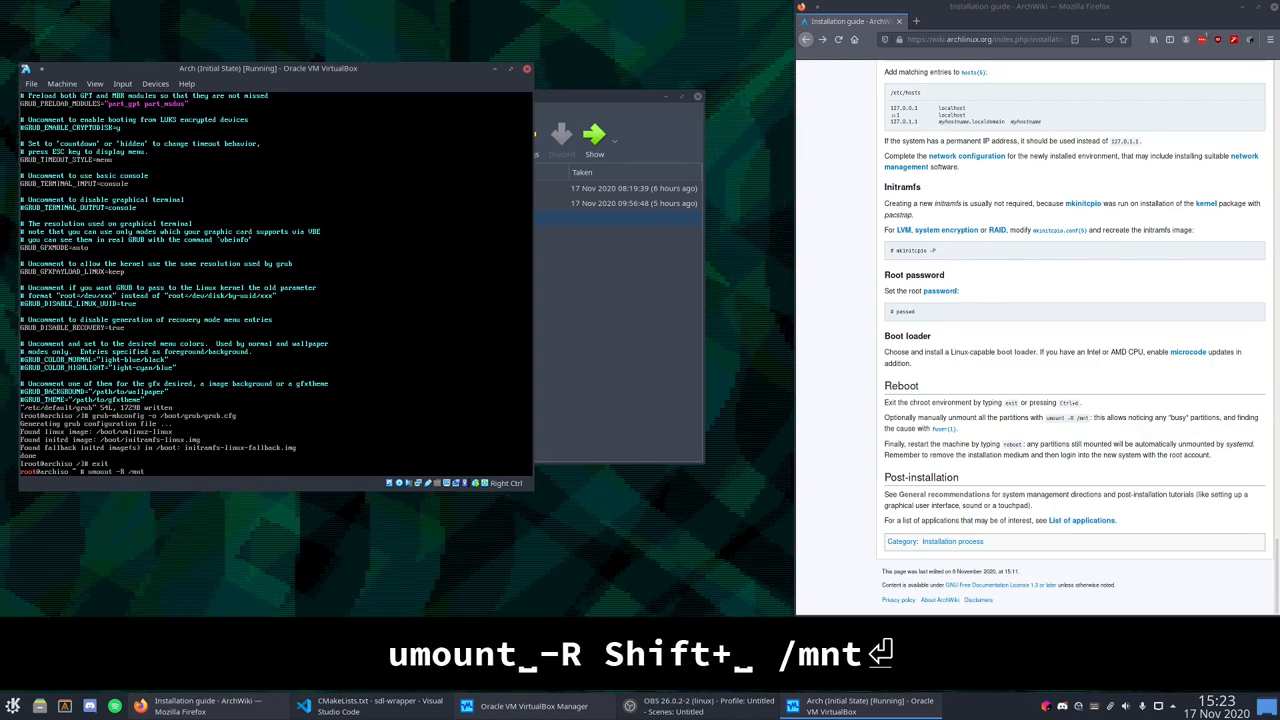
text(reboot)
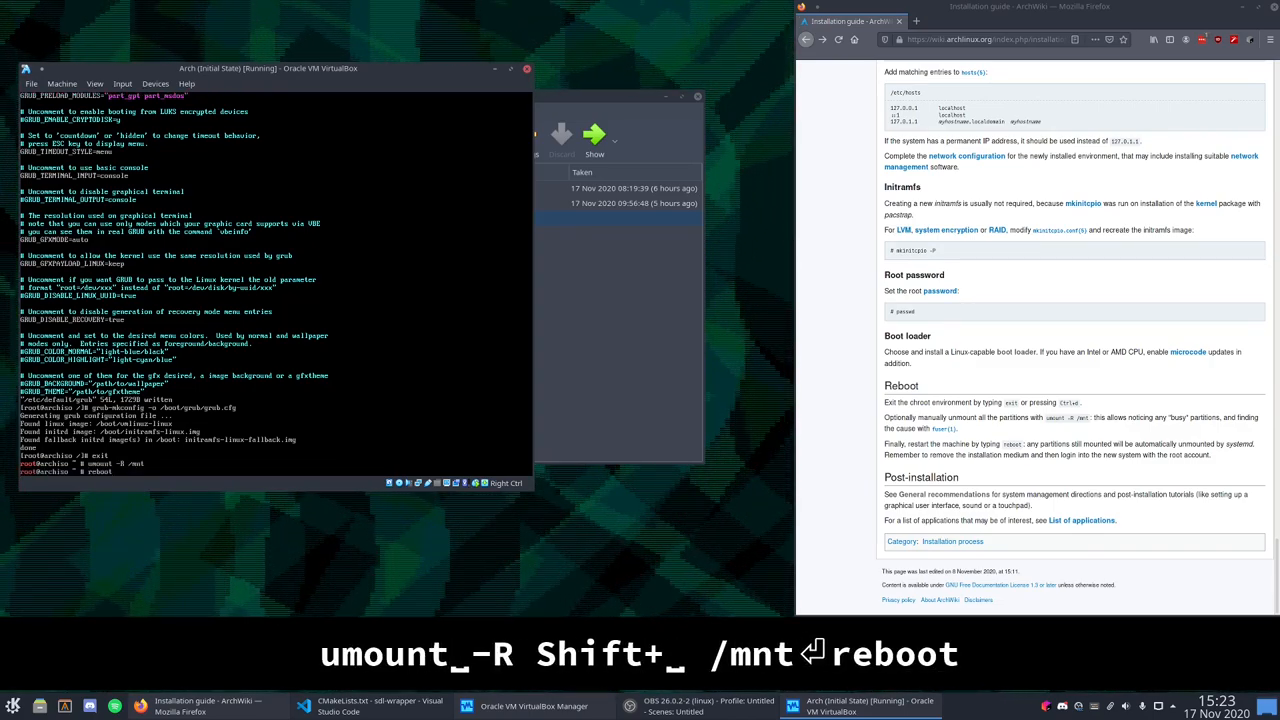
key(Return)
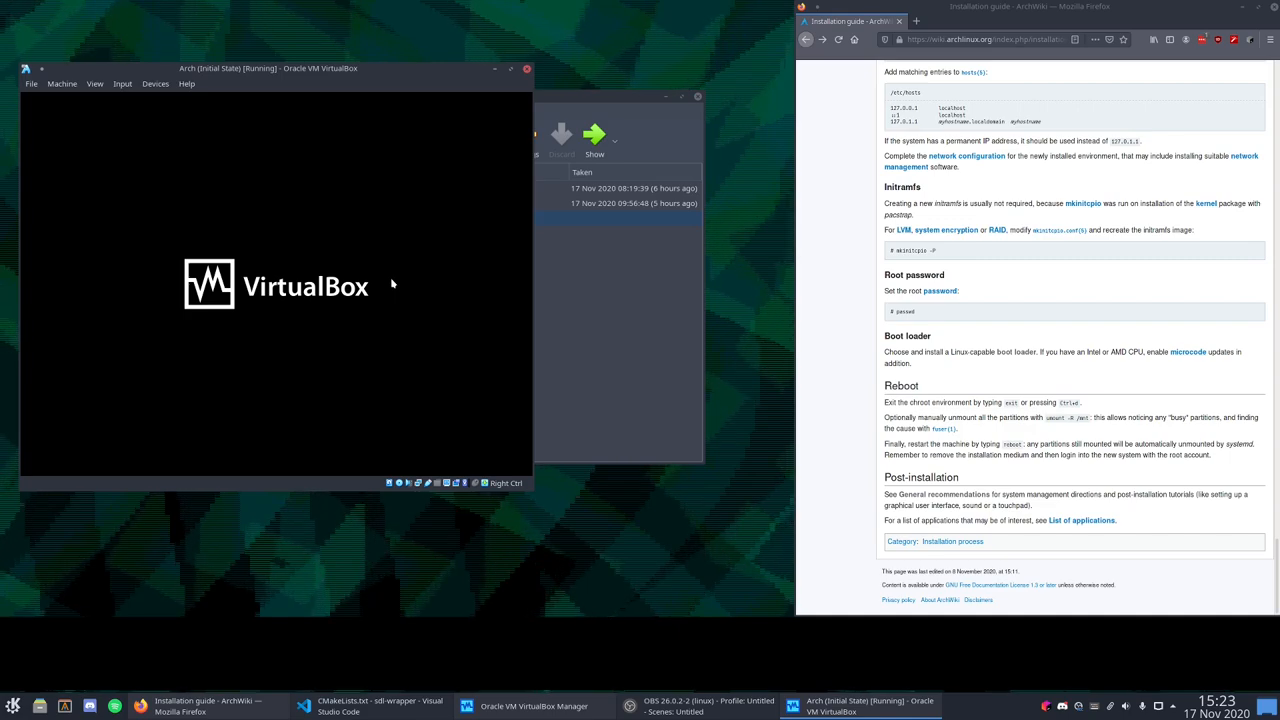
mouse_move(317, 463)
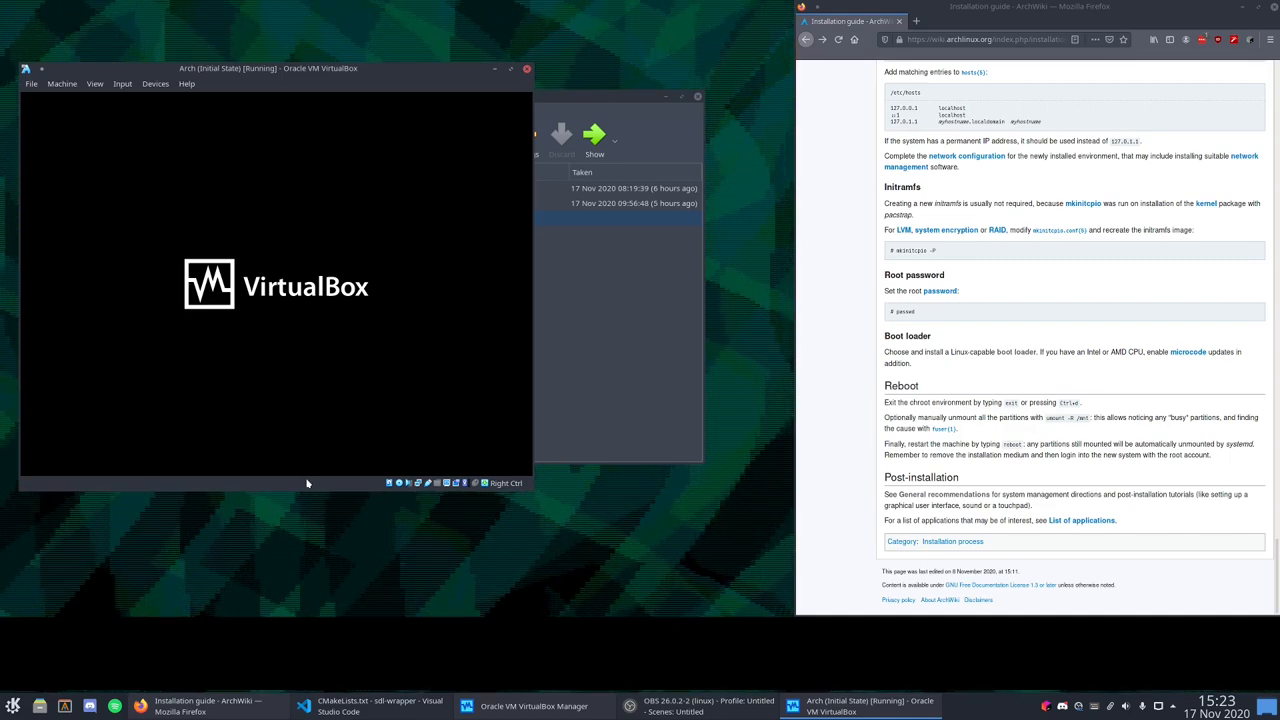
From the Machine menu, bring up the VM's Settings dialog on the Storage page
click(62, 83)
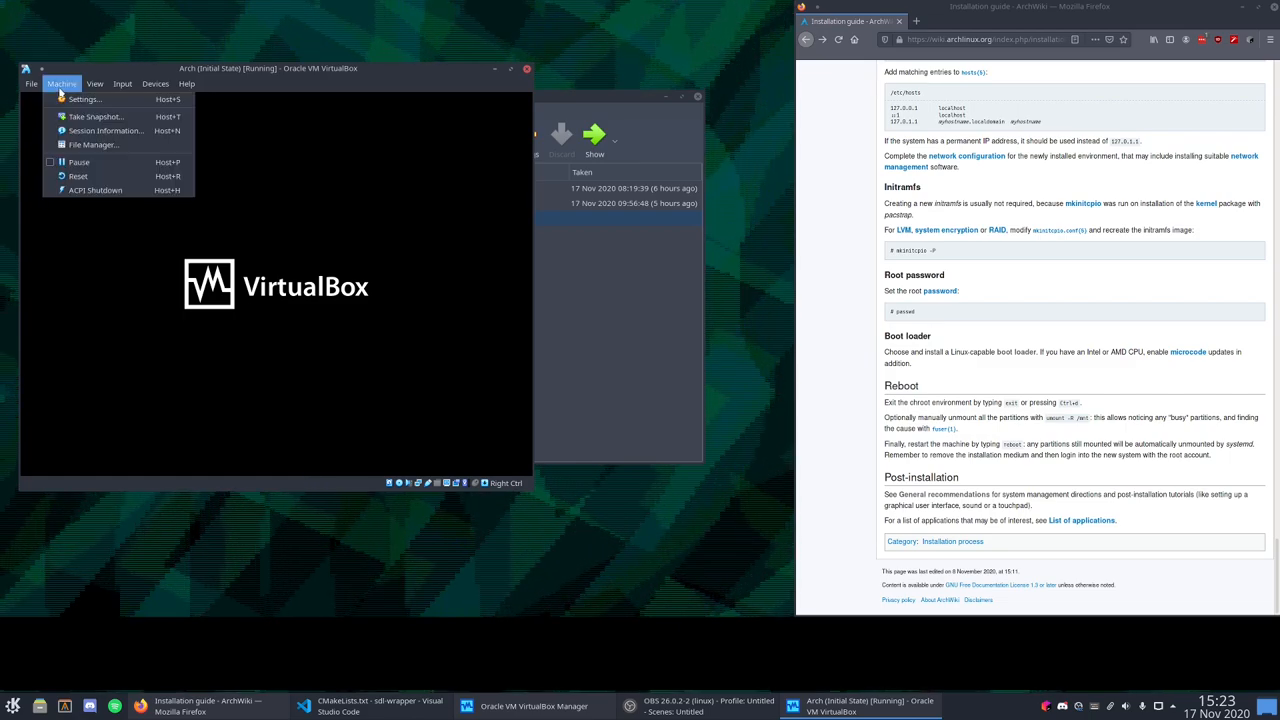
click(69, 181)
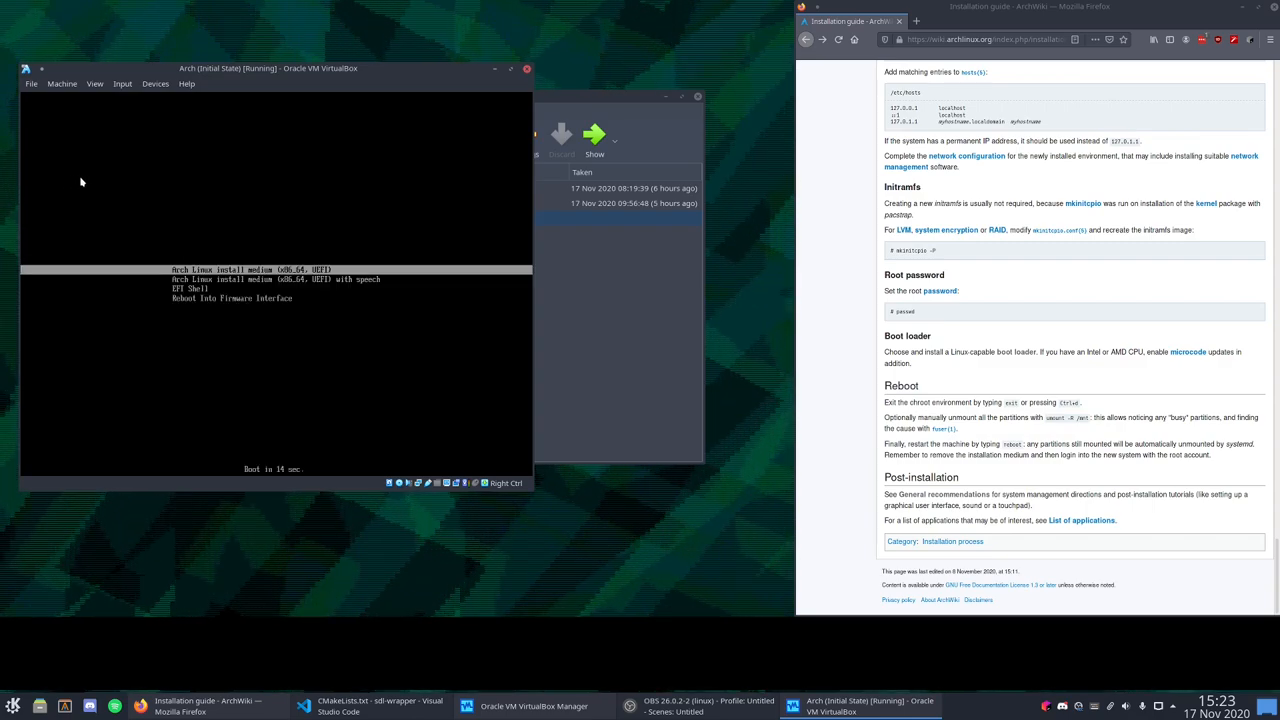
click(62, 83)
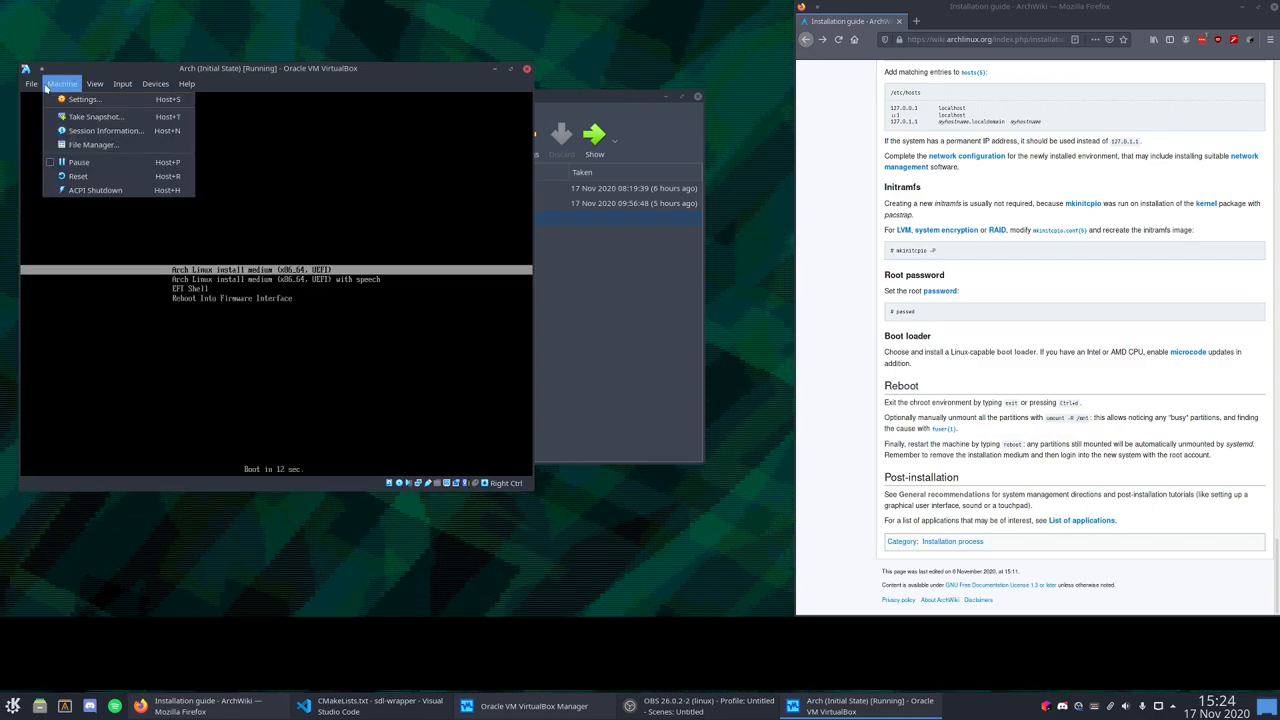
click(85, 99)
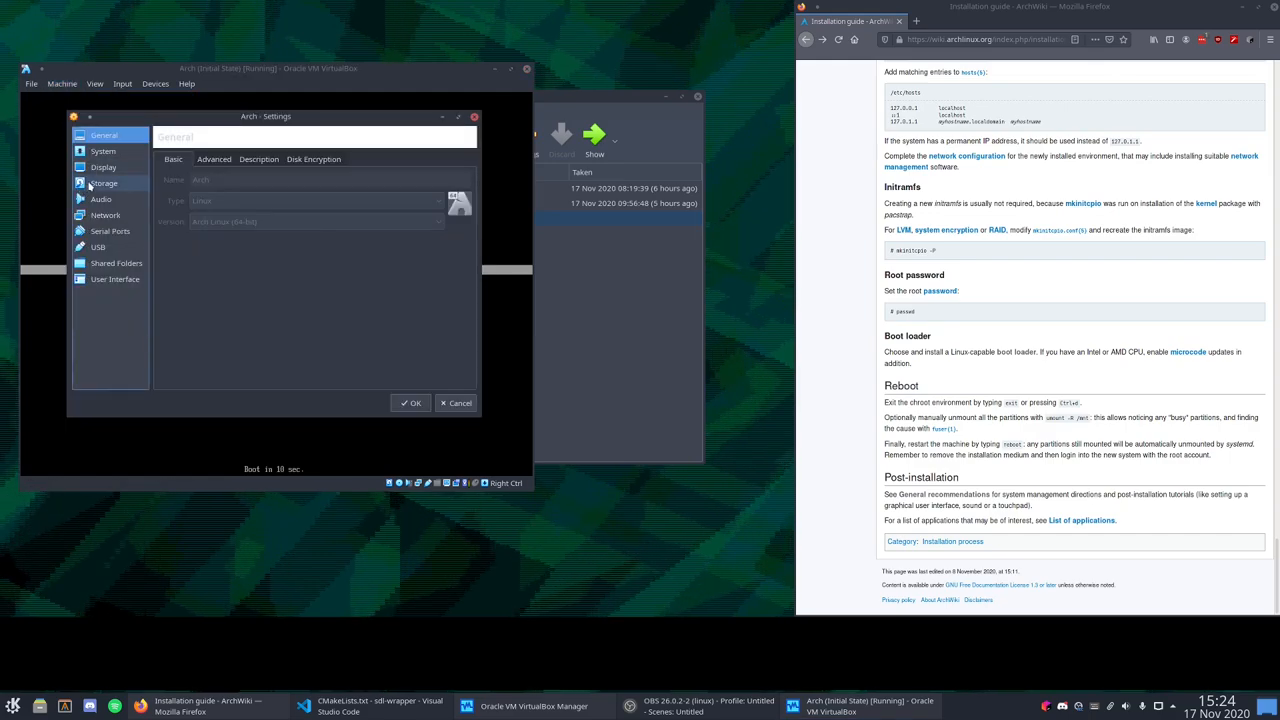
click(104, 183)
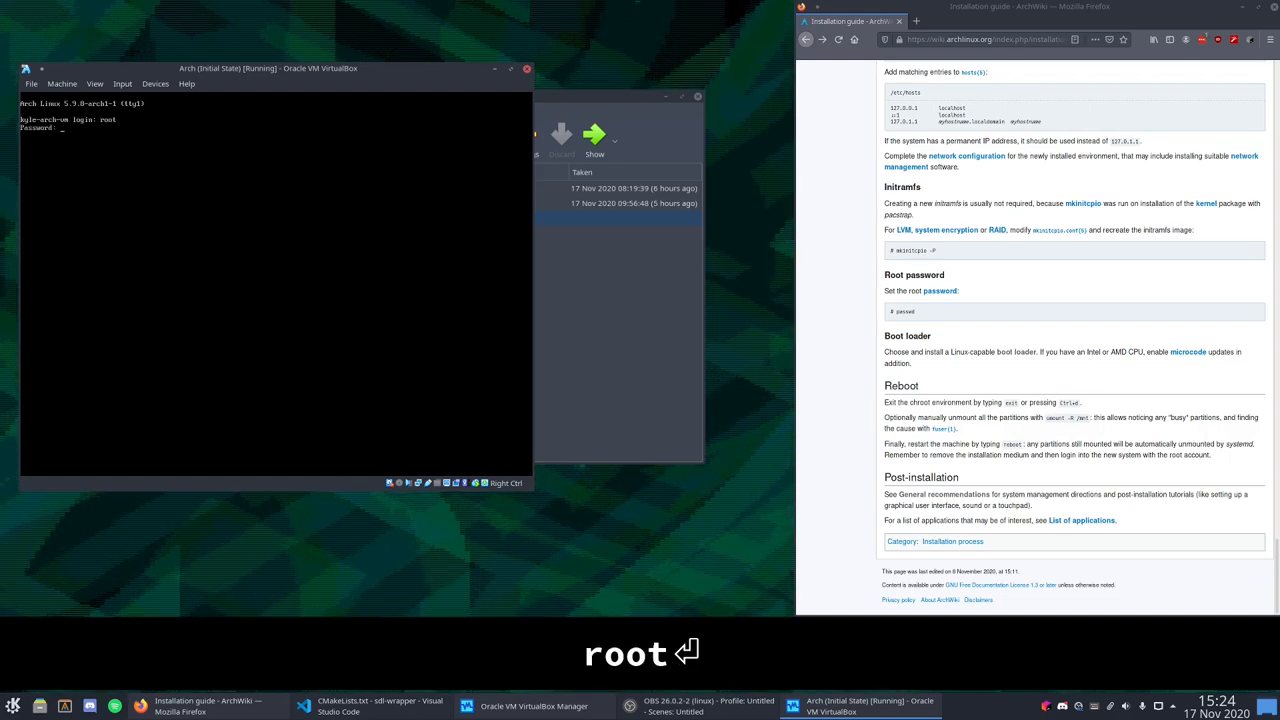
Log in as root at the kyle-arch-vm login prompt
key(Return)
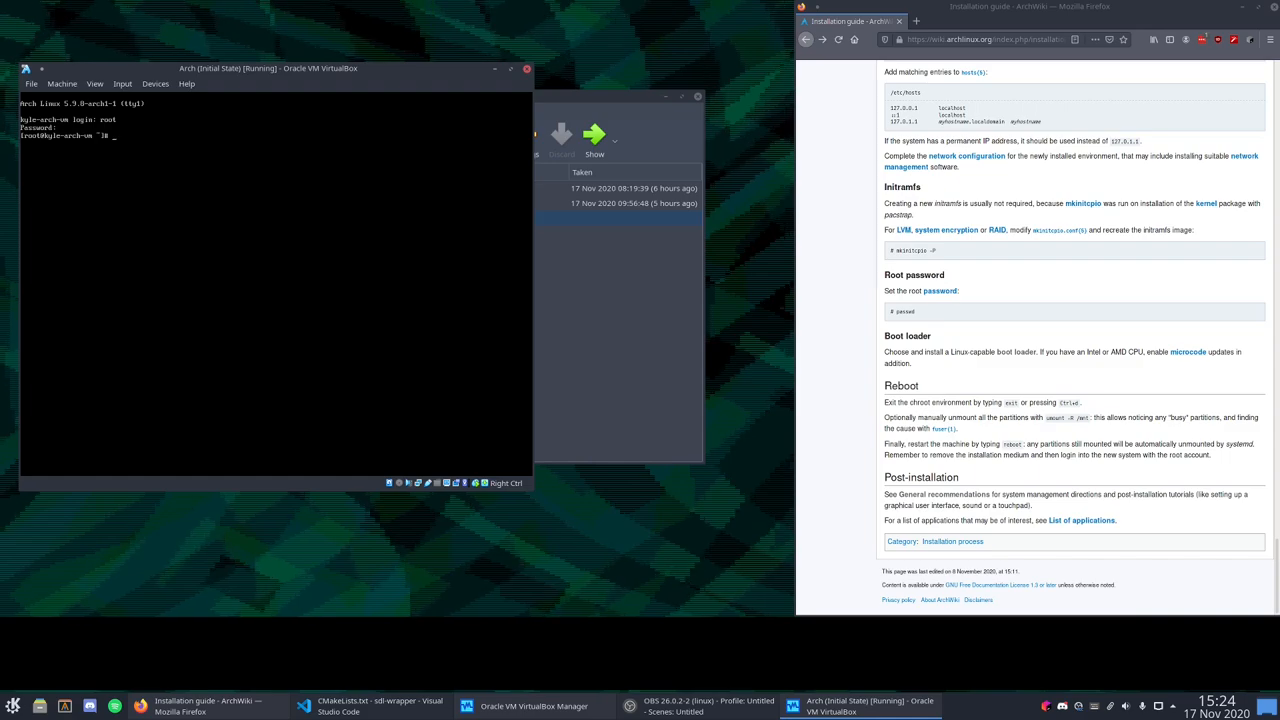
Create the new user with a home directory in the wheel group via useradd -m -G wheel
text(useradd -m)
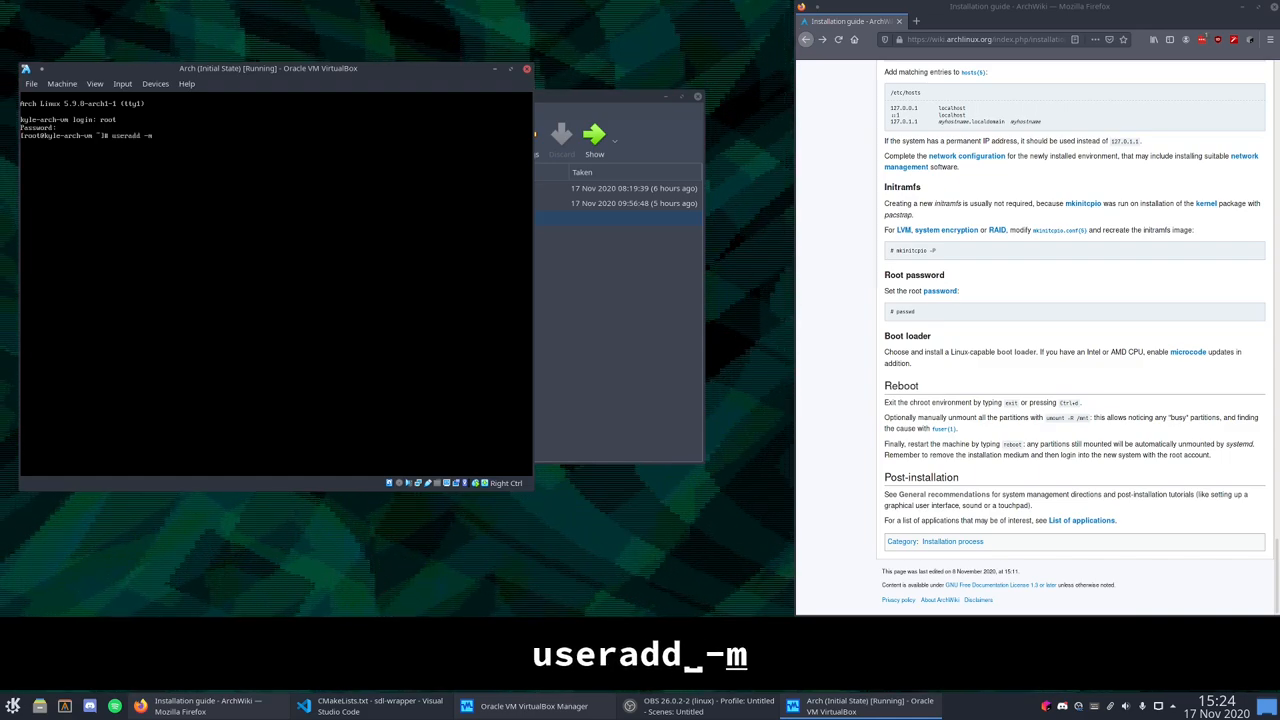
text(-G whe)
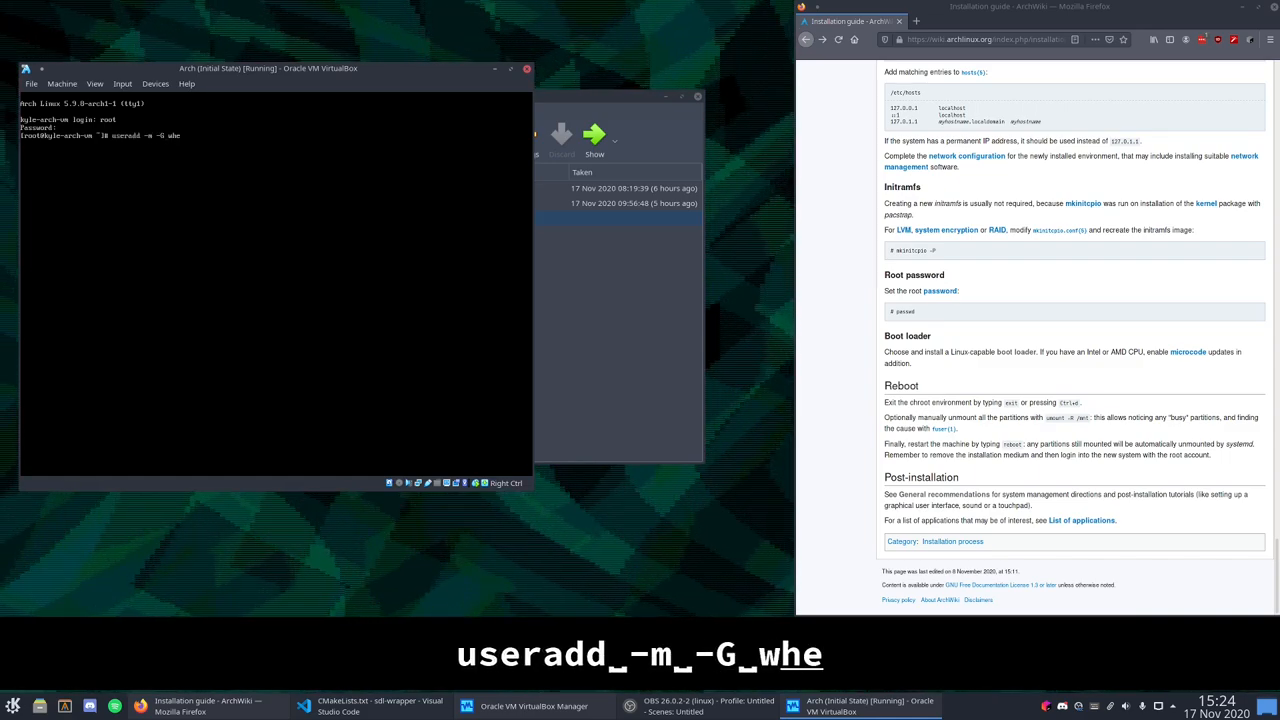
text(el)
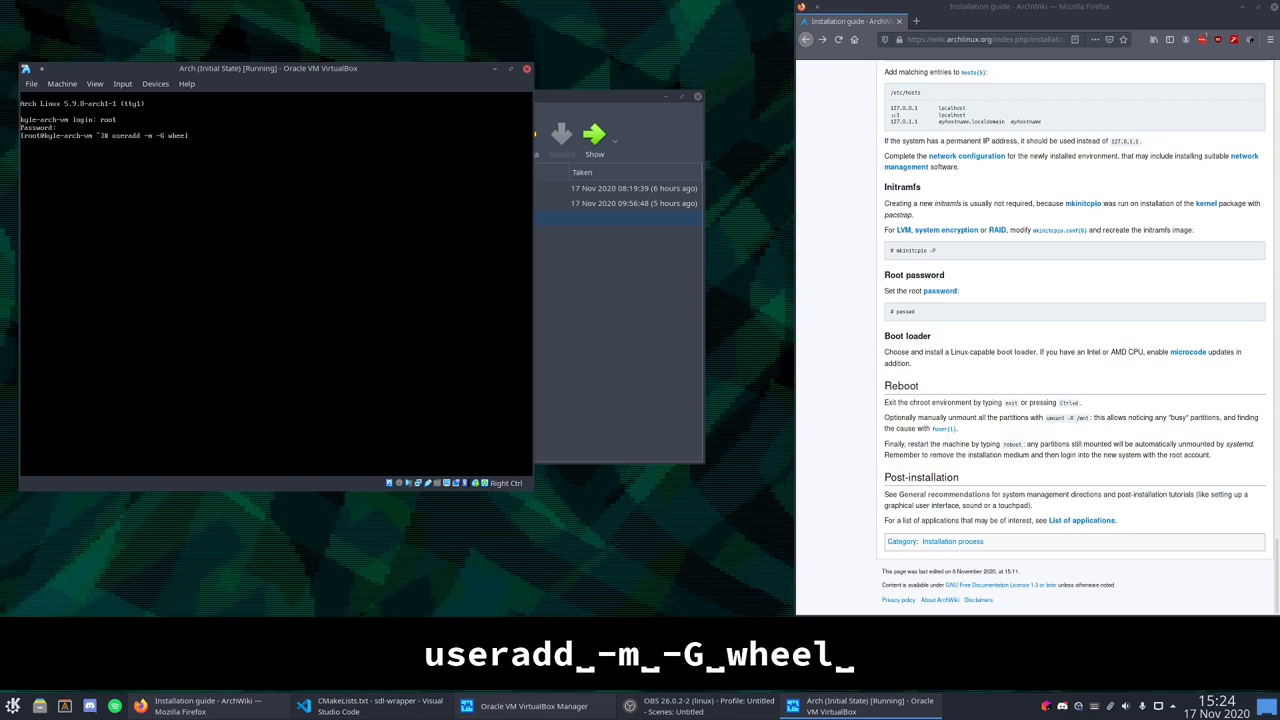
key(Return)
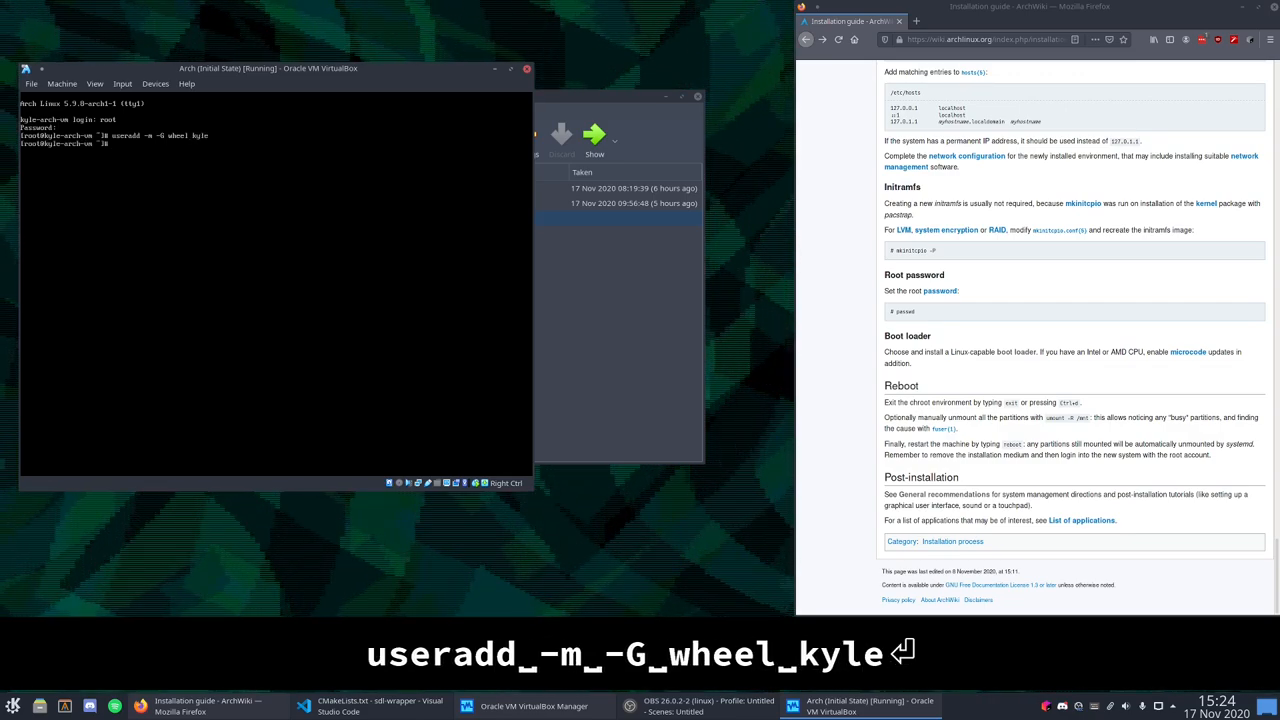
Set the new user's password with passwd, entering and confirming it
text(passwd)
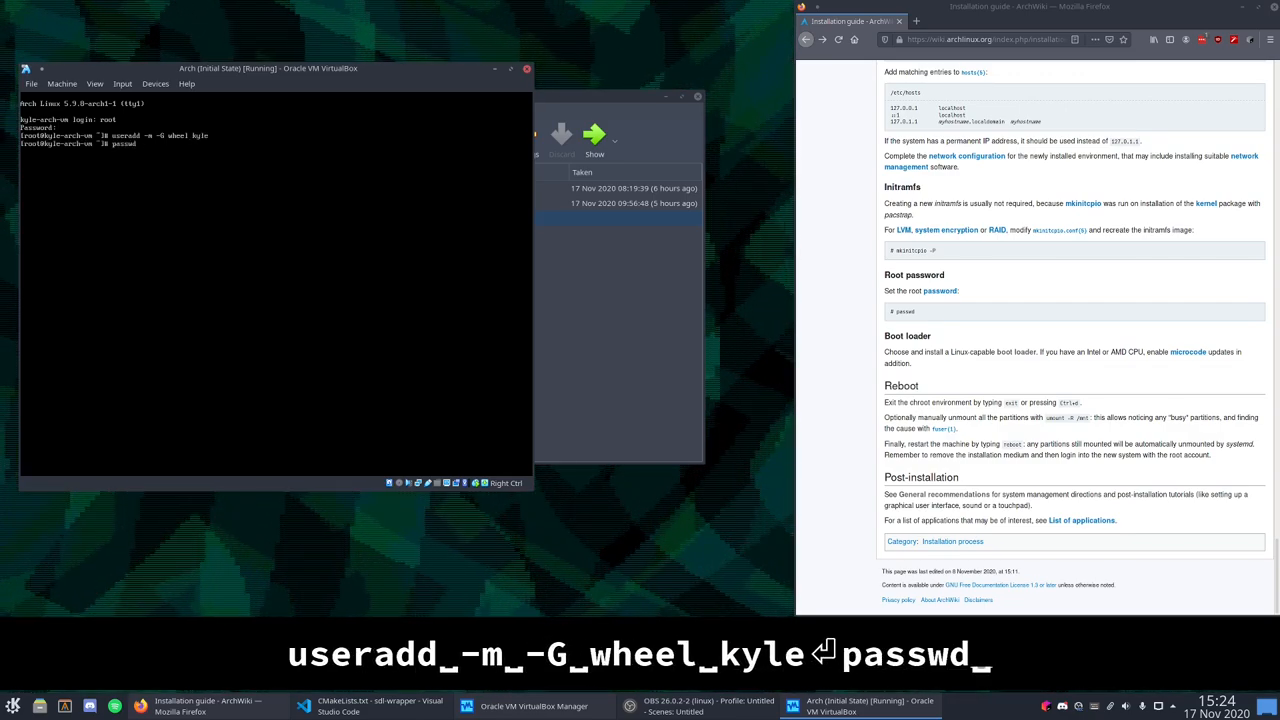
key(Return)
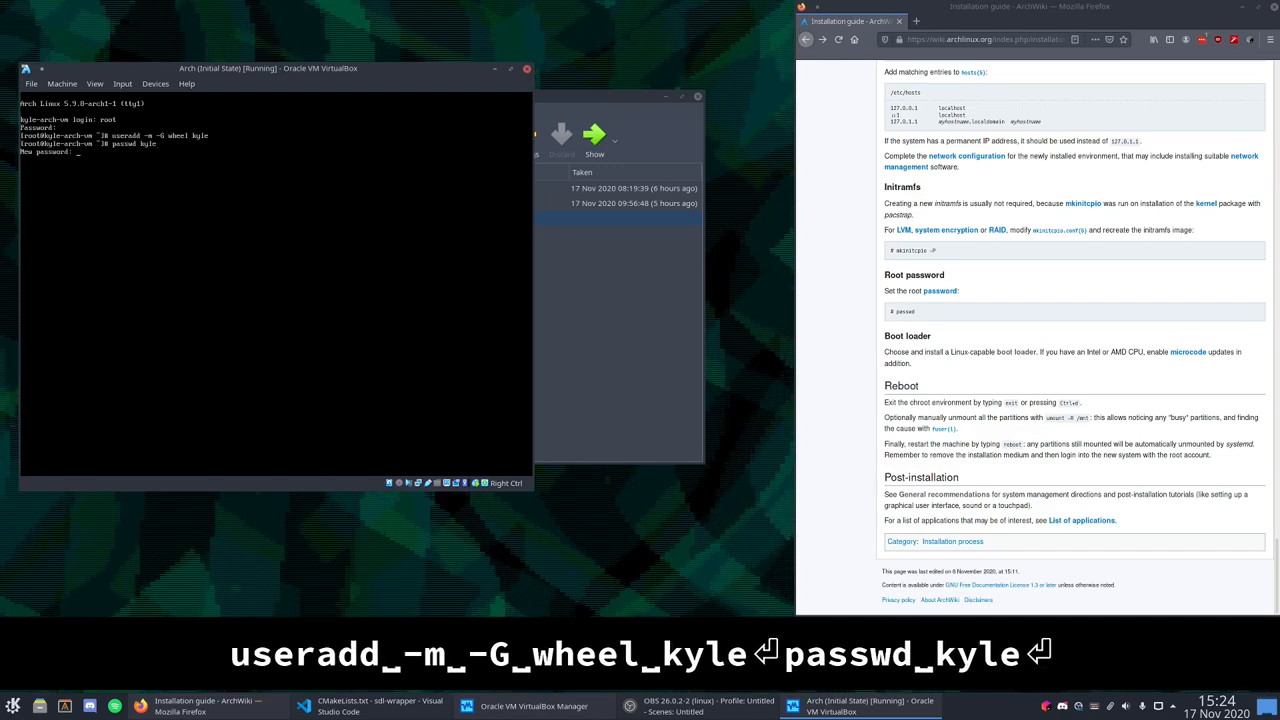
key(Return)
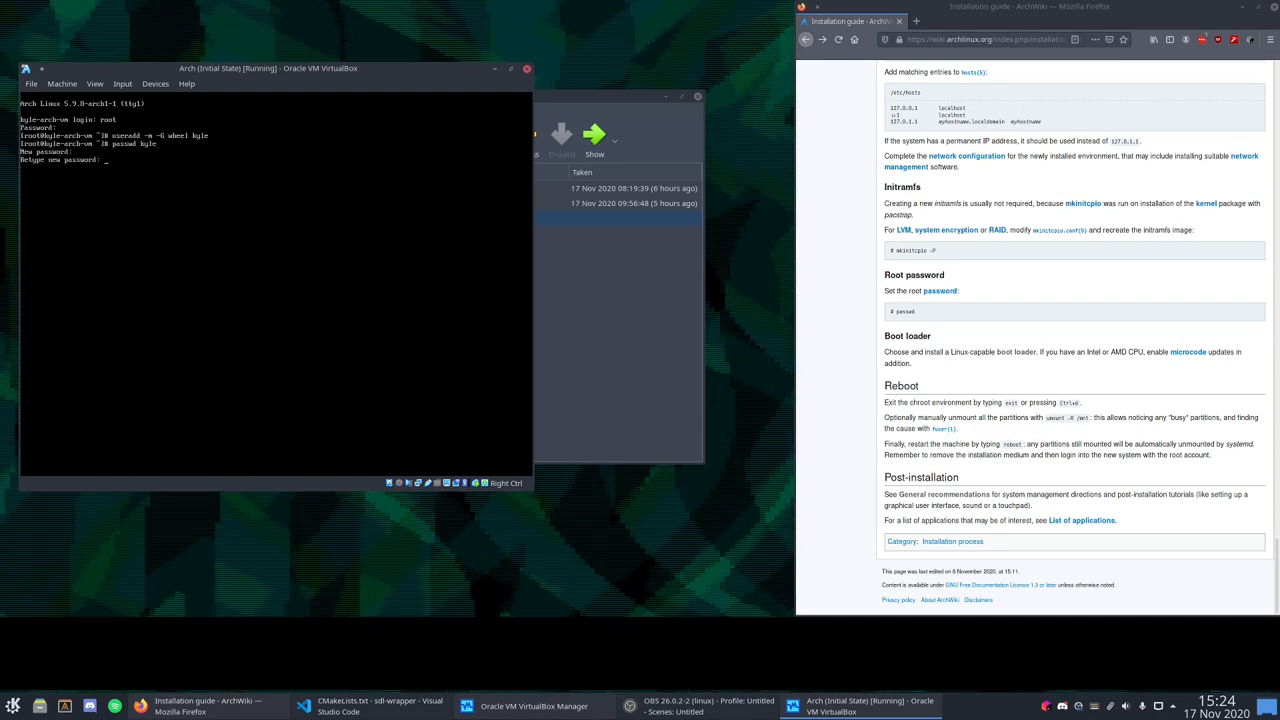
key(Return)
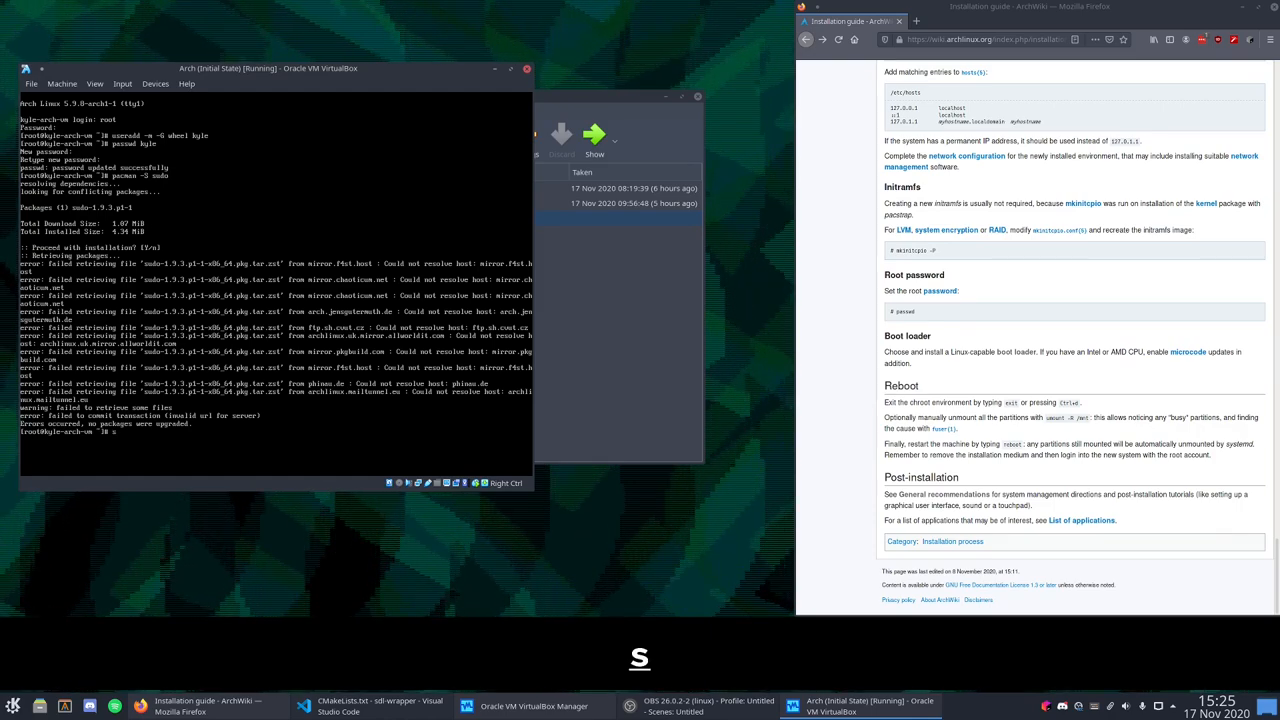
Run systemctl enable --now NetworkManager to enable and start networking
text(systemctl)
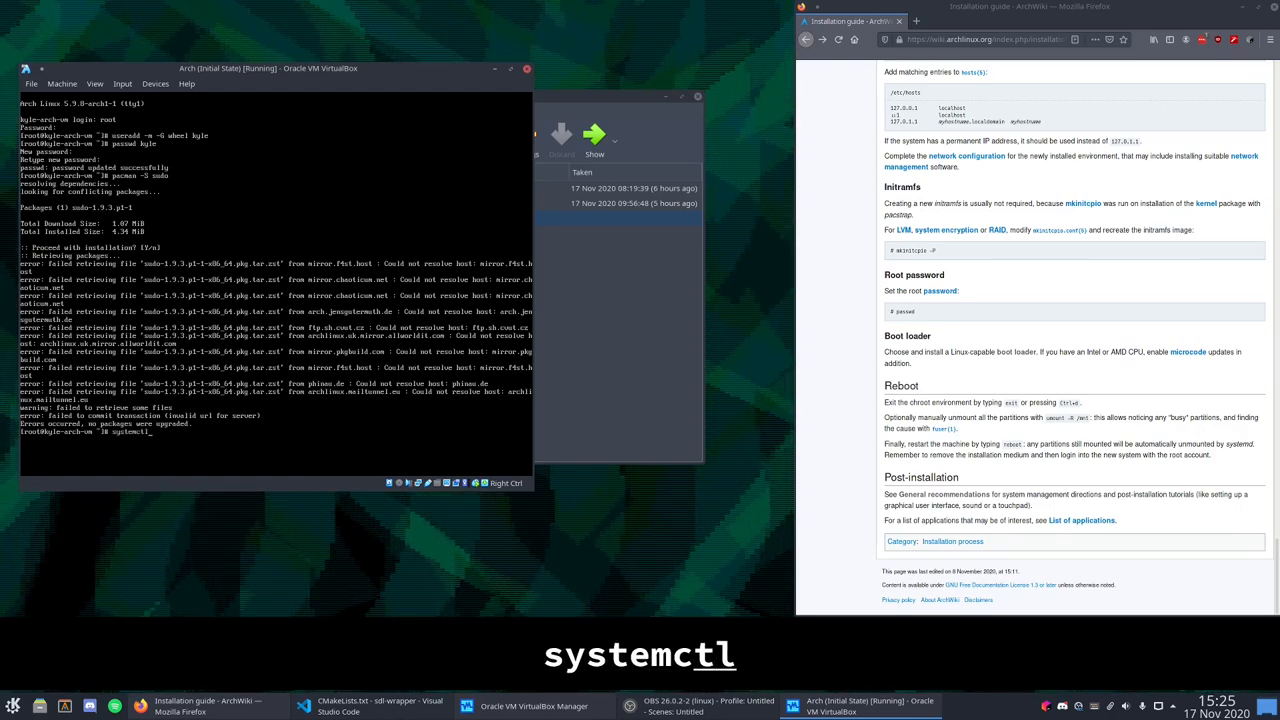
text(enable)
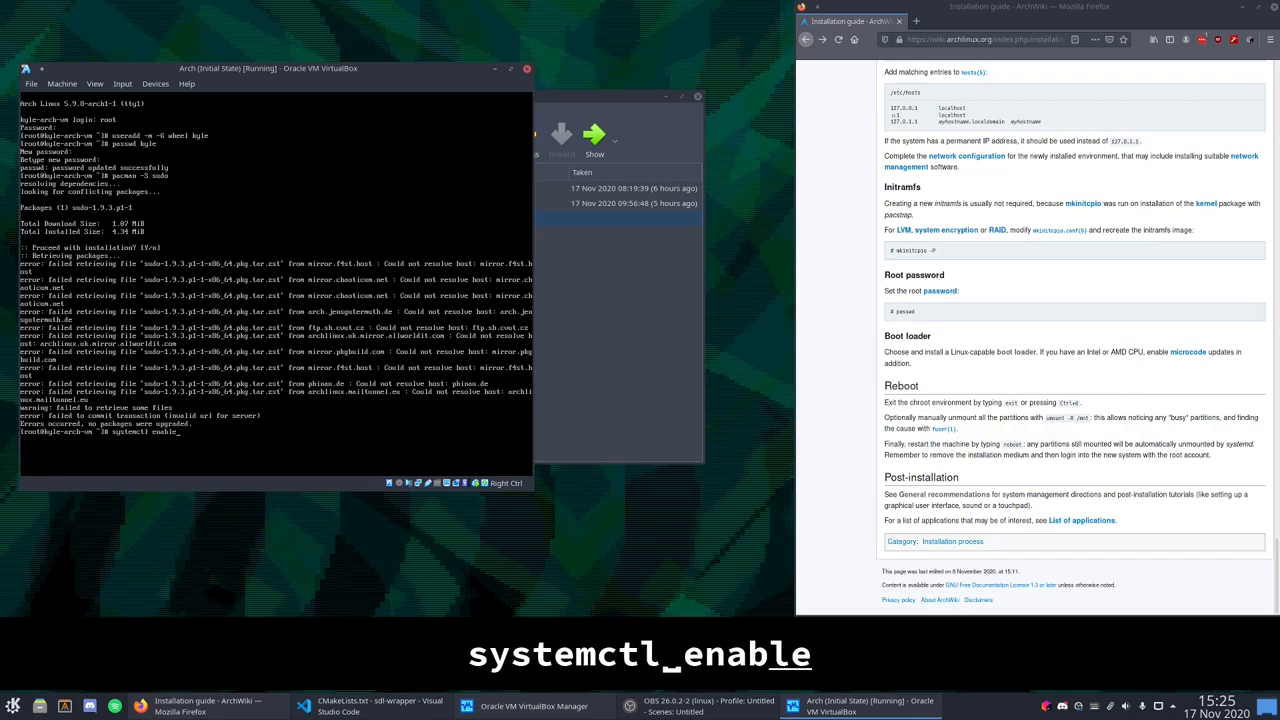
text(--now)
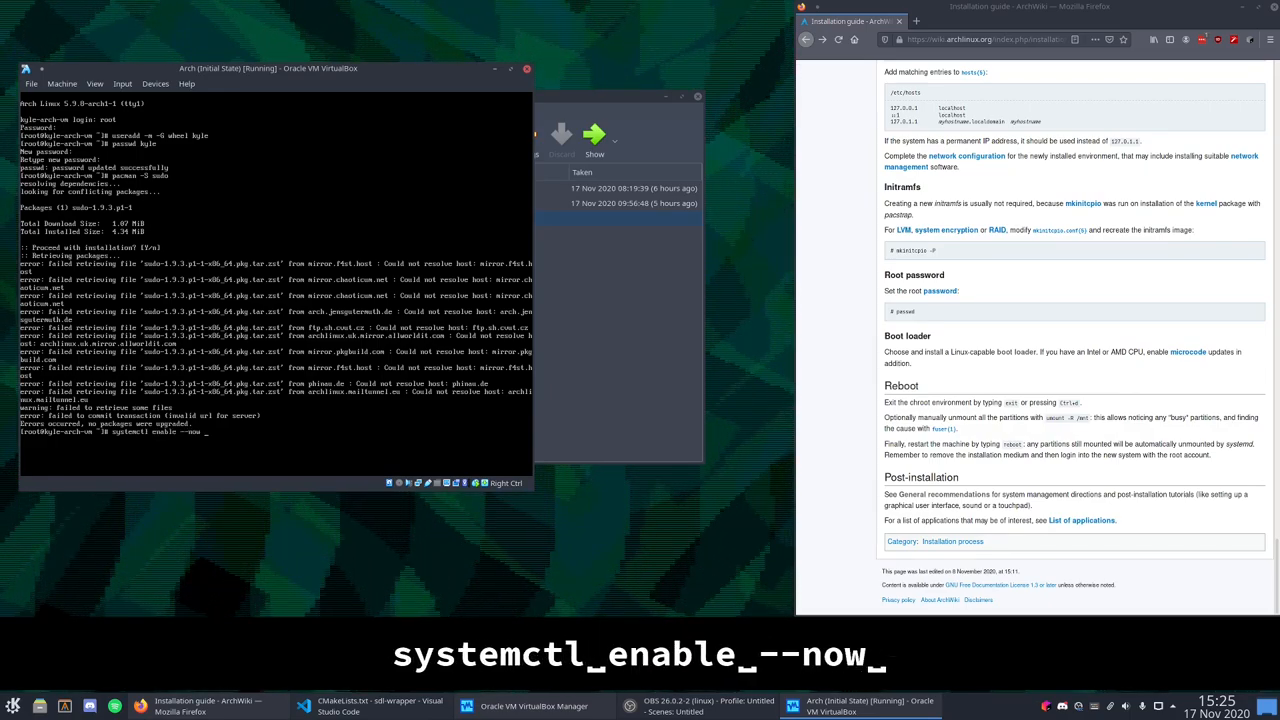
text(NetworkManager)
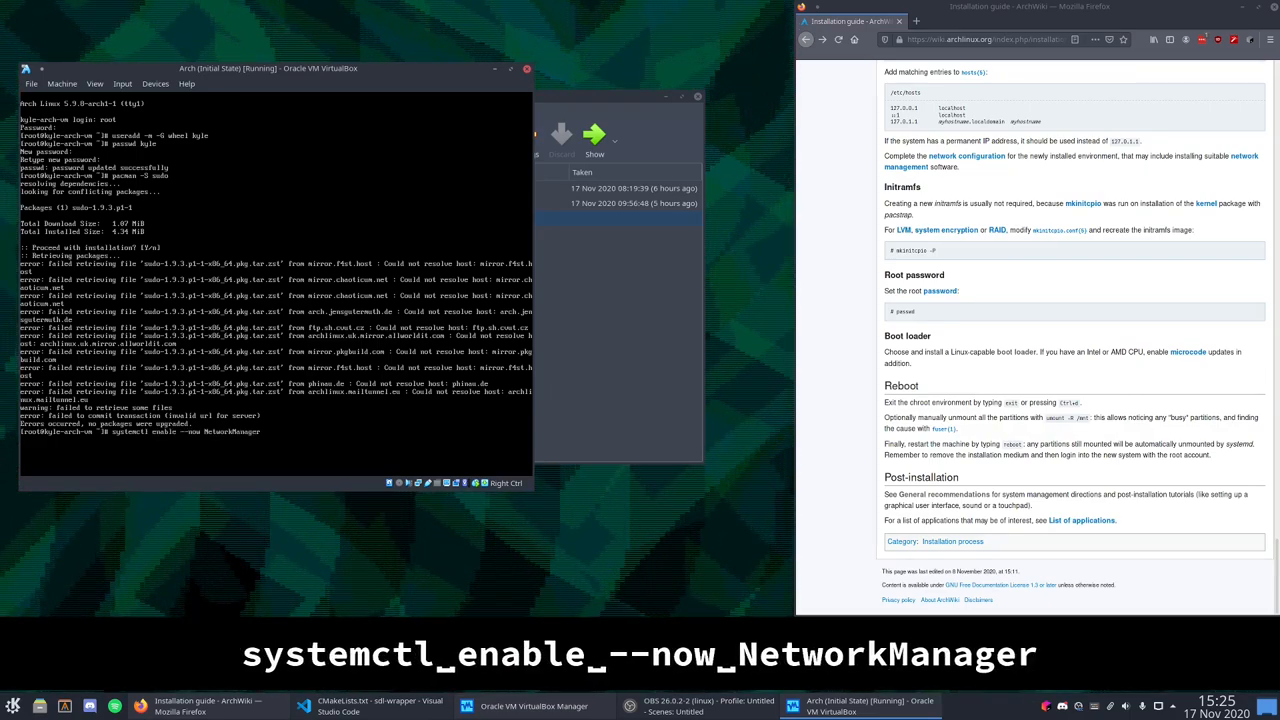
key(Return)
text(ED)
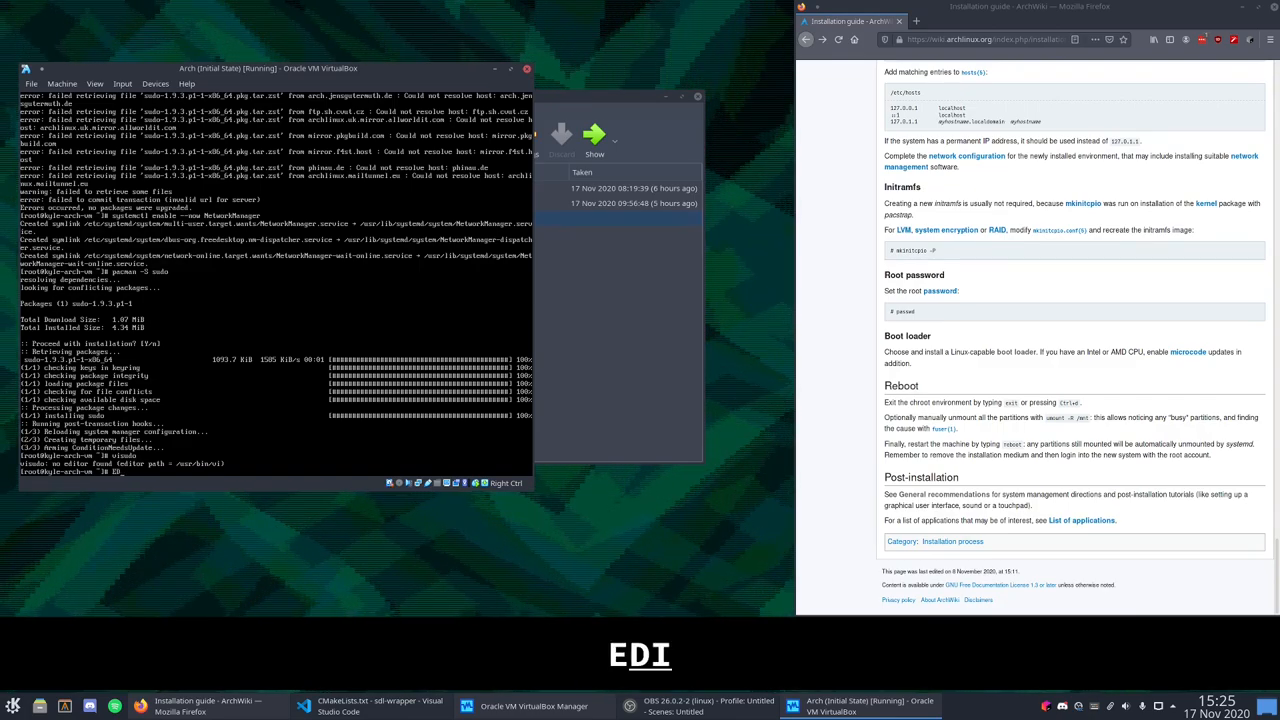
Via EDITOR=vim visudo, uncomment the %wheel ALL=(ALL) ALL line and save the sudoers file
text(TOR=)
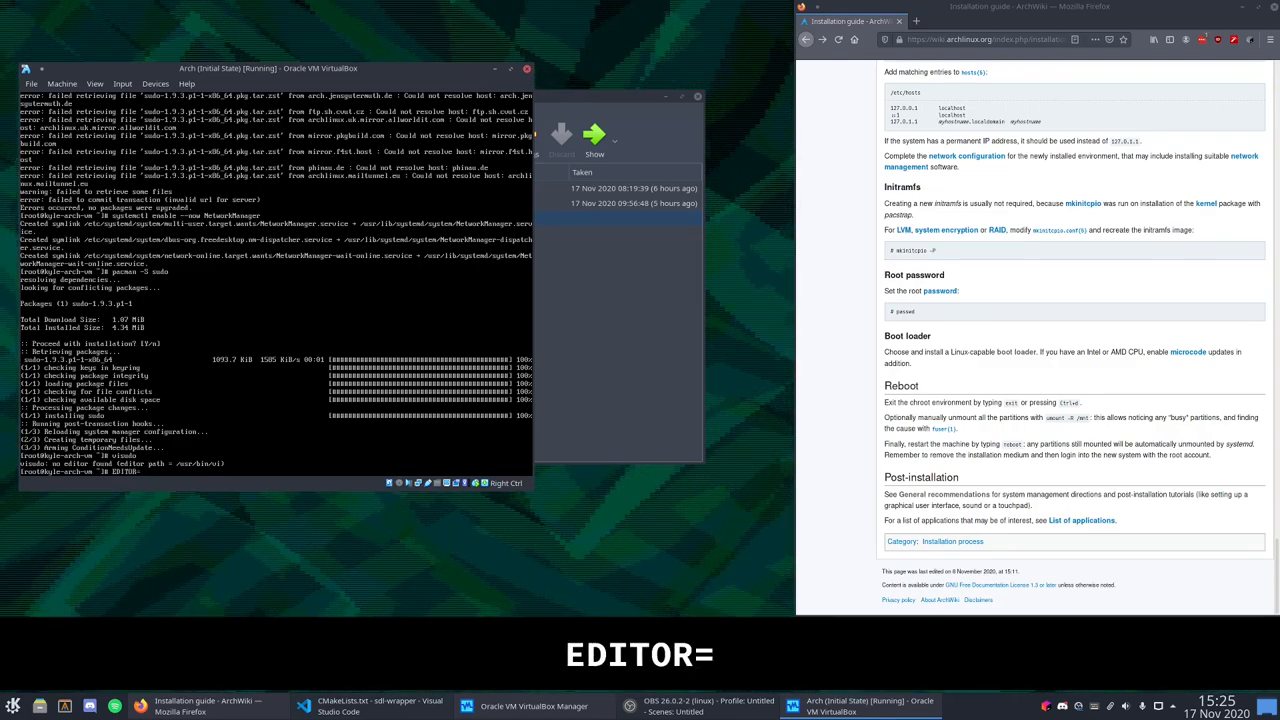
text(vim)
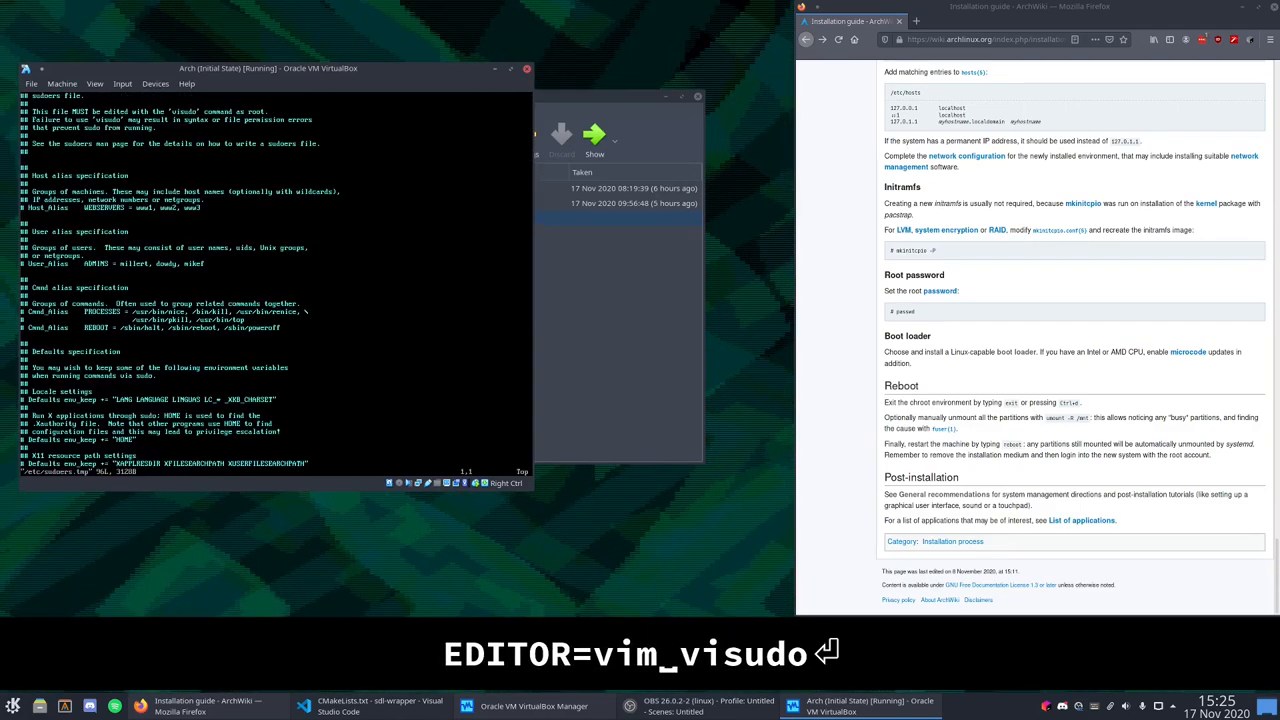
text(Gkk)
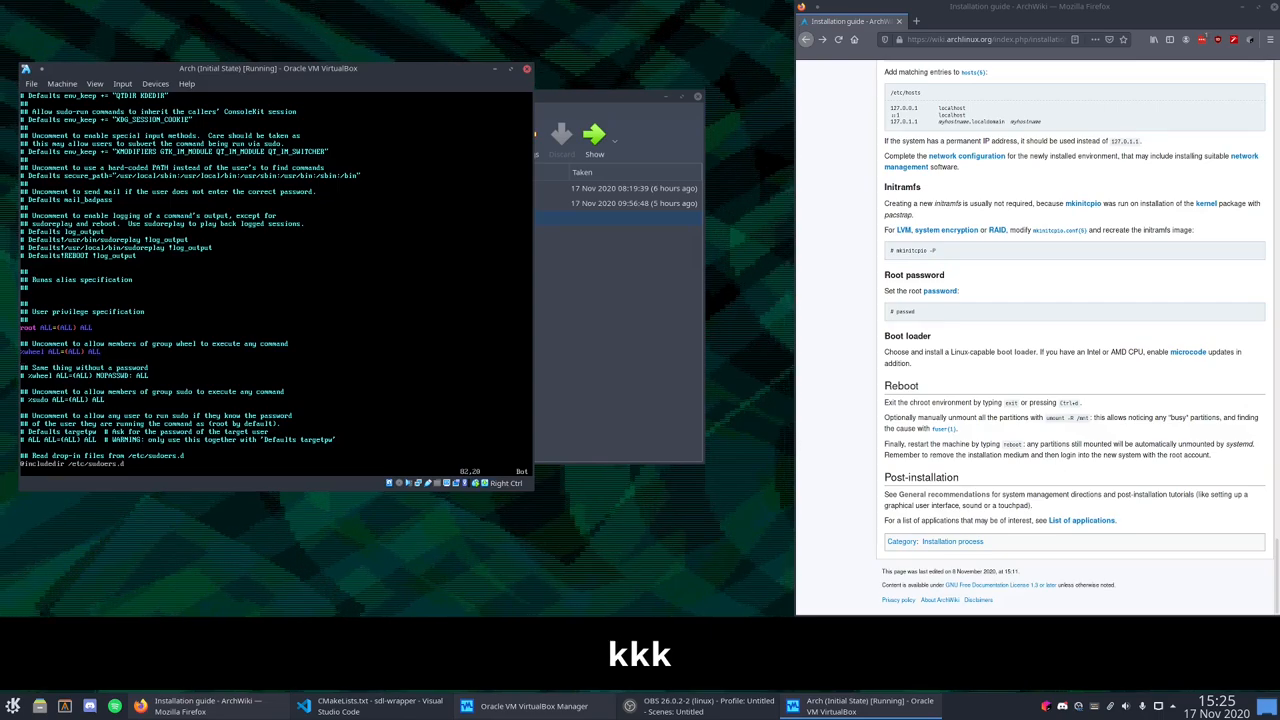
key(Return)
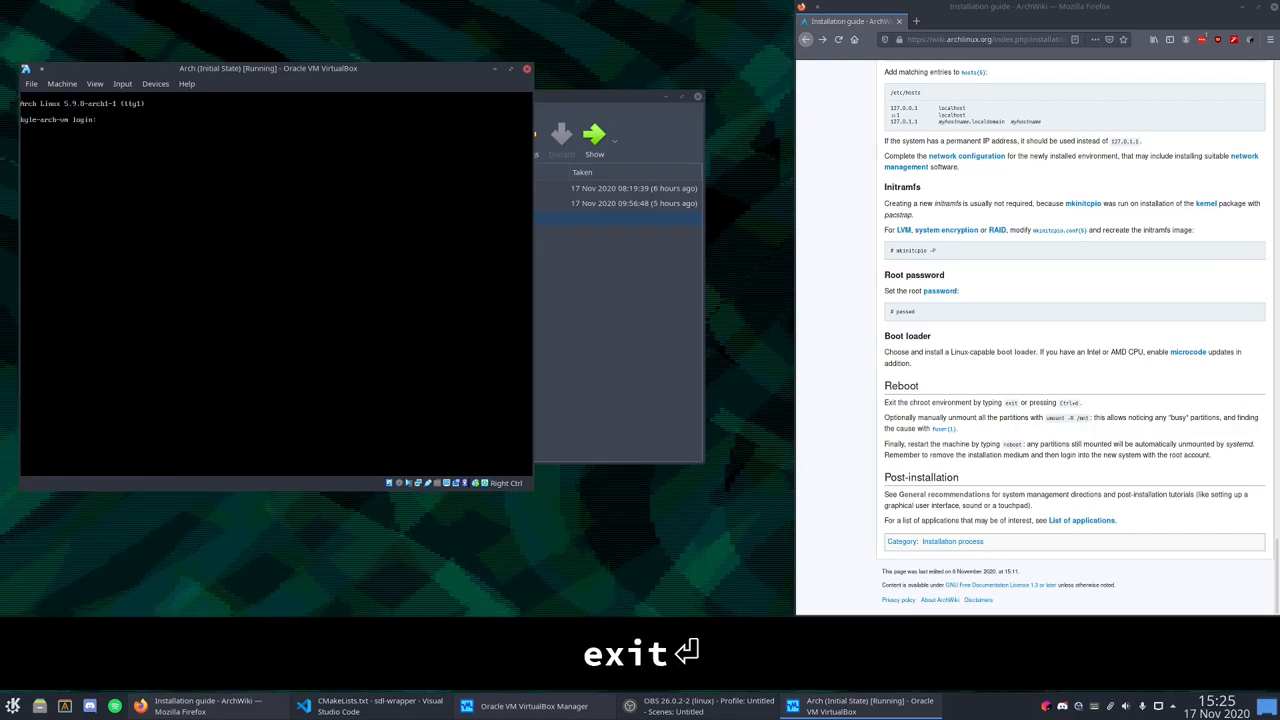
Log in as kyle, verify sudo -v with the password, and run sudo pacman -Syu
text(kyle)
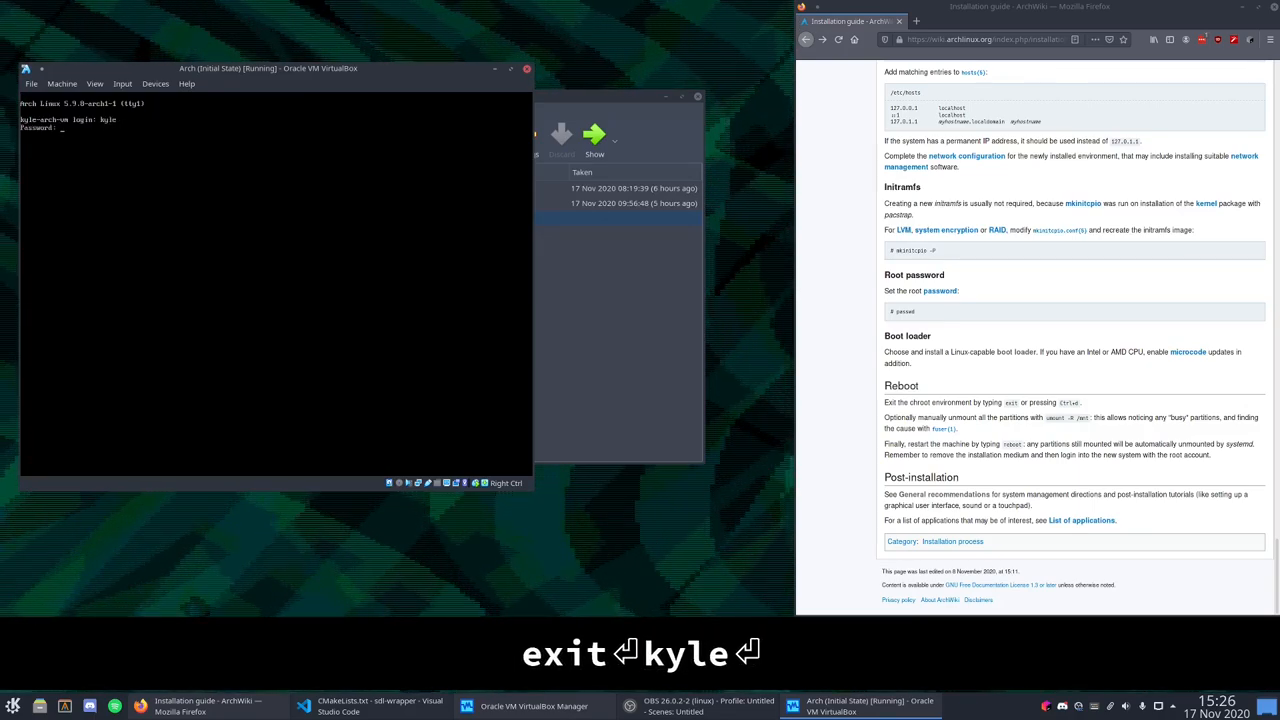
text(sudo -v)
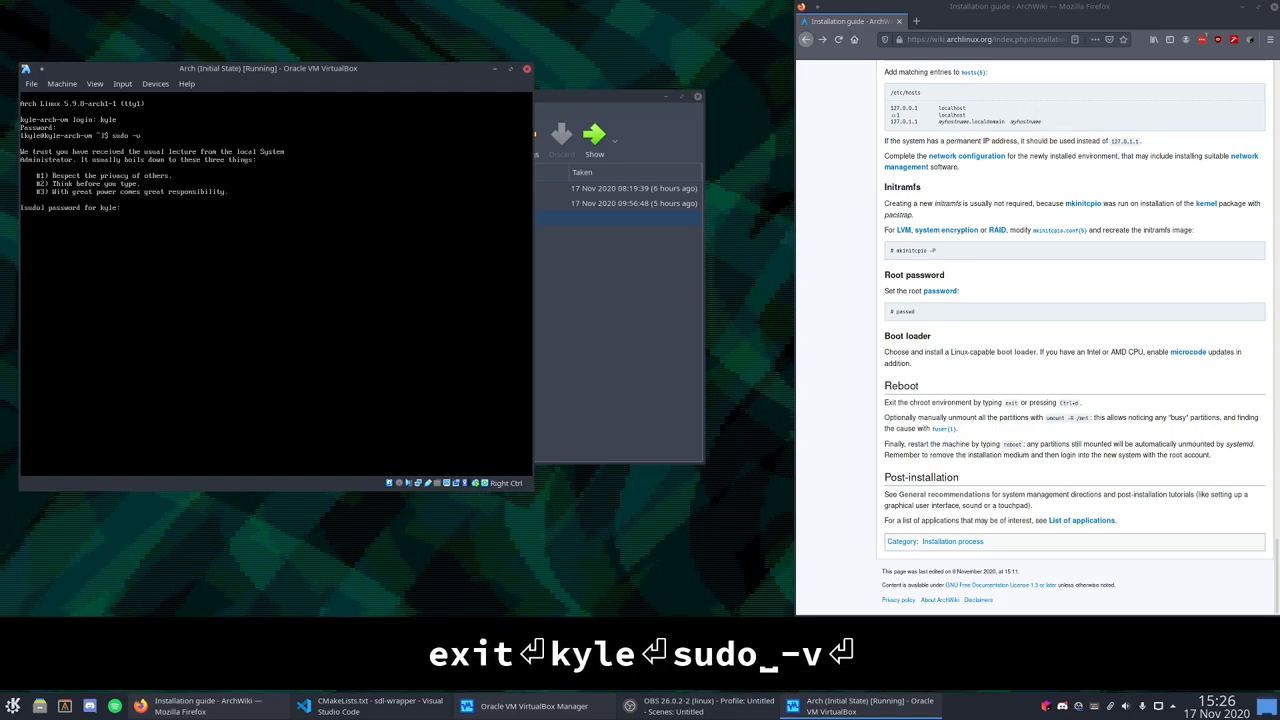
key(Return)
text(sudo pacman -Sy)
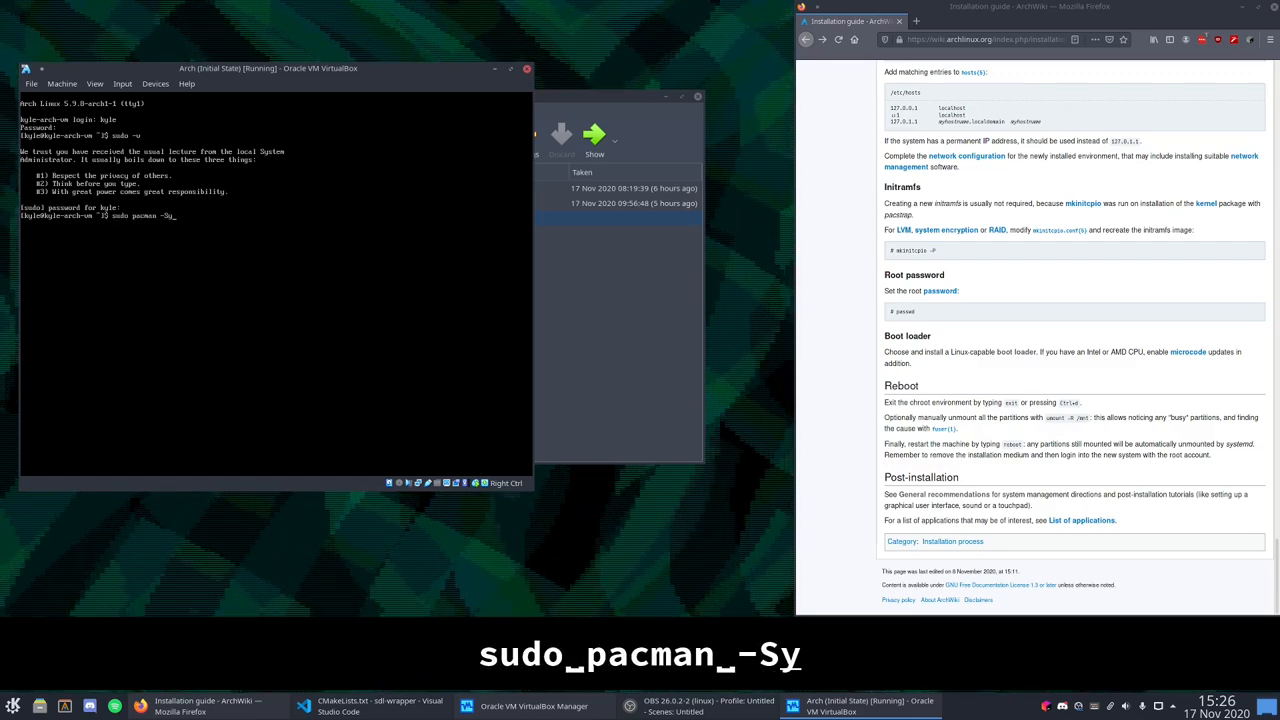
key(Return)
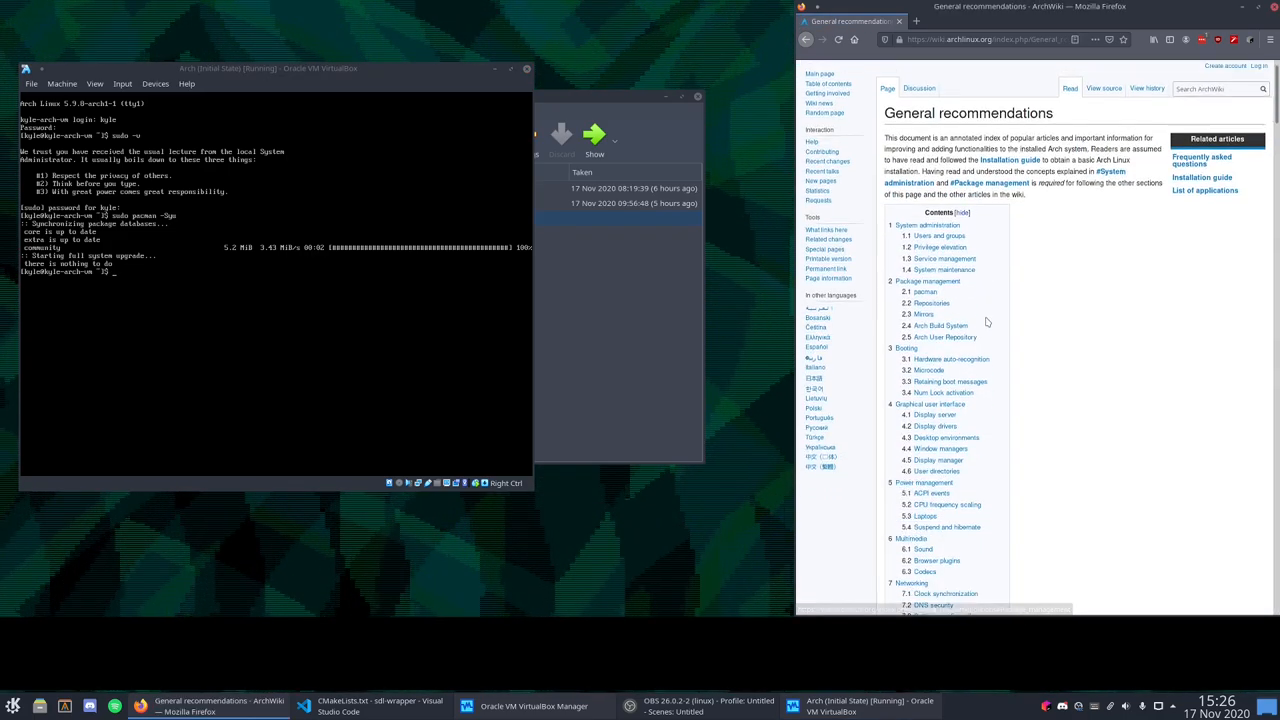
Scroll the ArchWiki Desktop environment page down to the list of supported environments
scroll(down, 3)
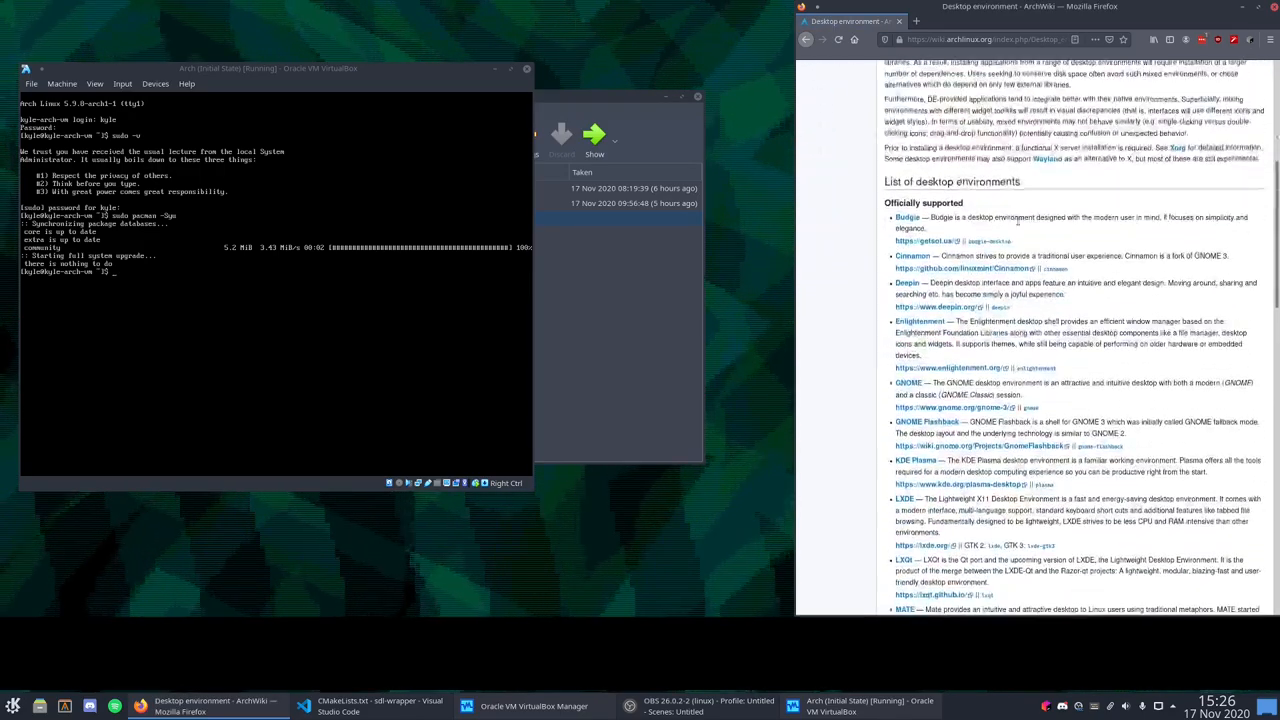
scroll(down, 3)
text(sudo pacman)
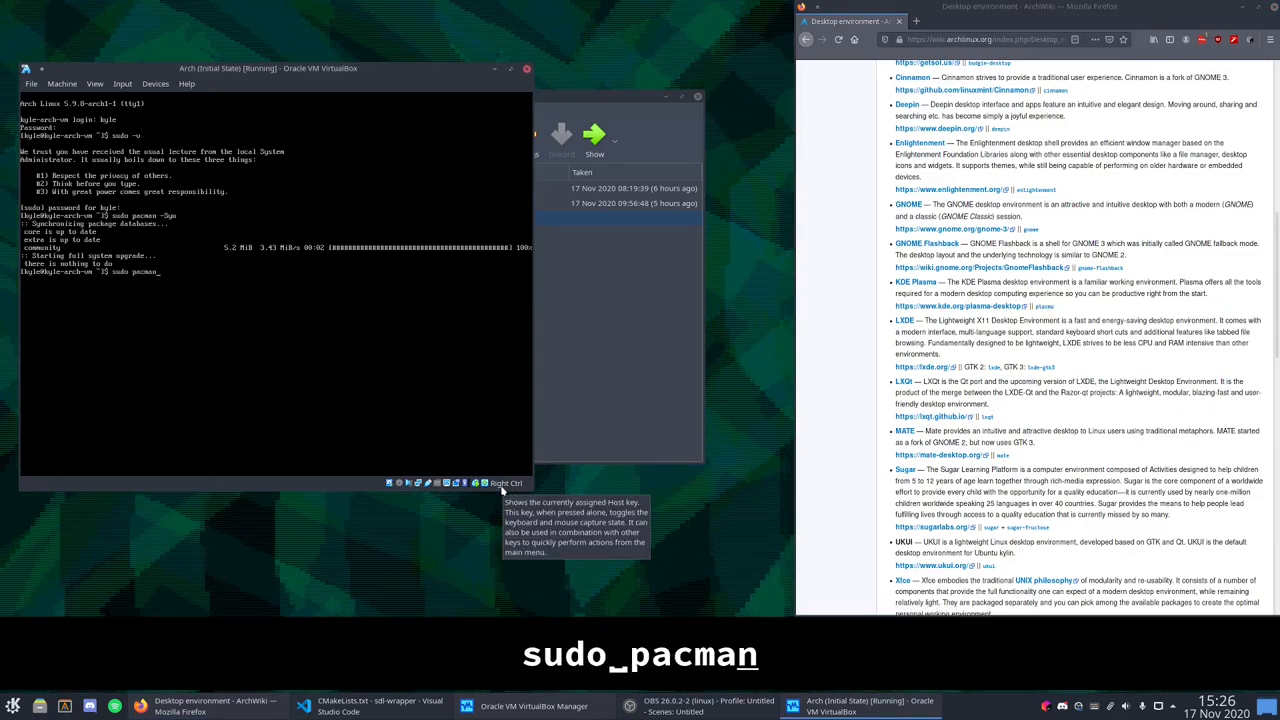
Run sudo pacman -S plasma with all members, noto-fonts as font provider and the default Phonon backend
text(-S plasma)
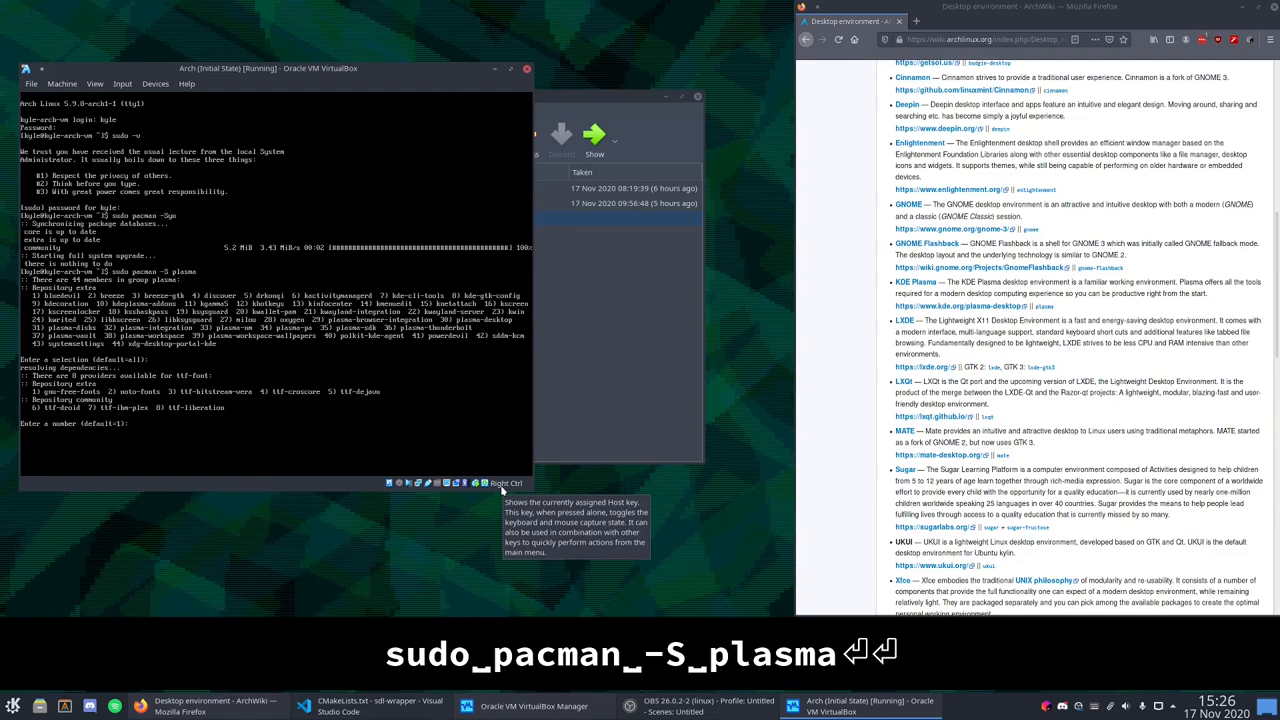
text(2)
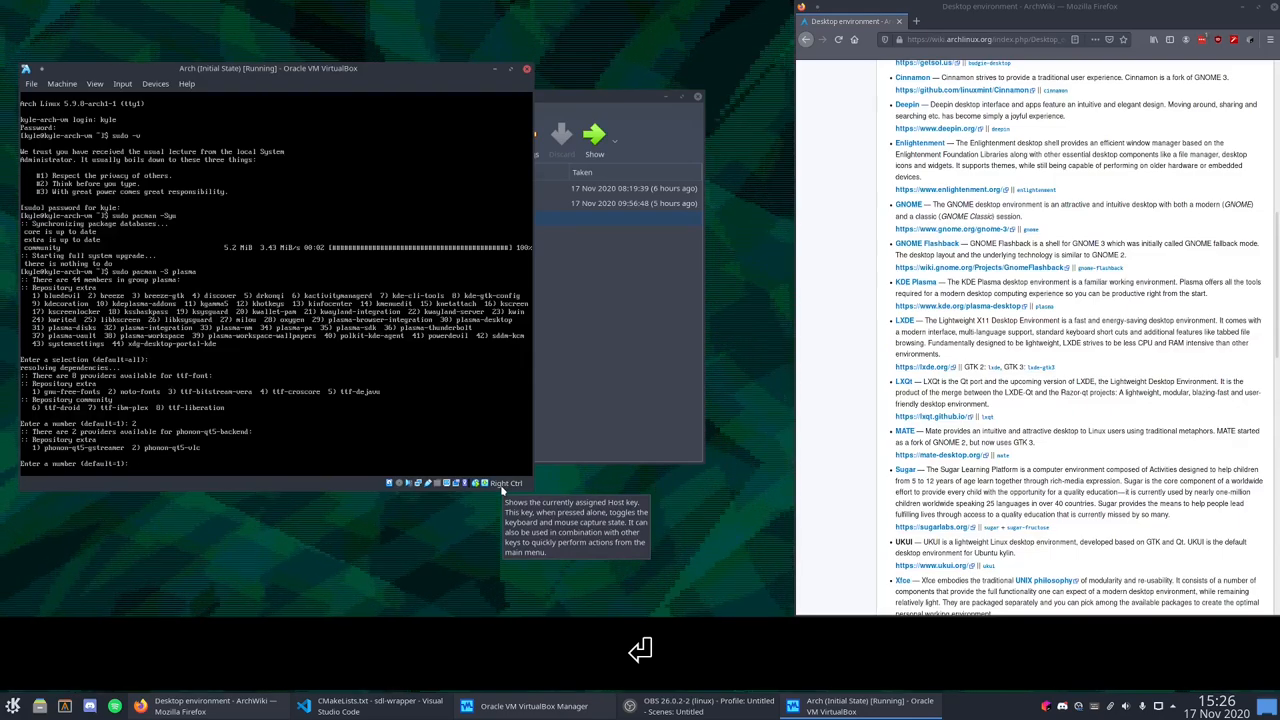
mouse_move(506, 483)
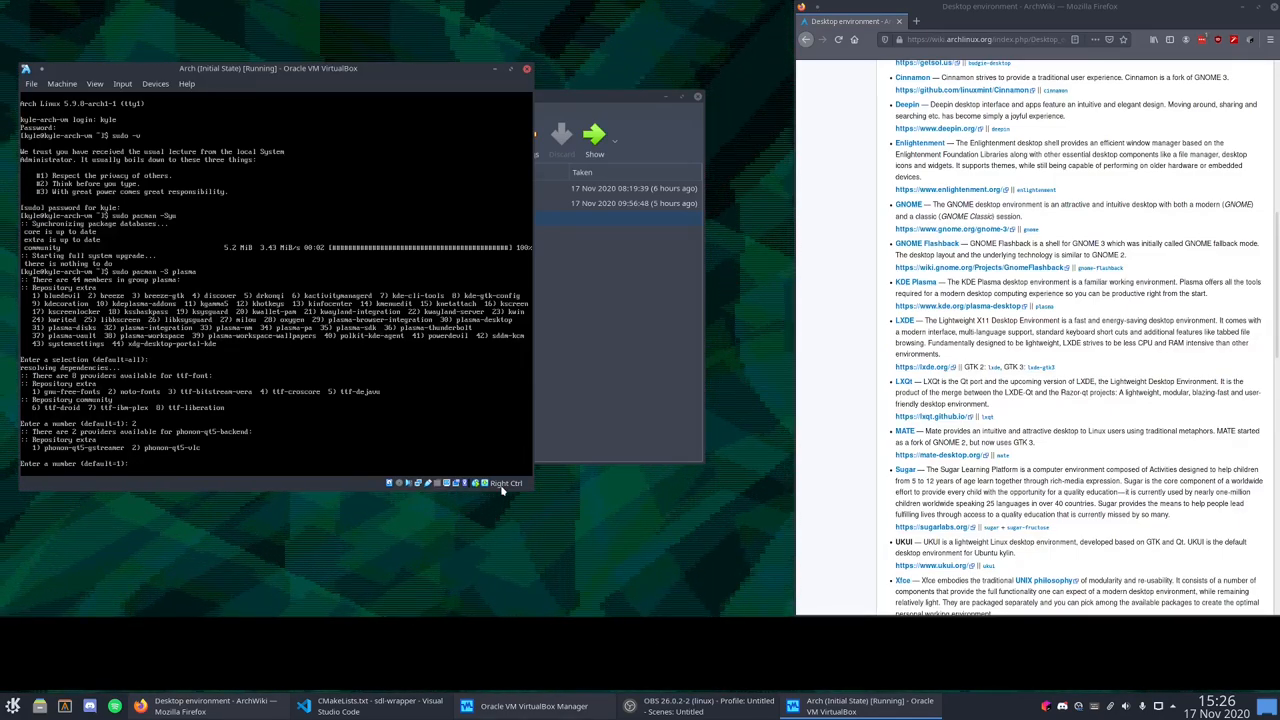
key(Return)
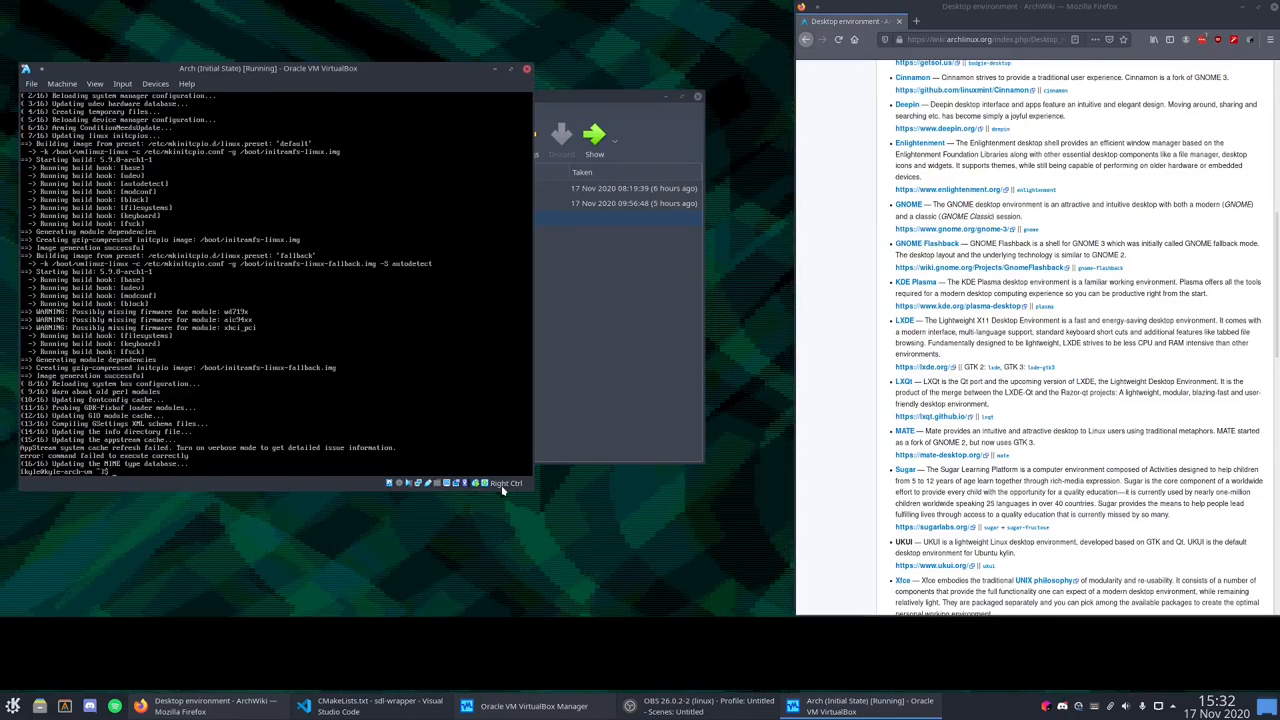
Enter the command sudo systemctl start sddm at the user's shell prompt
text(sudo sy)
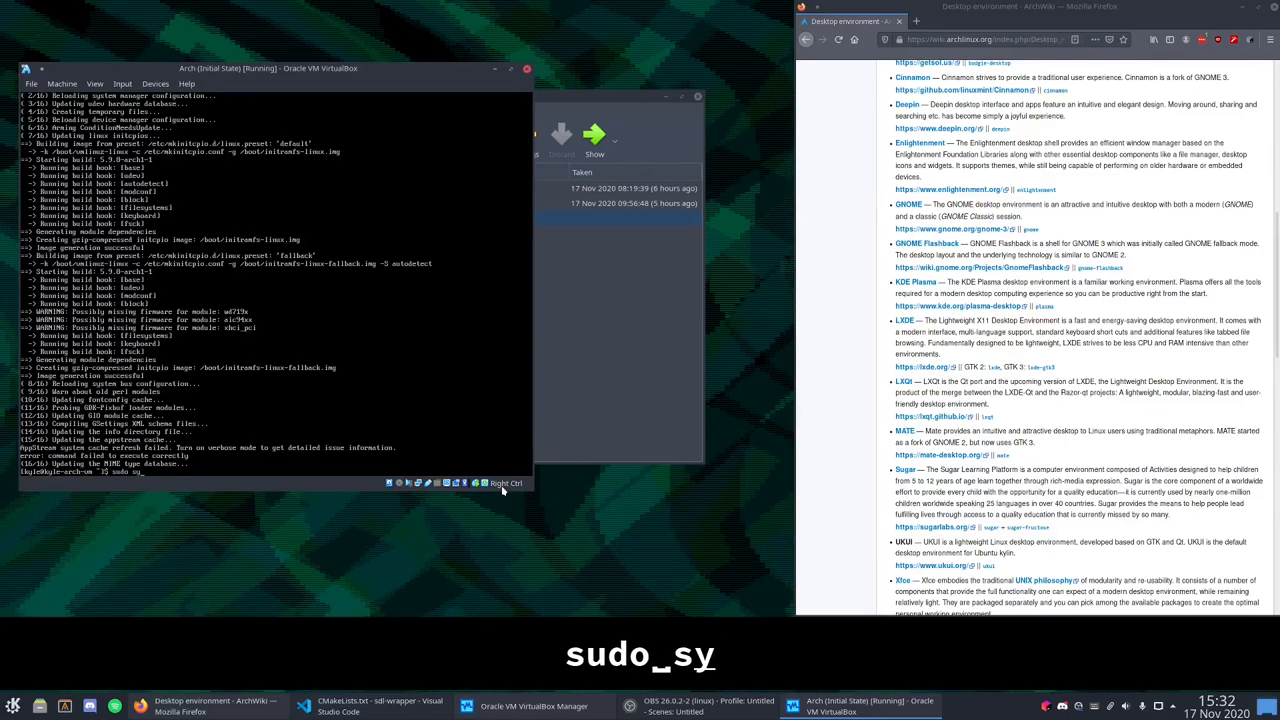
text(ystemctl_s)
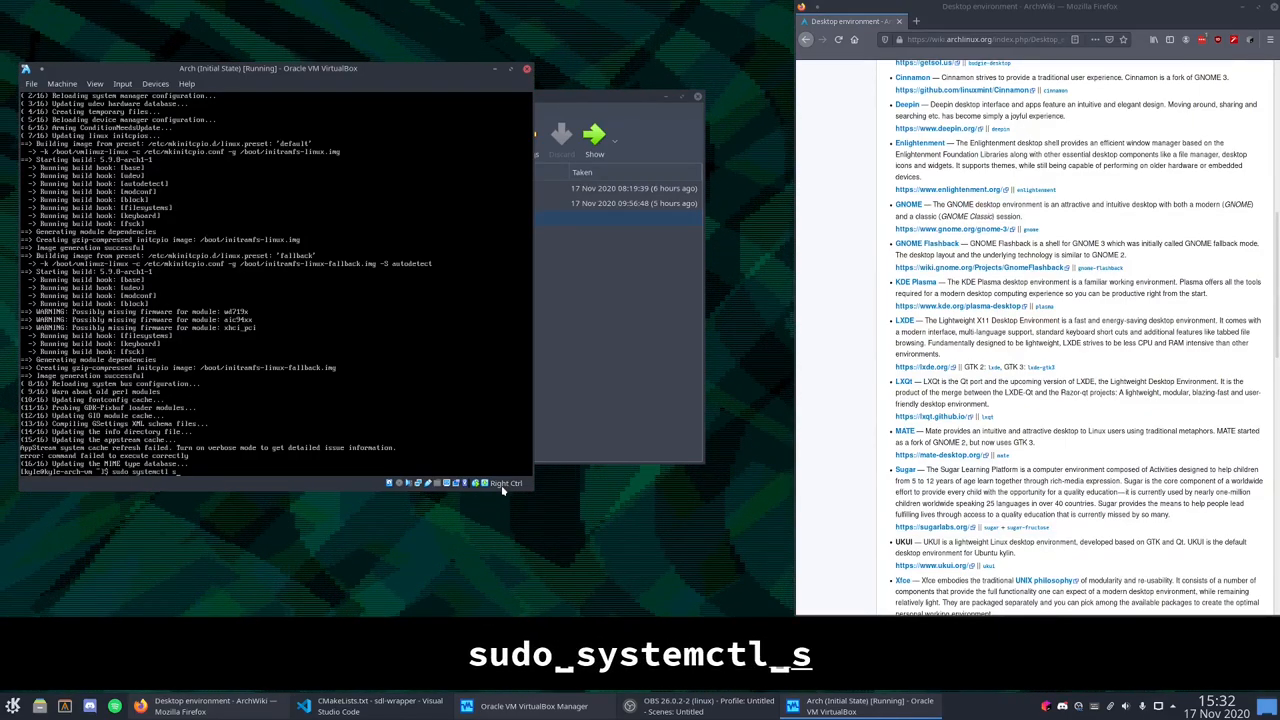
text(start sddm)
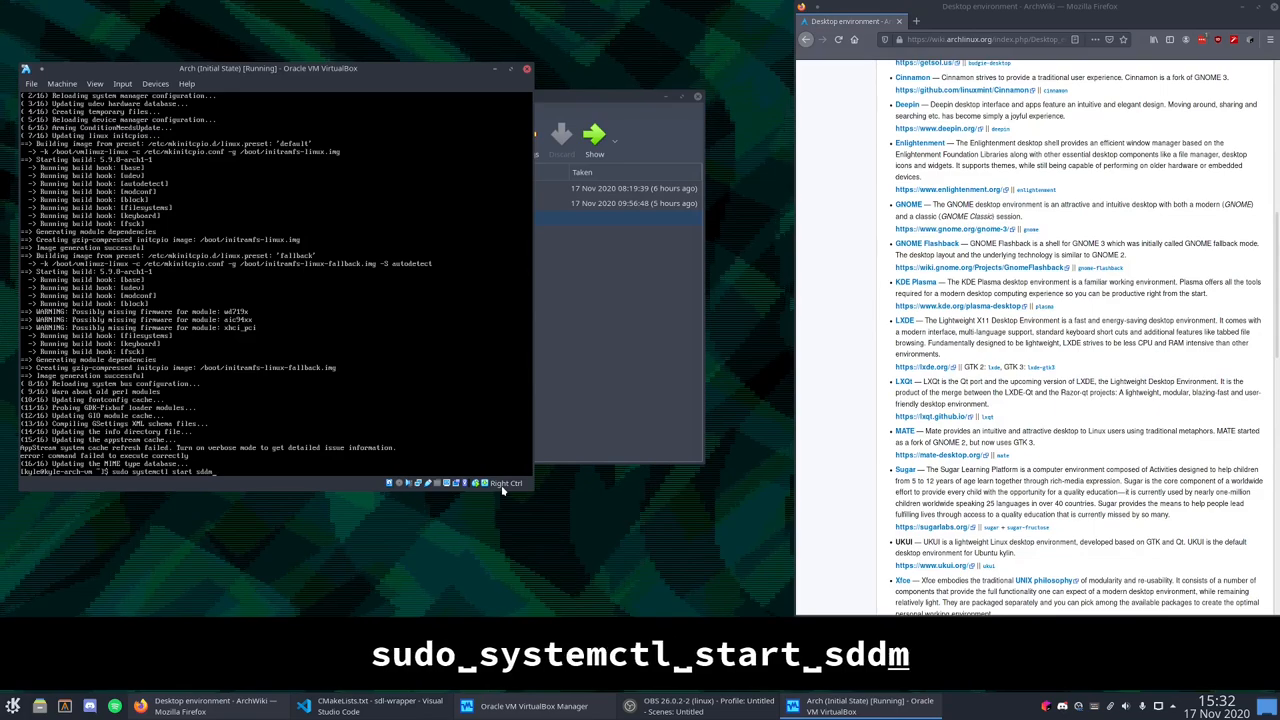